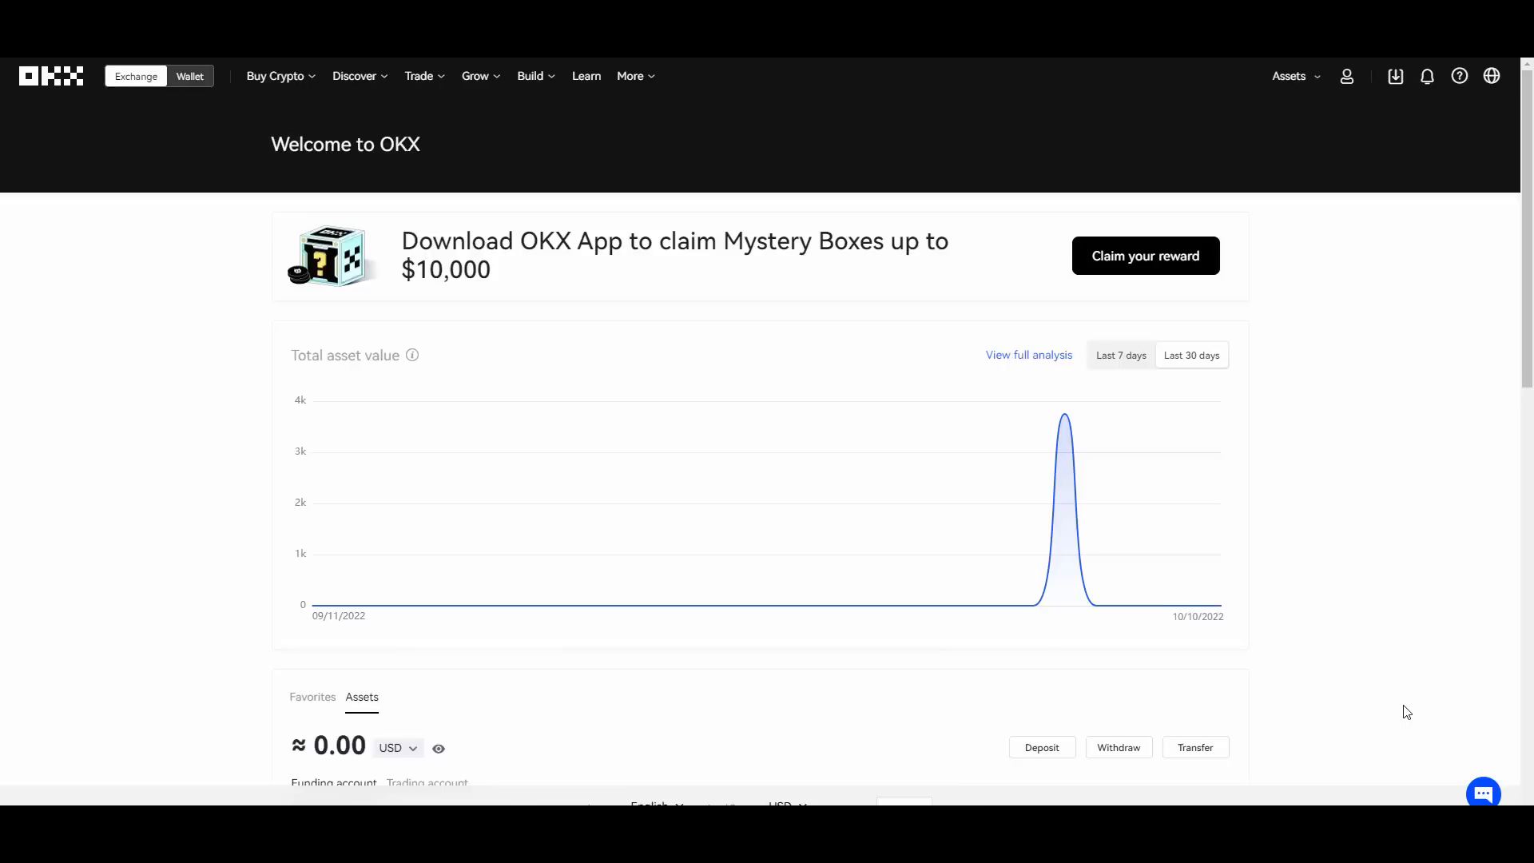
mouse_move(226, 239)
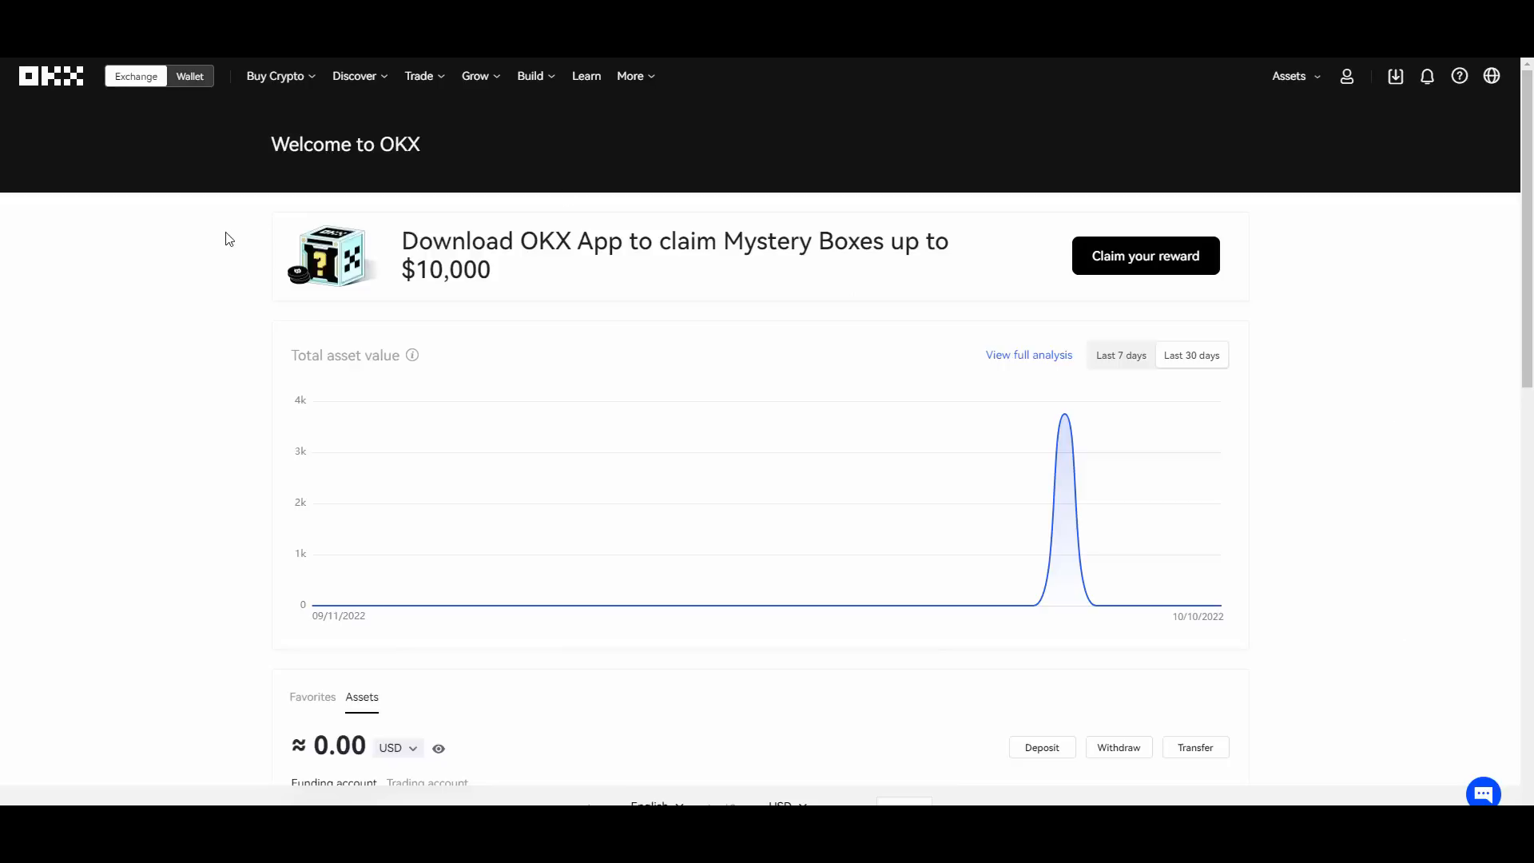
mouse_move(195, 264)
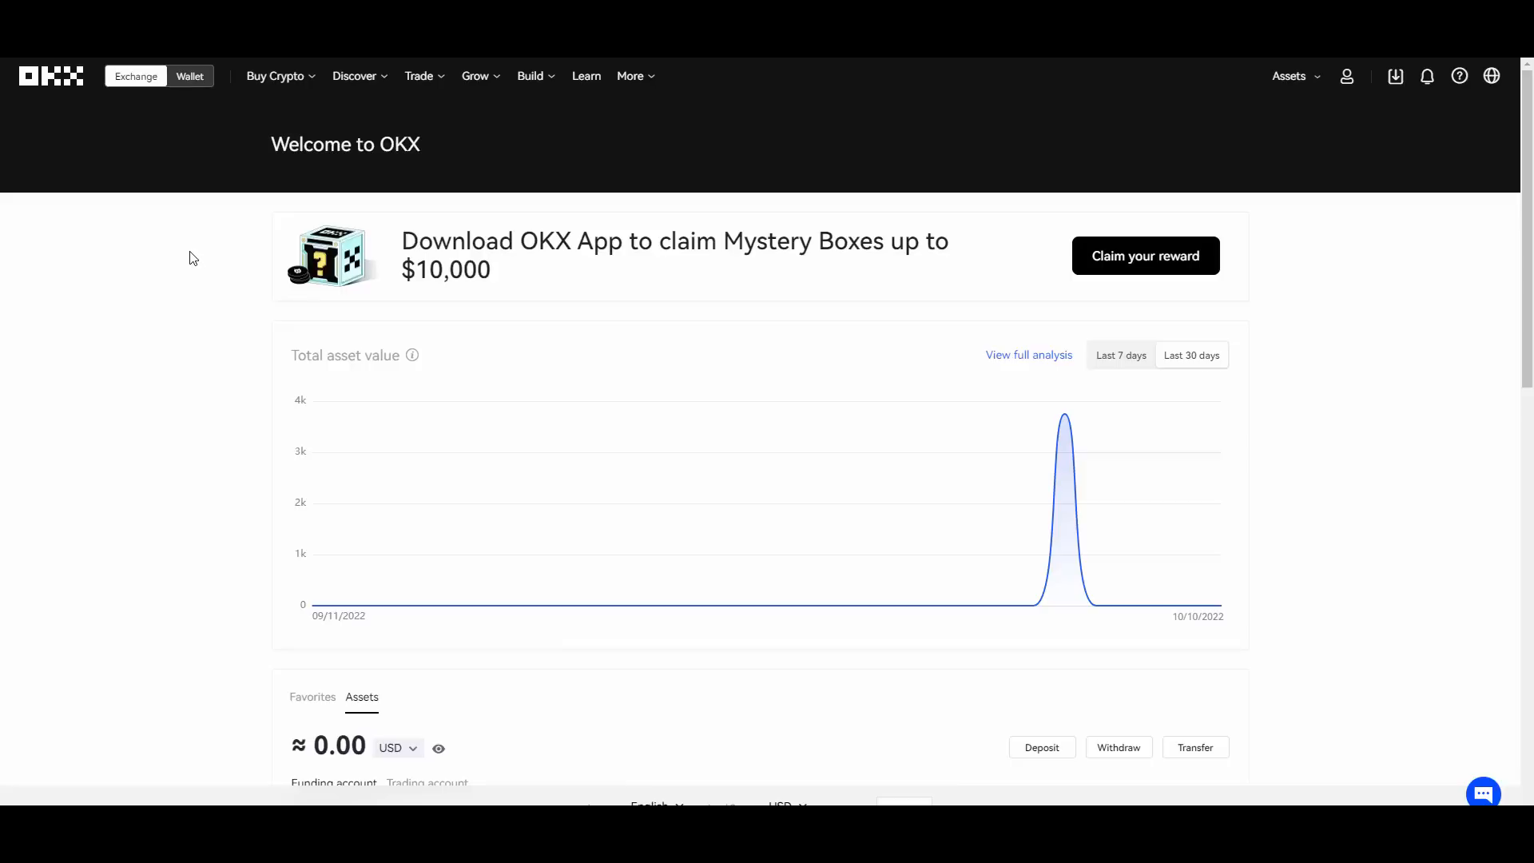
Bring up the Markets price list from Discover and scroll through the listed coins.
click(355, 75)
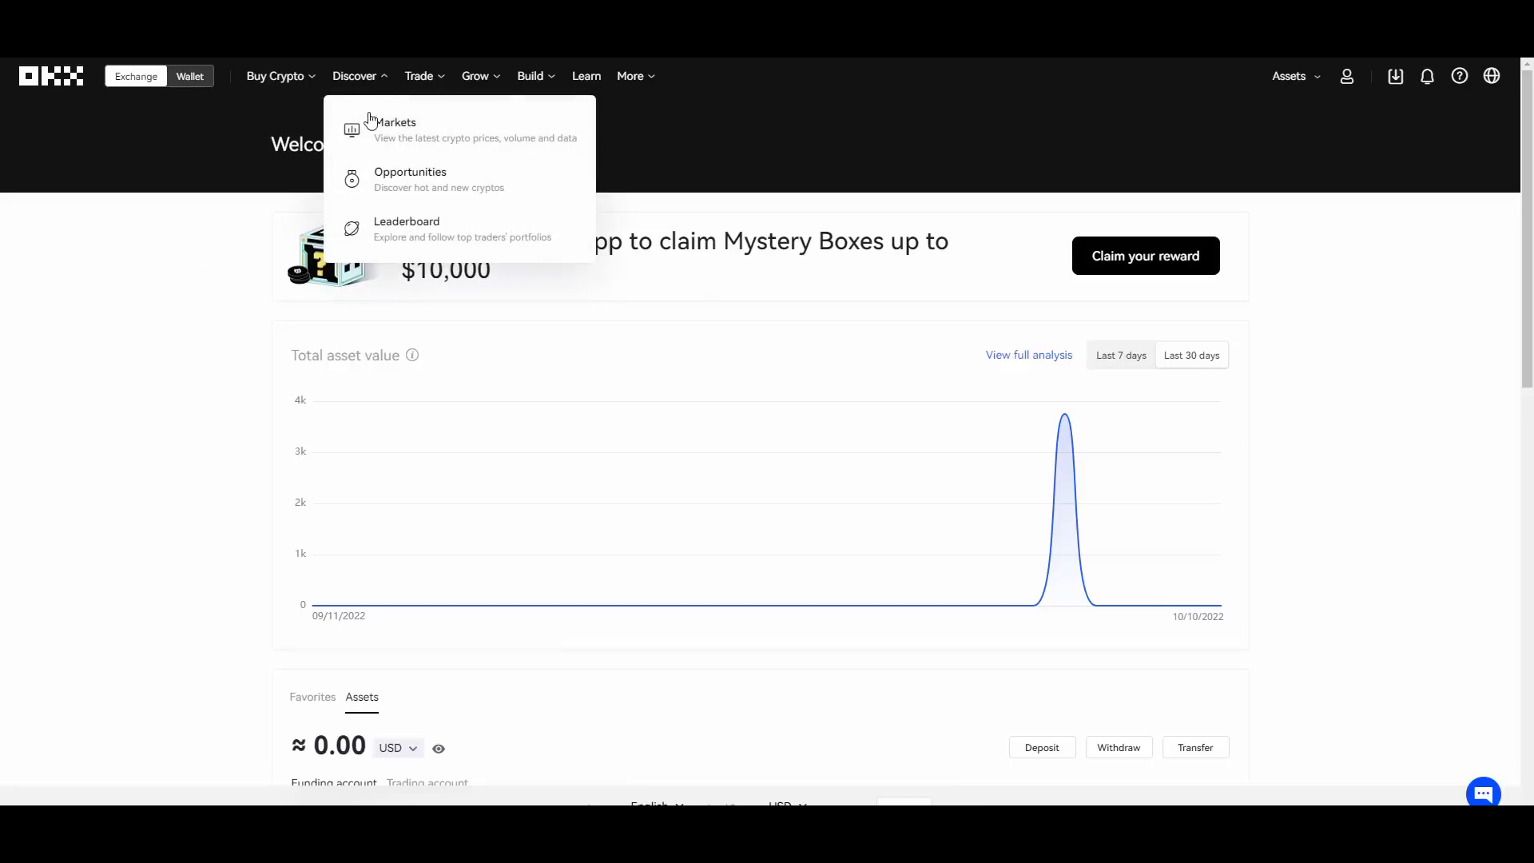
click(394, 121)
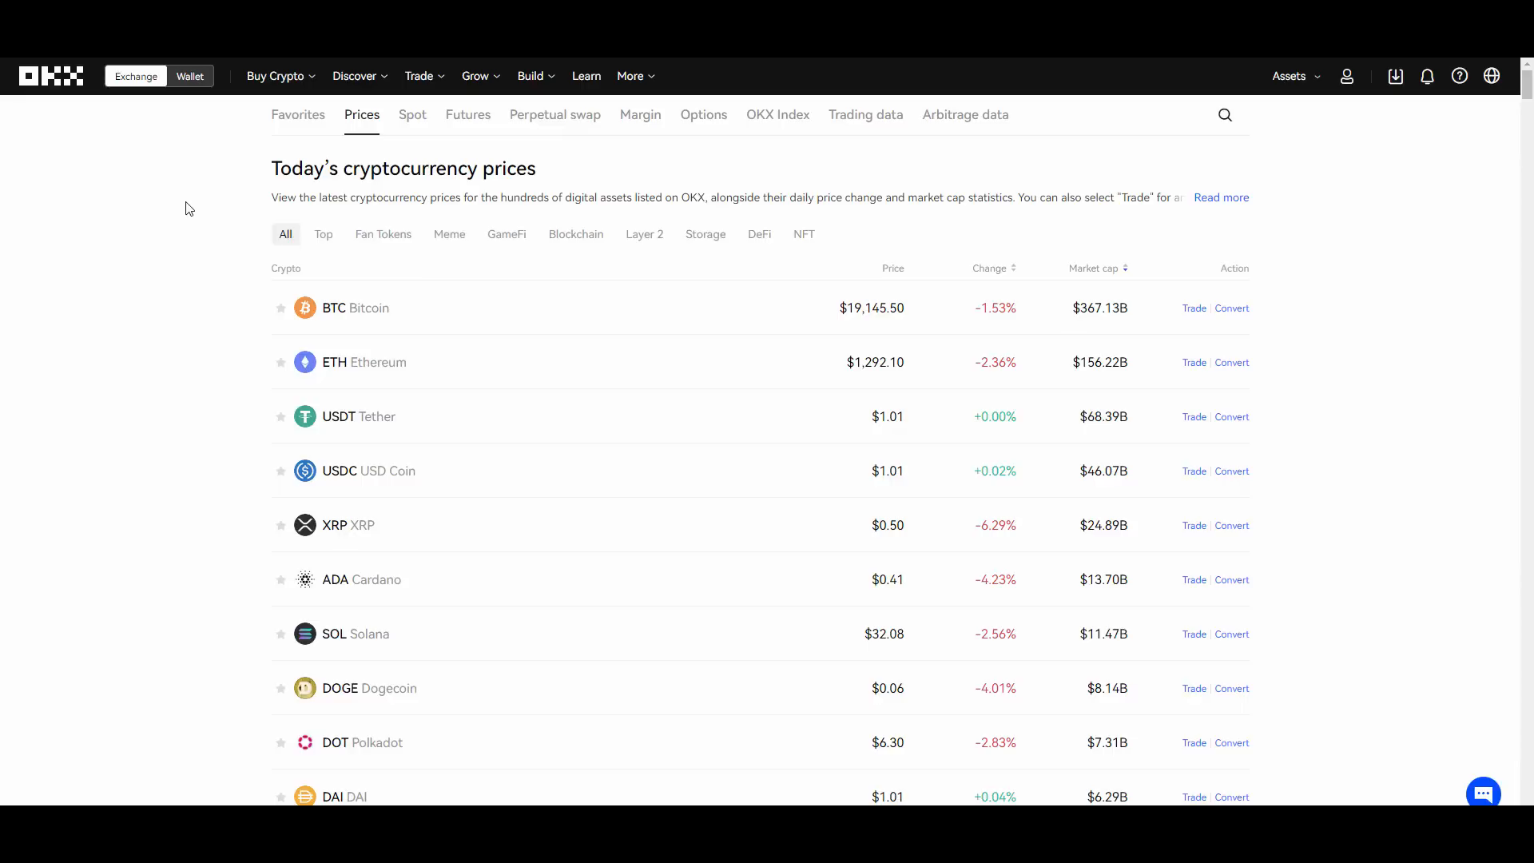
mouse_move(1349, 325)
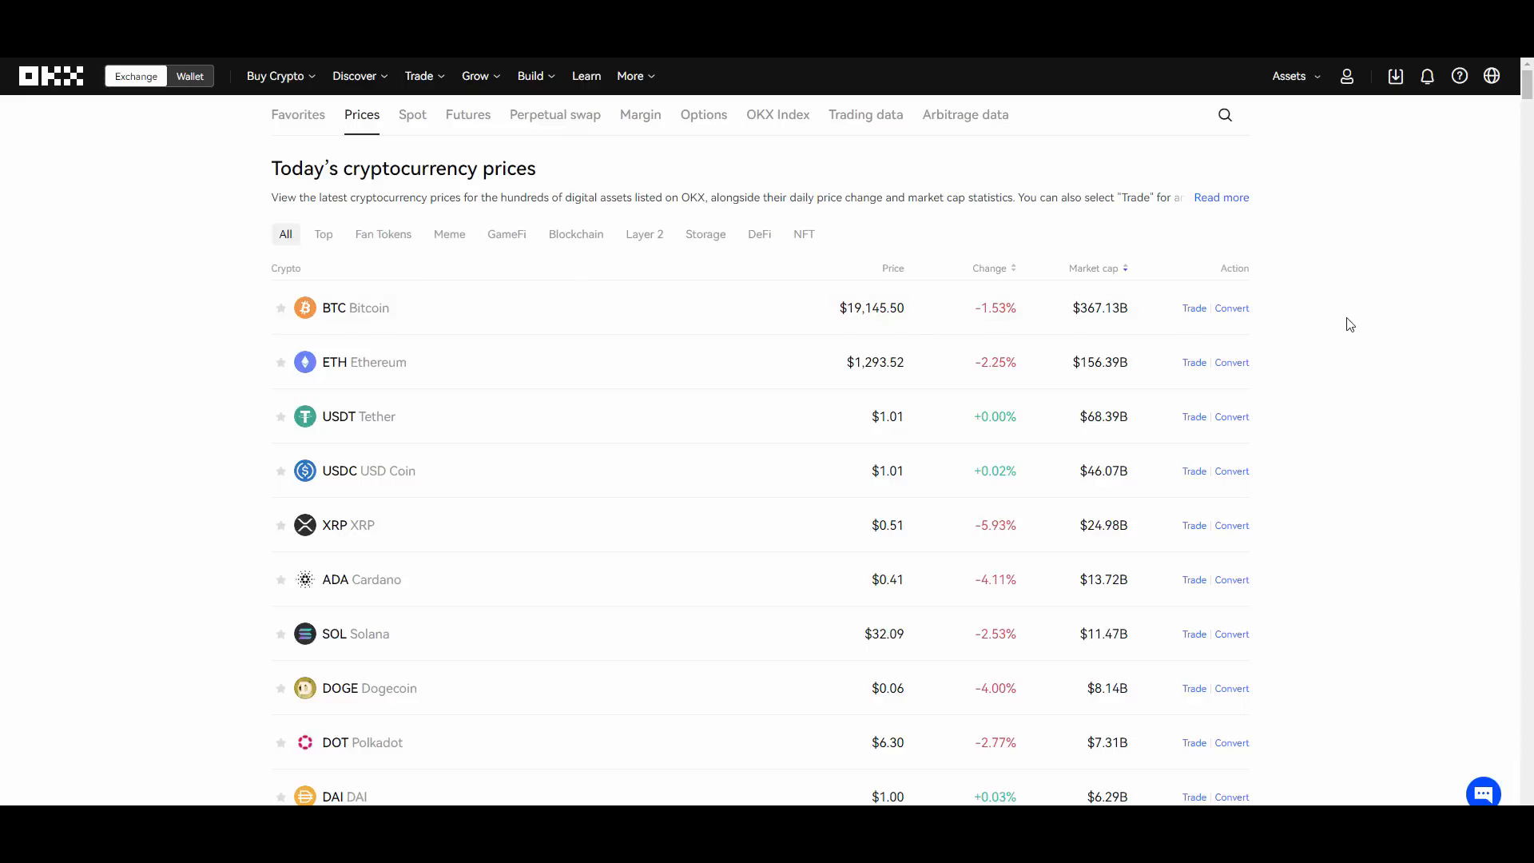
mouse_move(1304, 342)
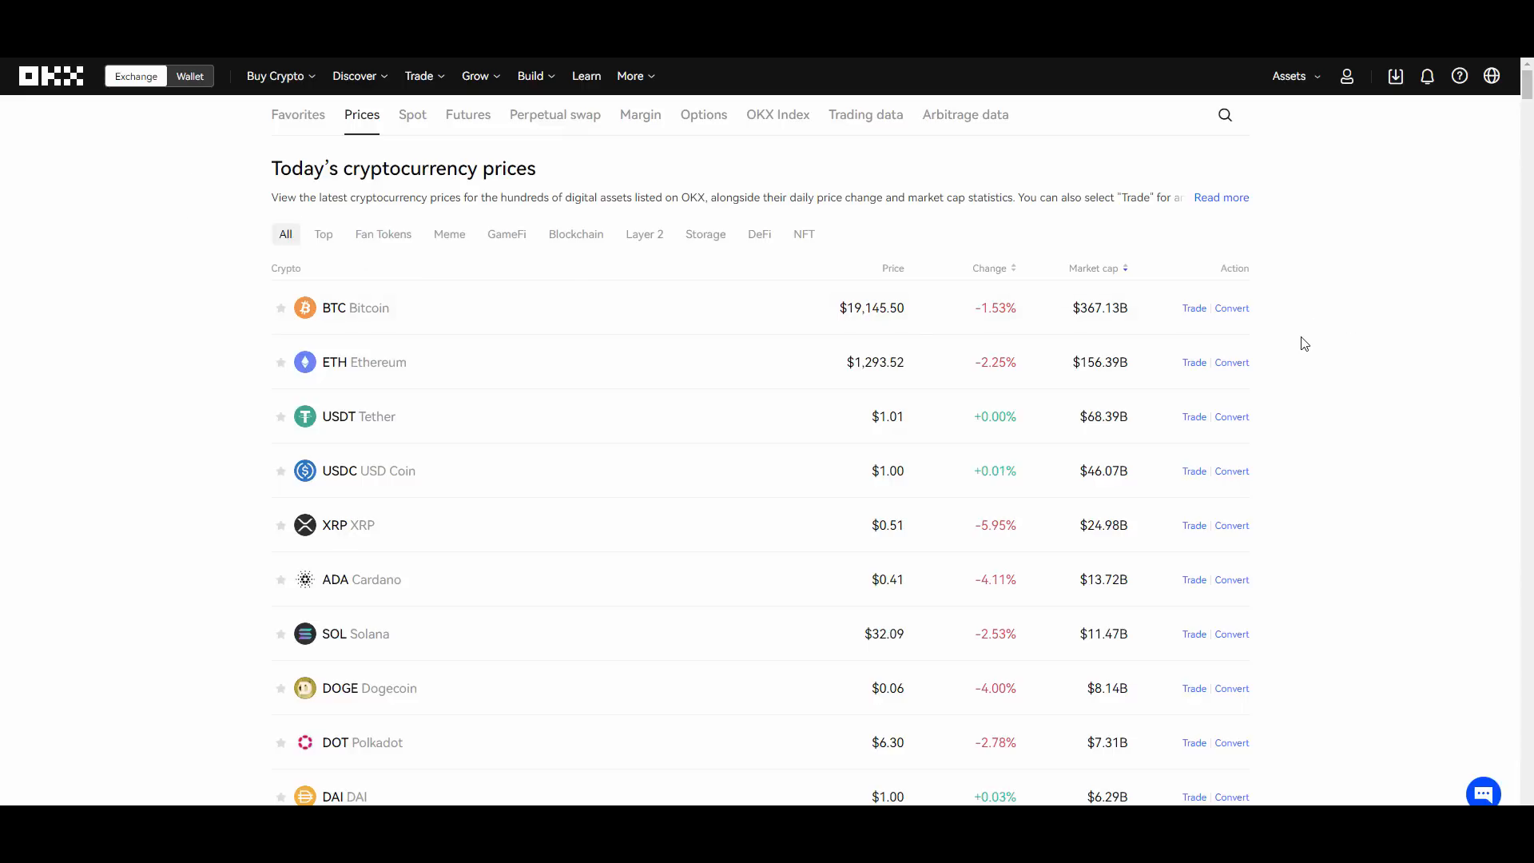
scroll(down, 3)
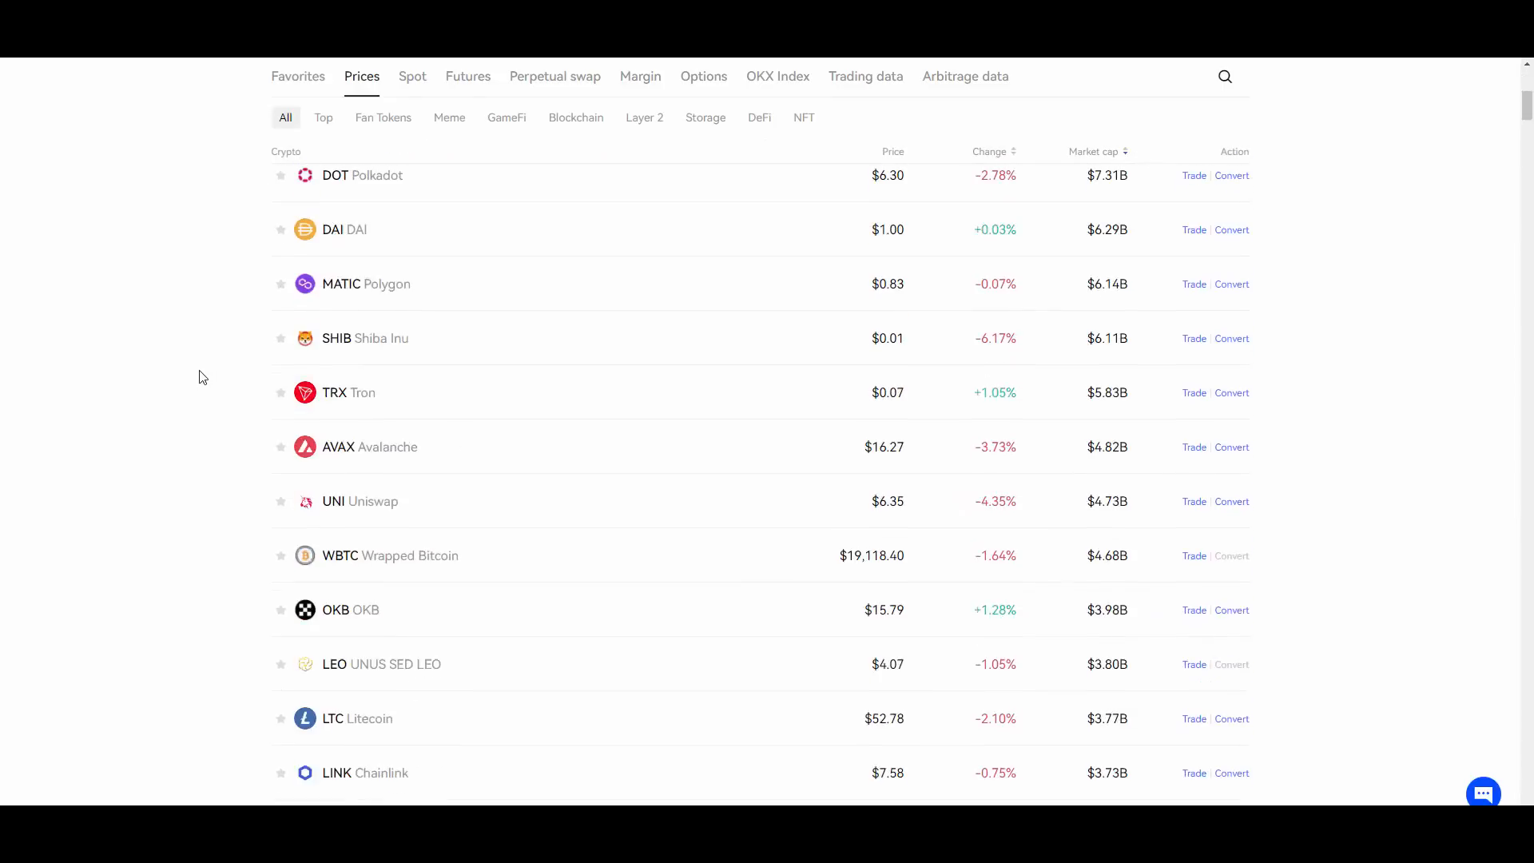
scroll(down, 3)
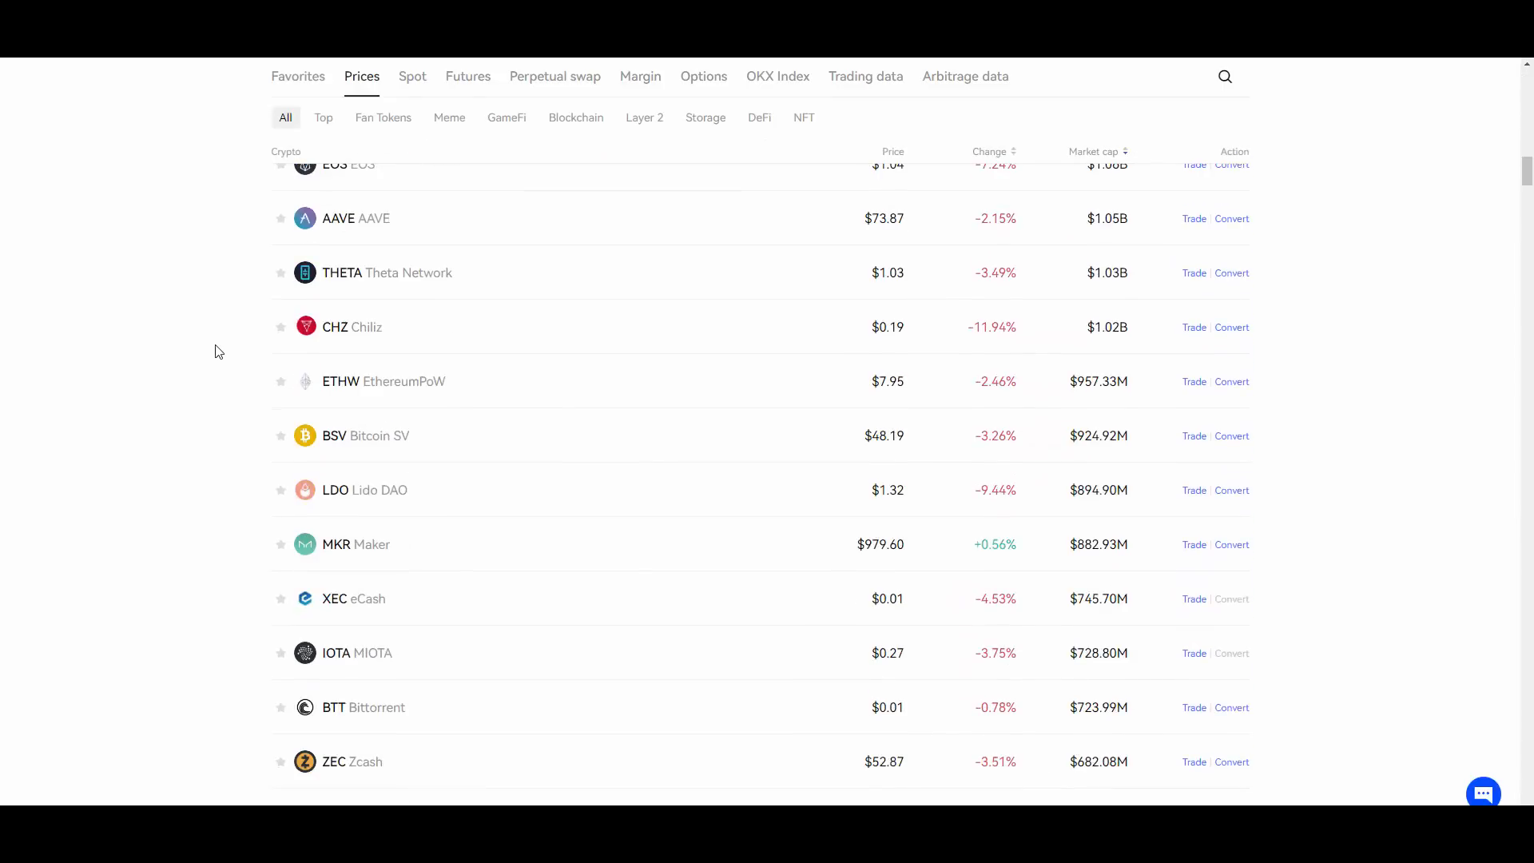
scroll(down, 3)
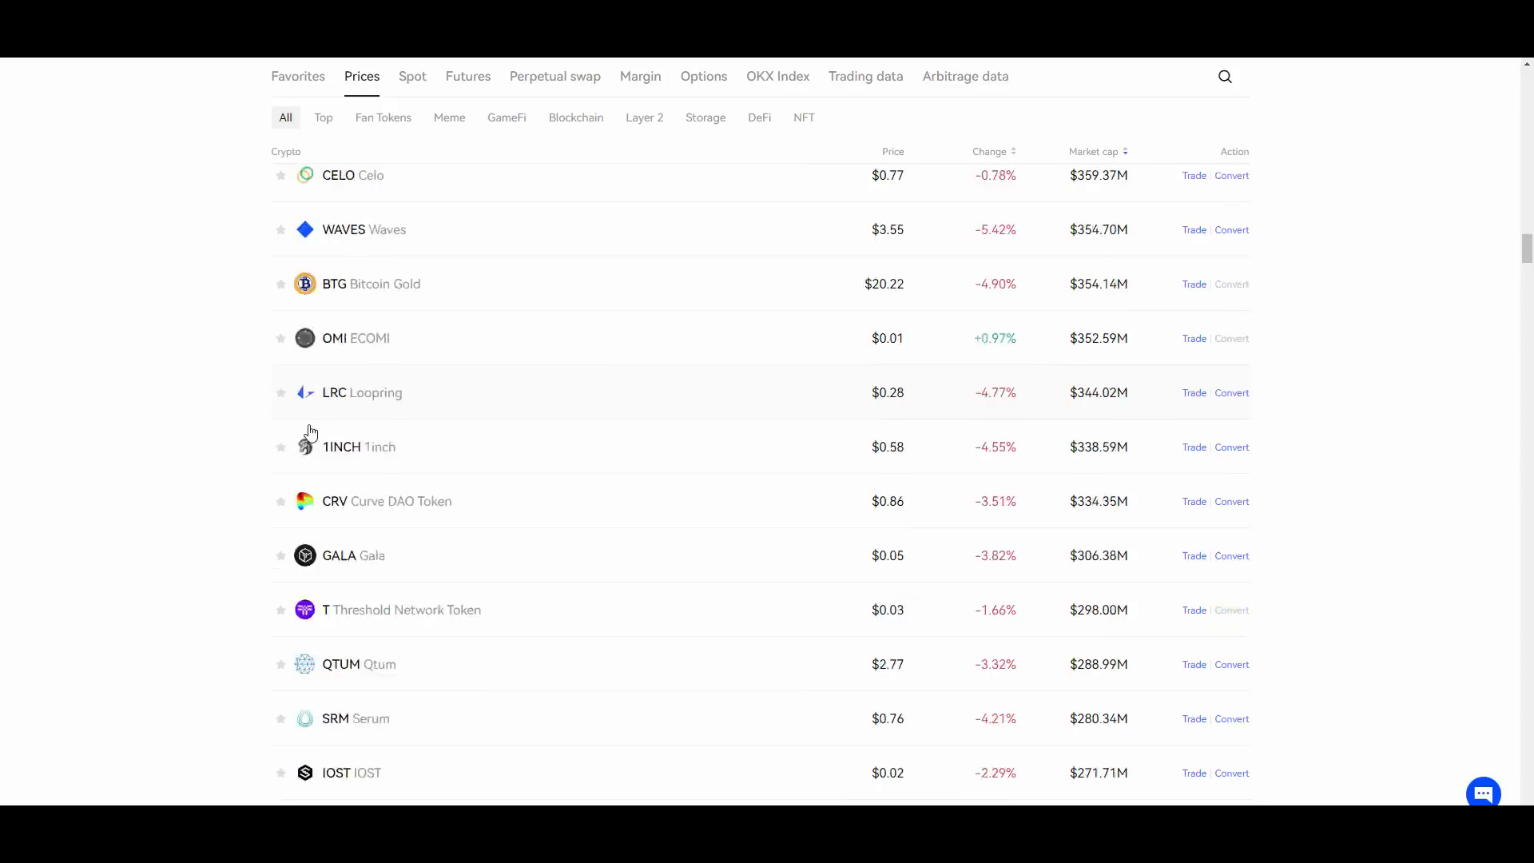
scroll(down, 3)
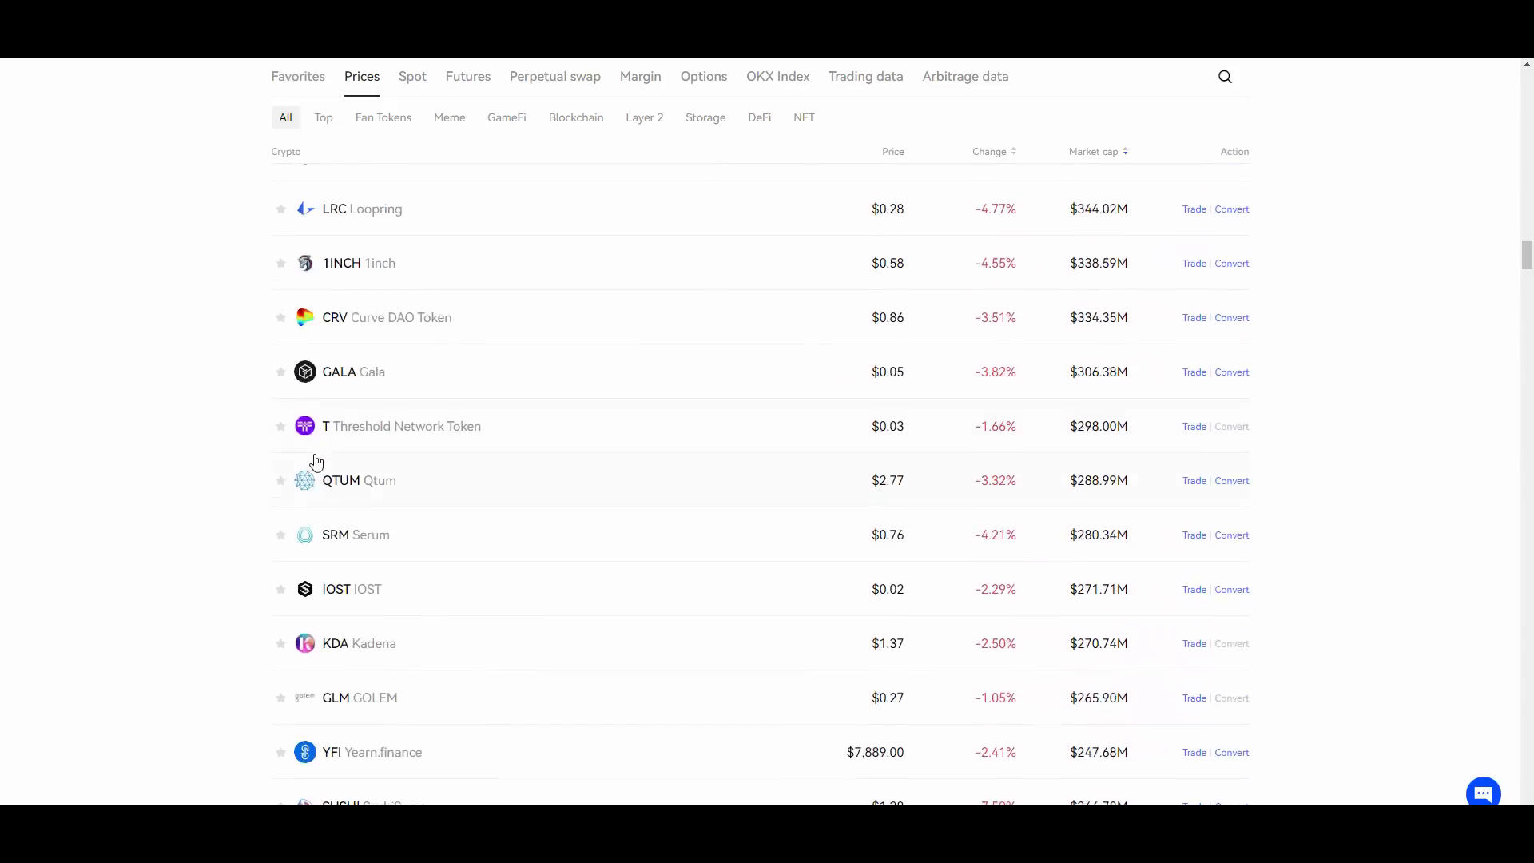
scroll(up, 3)
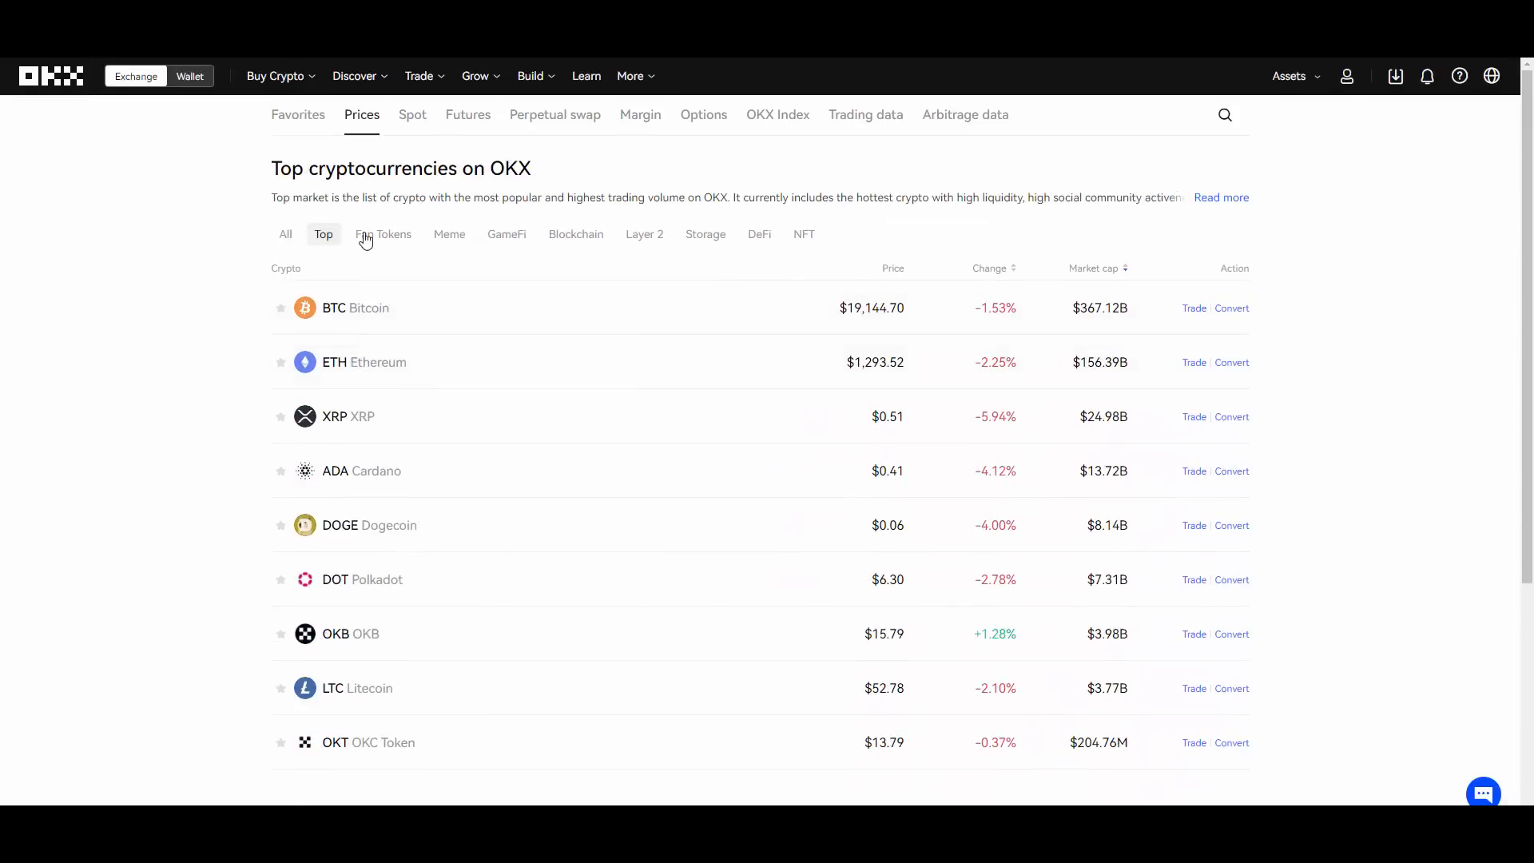
Browse the Meme and Storage coin categories, then return to the full All list.
click(507, 233)
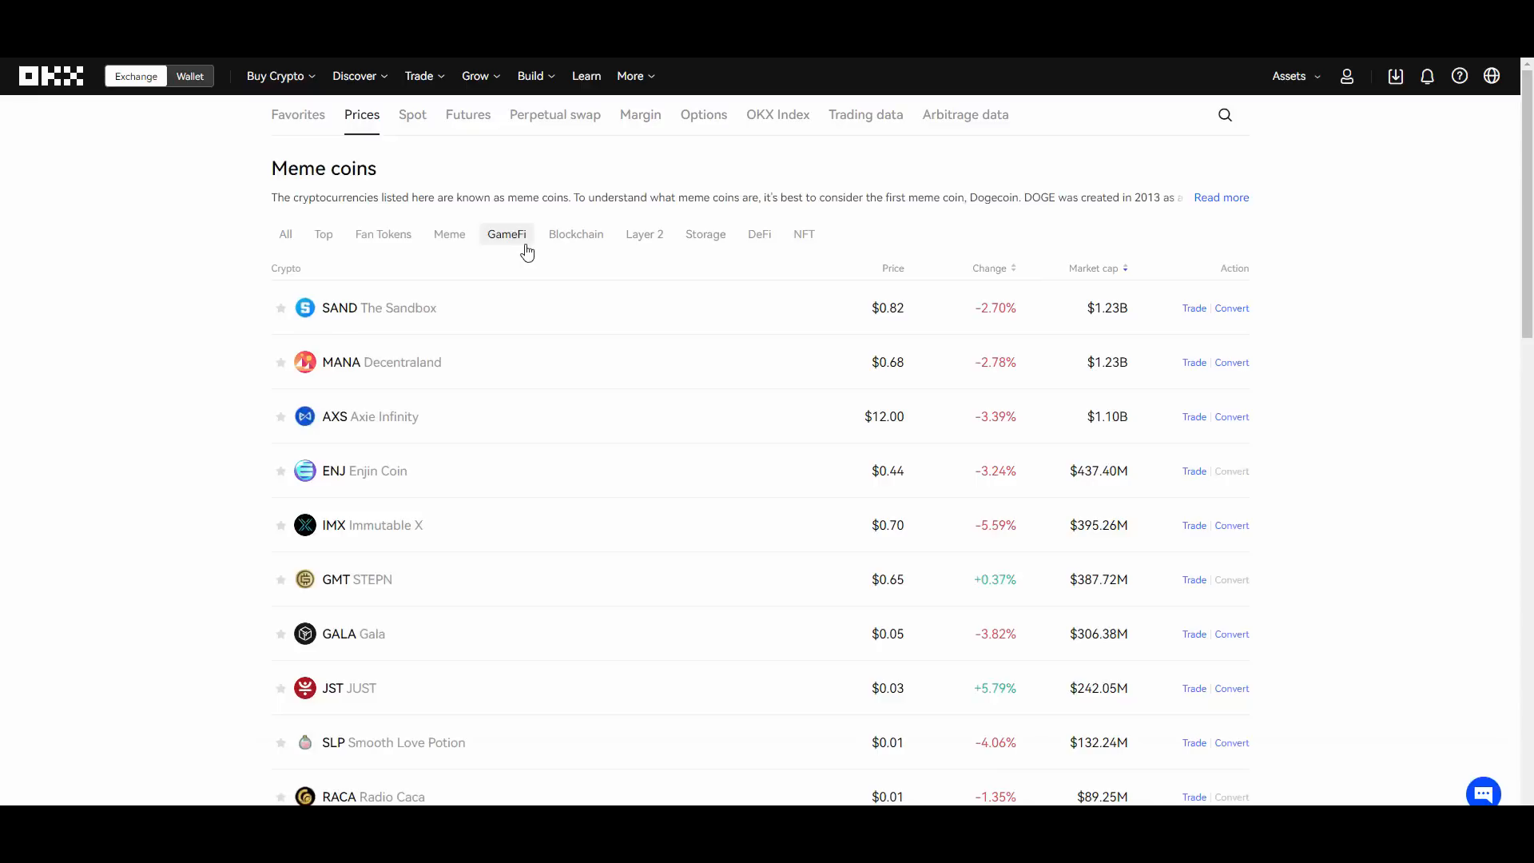
click(704, 233)
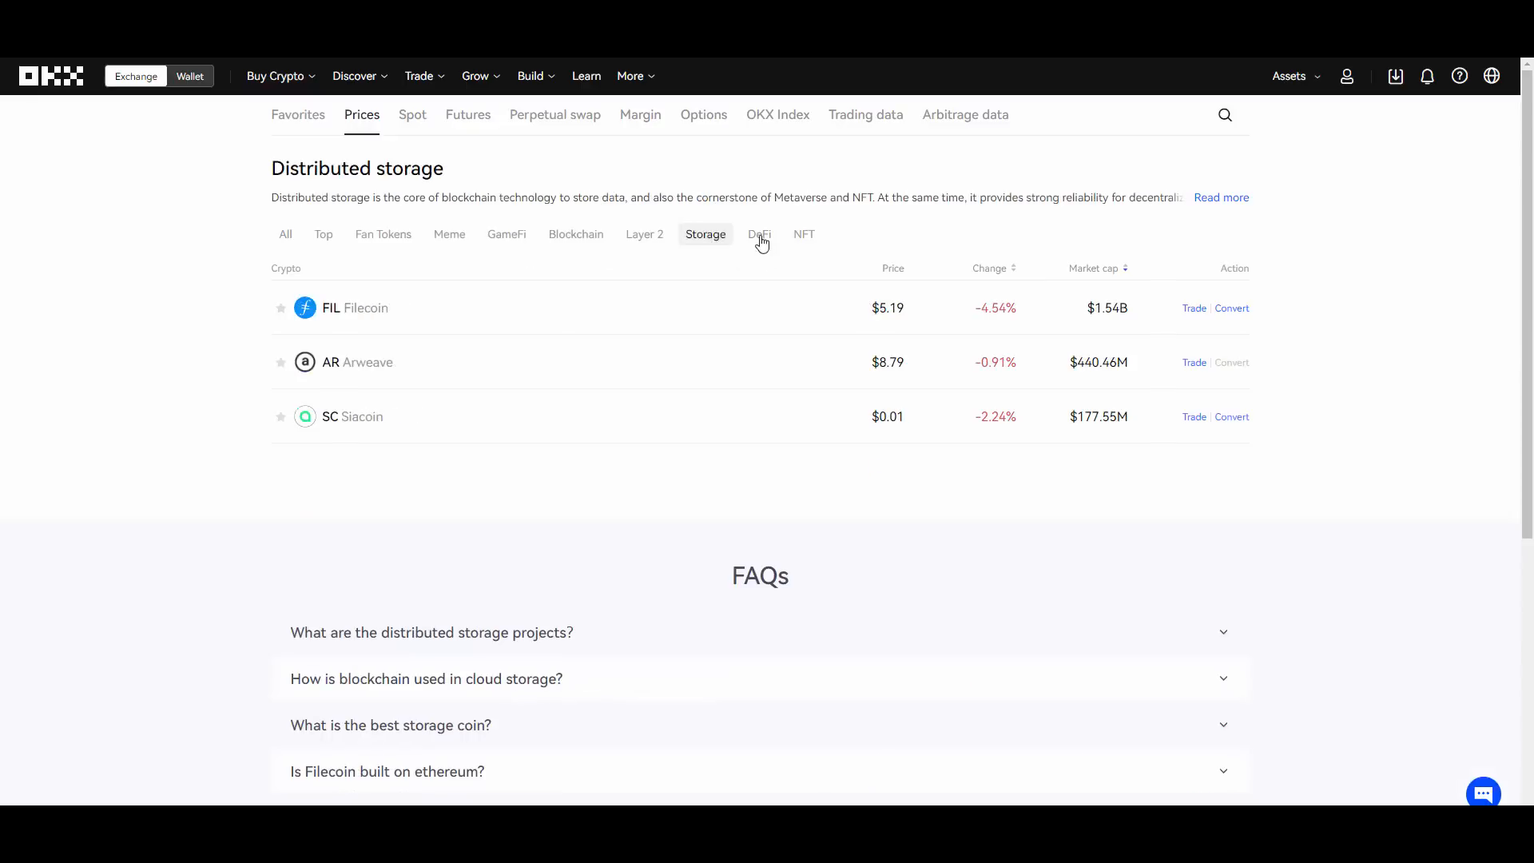
click(286, 233)
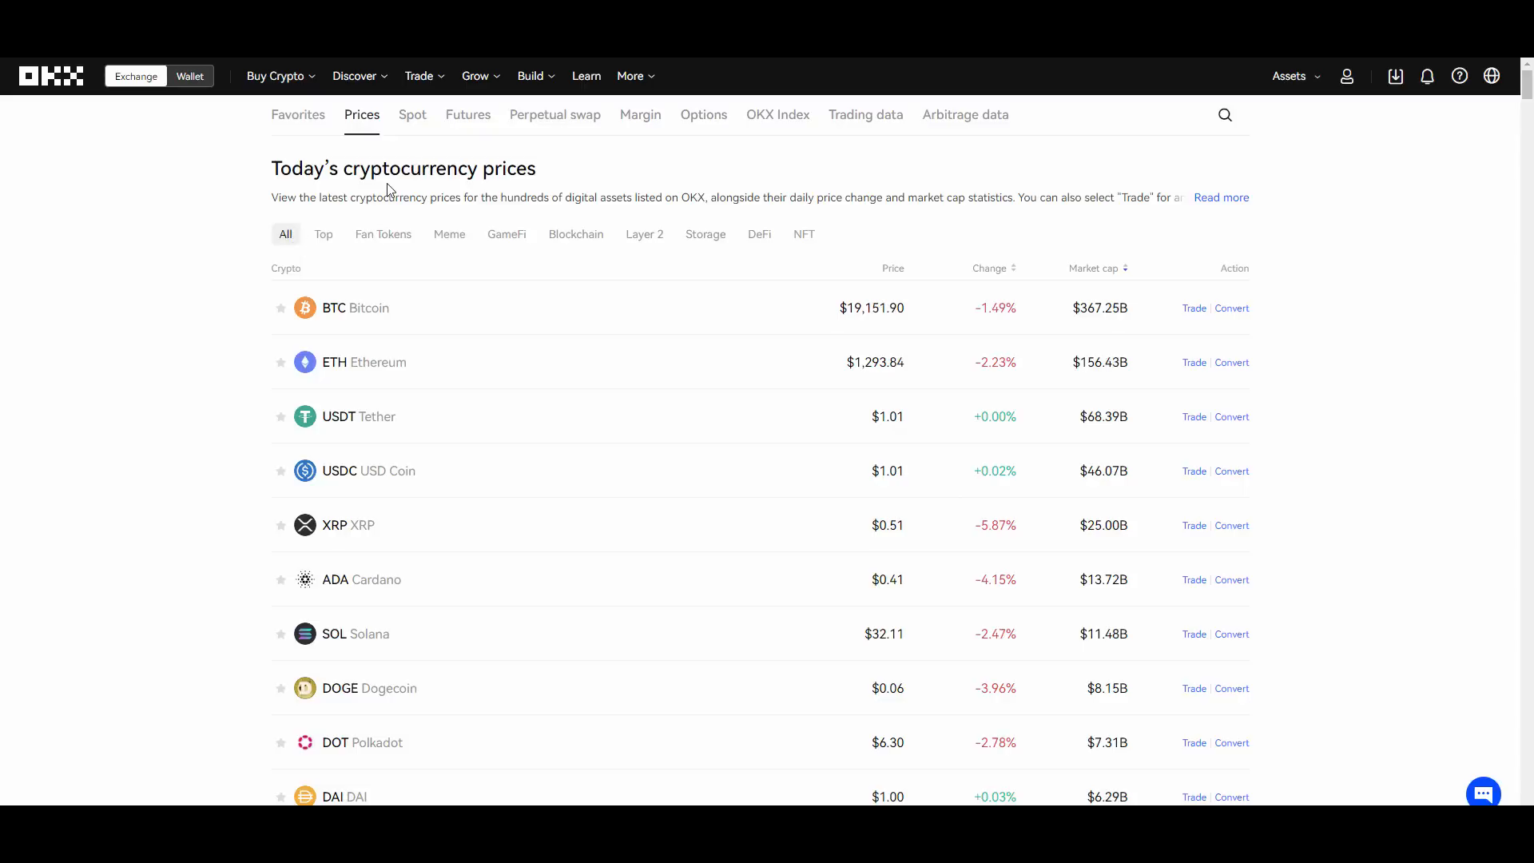
Go to Spot trading for BTC/USDT and show the order book beside the chart.
click(420, 75)
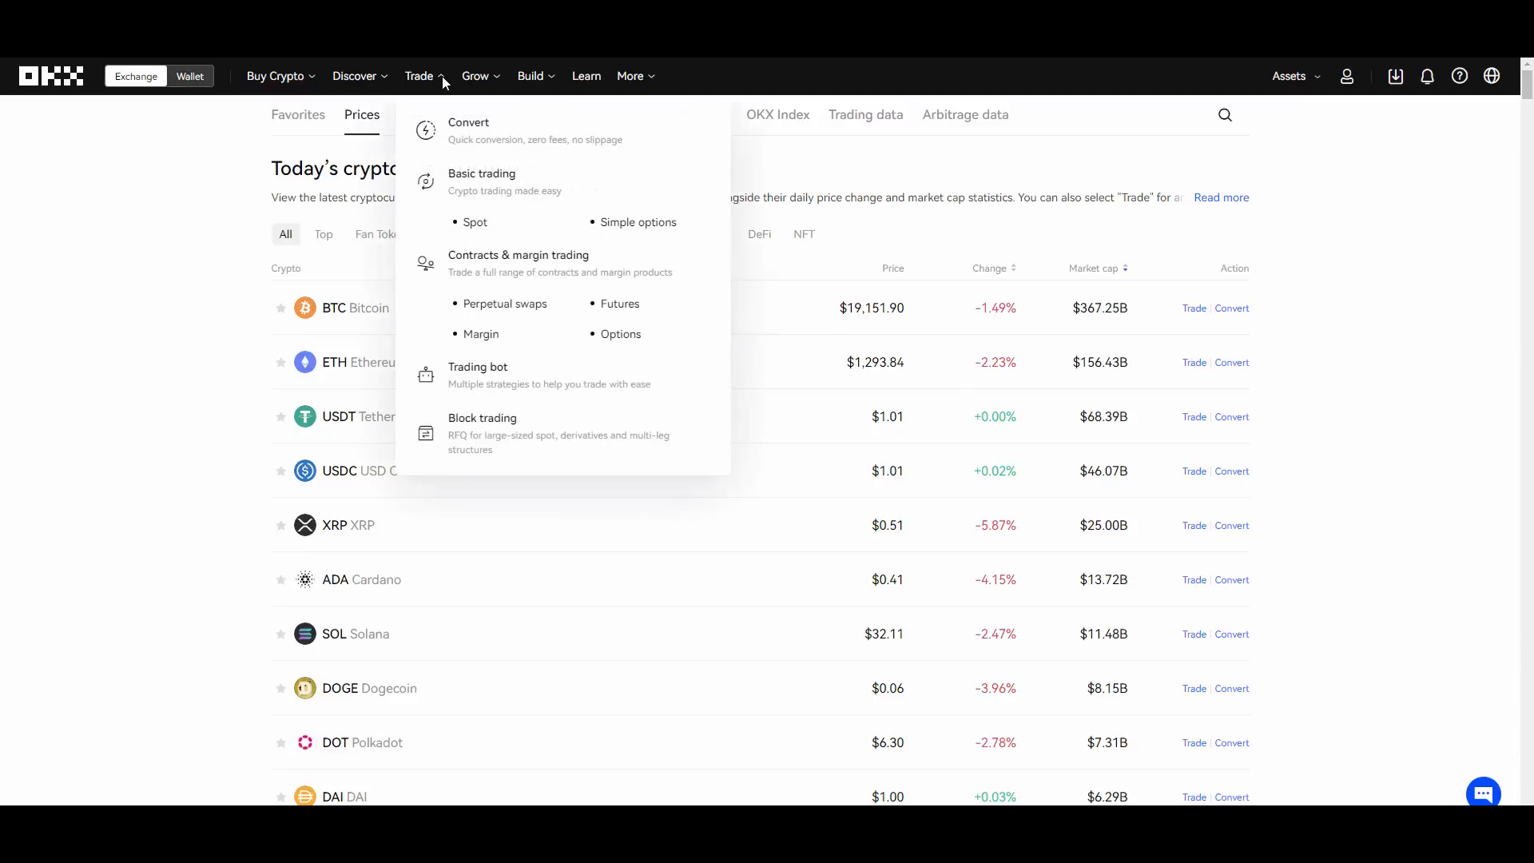
mouse_move(474, 222)
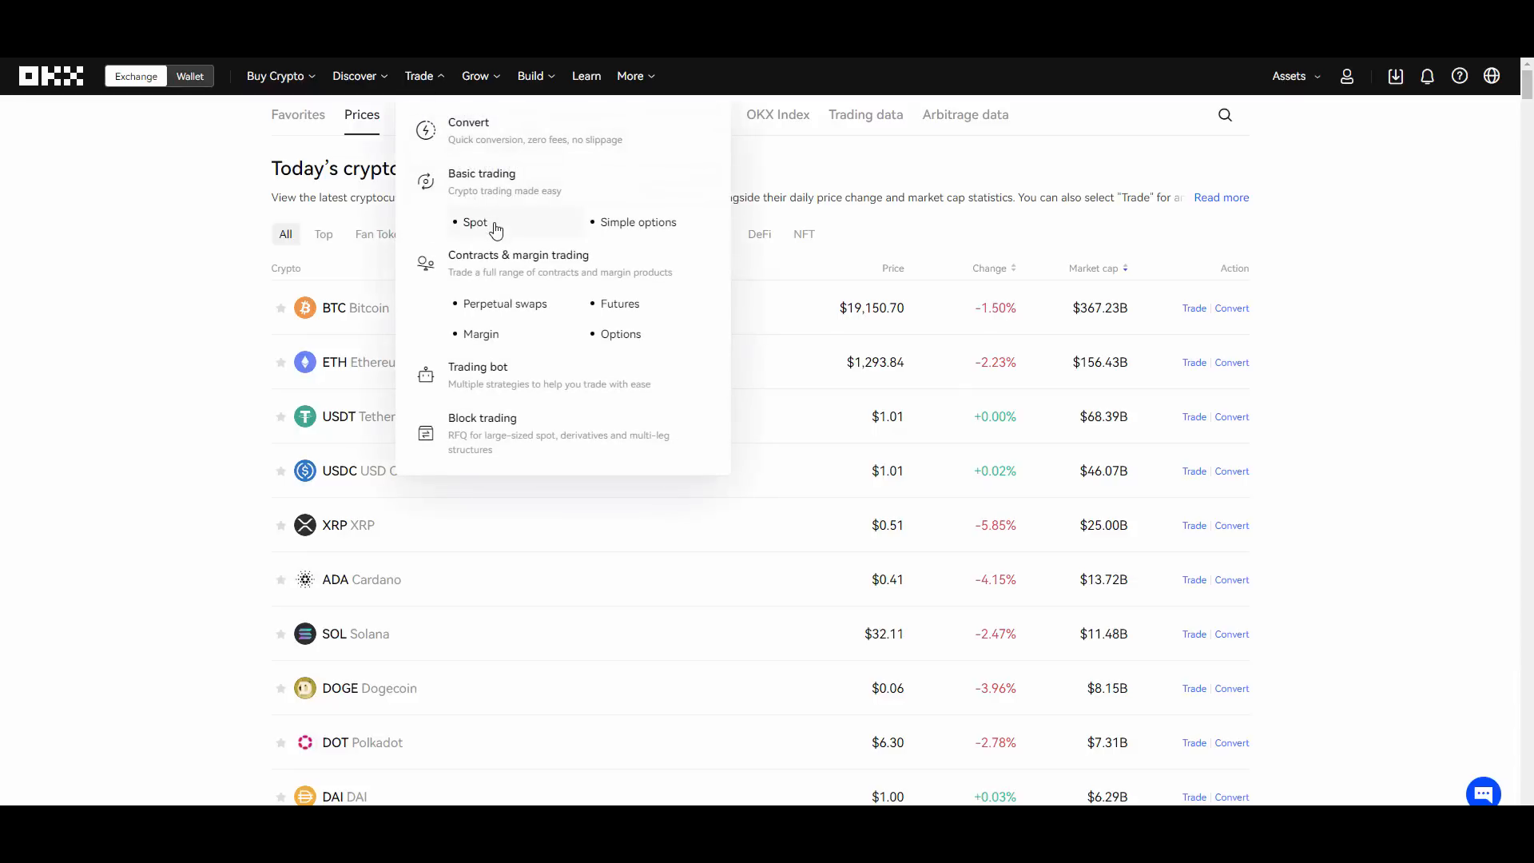
click(475, 222)
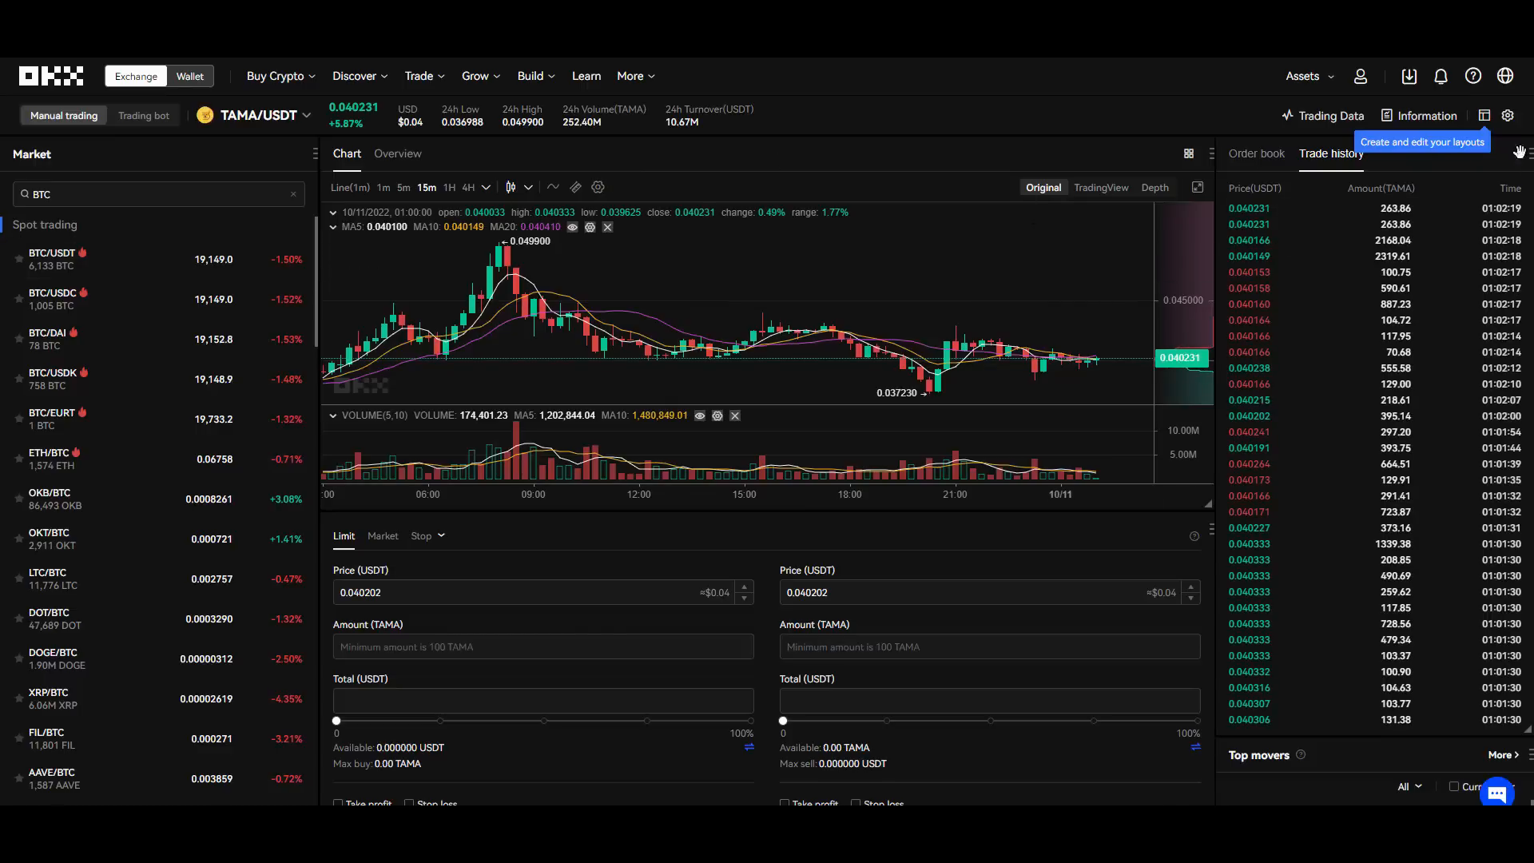
mouse_move(534, 284)
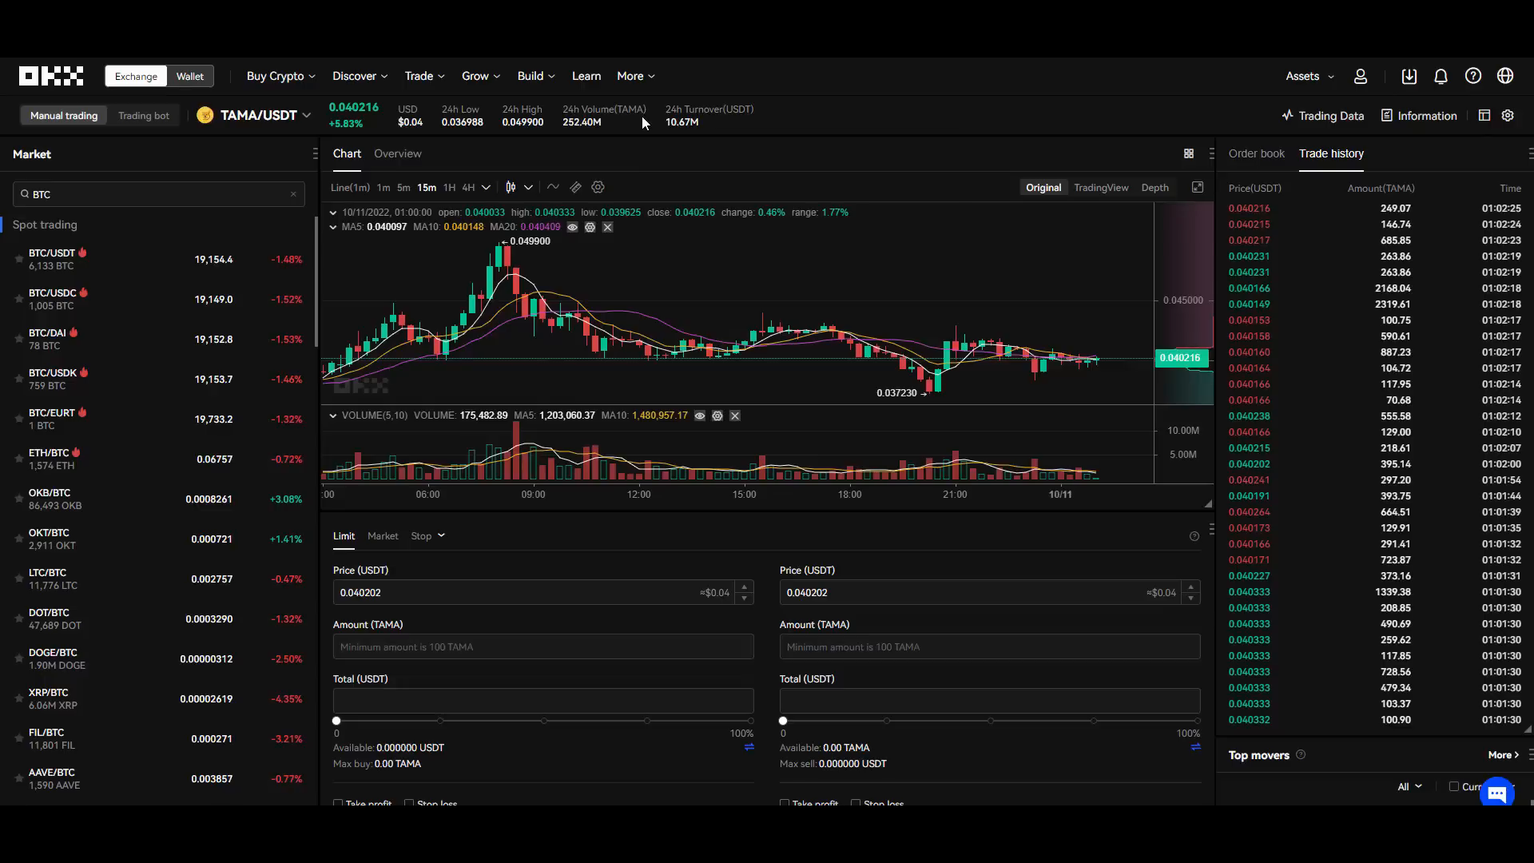
mouse_move(212, 339)
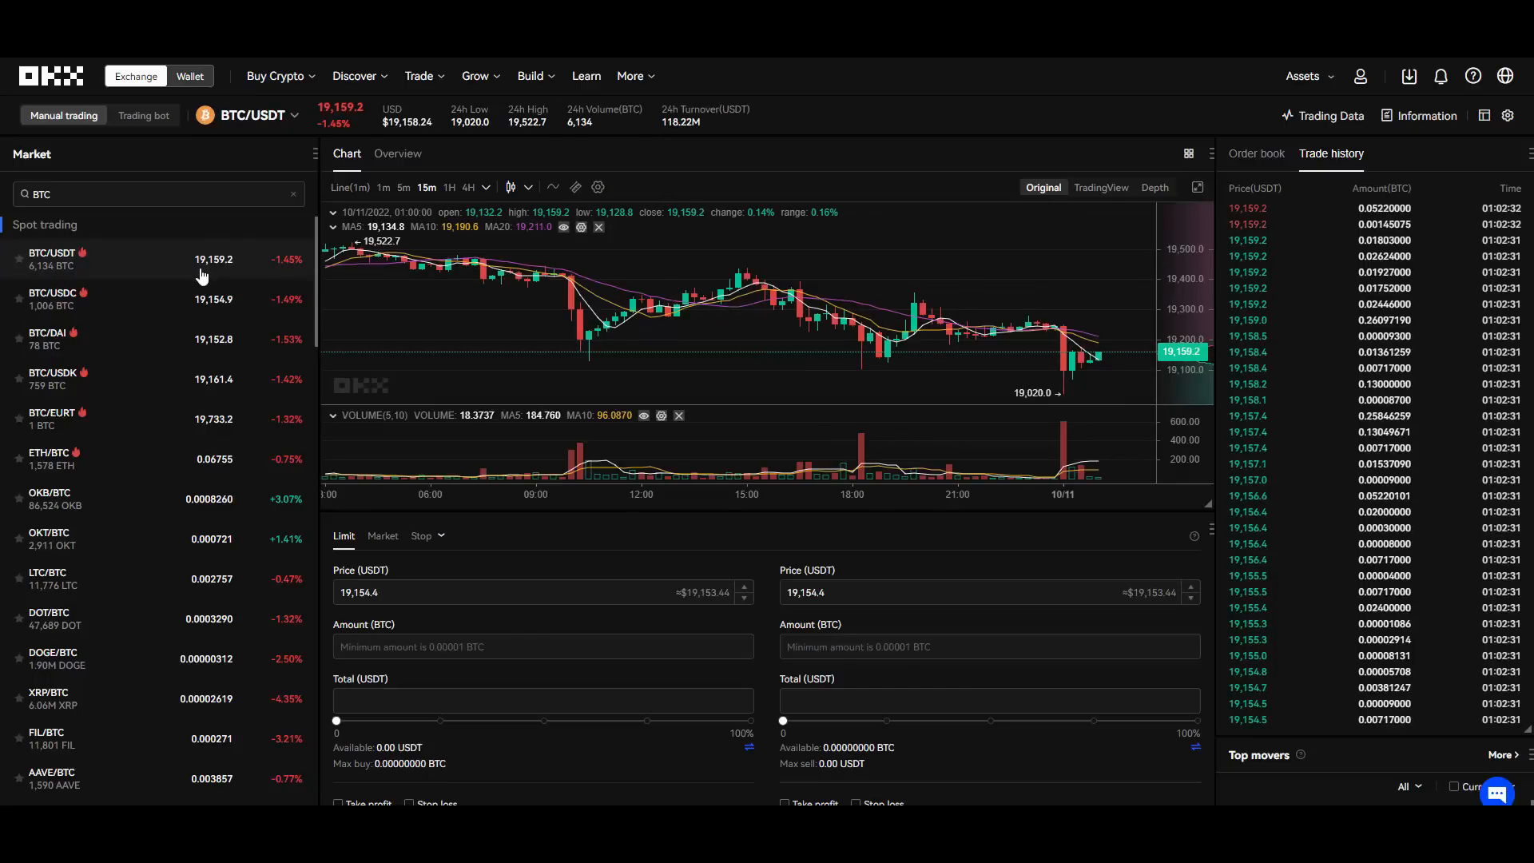
click(1257, 153)
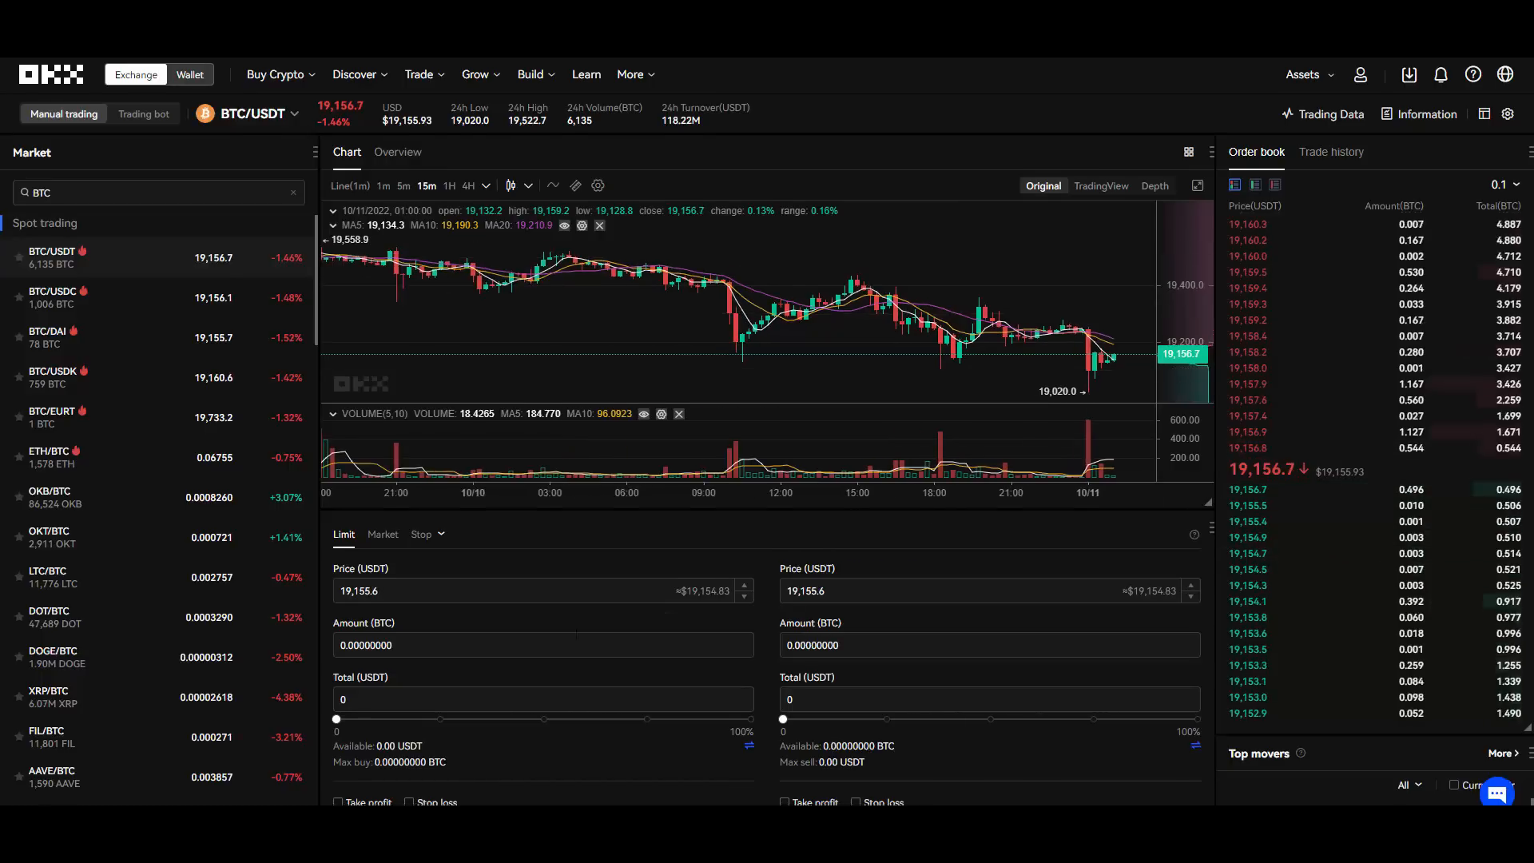
Tick the take-profit/stop-loss checkboxes on both the Sell BTC and Buy BTC order forms.
scroll(down, 3)
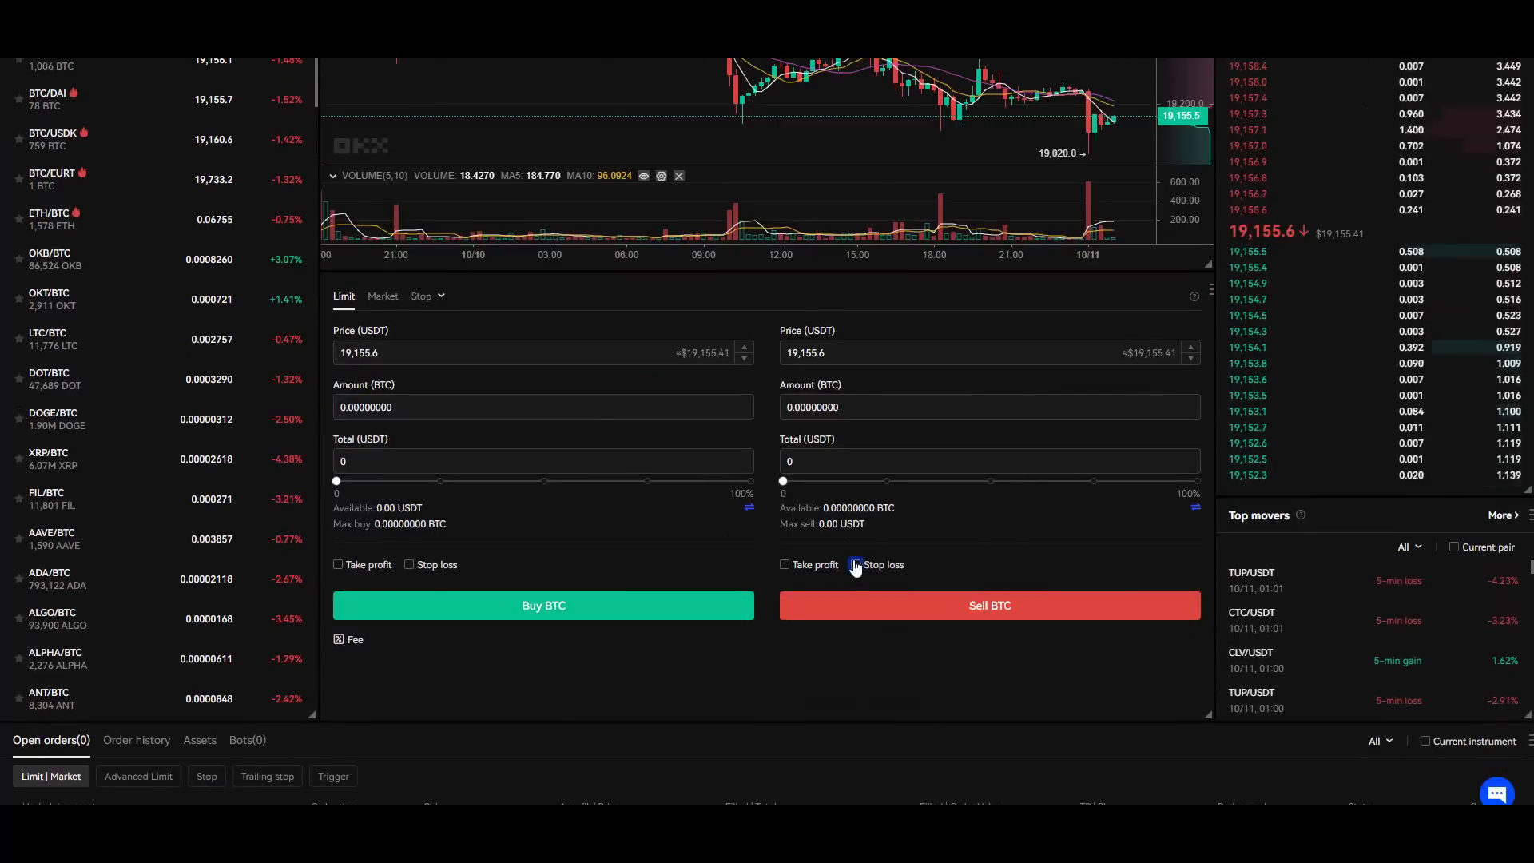
click(785, 564)
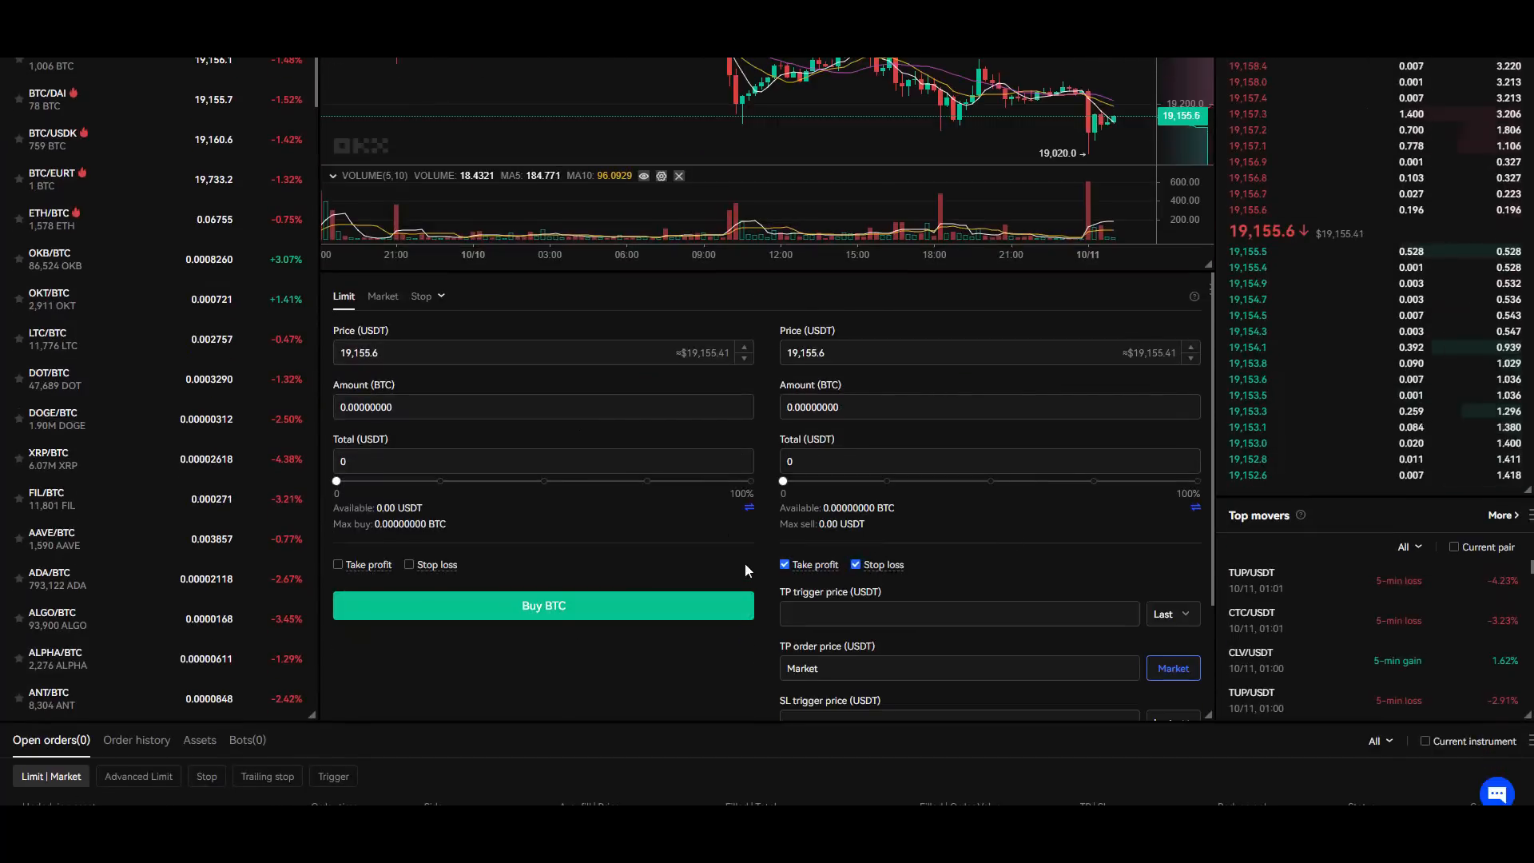
scroll(down, 3)
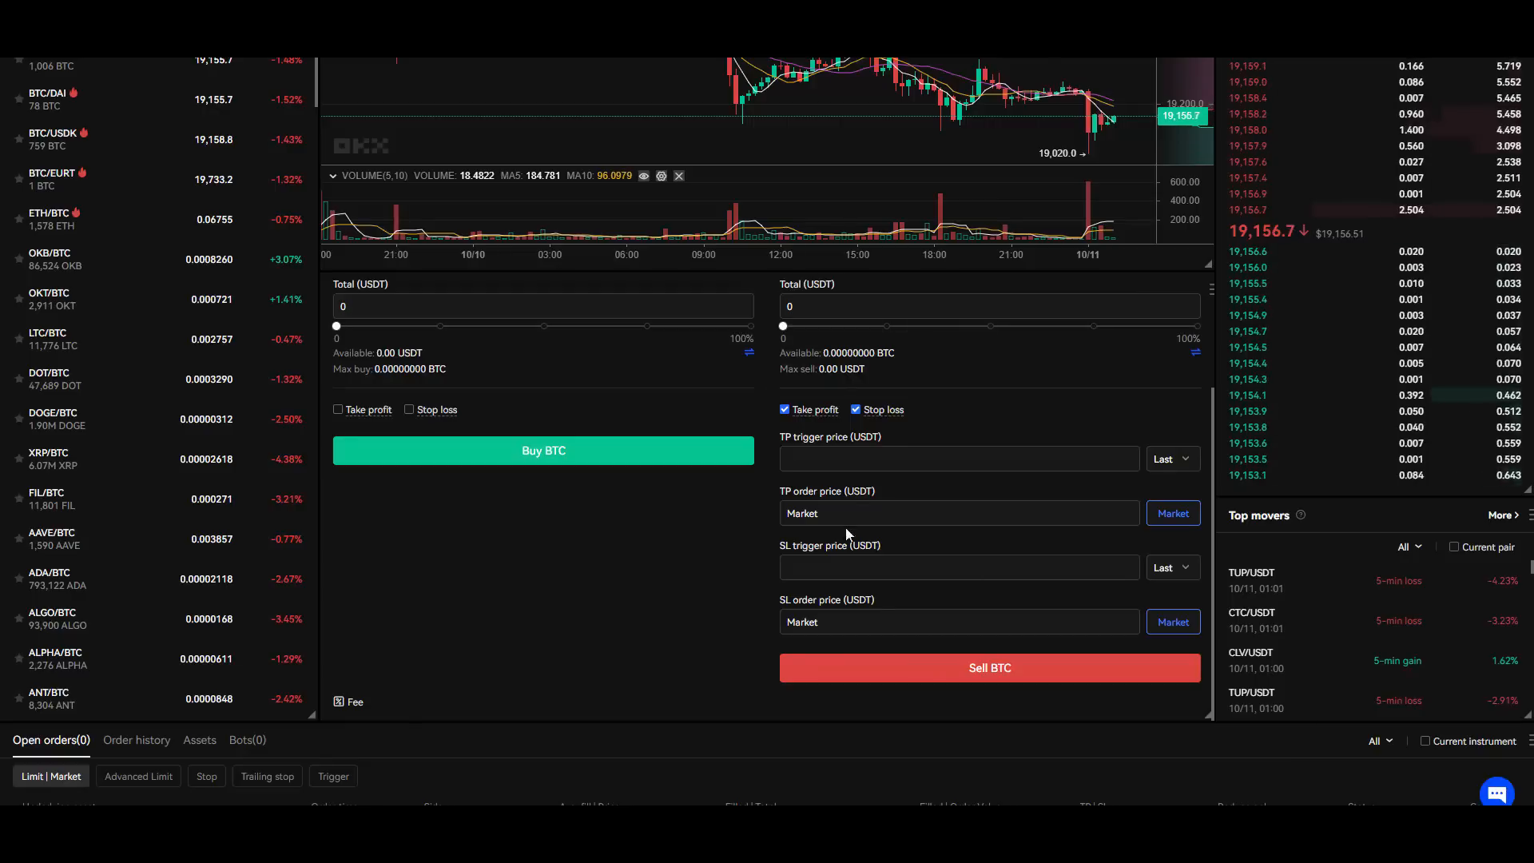
mouse_move(695, 621)
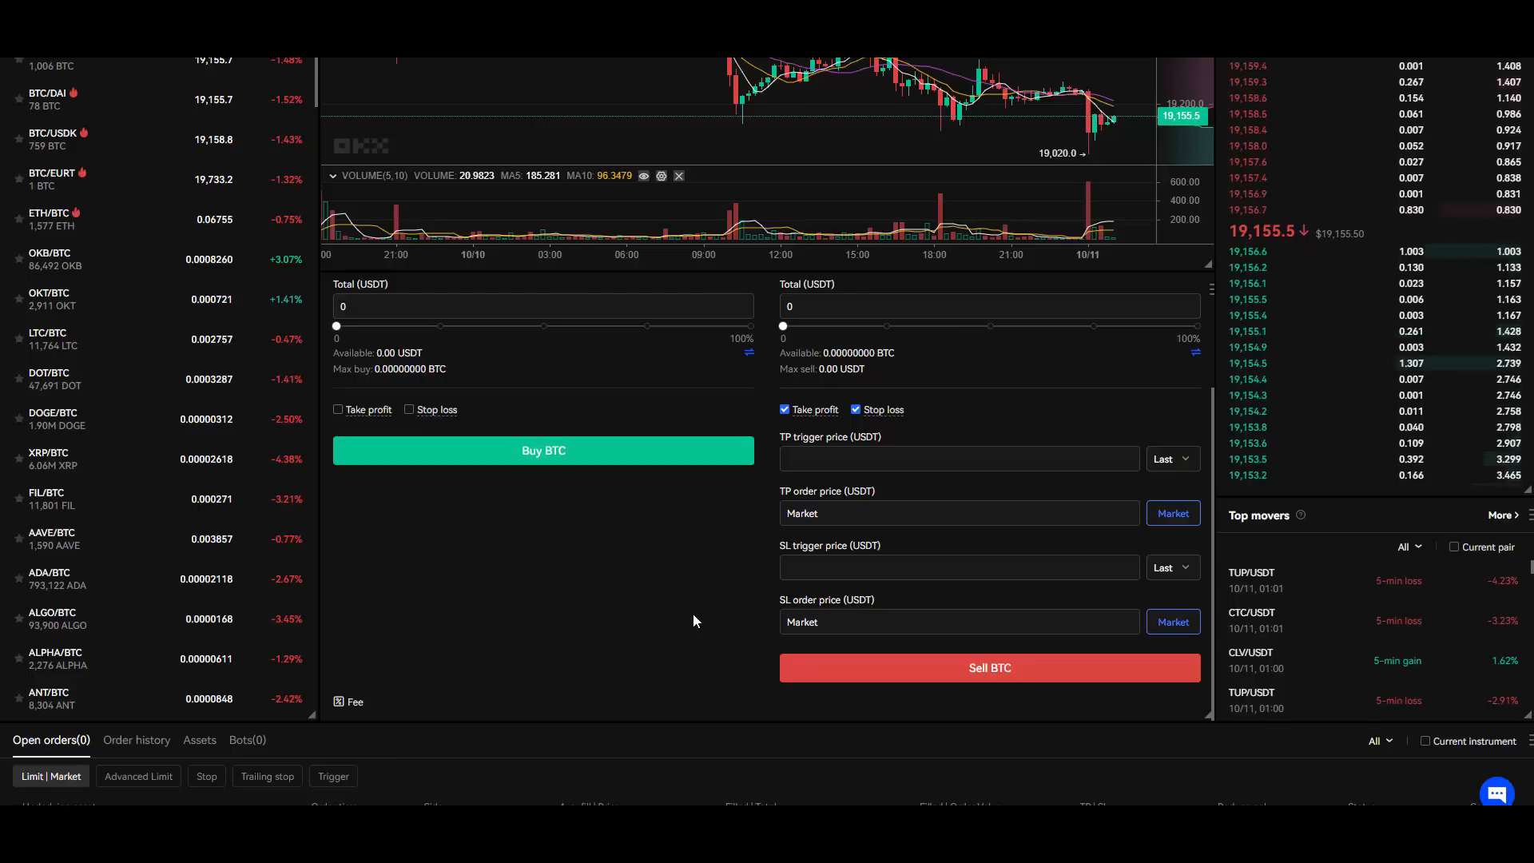
click(409, 569)
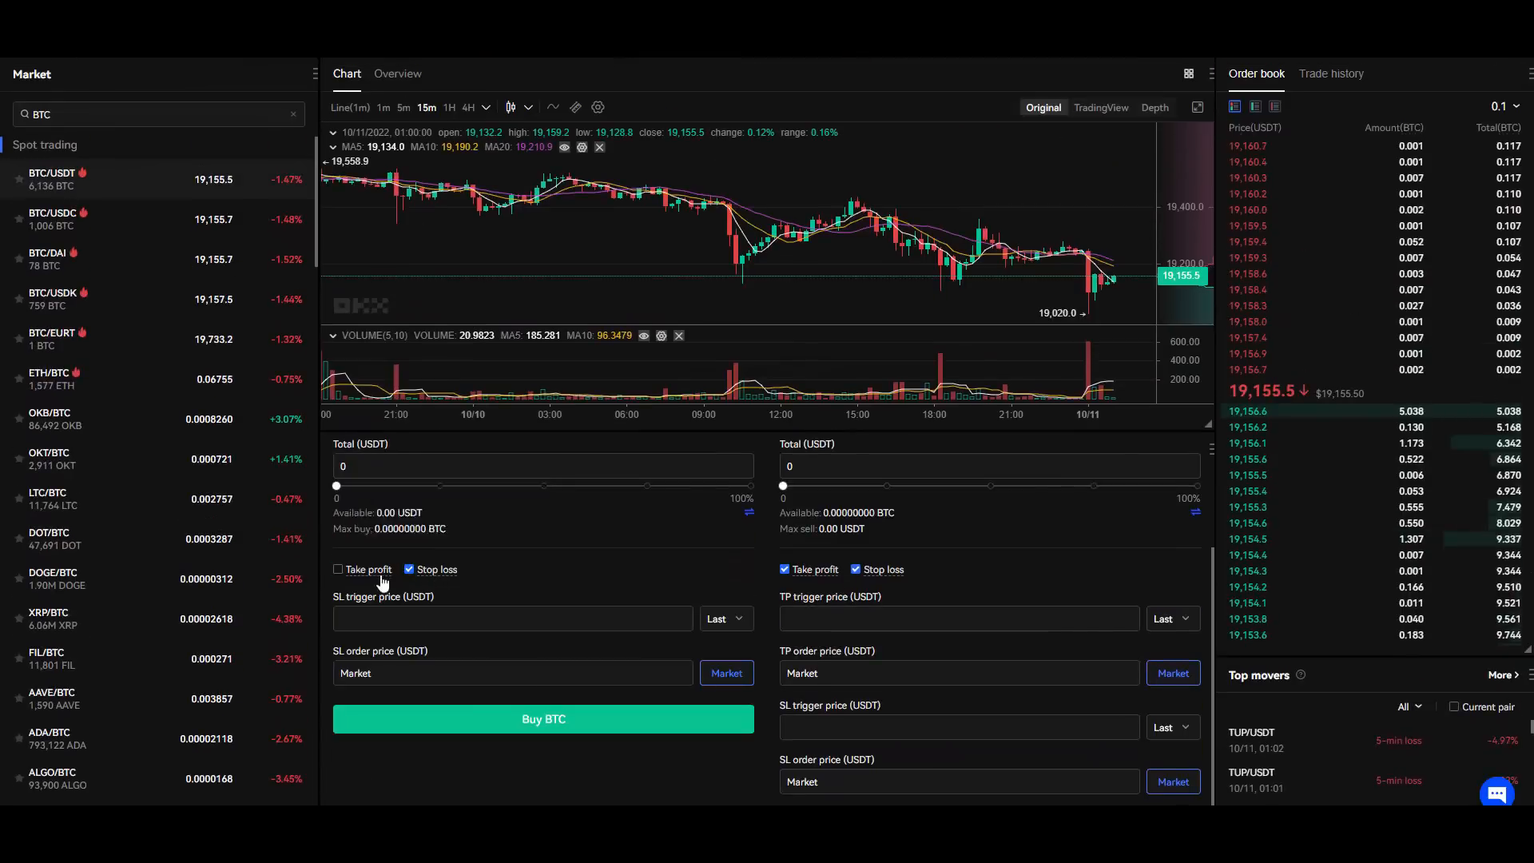
scroll(up, 3)
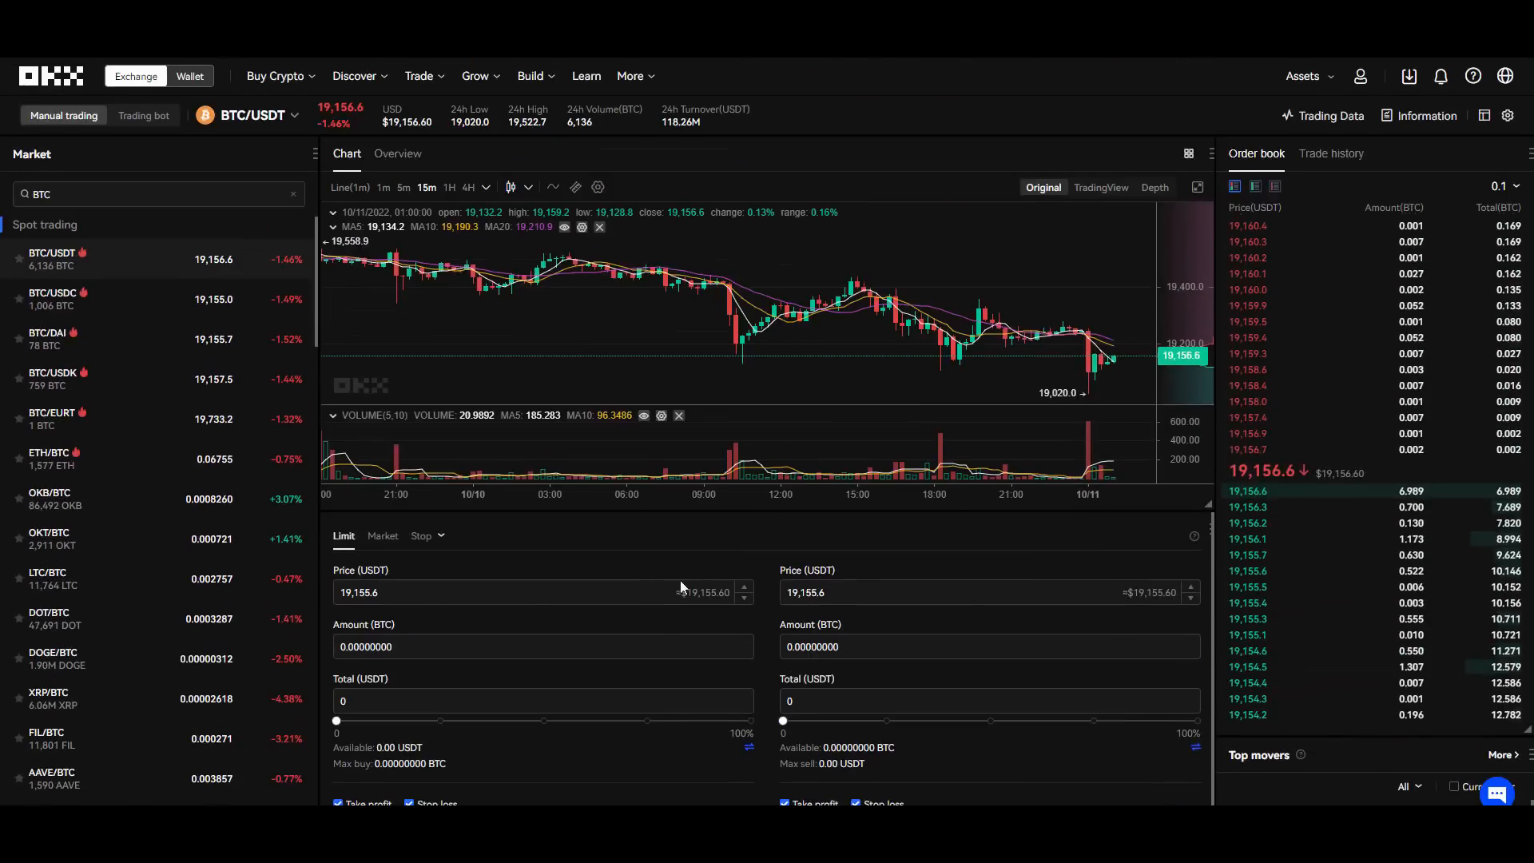
scroll(down, 3)
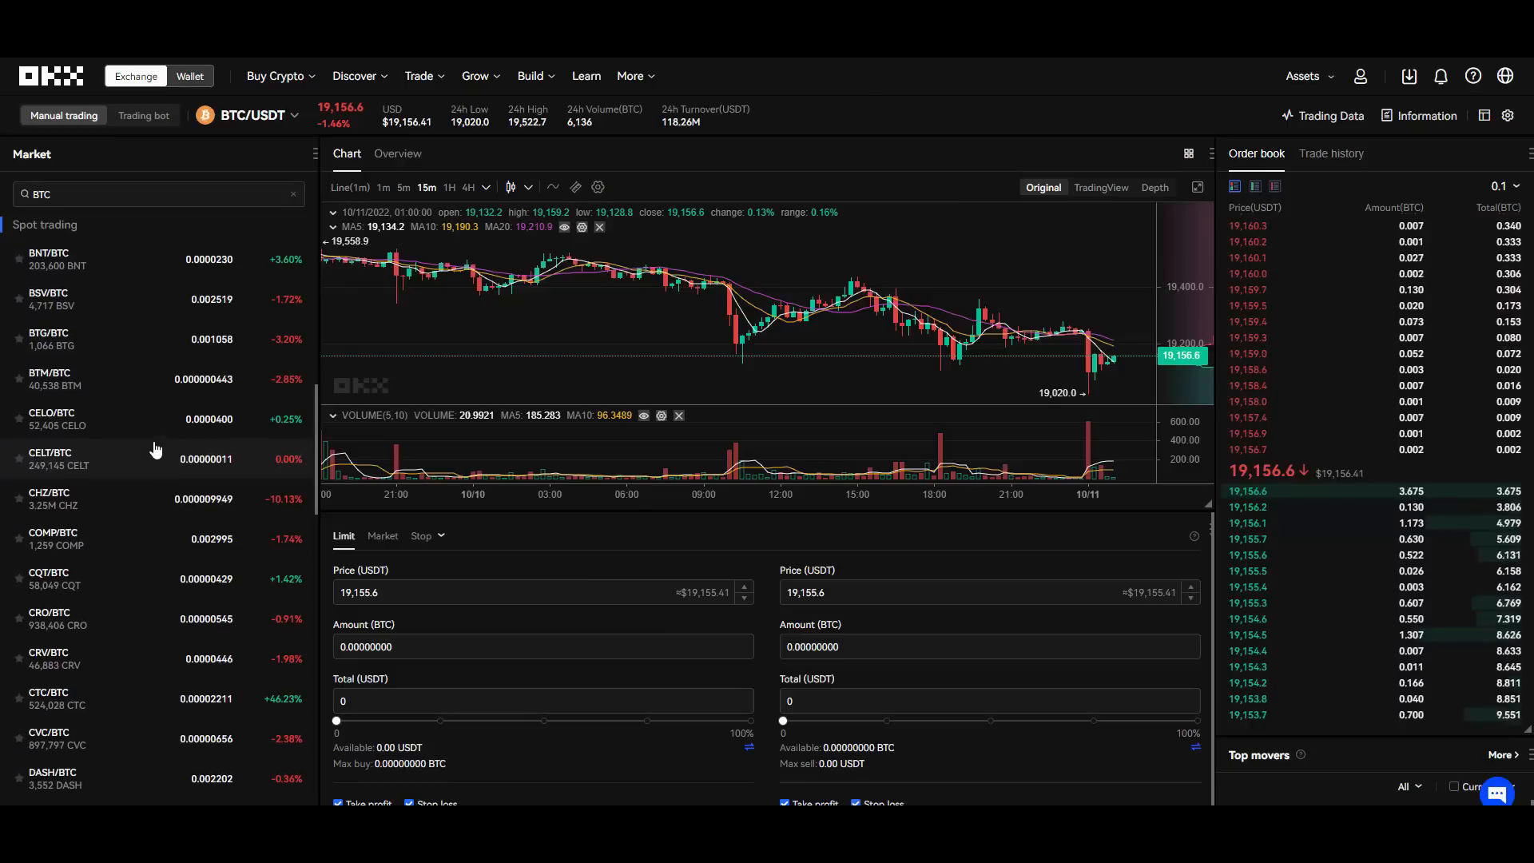
Browse the Trade and Earn menus, then go to Simple options under Basic trading.
click(418, 75)
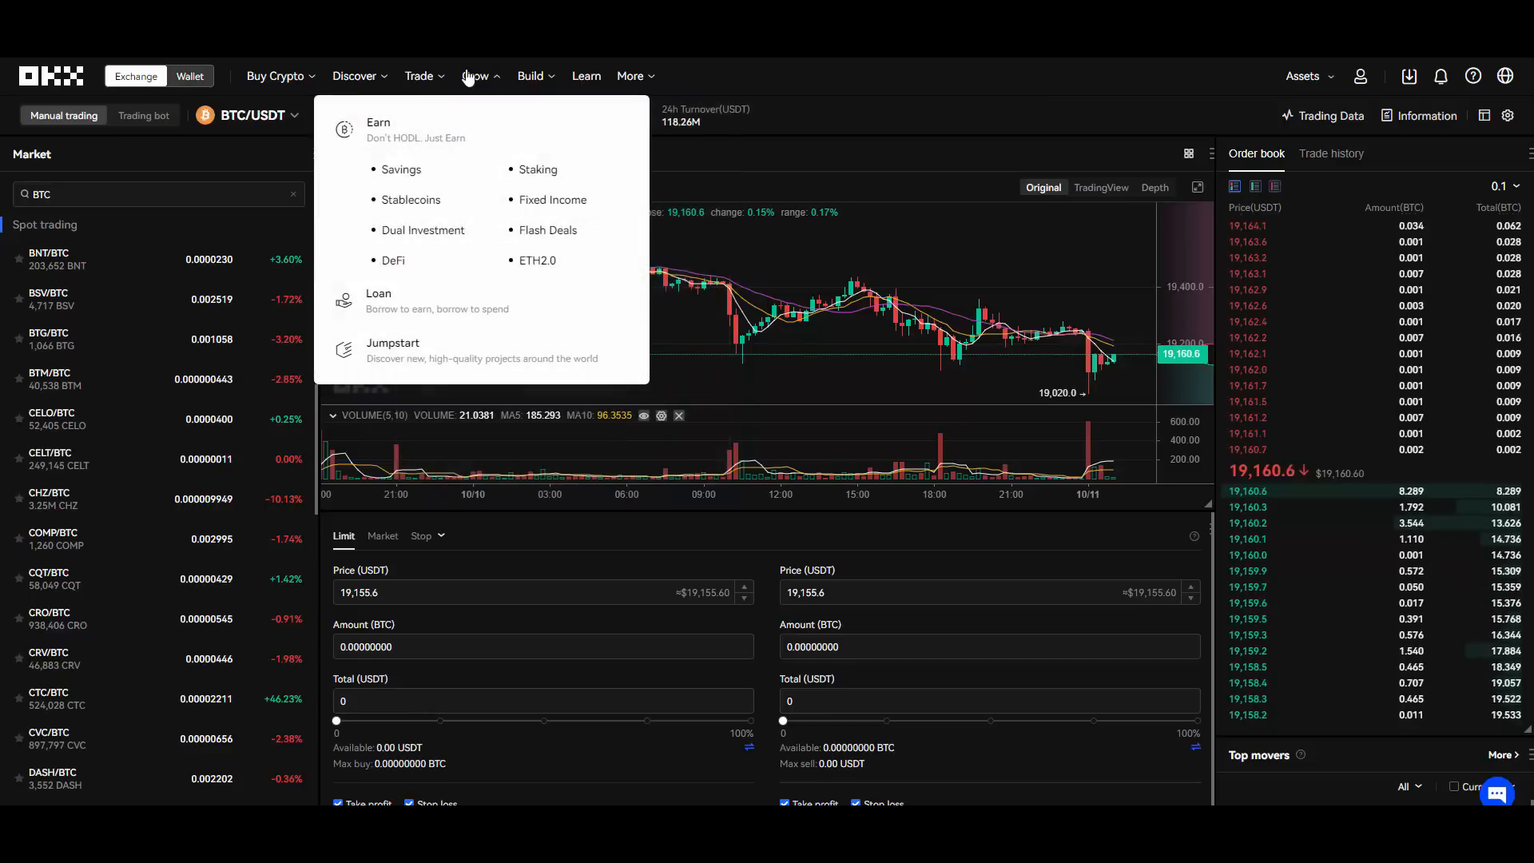
mouse_move(486, 173)
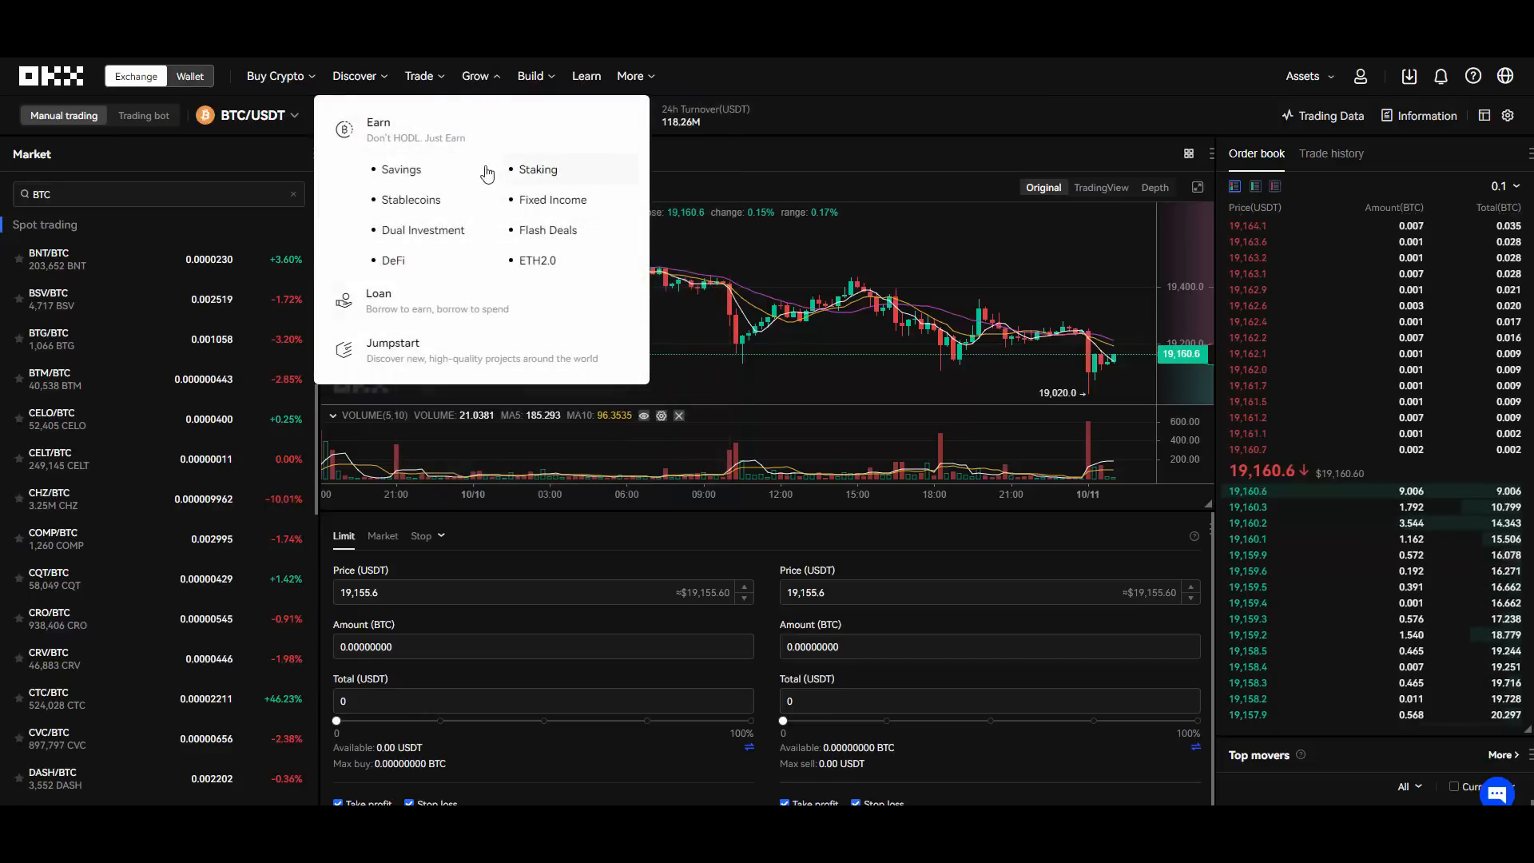
click(534, 76)
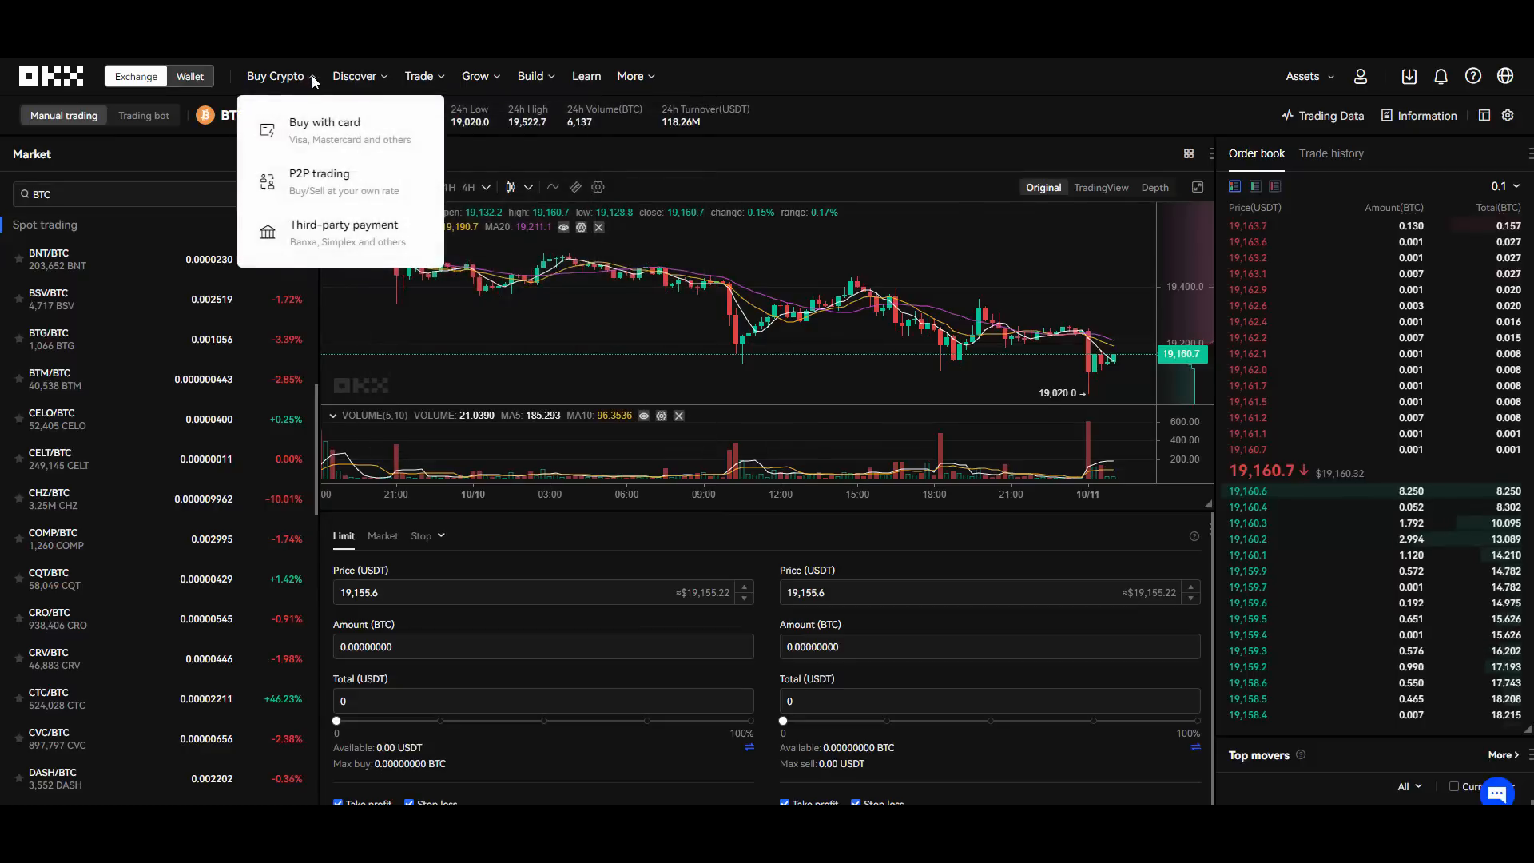
click(418, 76)
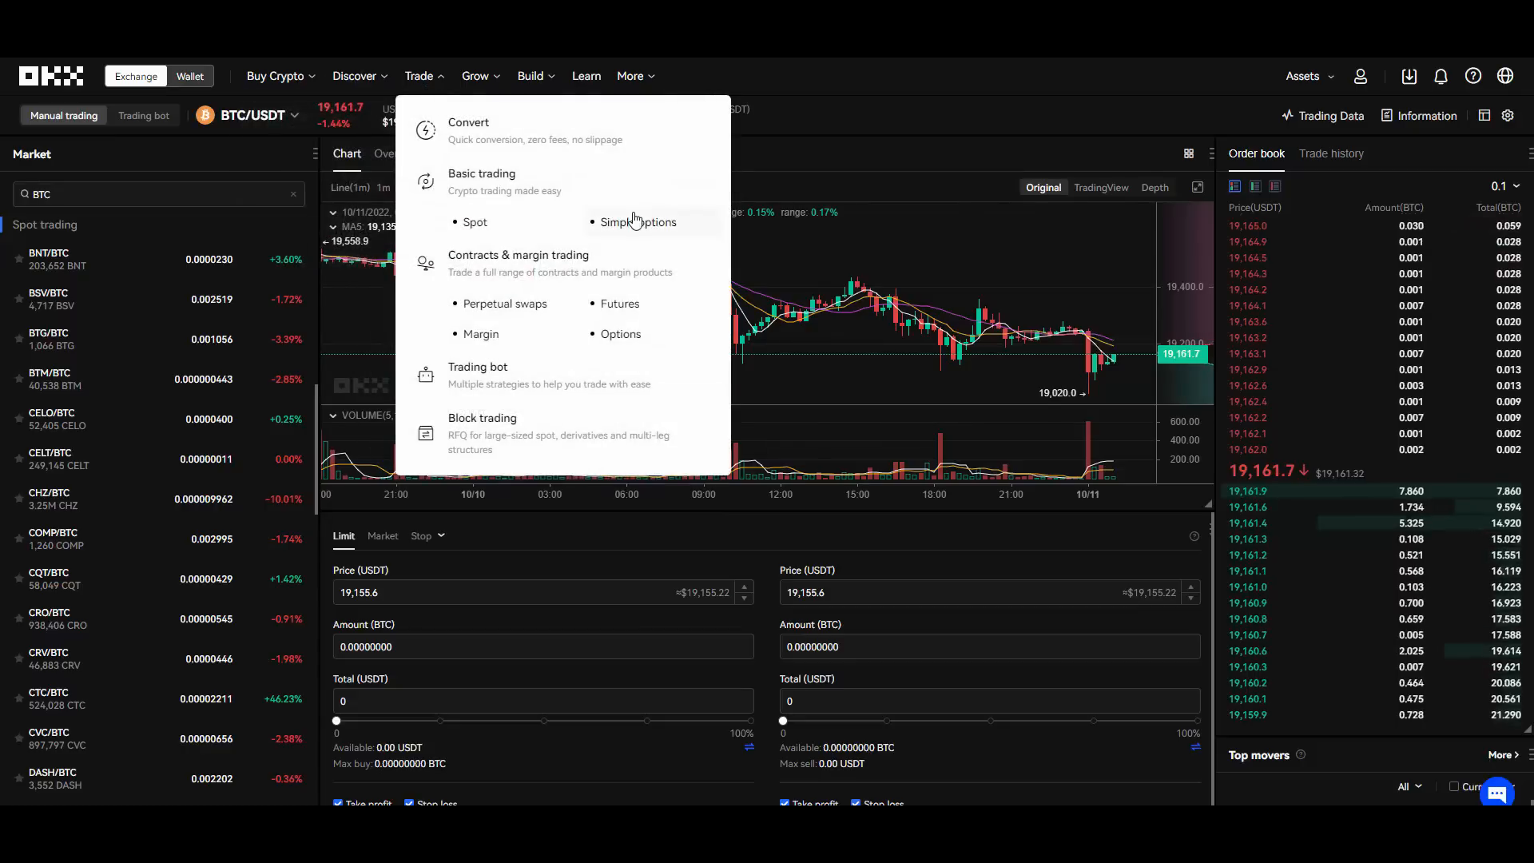
click(637, 221)
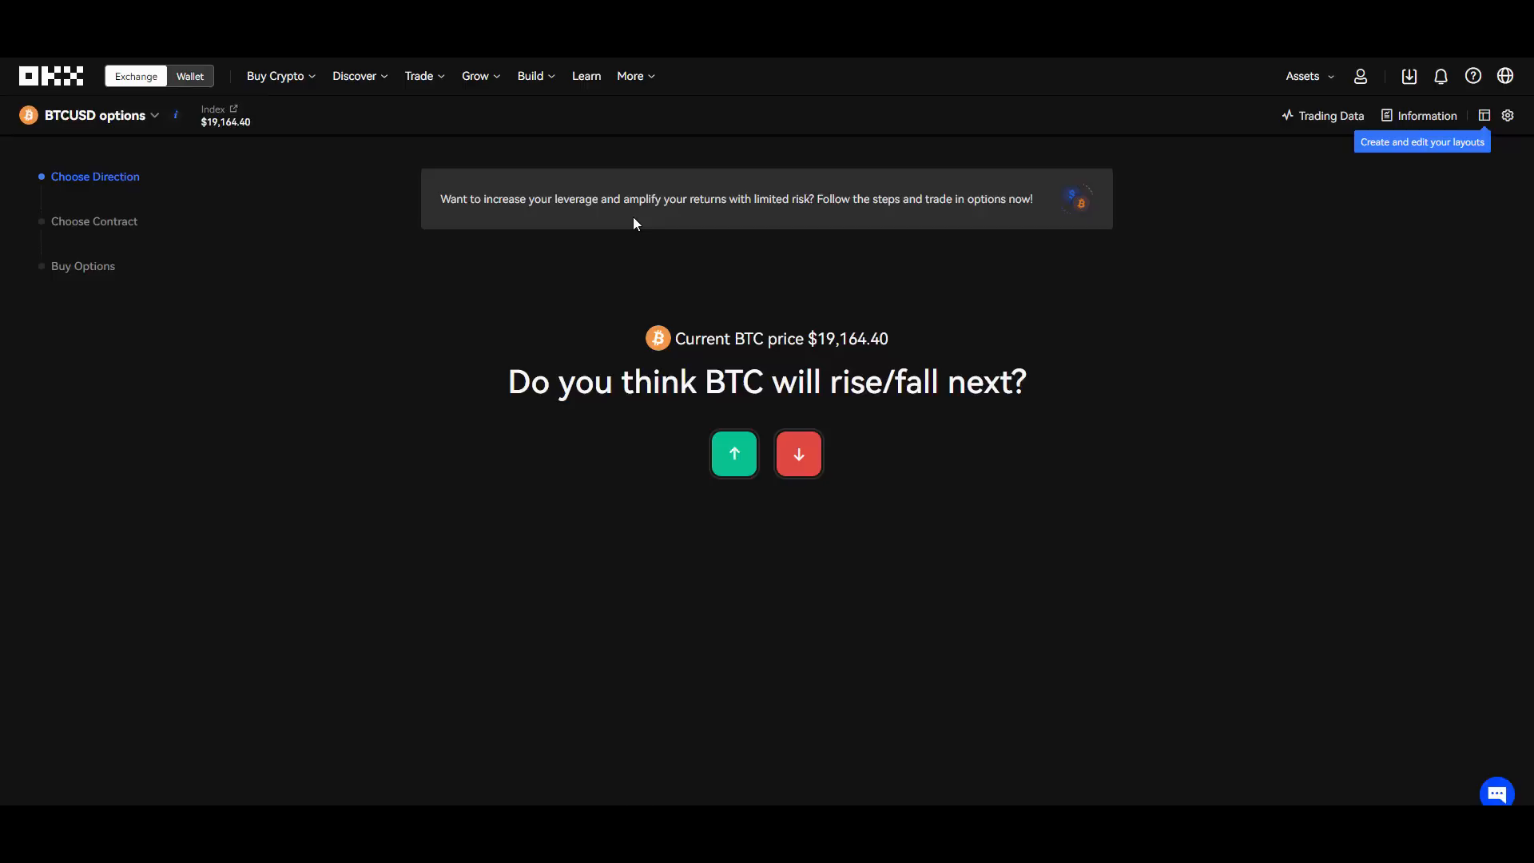
Predict BTC will rise, try the 10/12 expiry filter, then return to Recommended expiry.
click(734, 452)
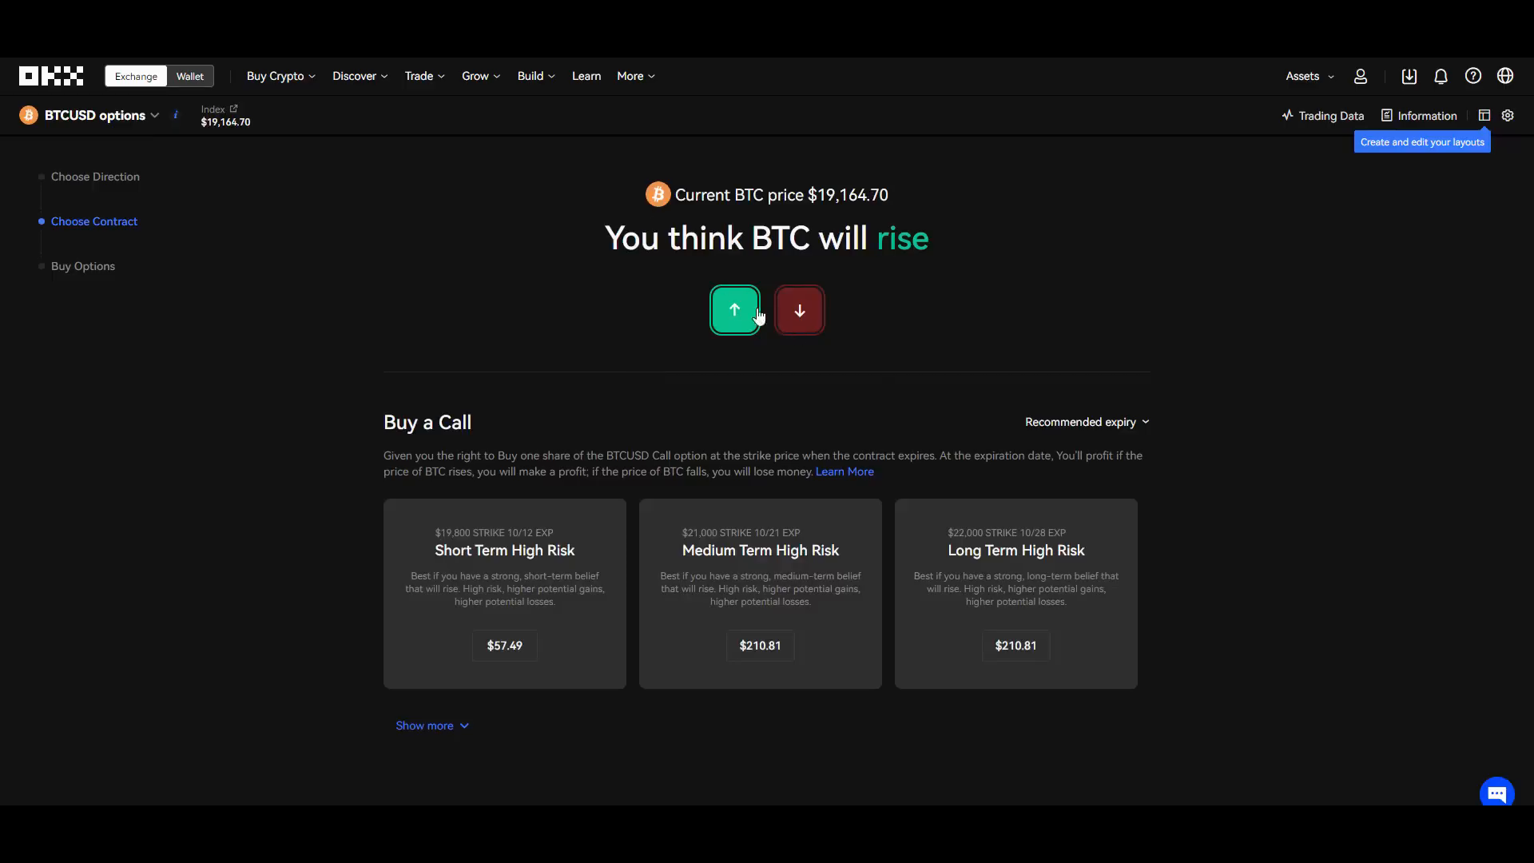
mouse_move(799, 328)
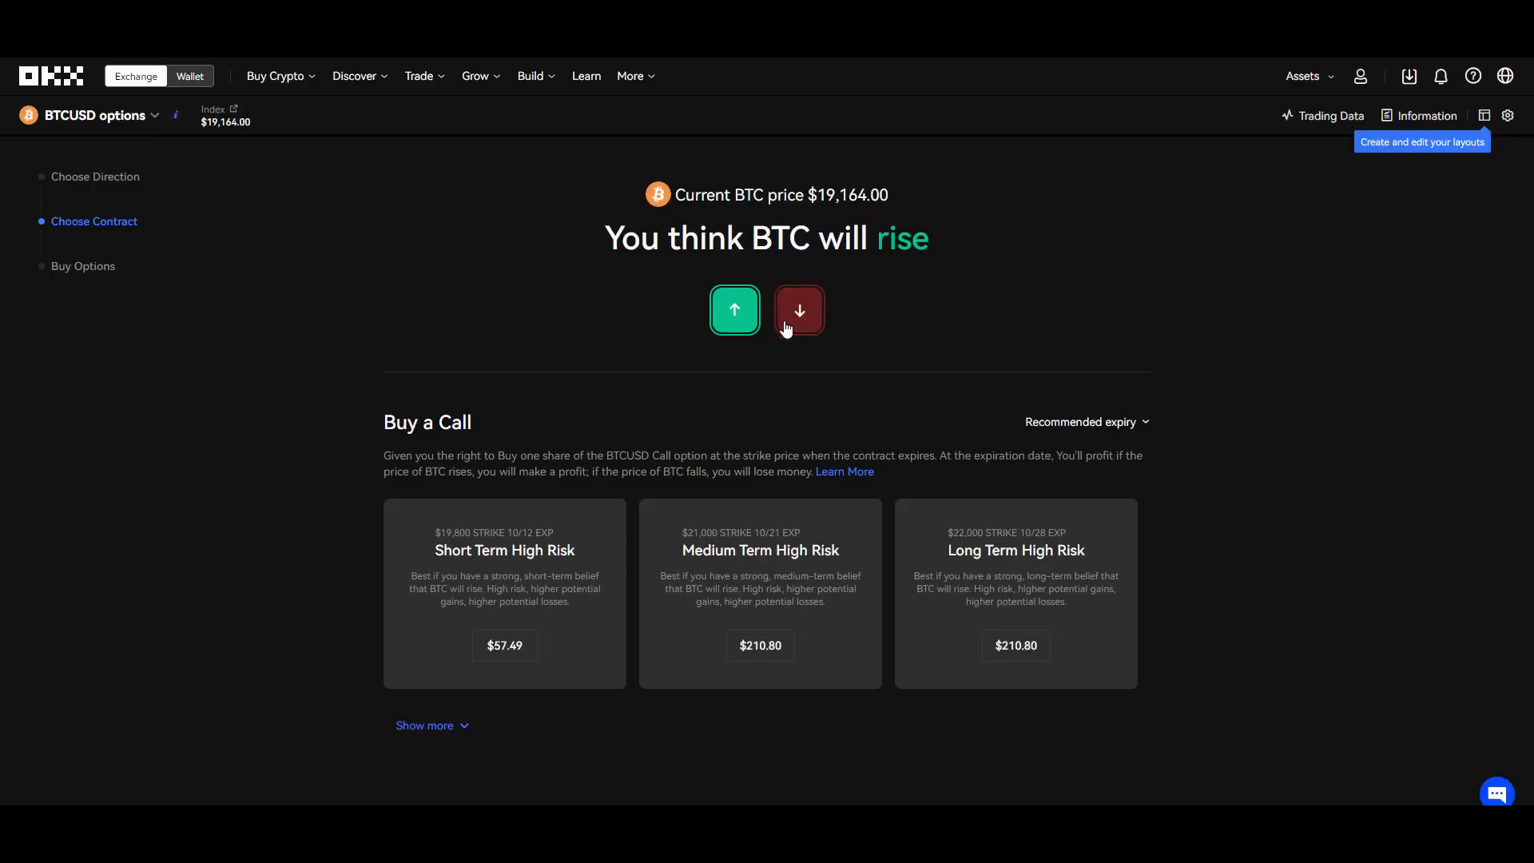
mouse_move(799, 310)
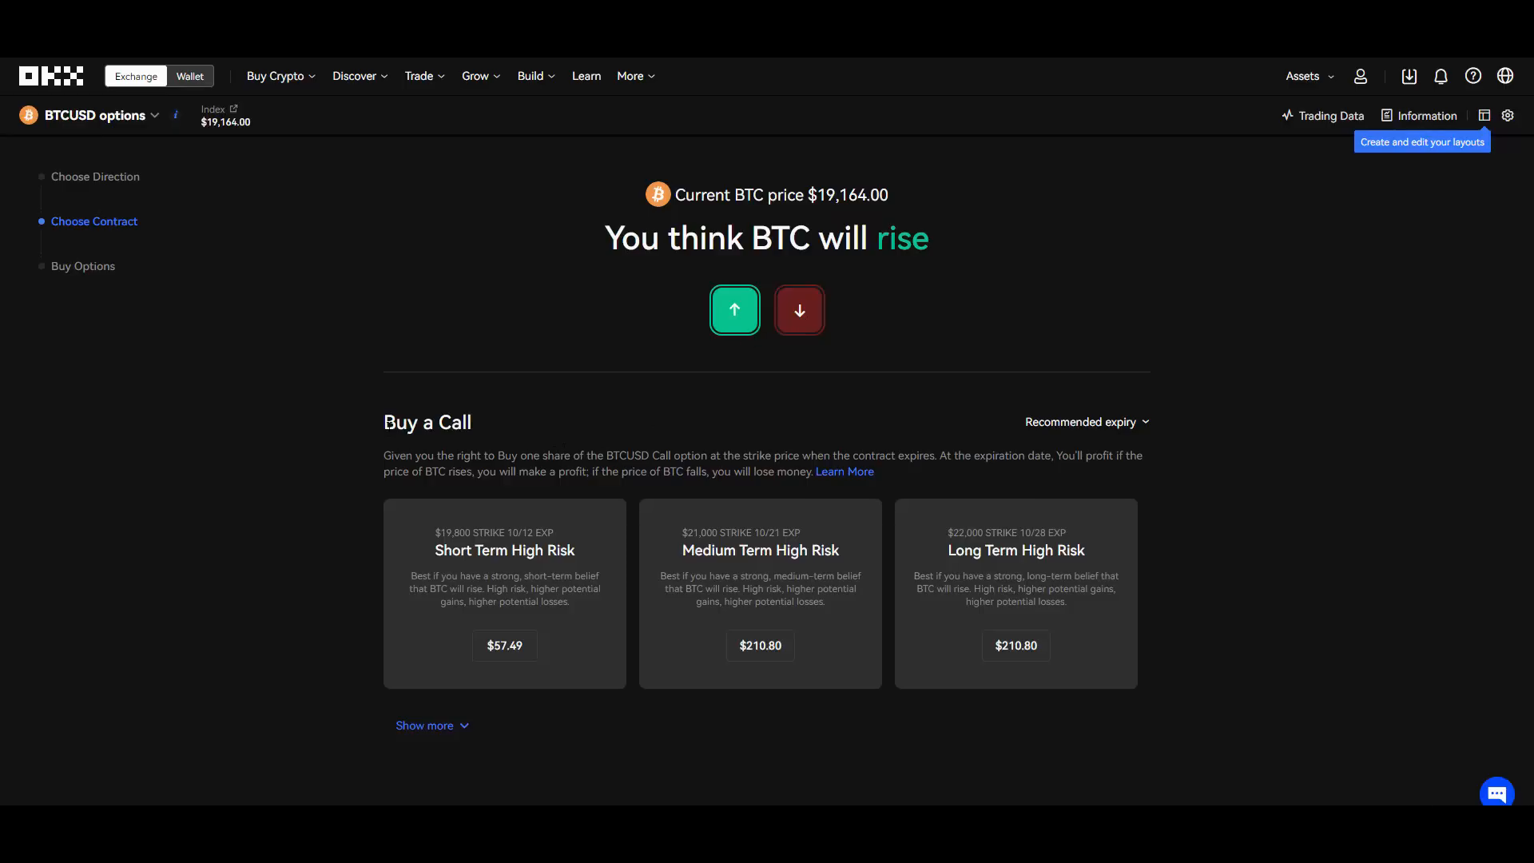
mouse_move(390, 447)
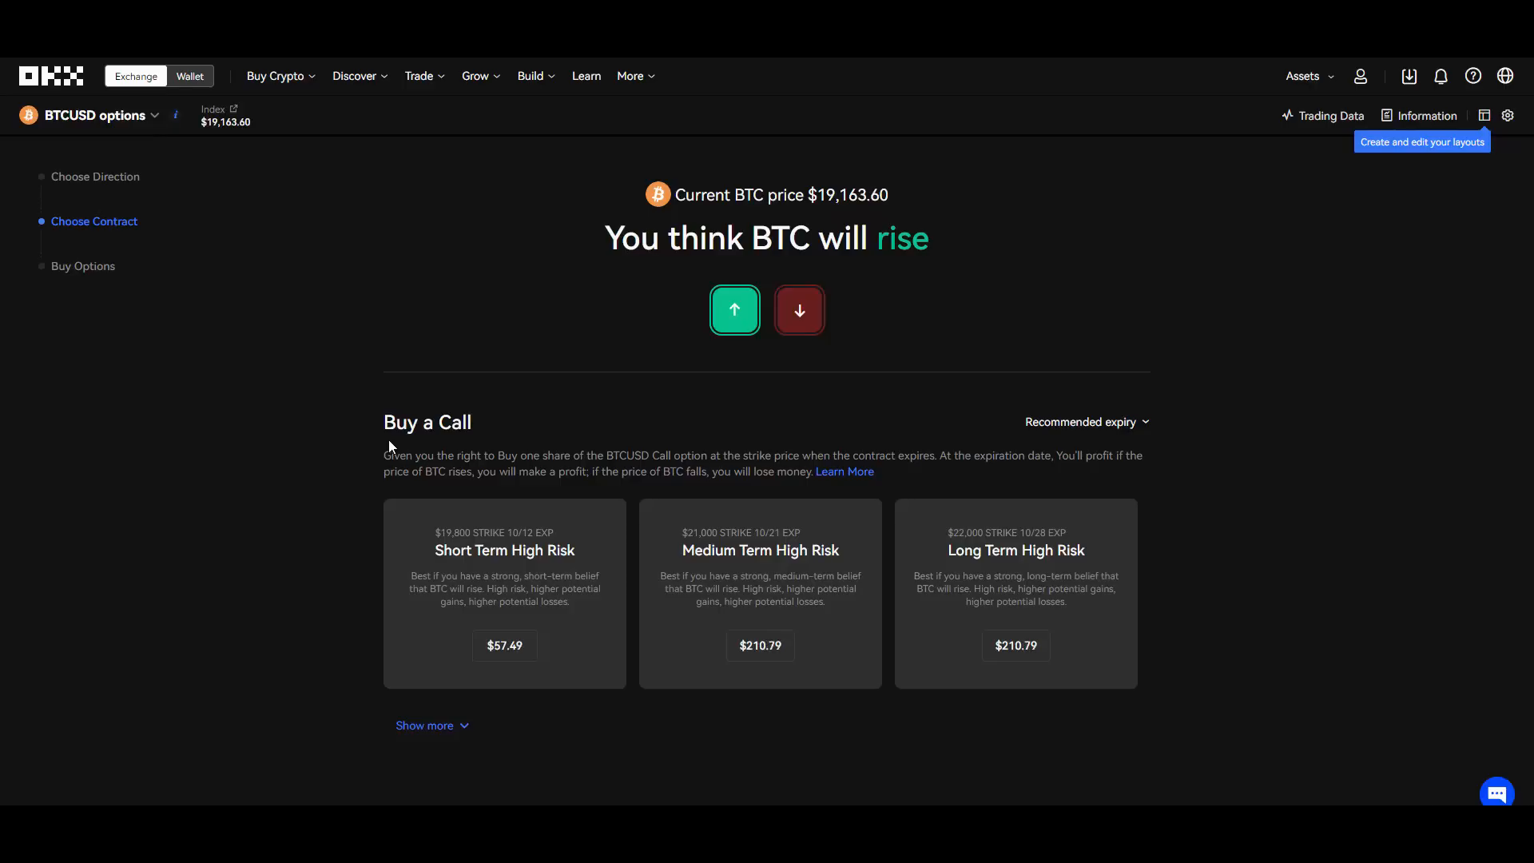
mouse_move(584, 368)
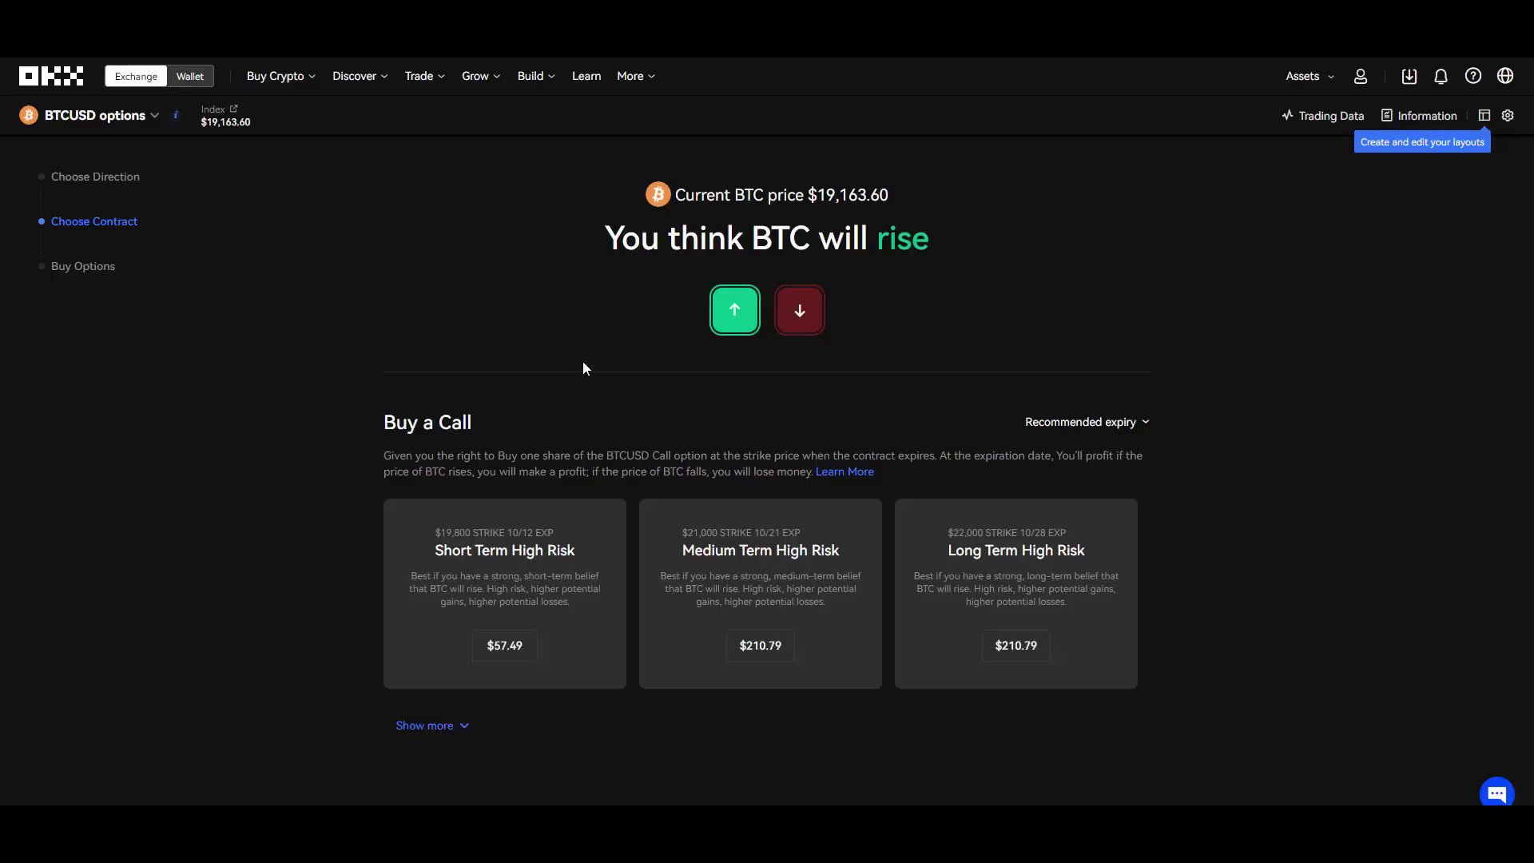
click(1086, 421)
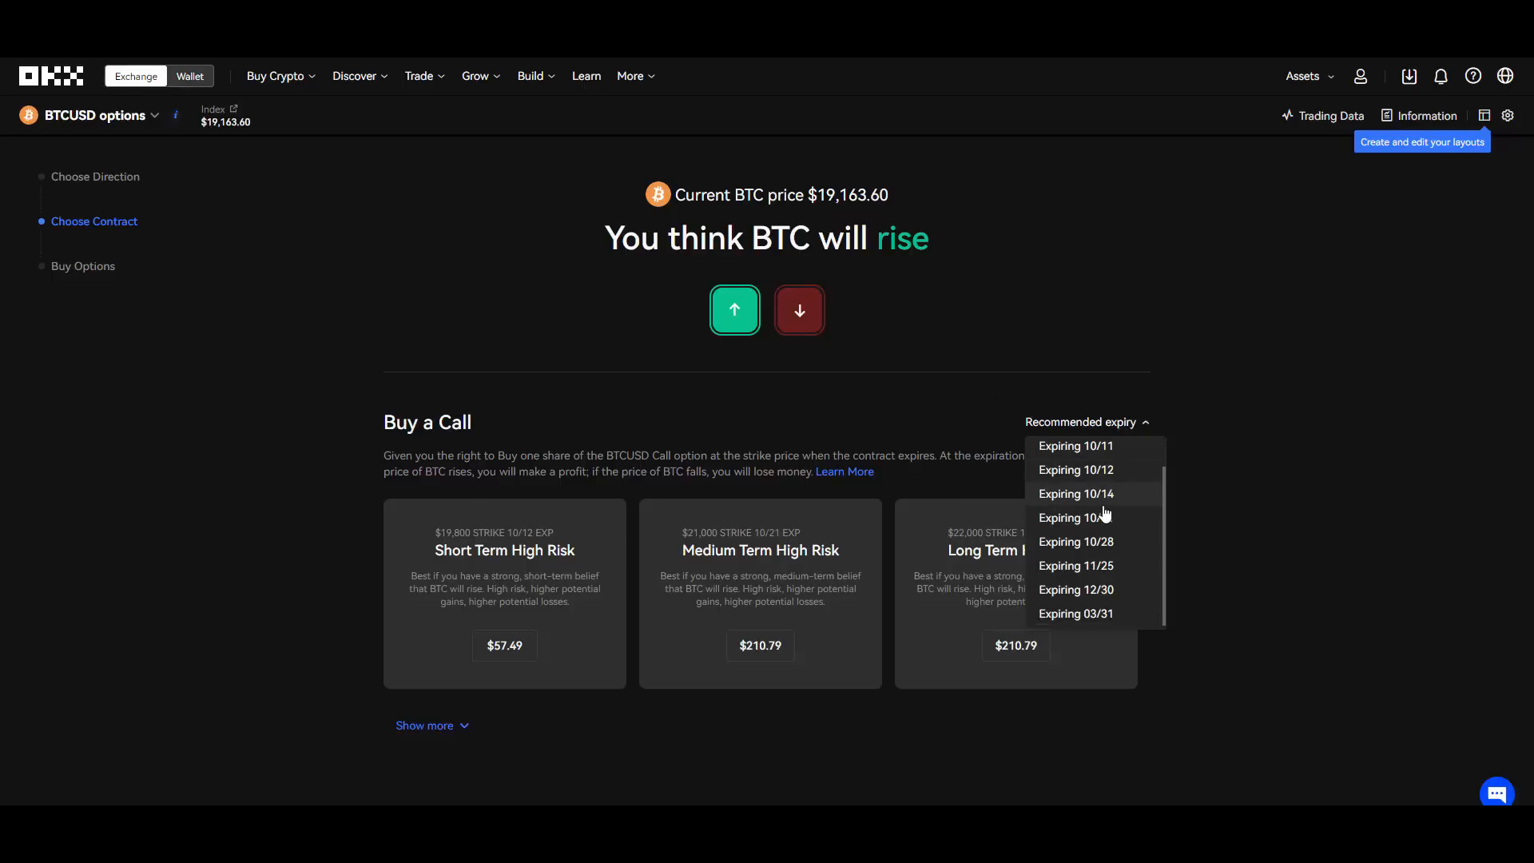
scroll(up, 3)
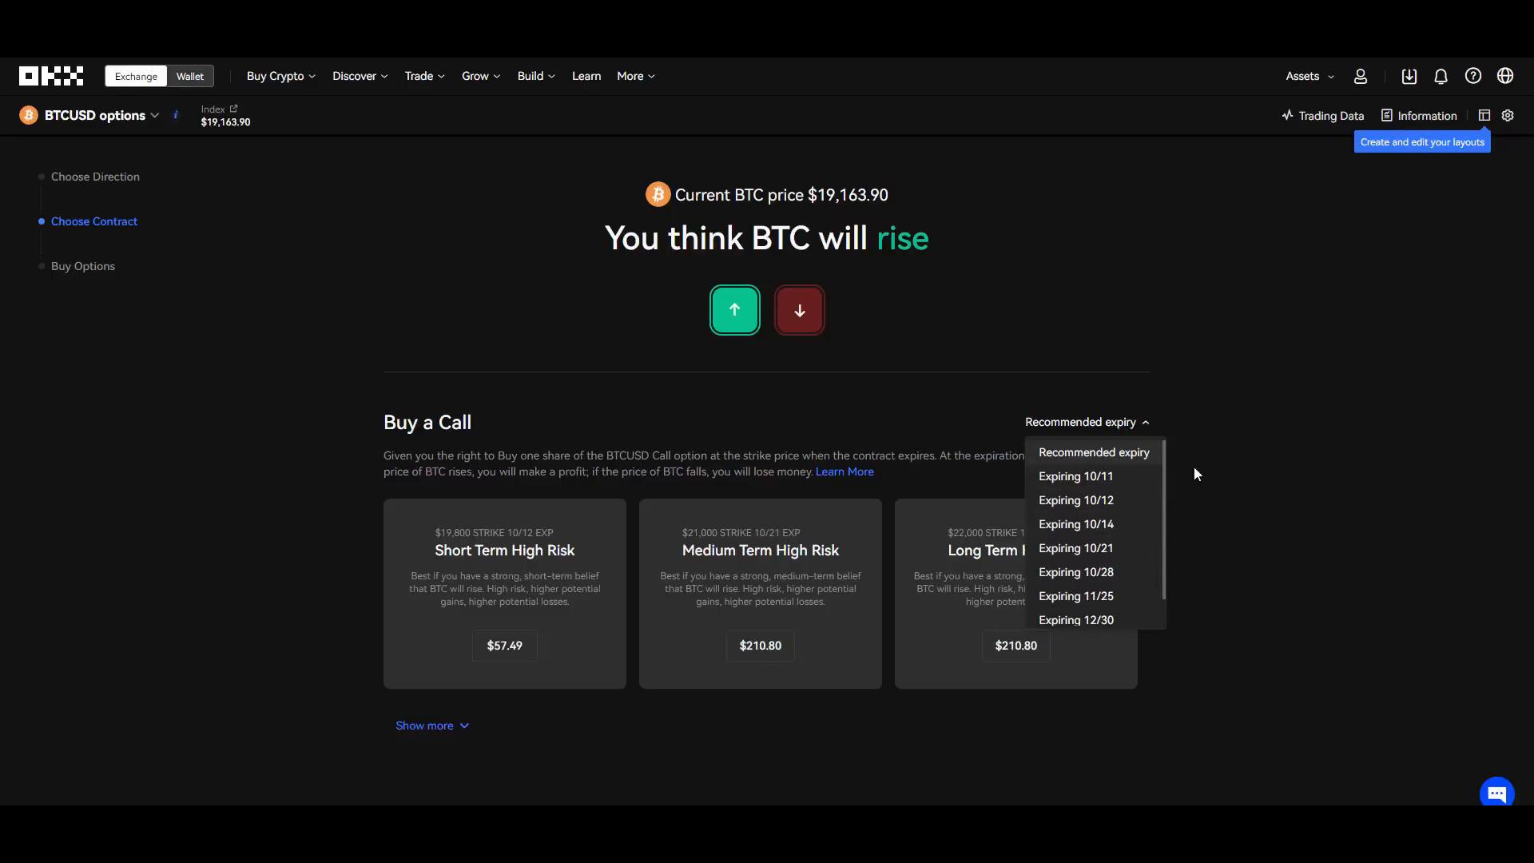
click(1075, 501)
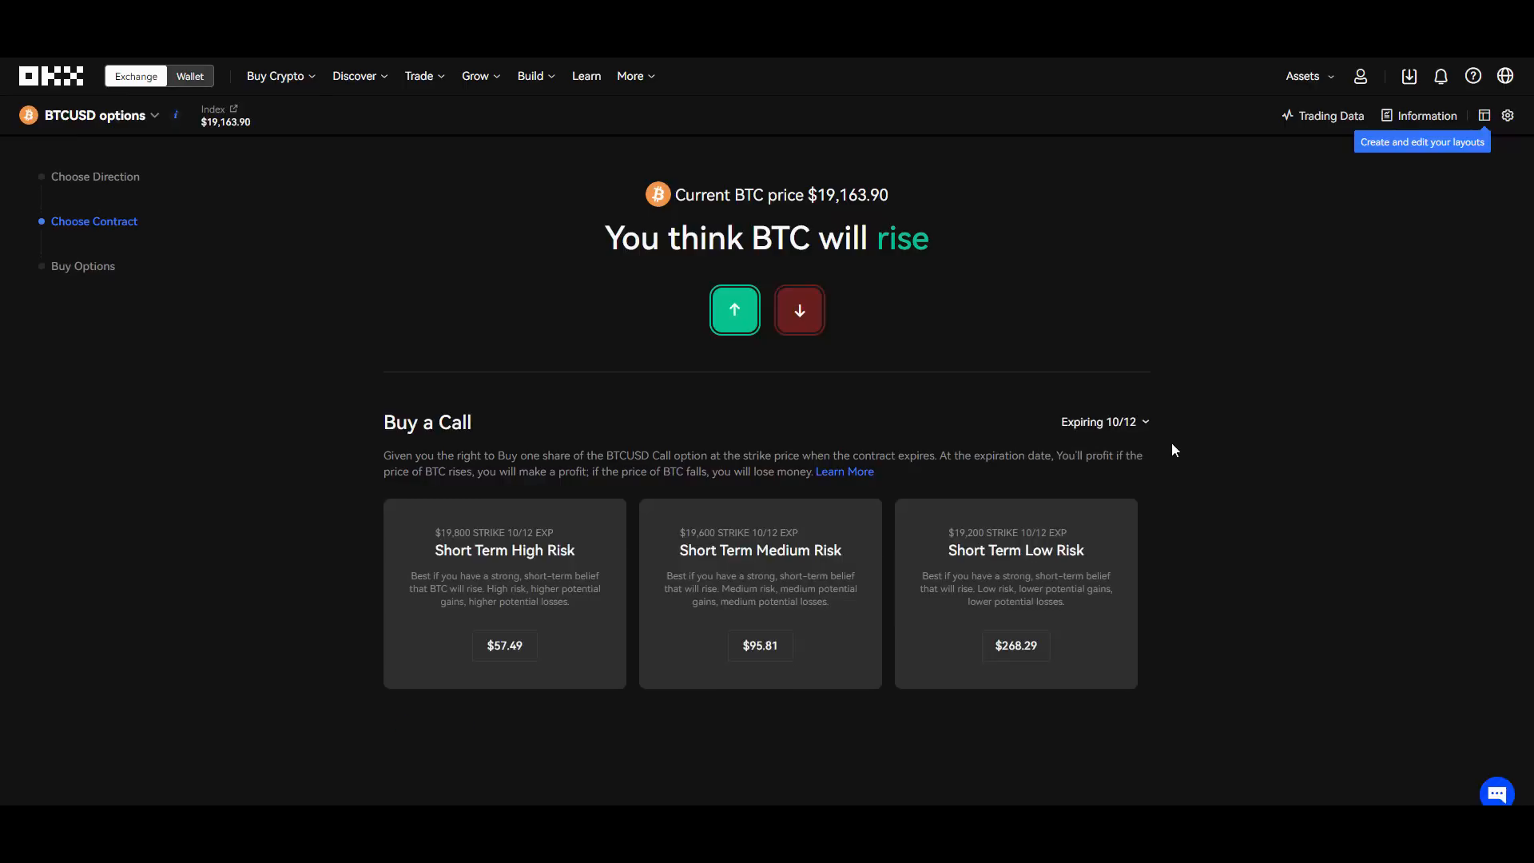
click(1100, 422)
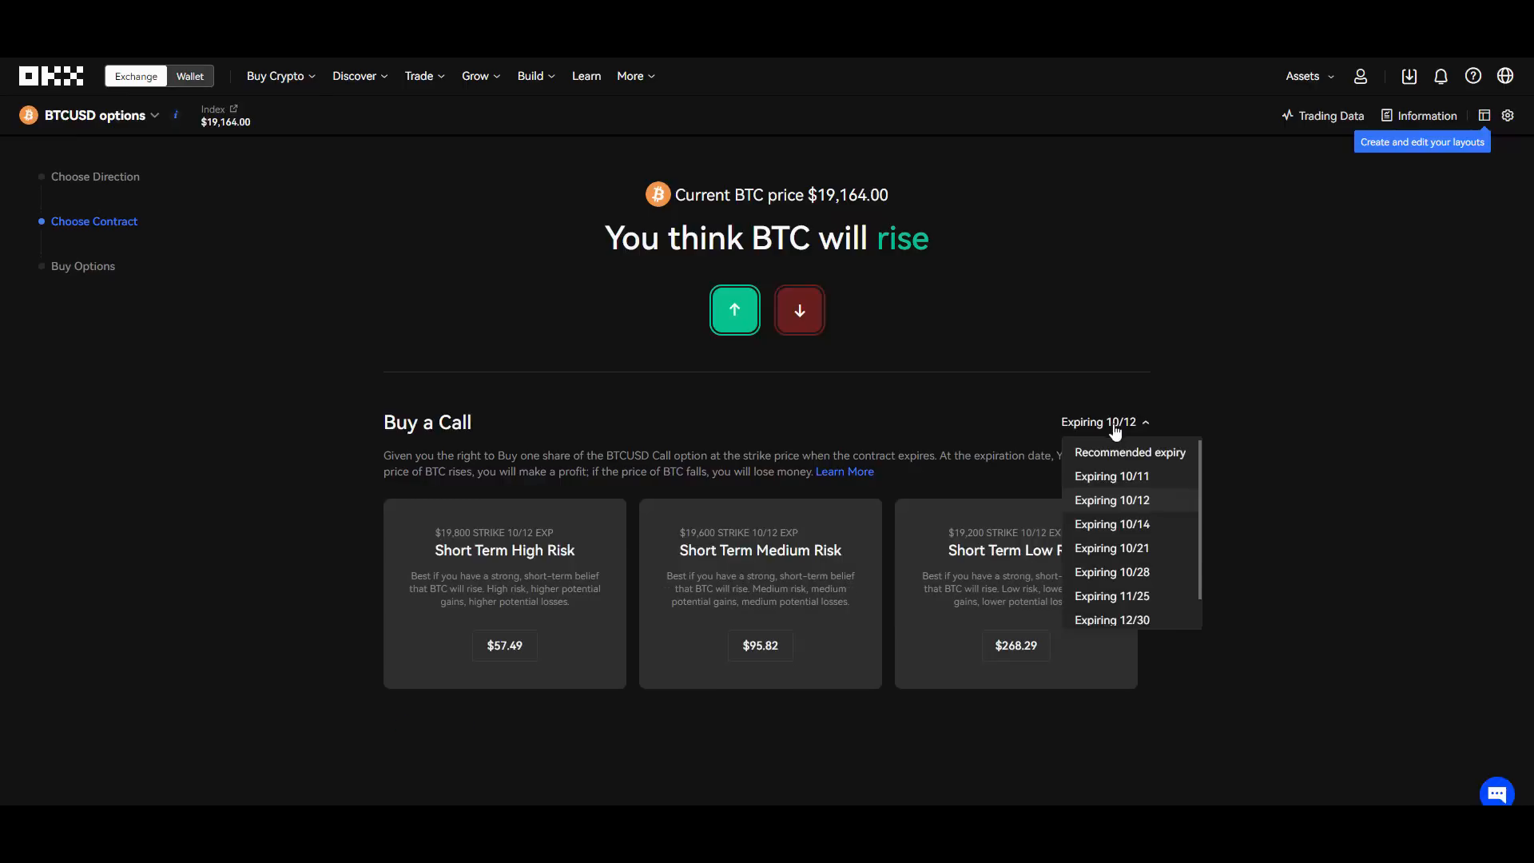
click(1113, 500)
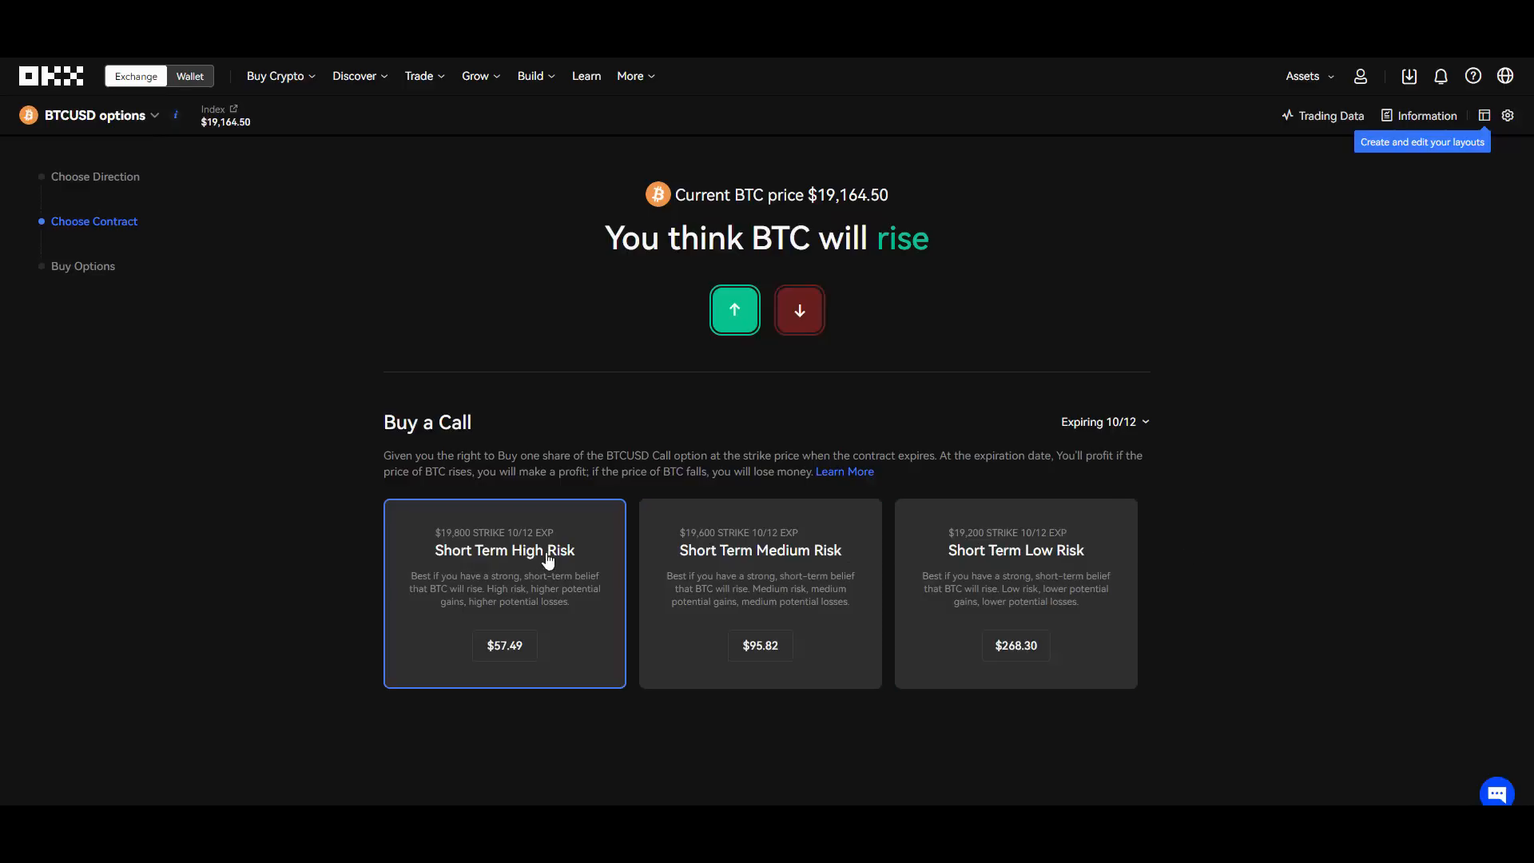
mouse_move(434, 542)
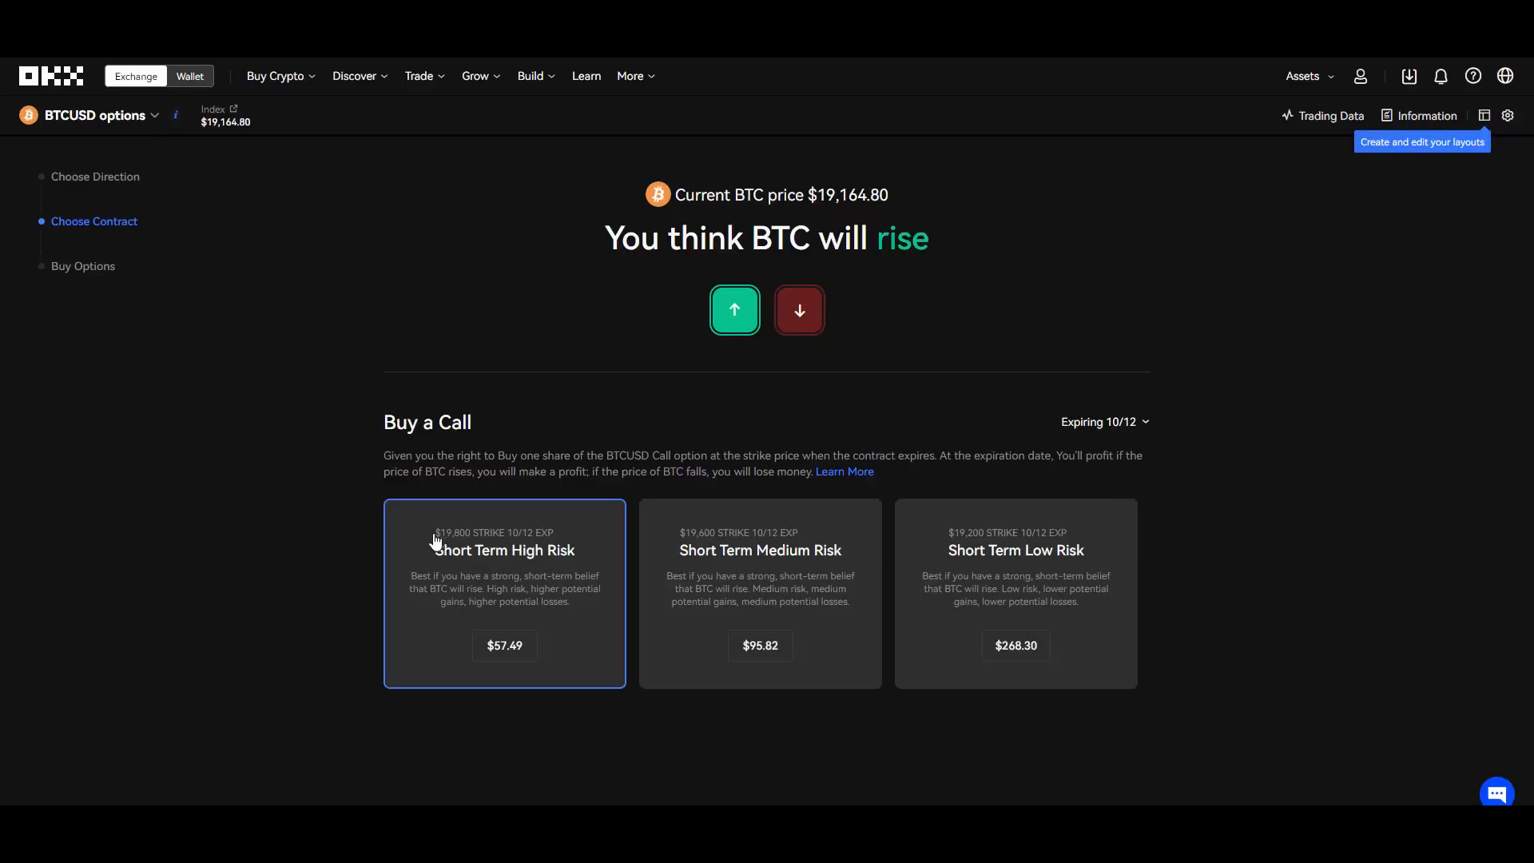
mouse_move(569, 529)
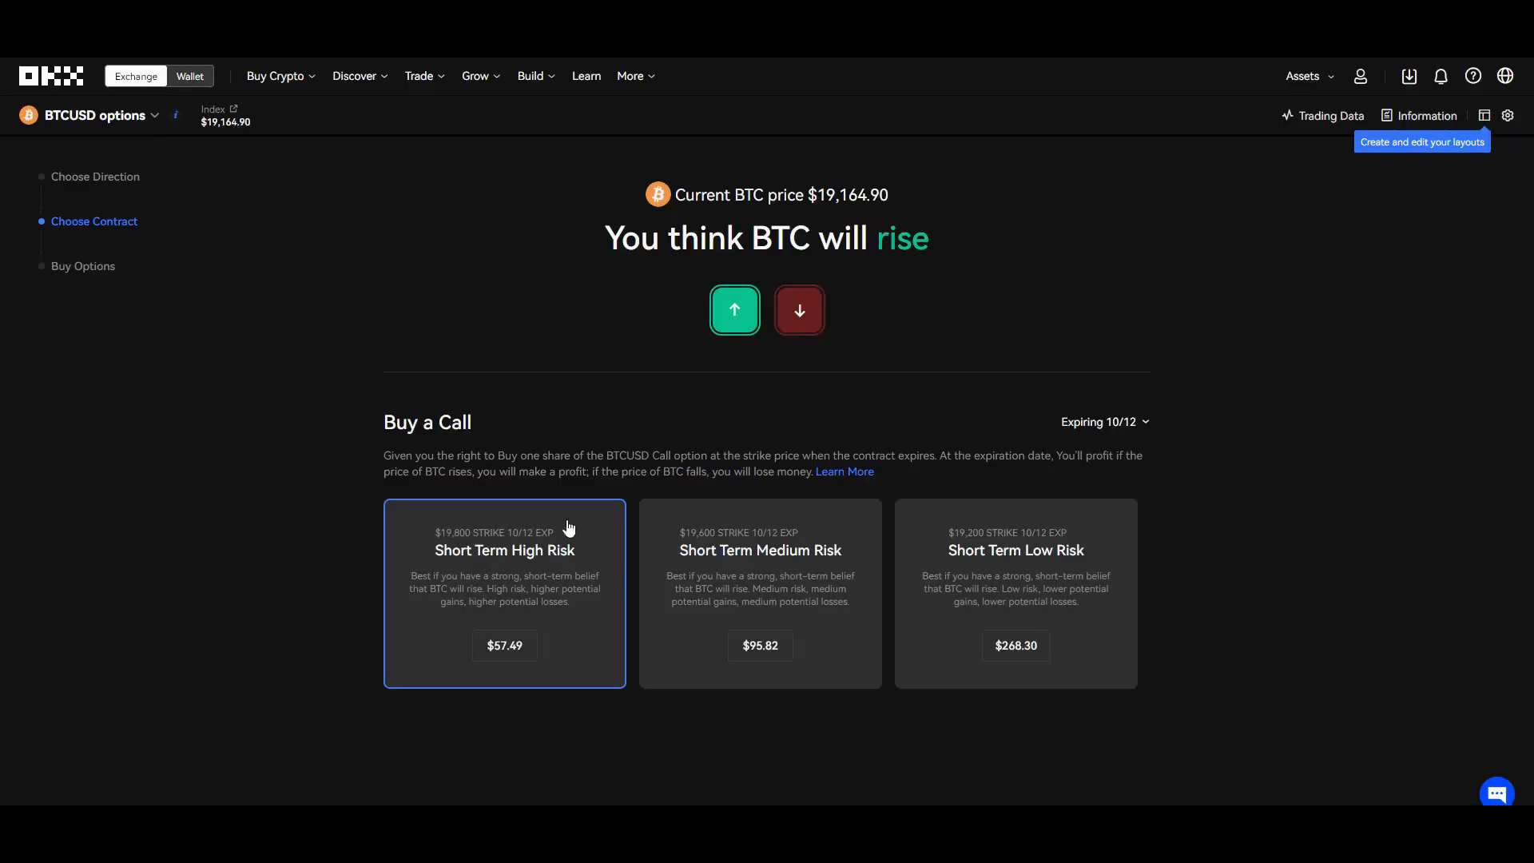
mouse_move(1149, 433)
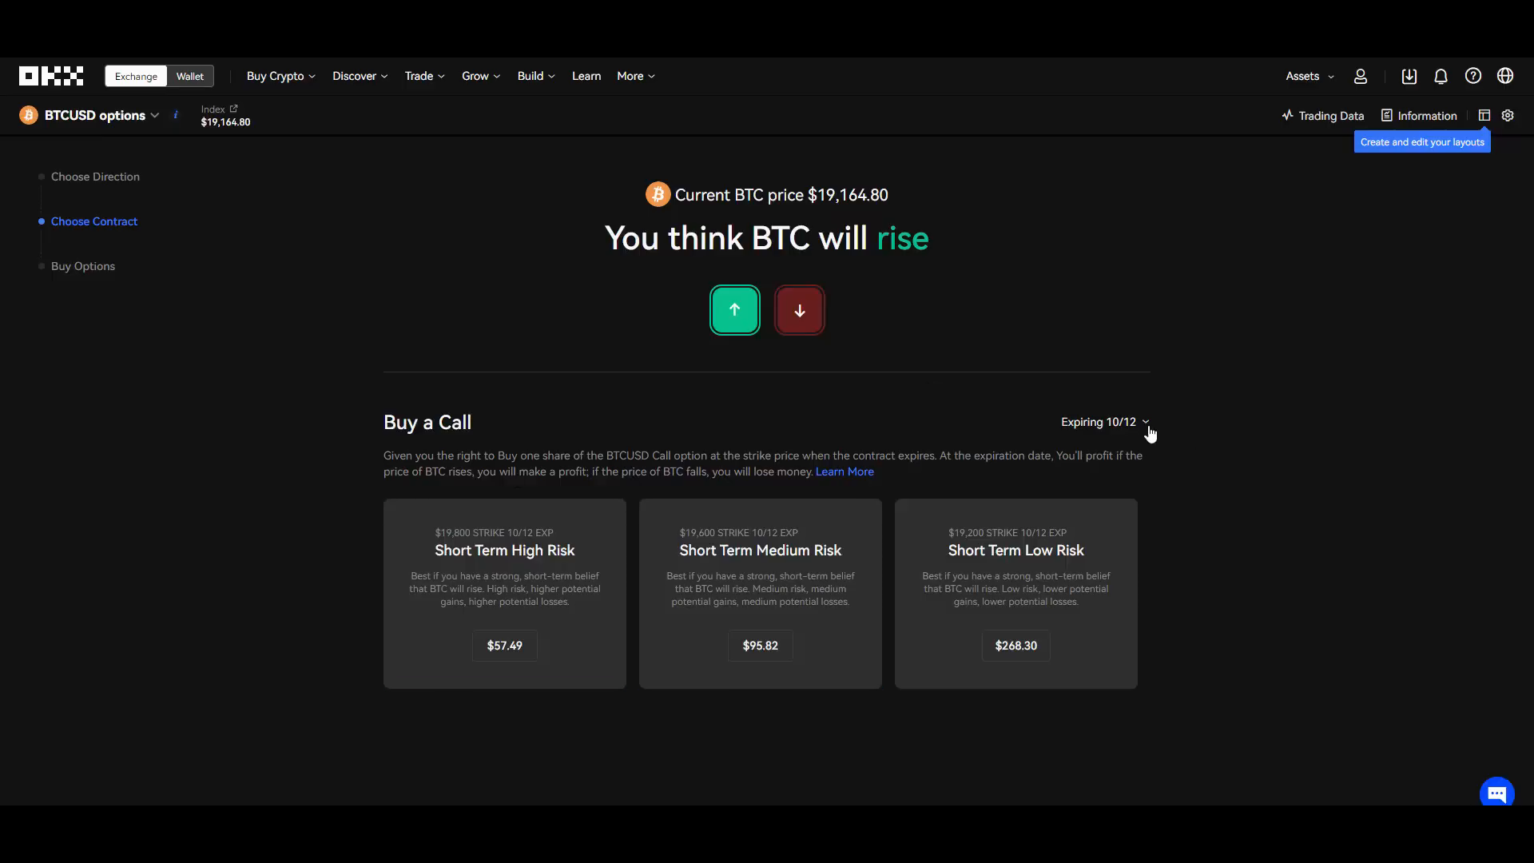
click(1100, 422)
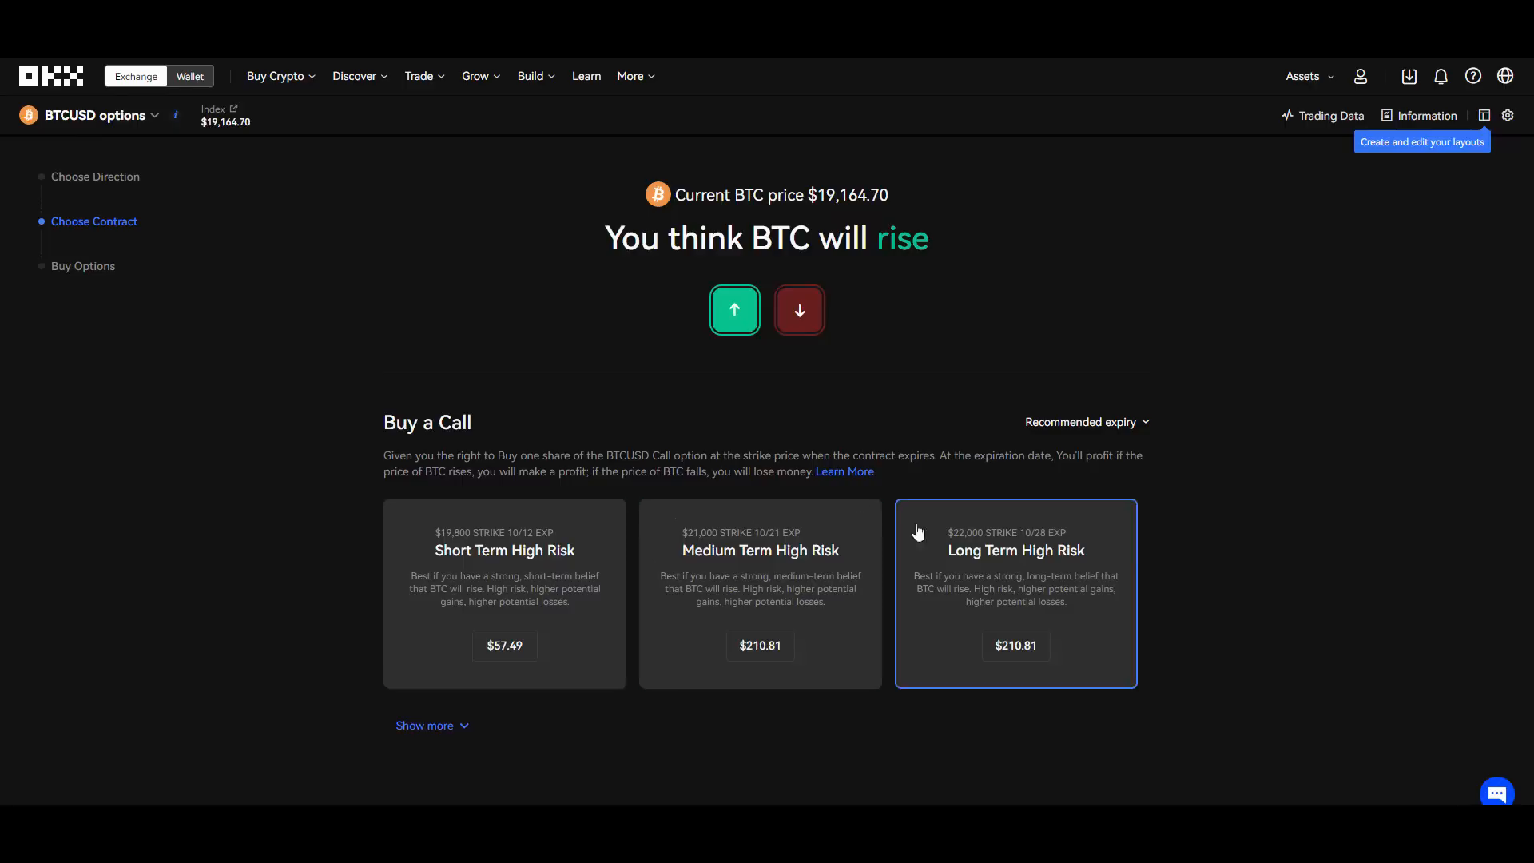
mouse_move(692, 411)
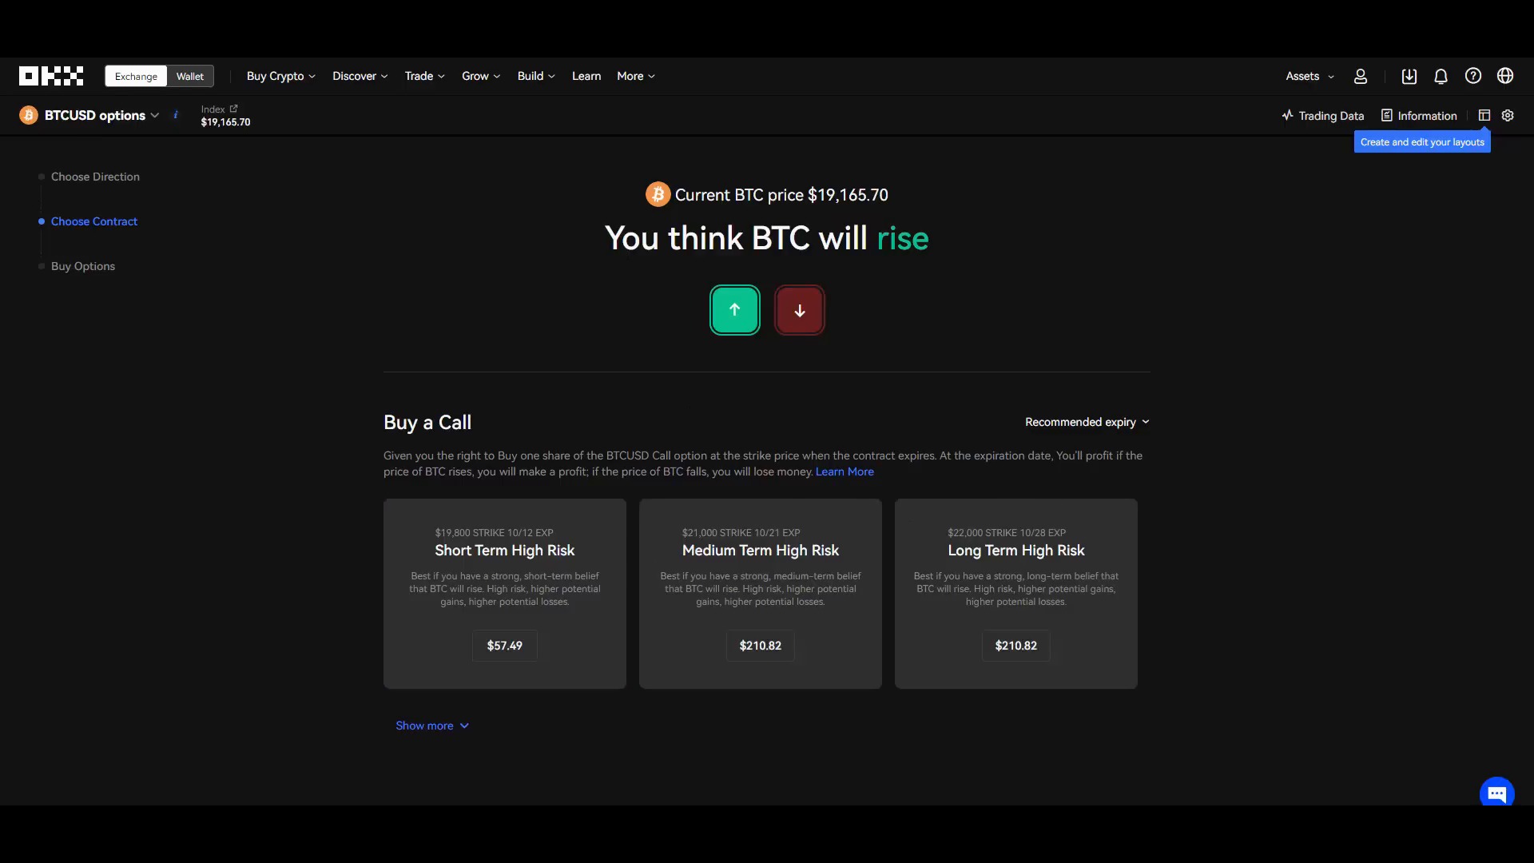
mouse_move(835, 341)
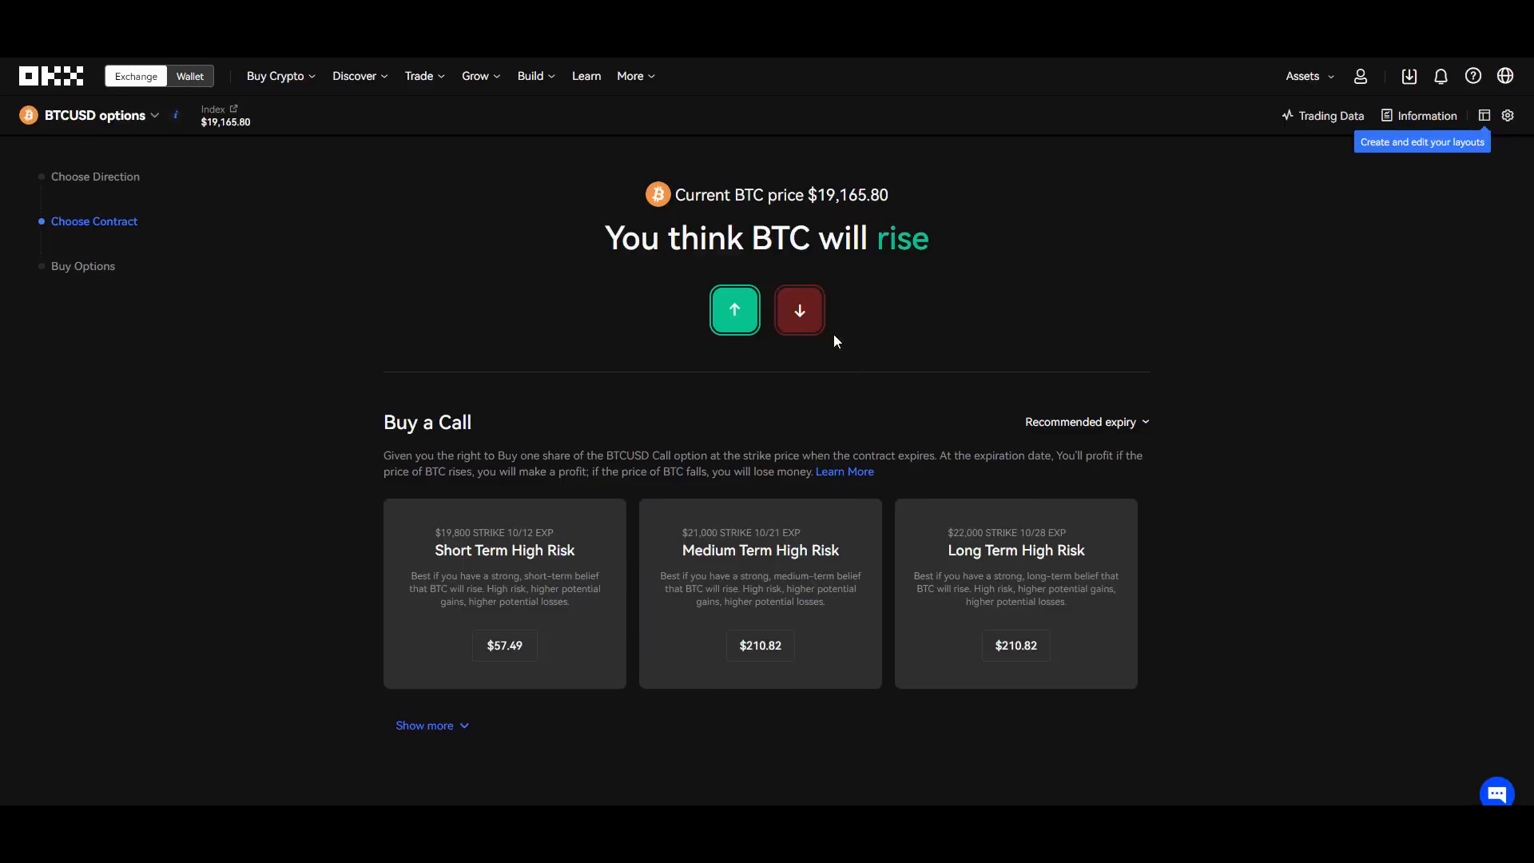
Switch the prediction to BTC will fall so the Buy a Put contracts appear.
click(799, 310)
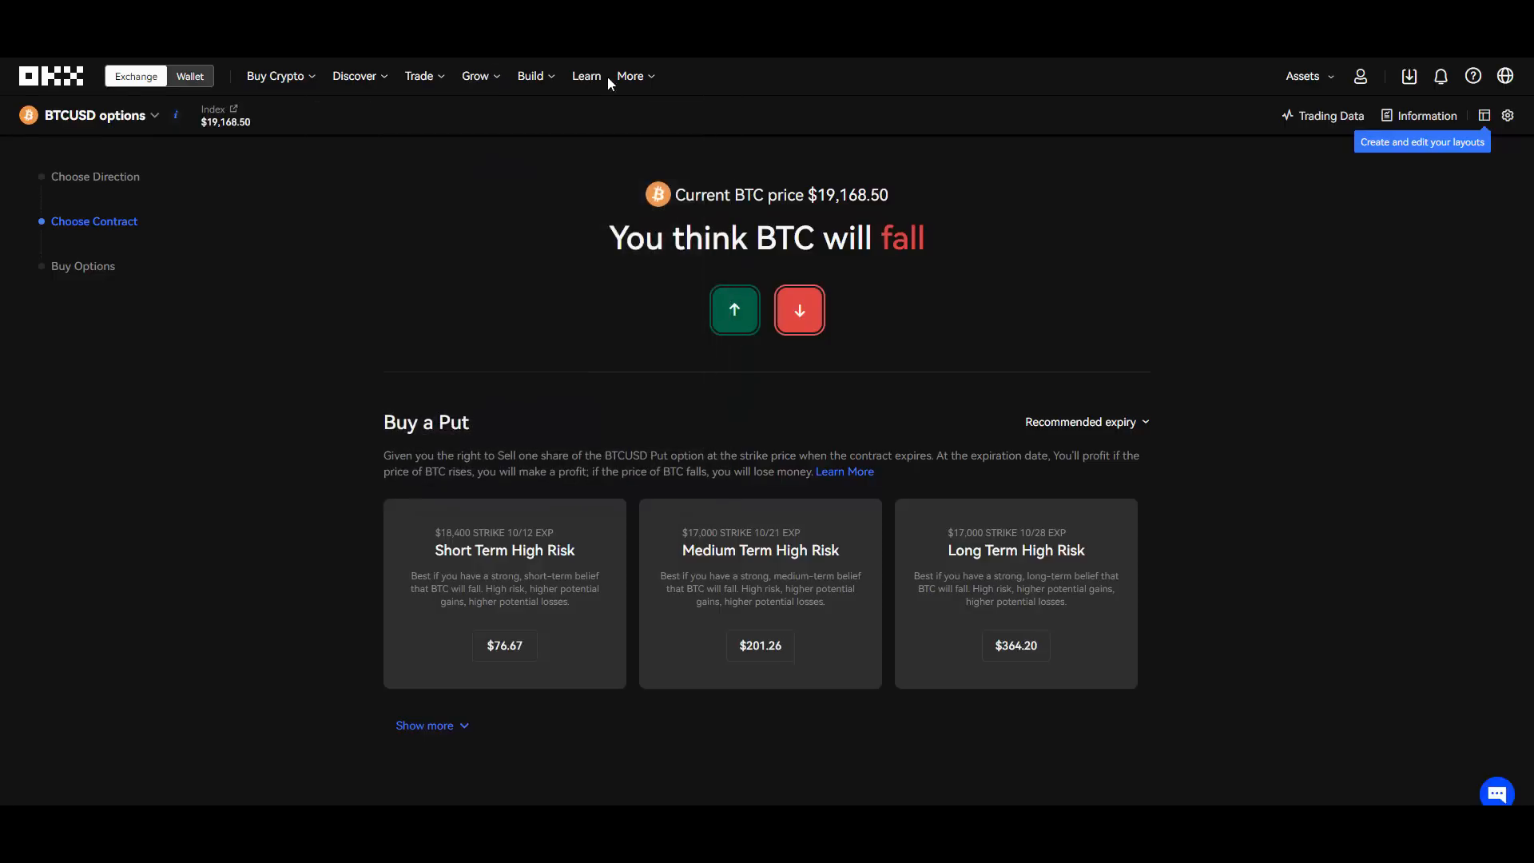
Go to the Mystery Box referral page and scroll through the invite link and reward rules.
click(632, 75)
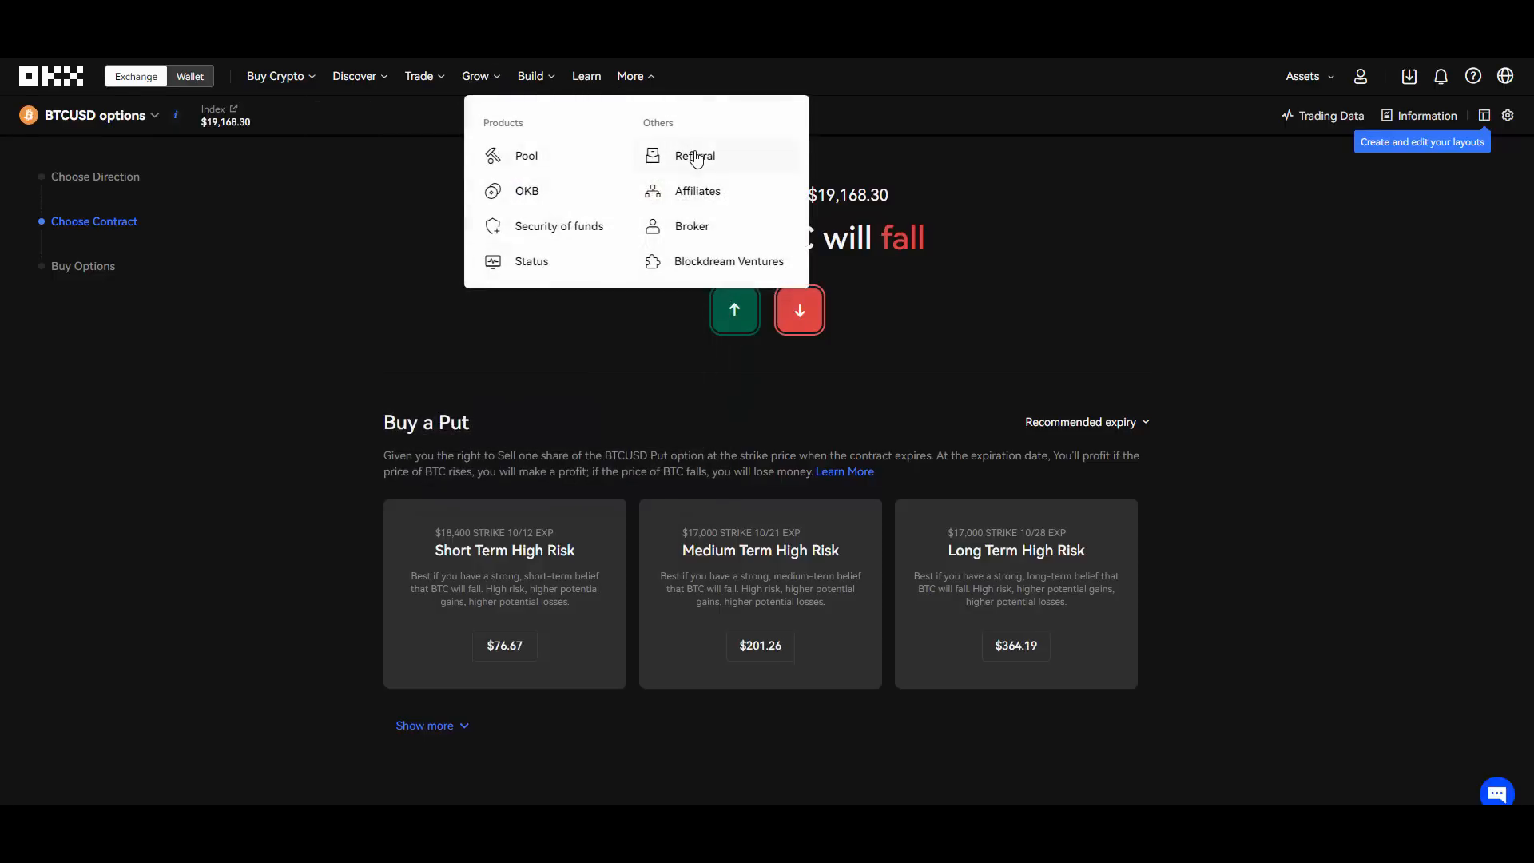
mouse_move(697, 190)
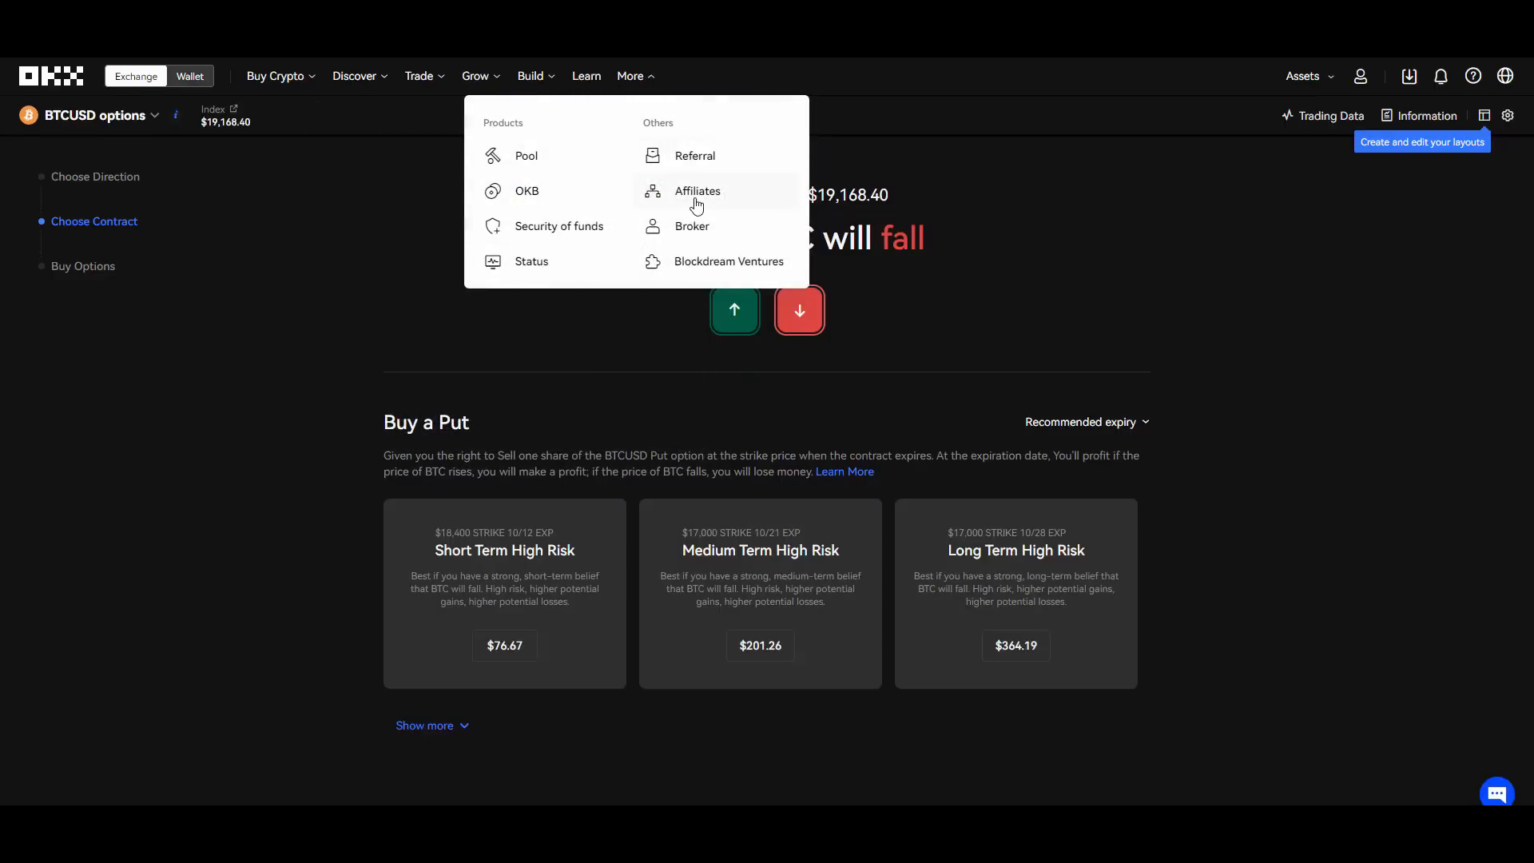
click(697, 191)
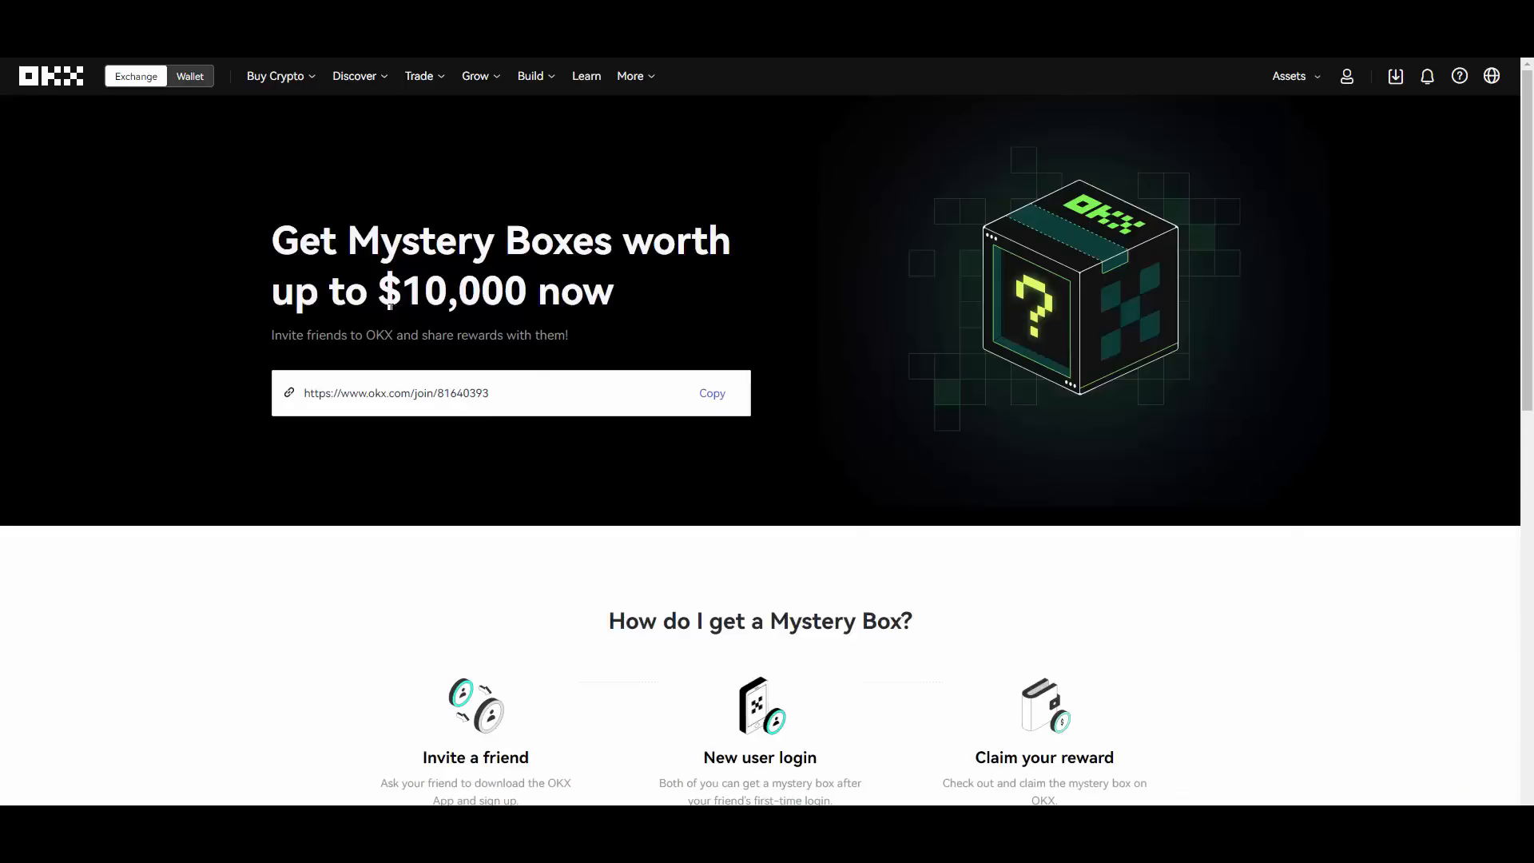
scroll(down, 3)
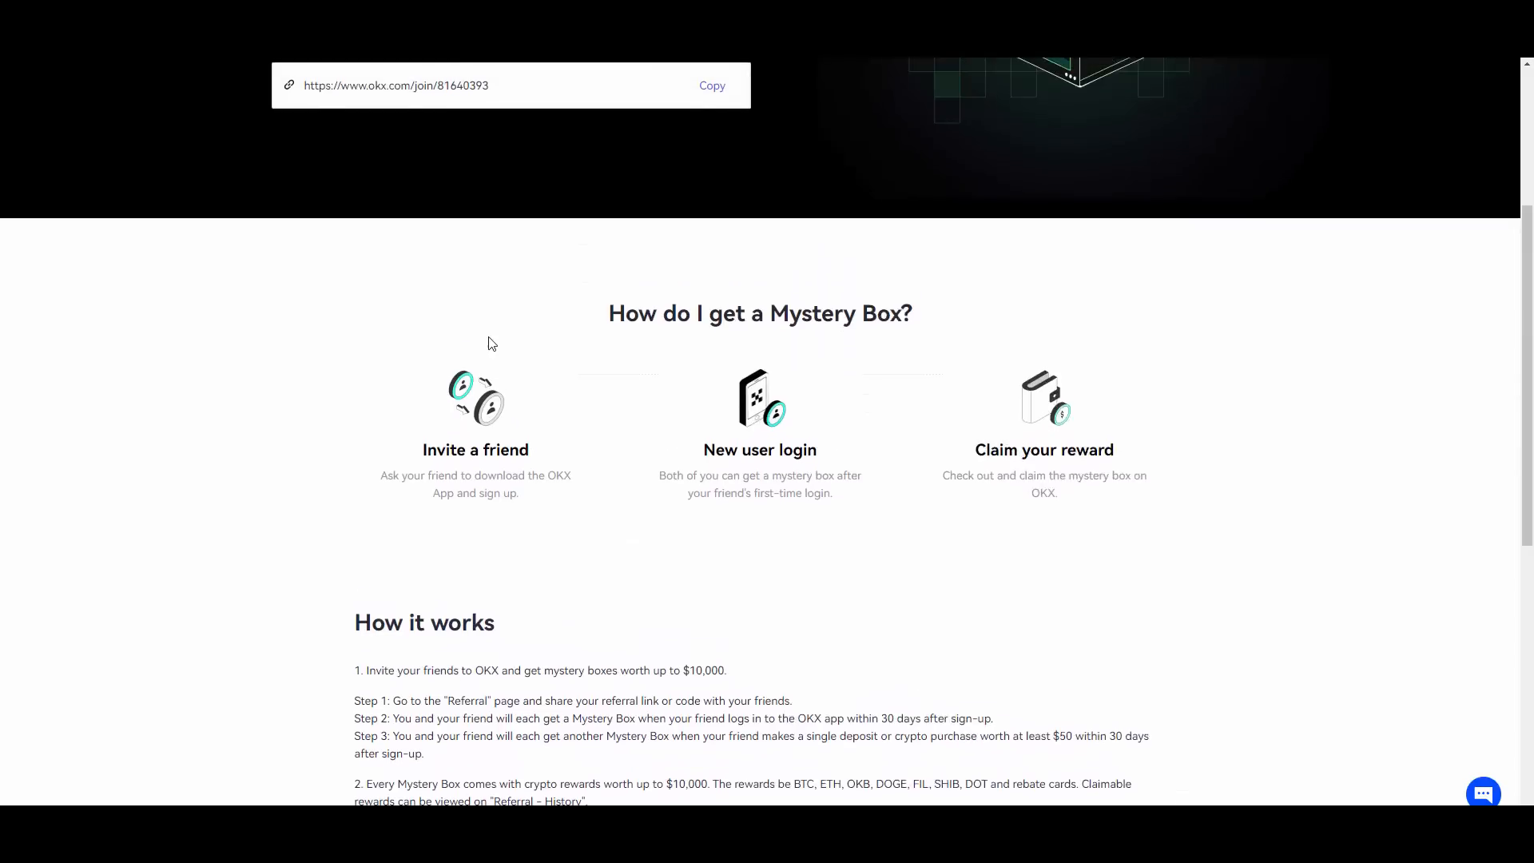
scroll(up, 3)
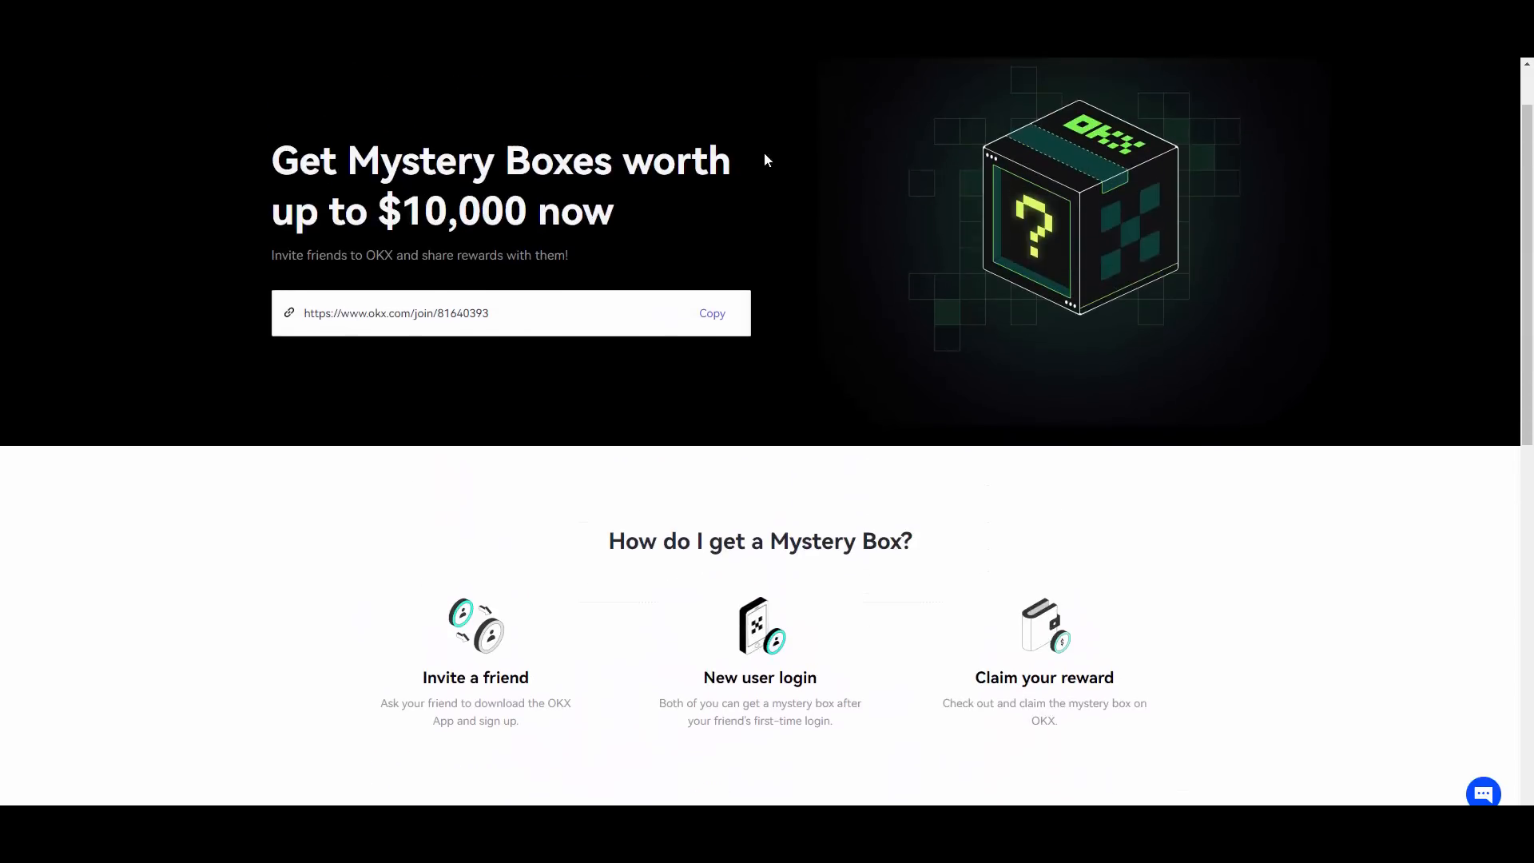
scroll(down, 3)
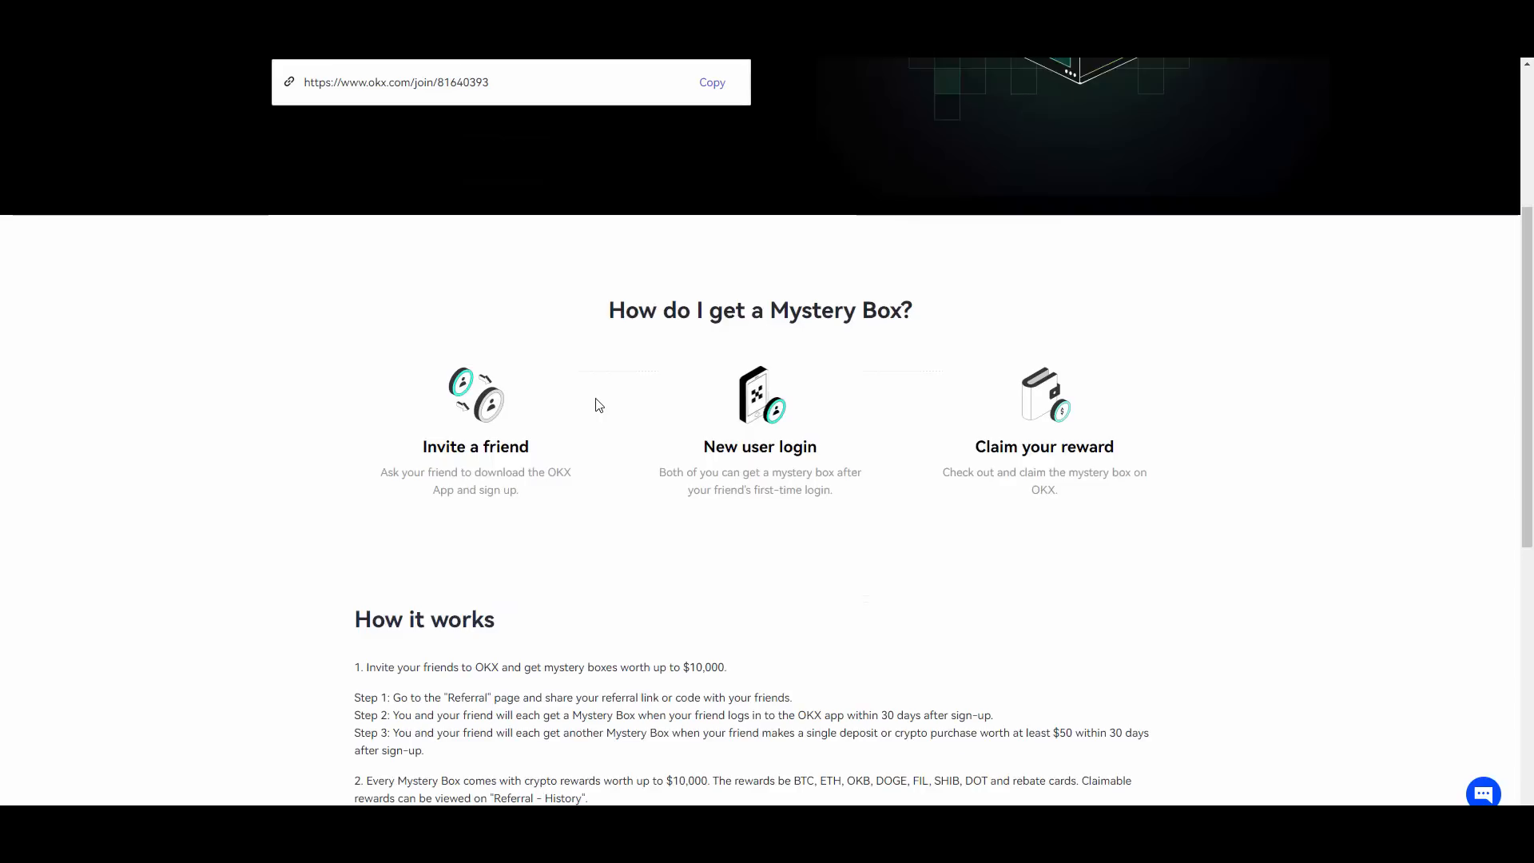
scroll(down, 3)
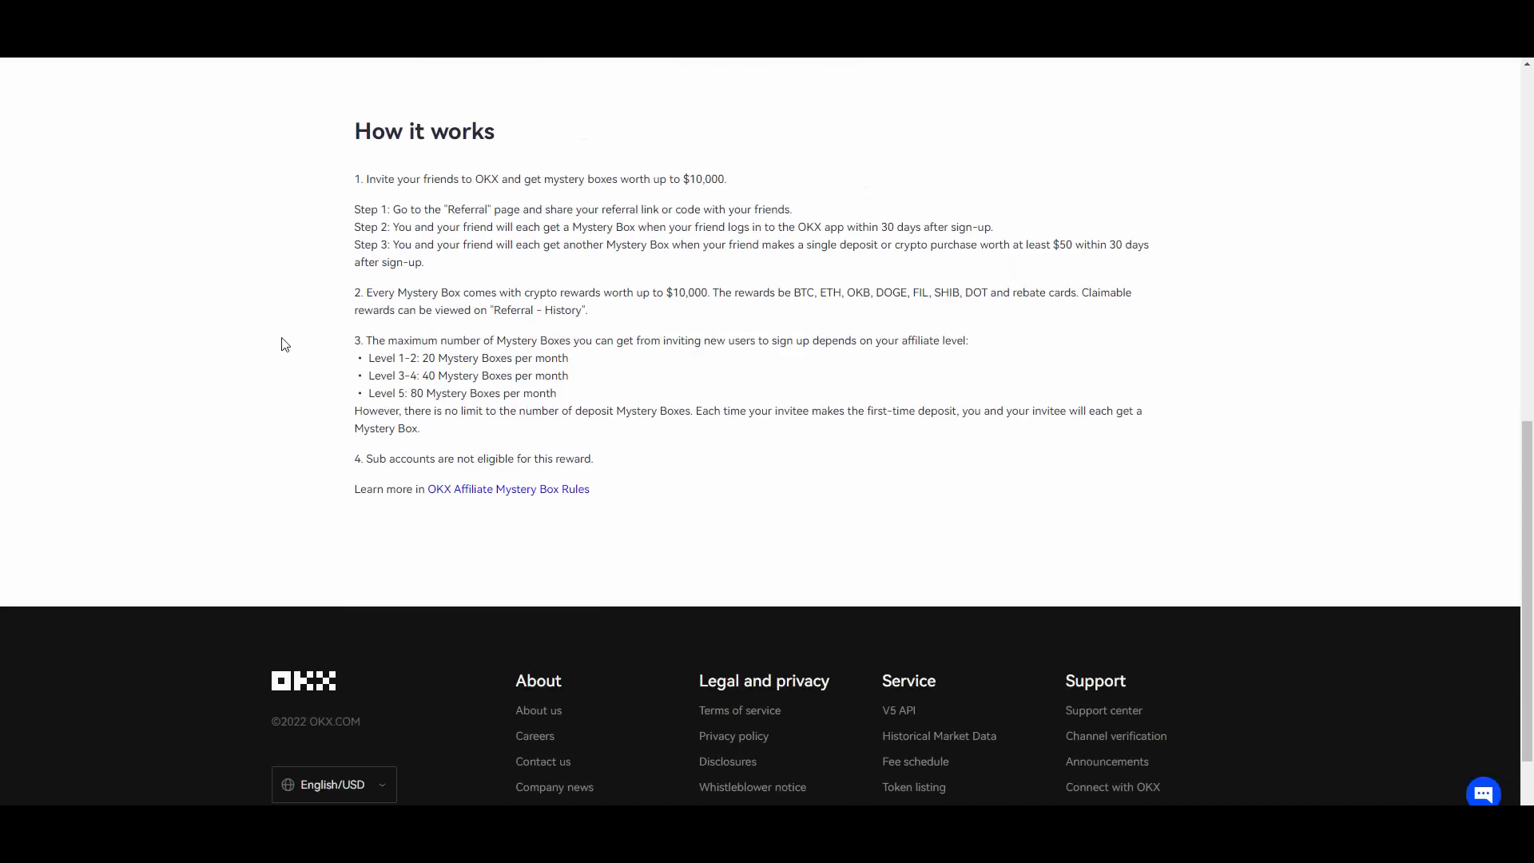
mouse_move(277, 342)
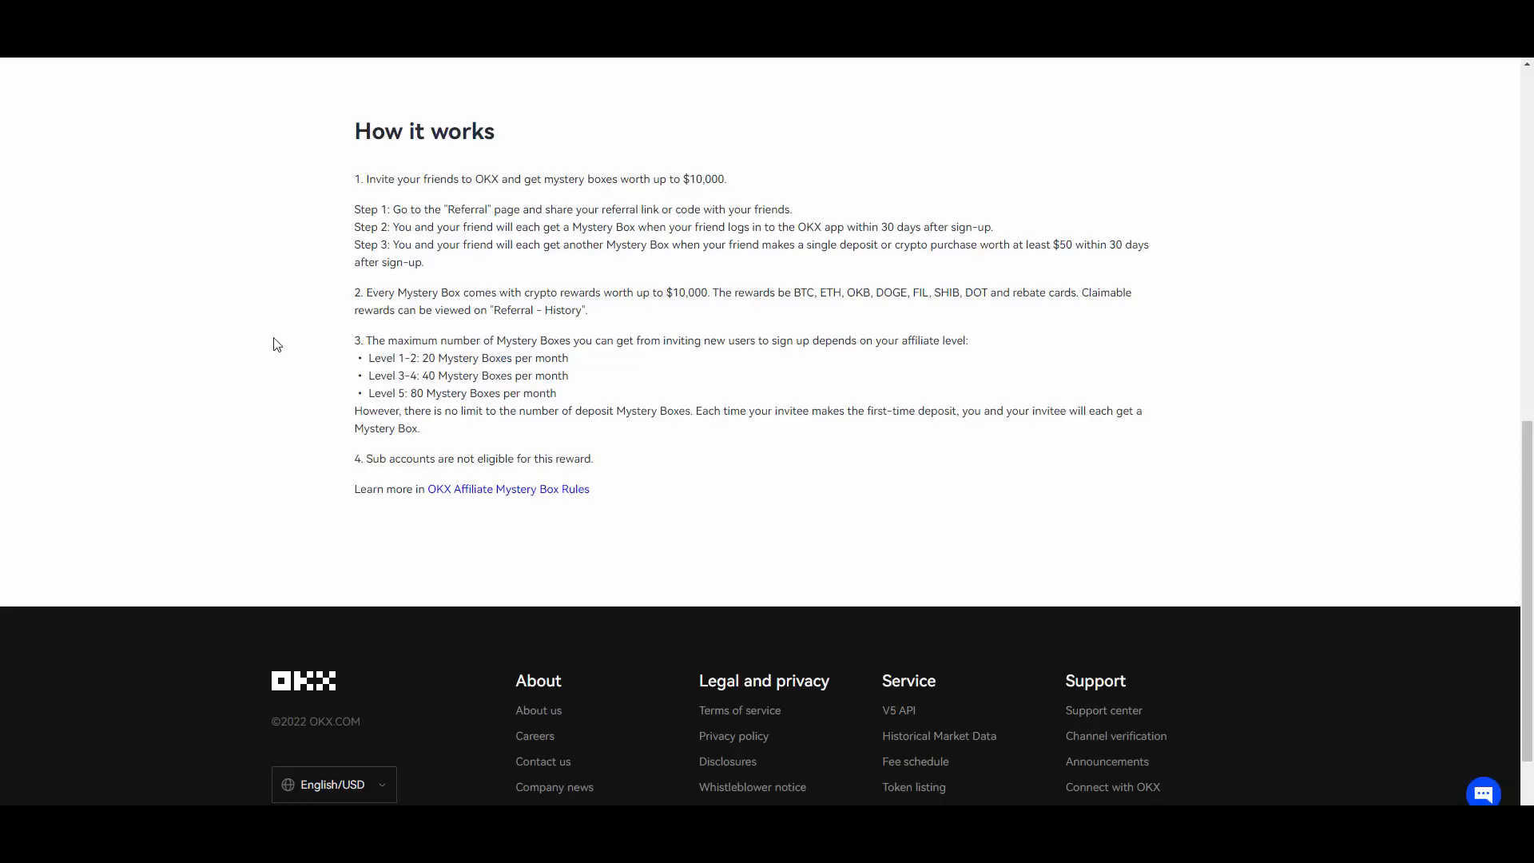
mouse_move(296, 291)
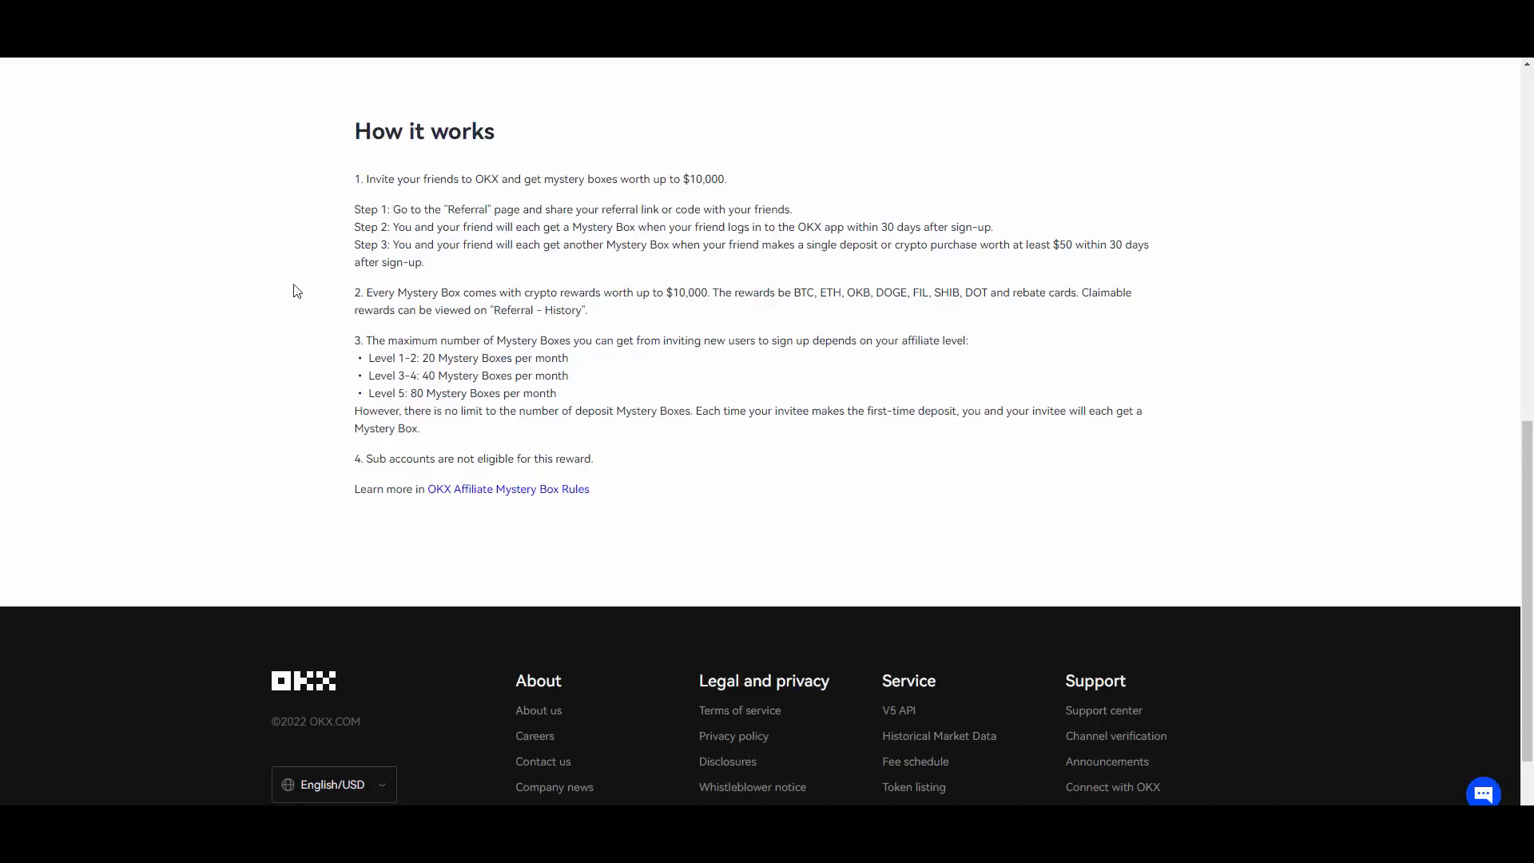
scroll(up, 3)
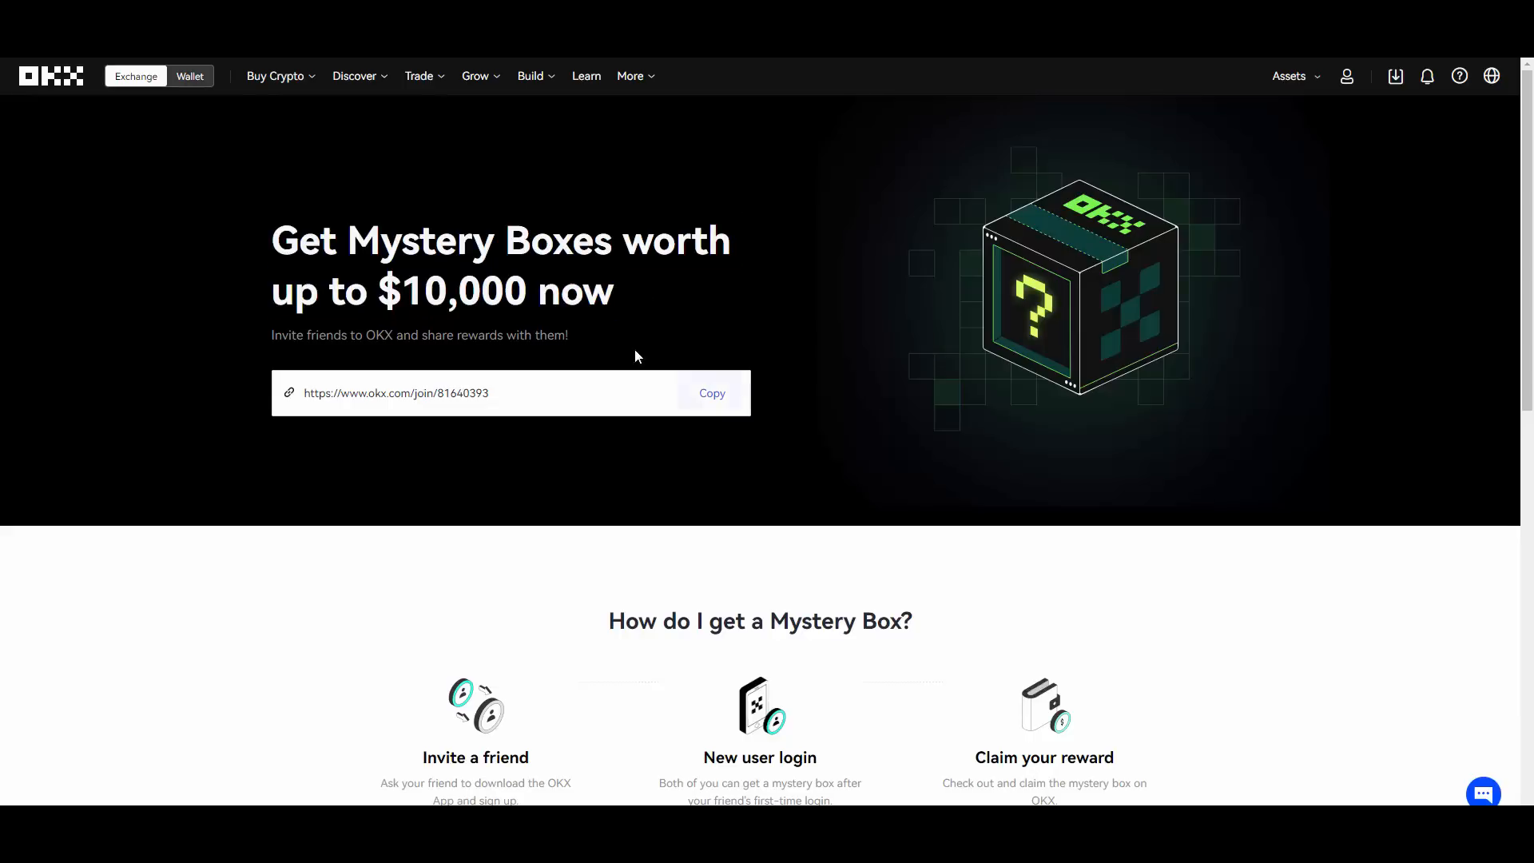
mouse_move(264, 102)
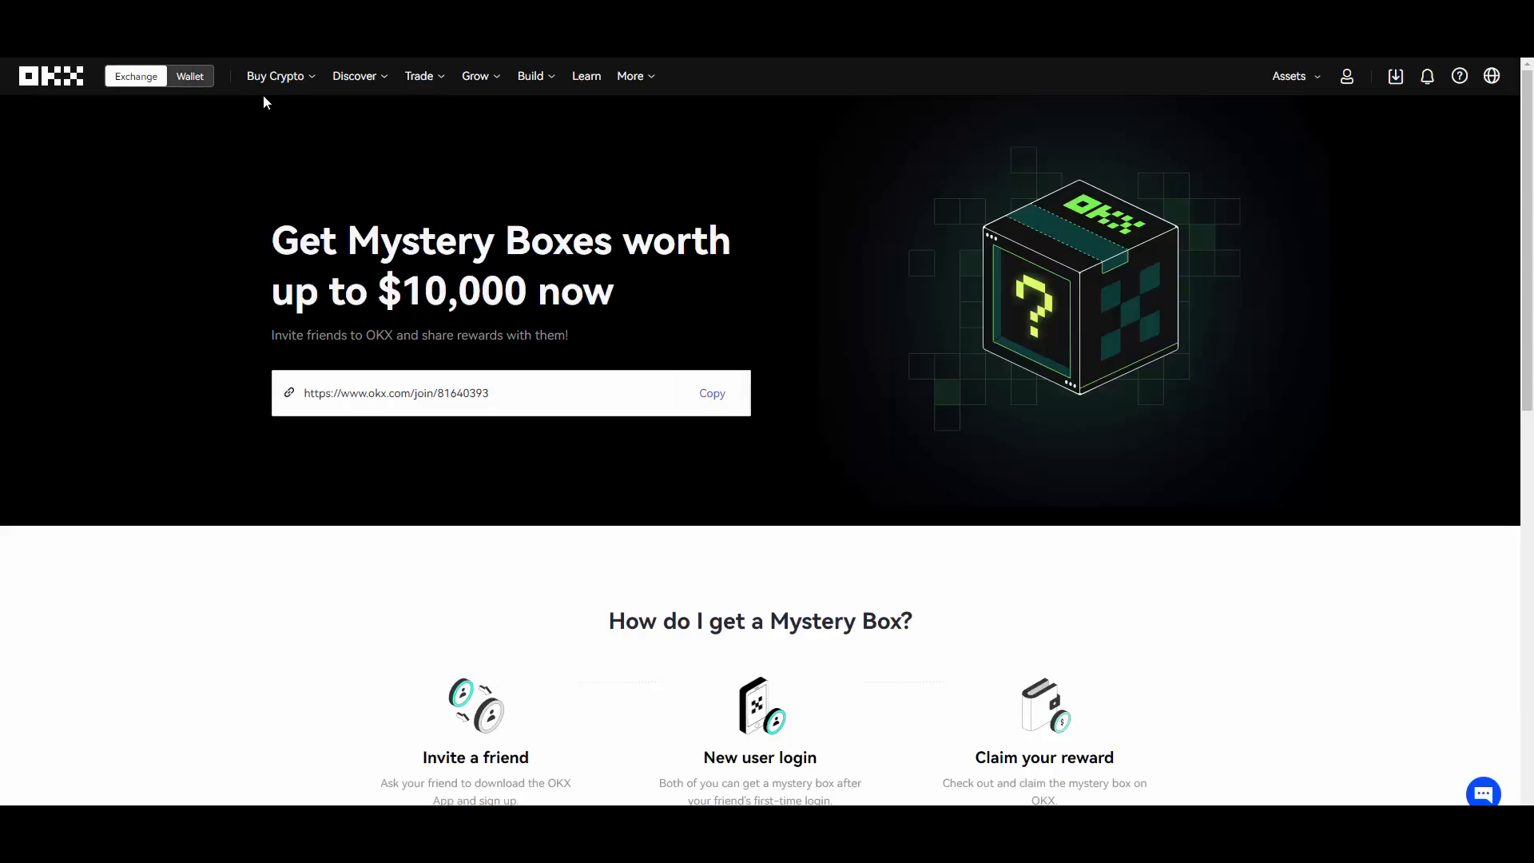
Go to Perpetual swaps, view the stop order types and the leverage presets at 3.00X.
click(420, 75)
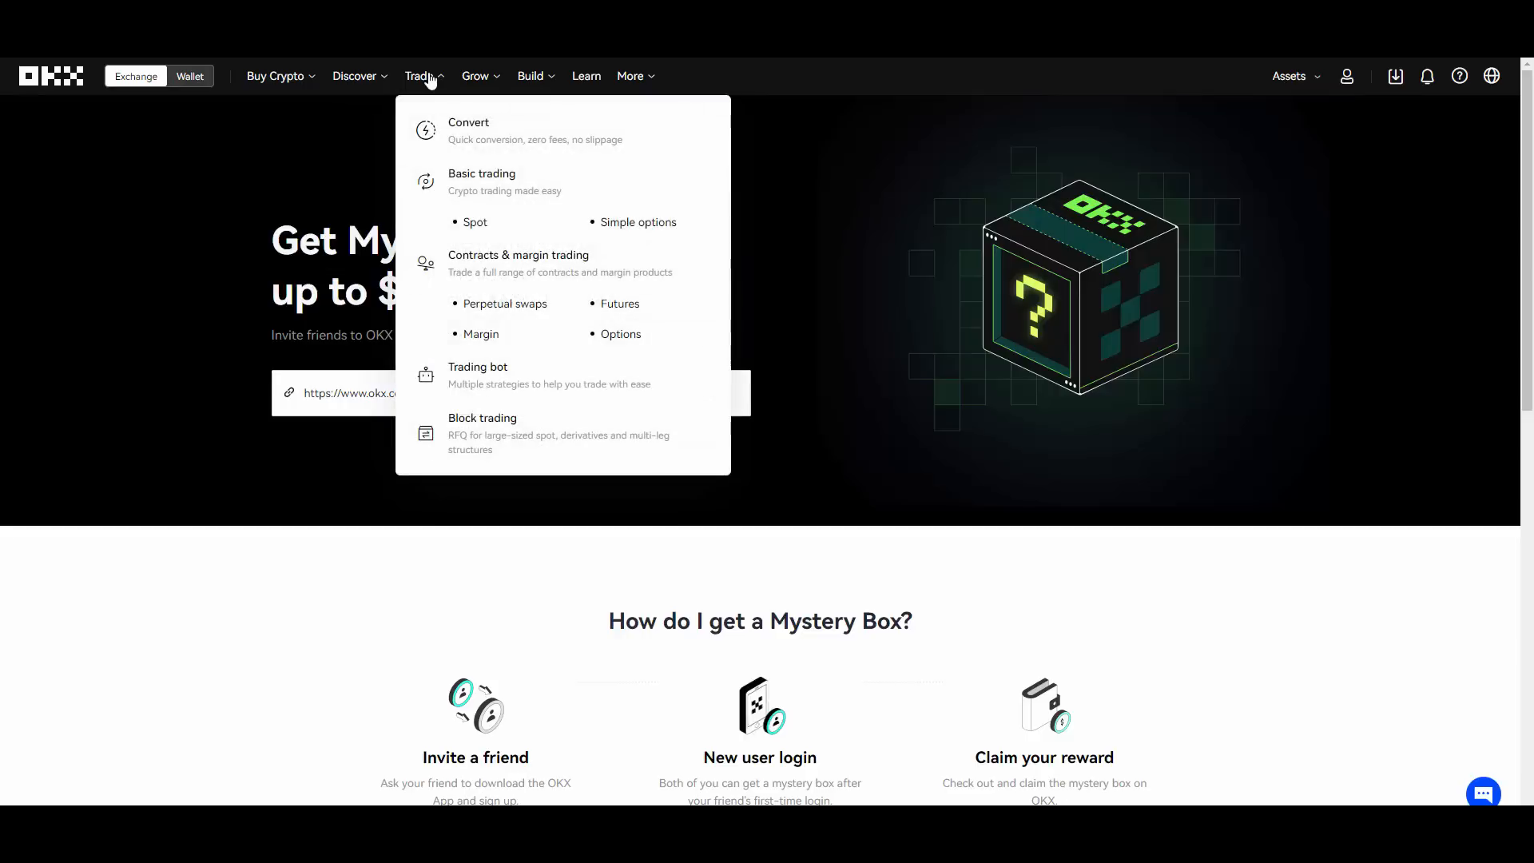
mouse_move(533, 291)
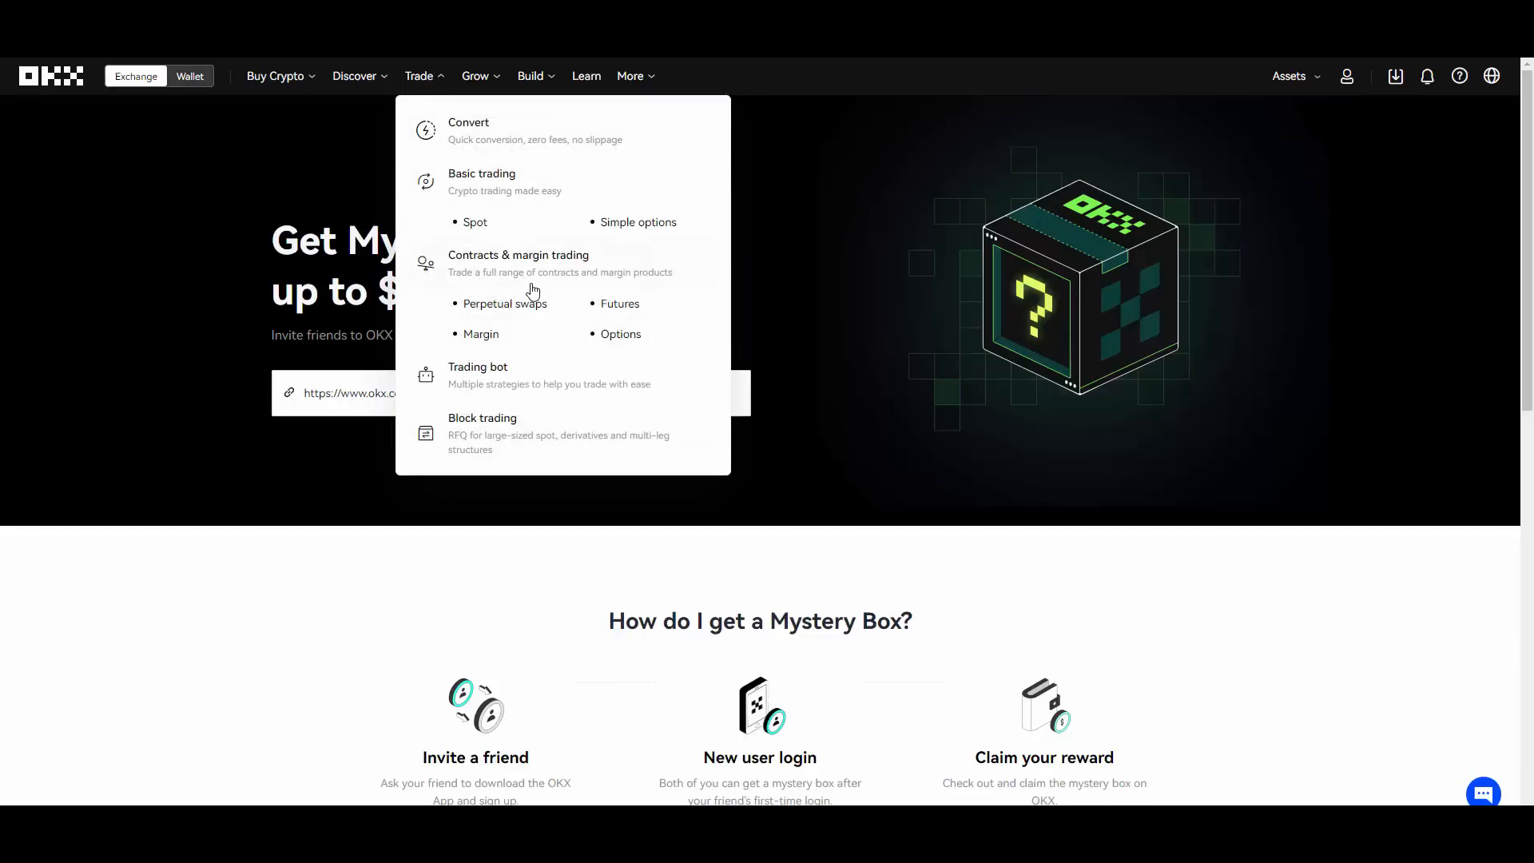
click(507, 304)
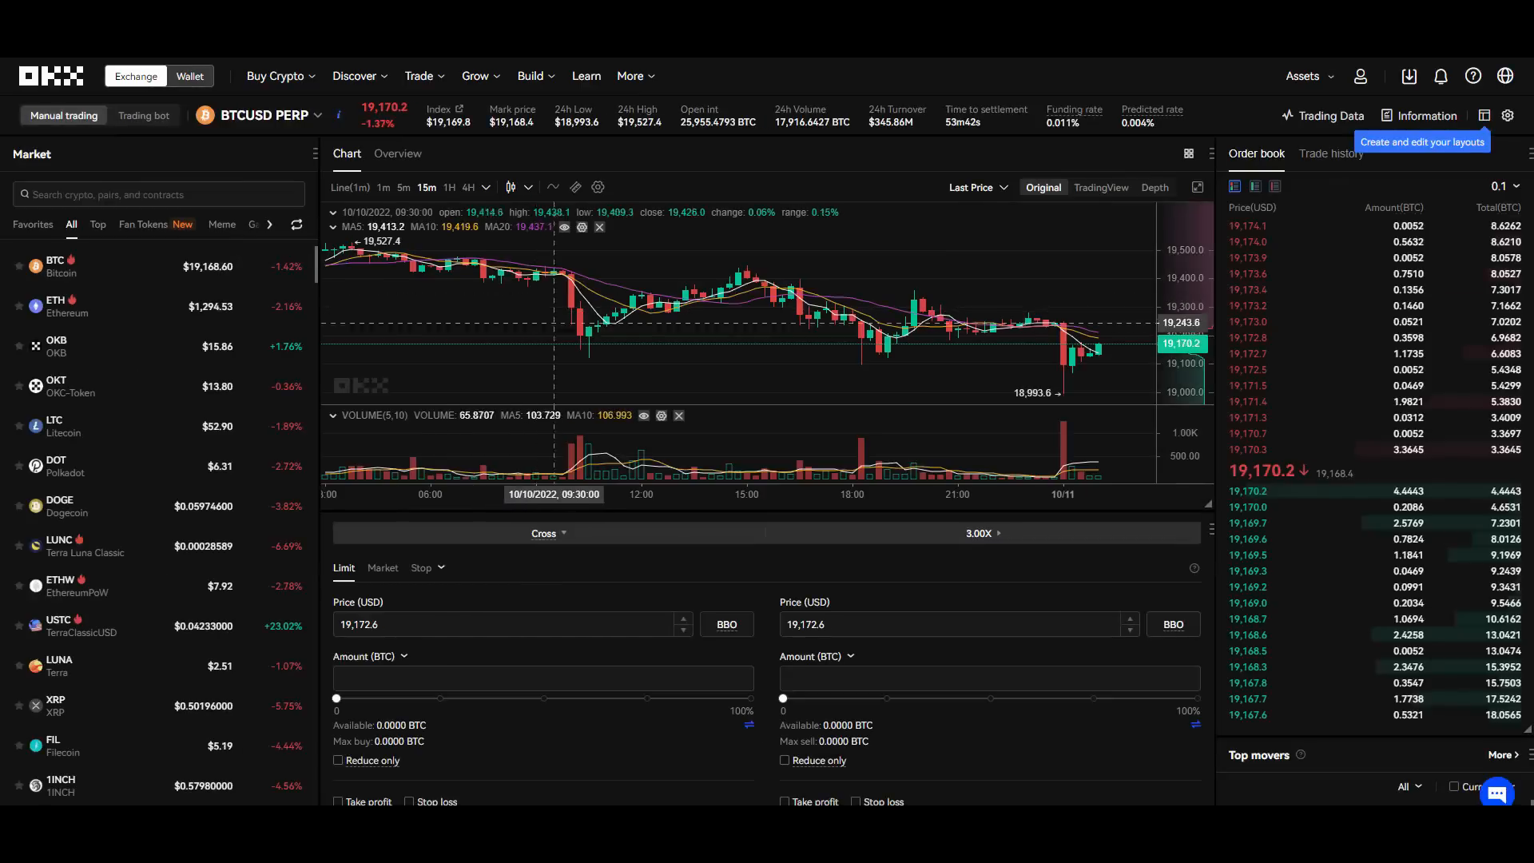
mouse_move(508, 313)
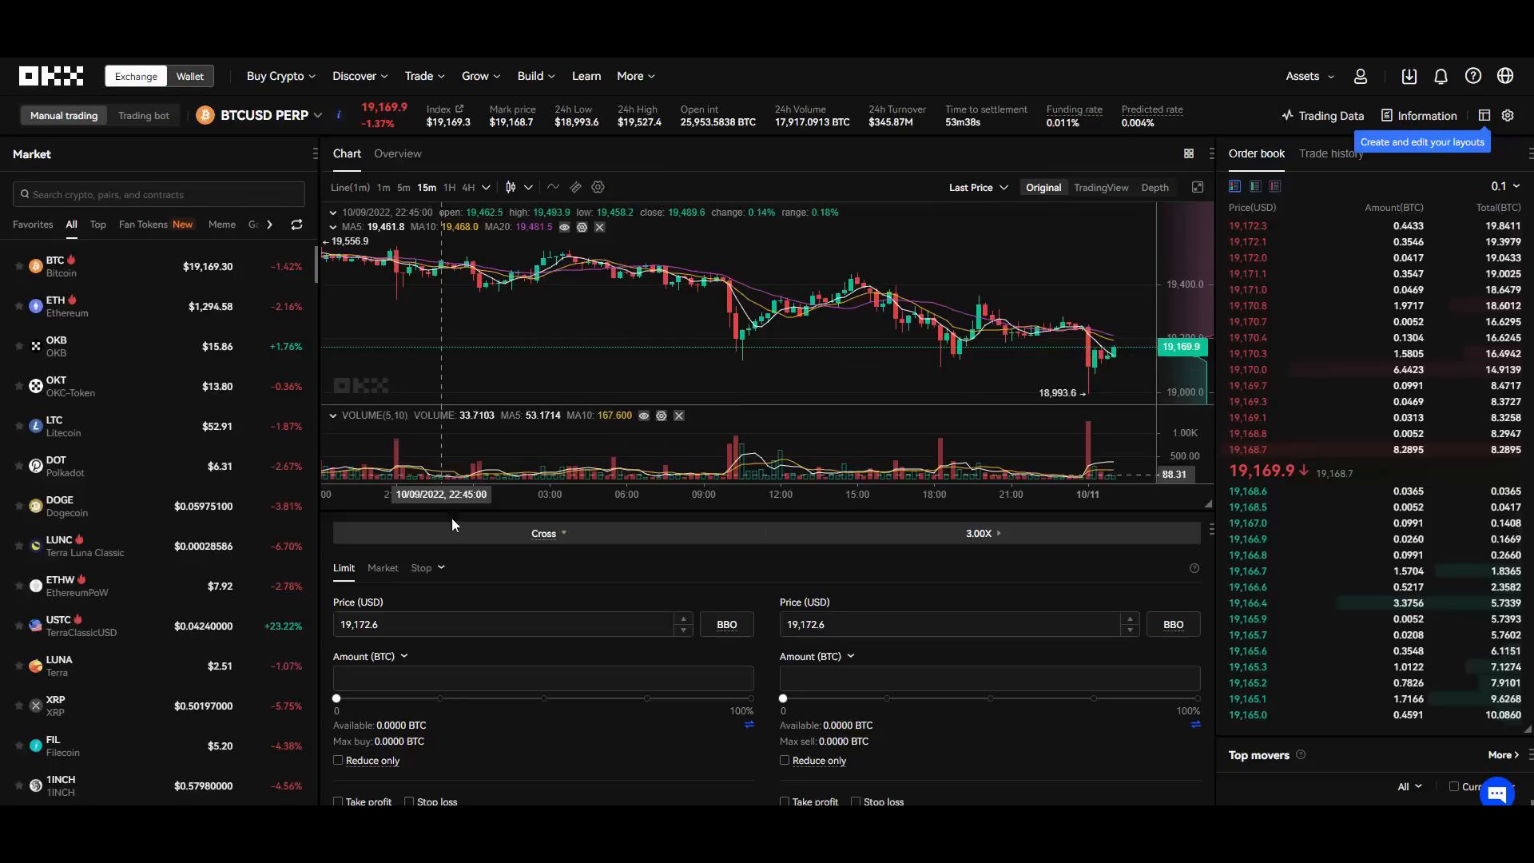
click(425, 489)
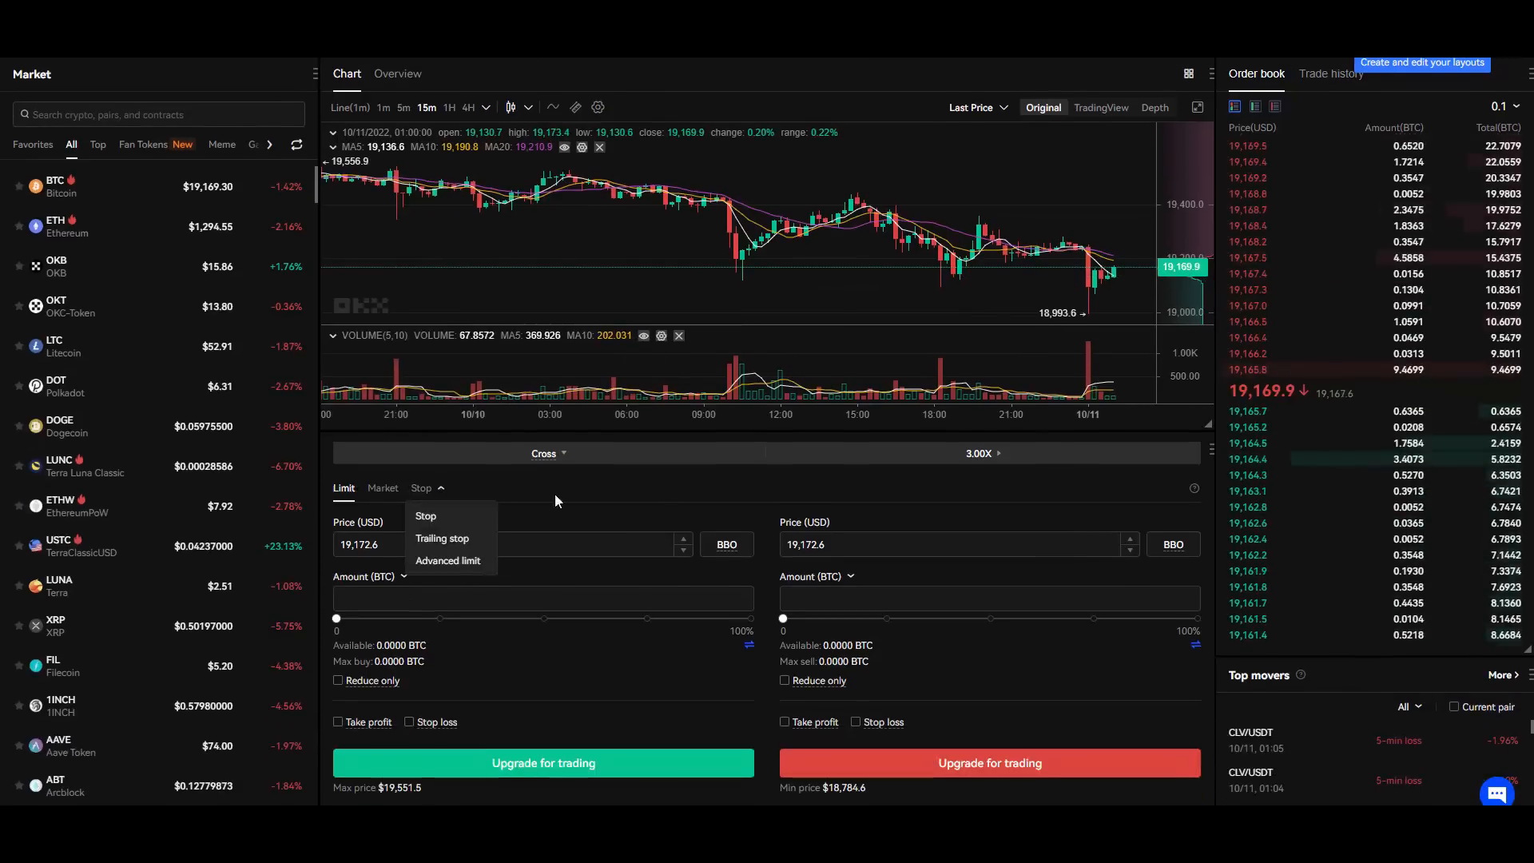
click(978, 452)
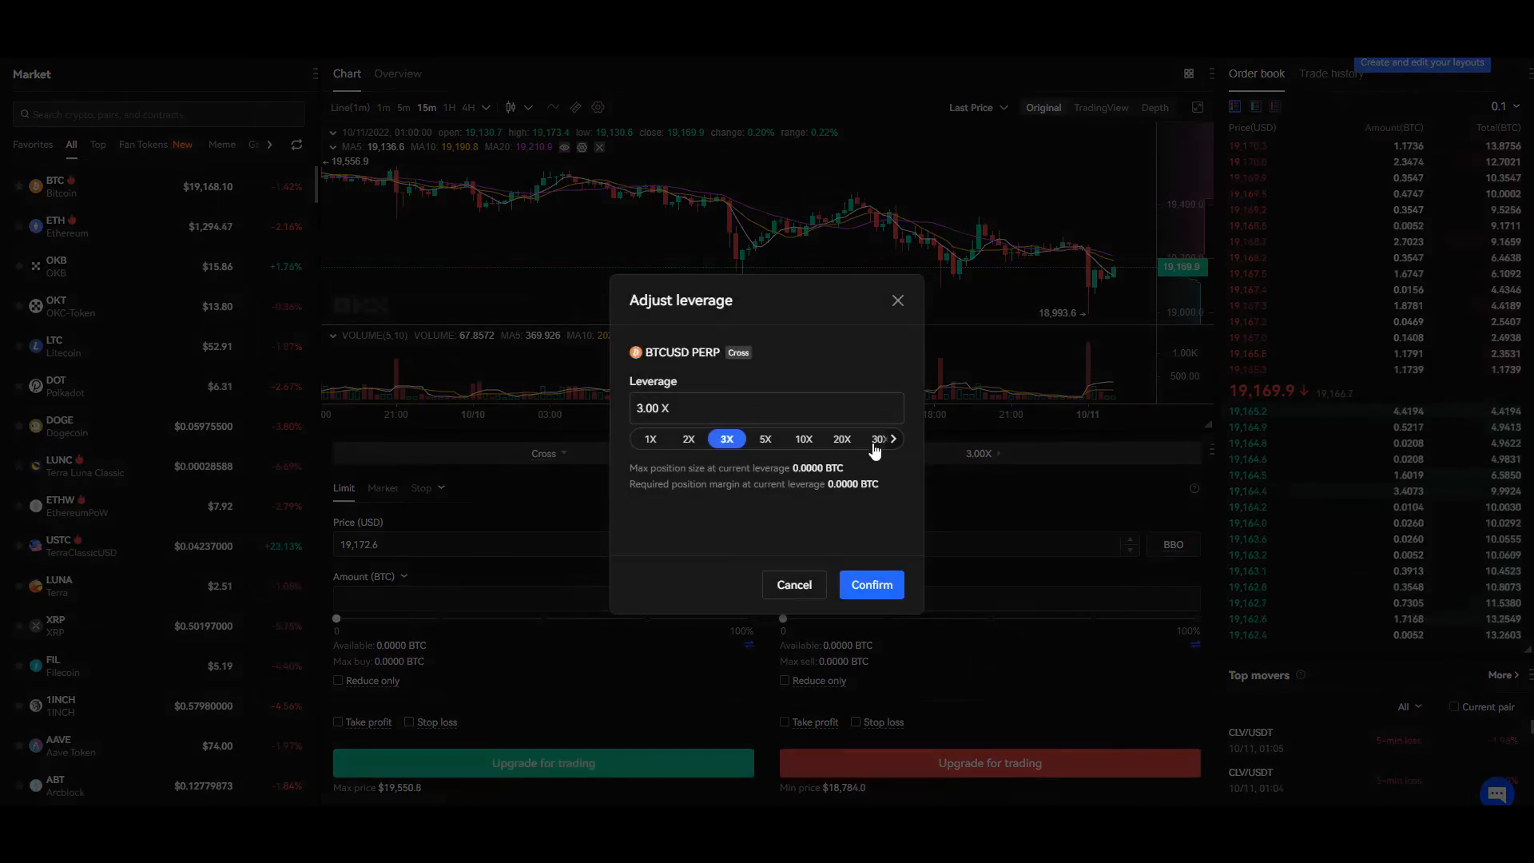
click(892, 438)
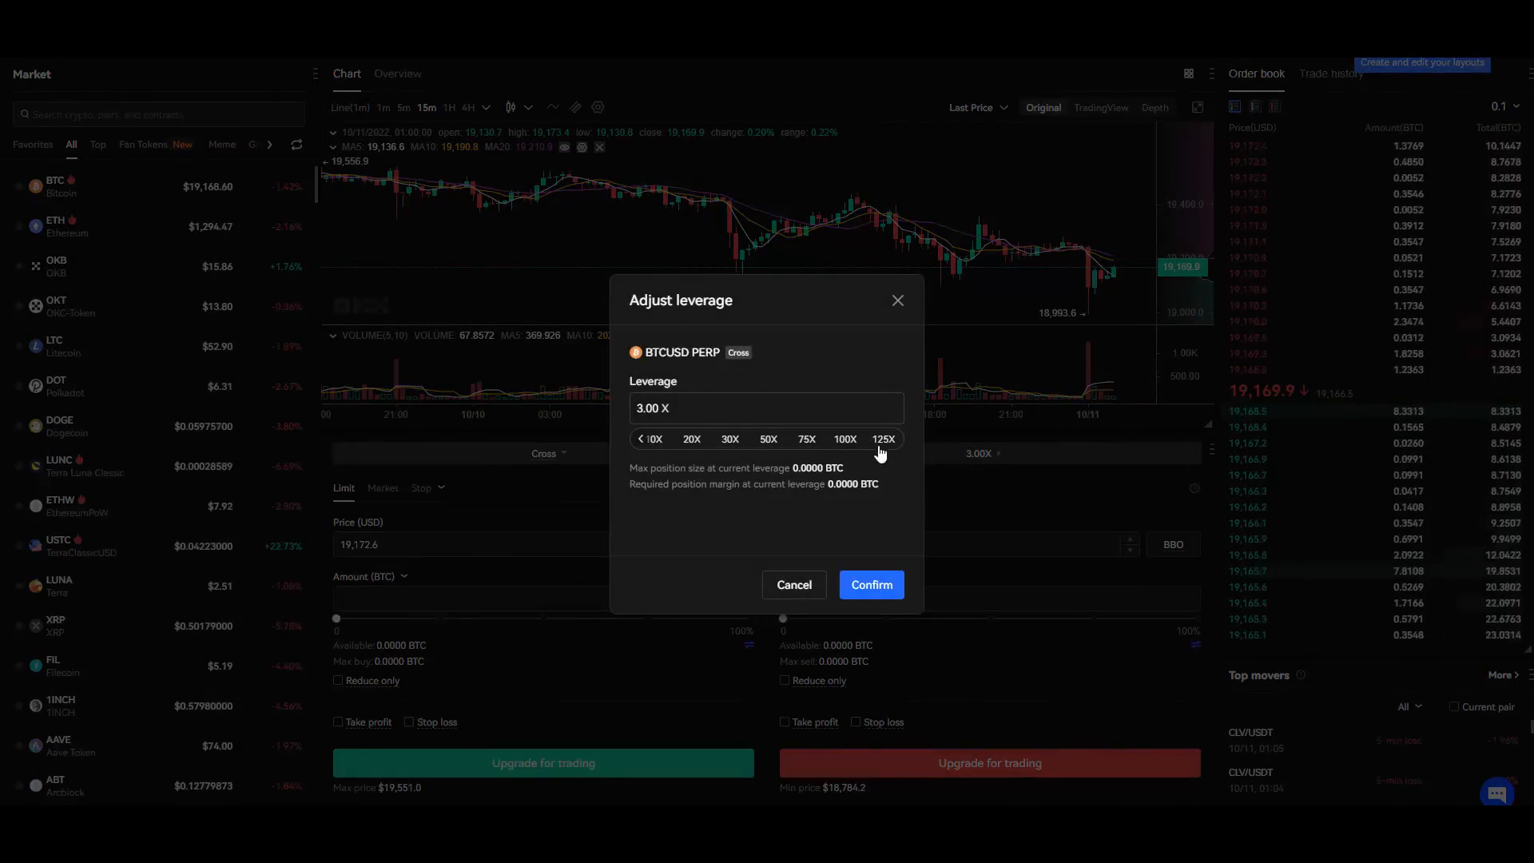
click(882, 437)
text(ETH)
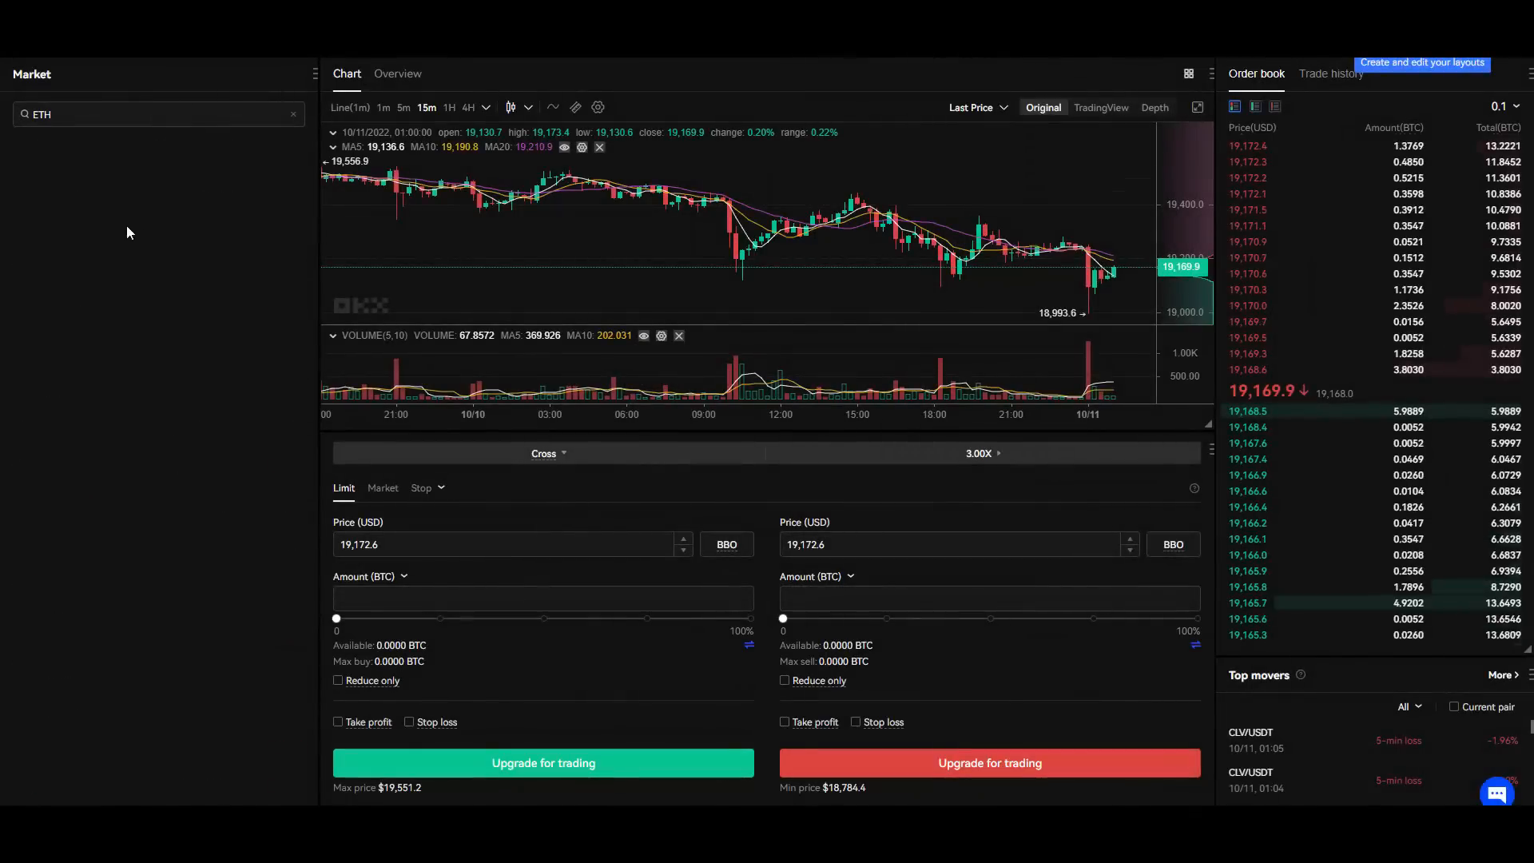
Review stop order types again, pick the 125X preset and cancel, keeping 3.00X leverage.
click(422, 488)
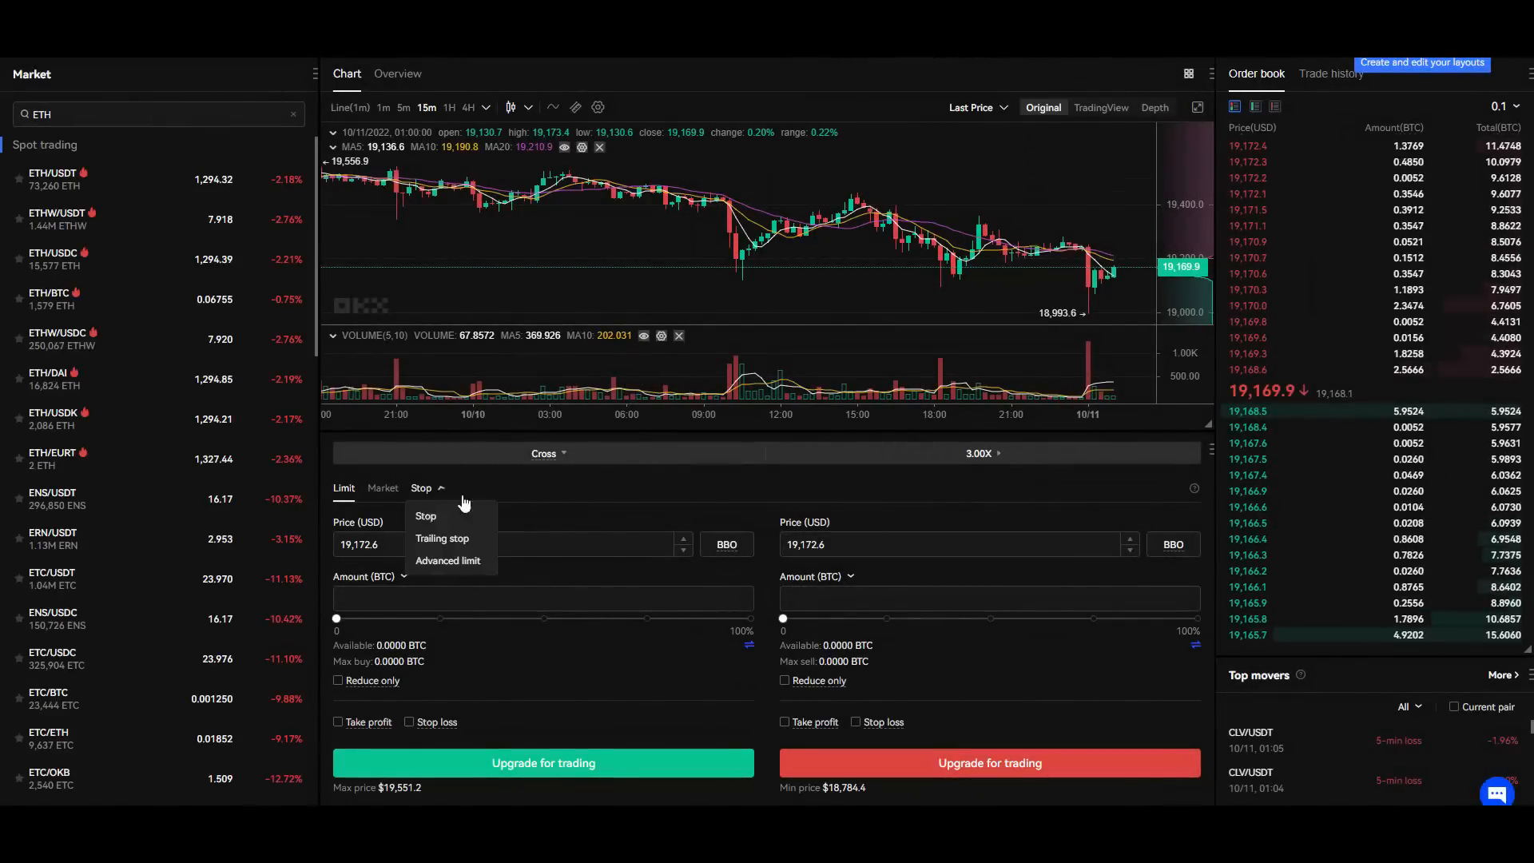
click(978, 453)
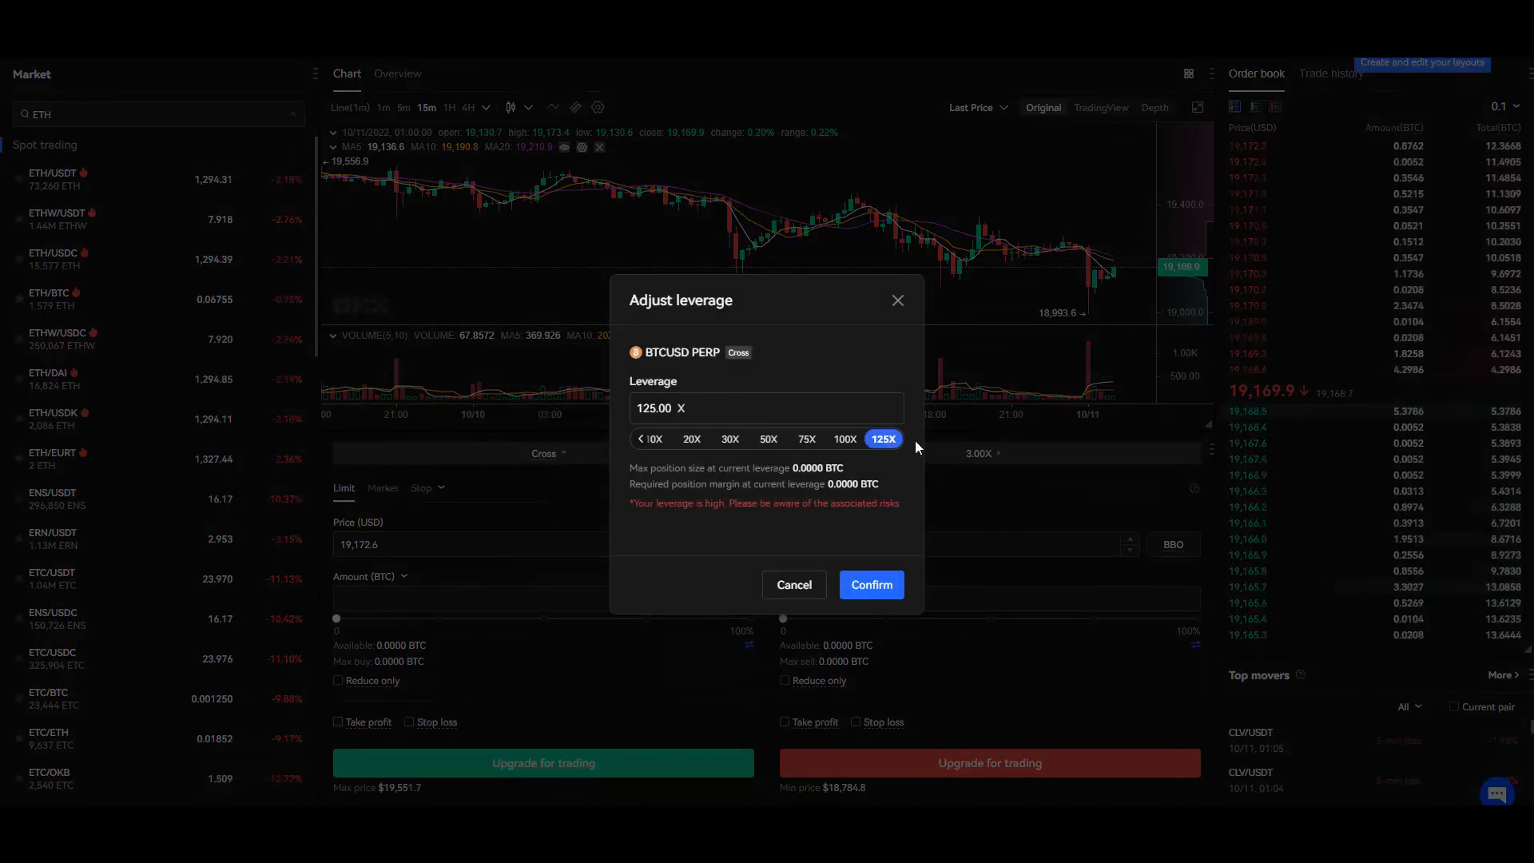
click(794, 585)
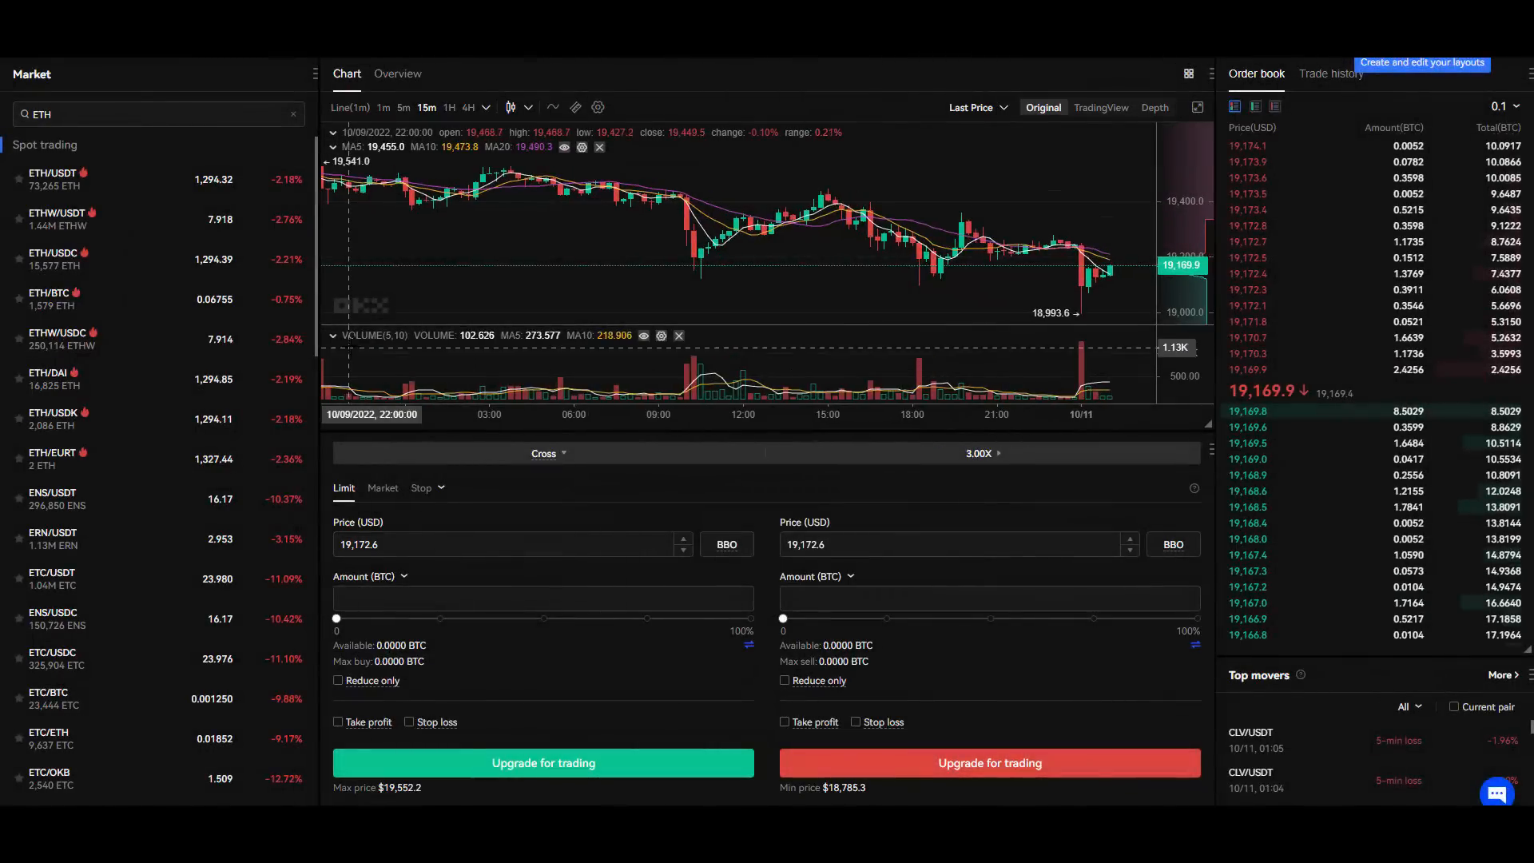
click(419, 75)
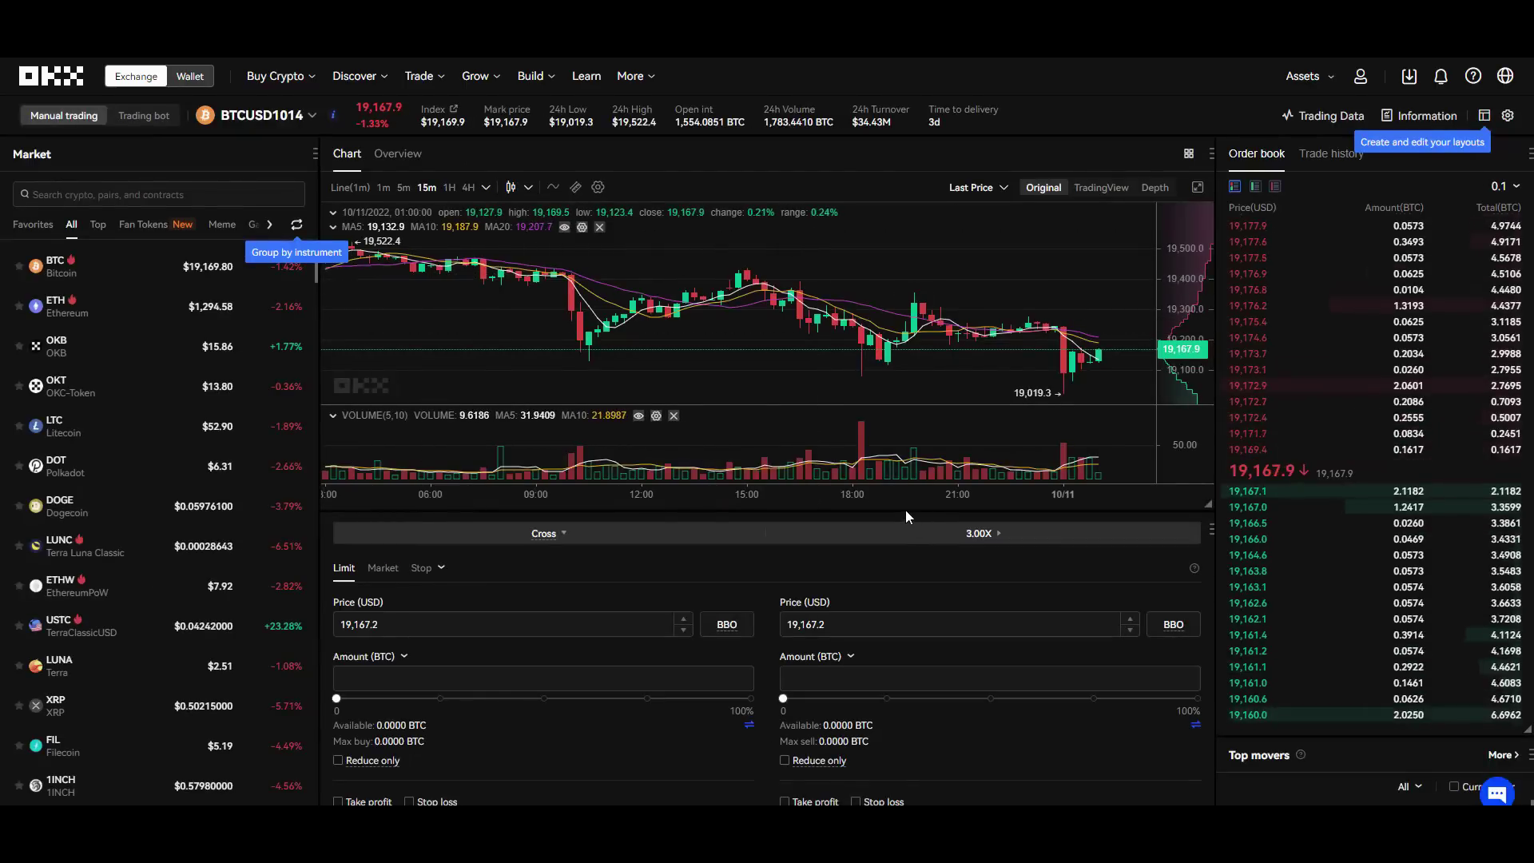
scroll(down, 3)
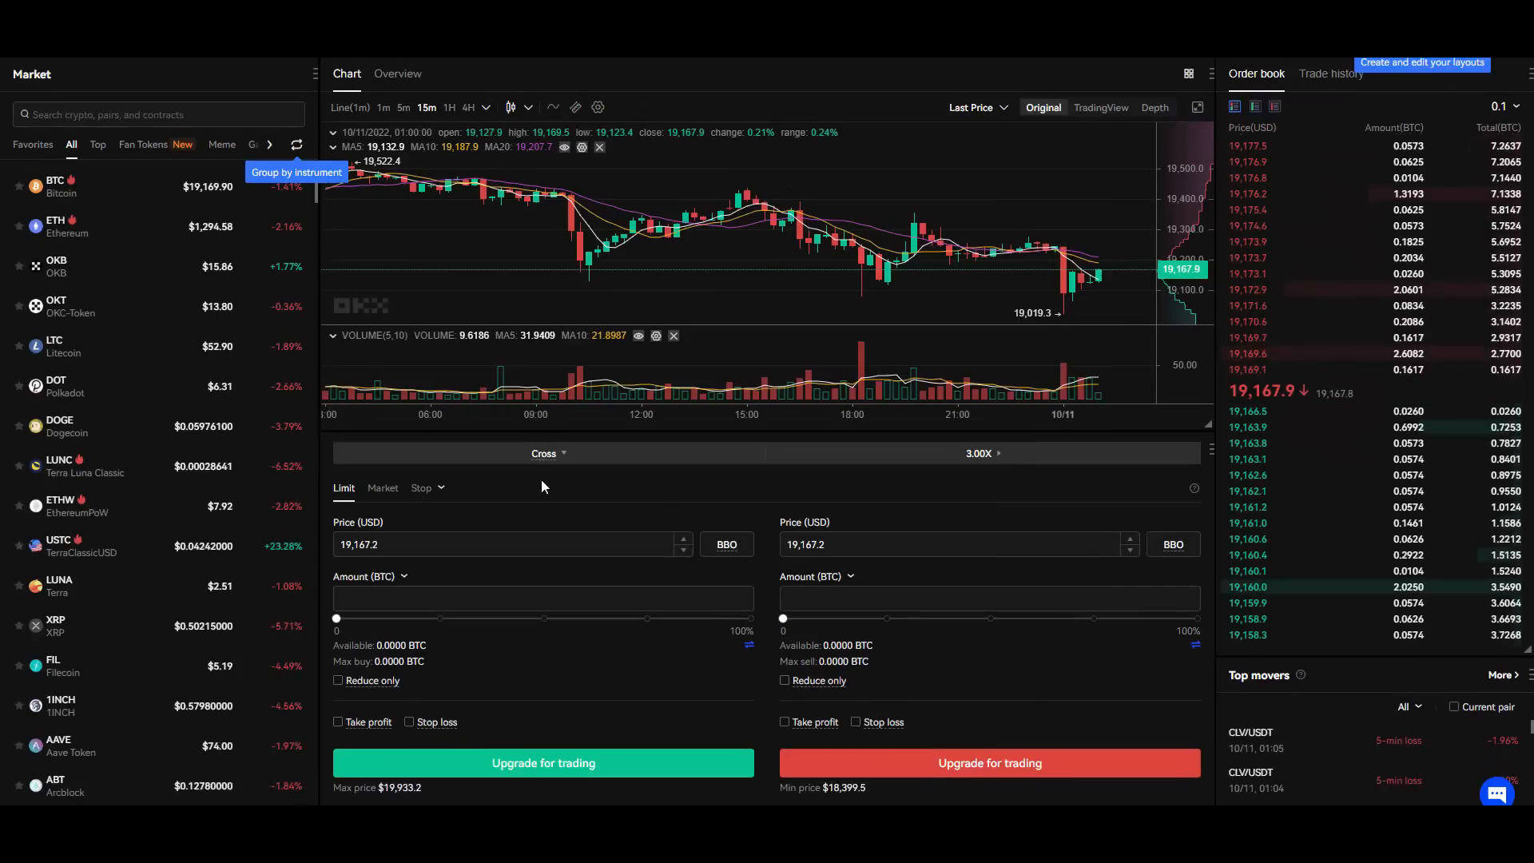
click(420, 77)
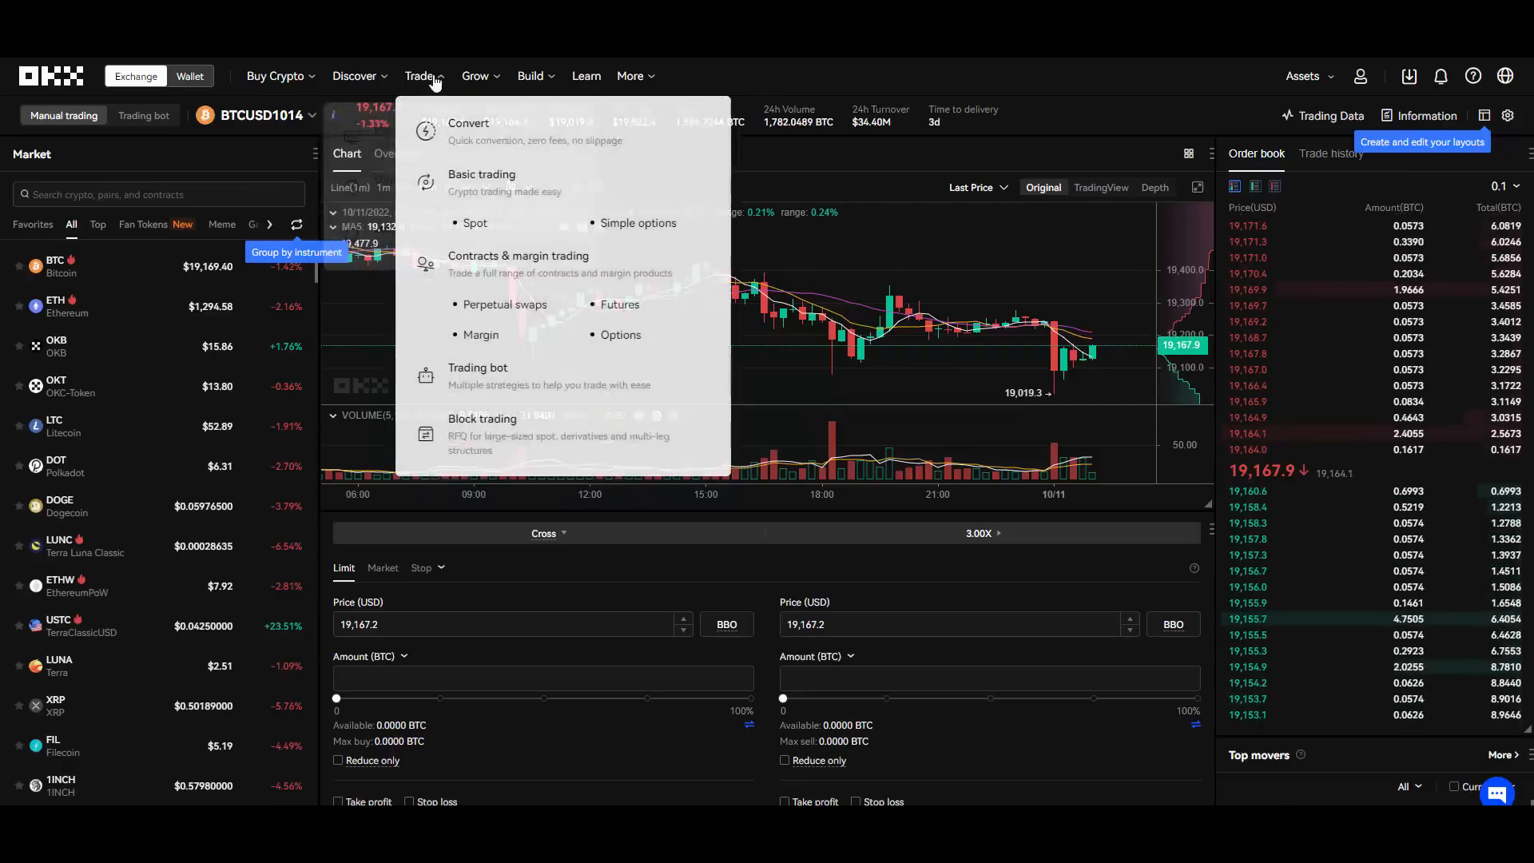
mouse_move(620, 334)
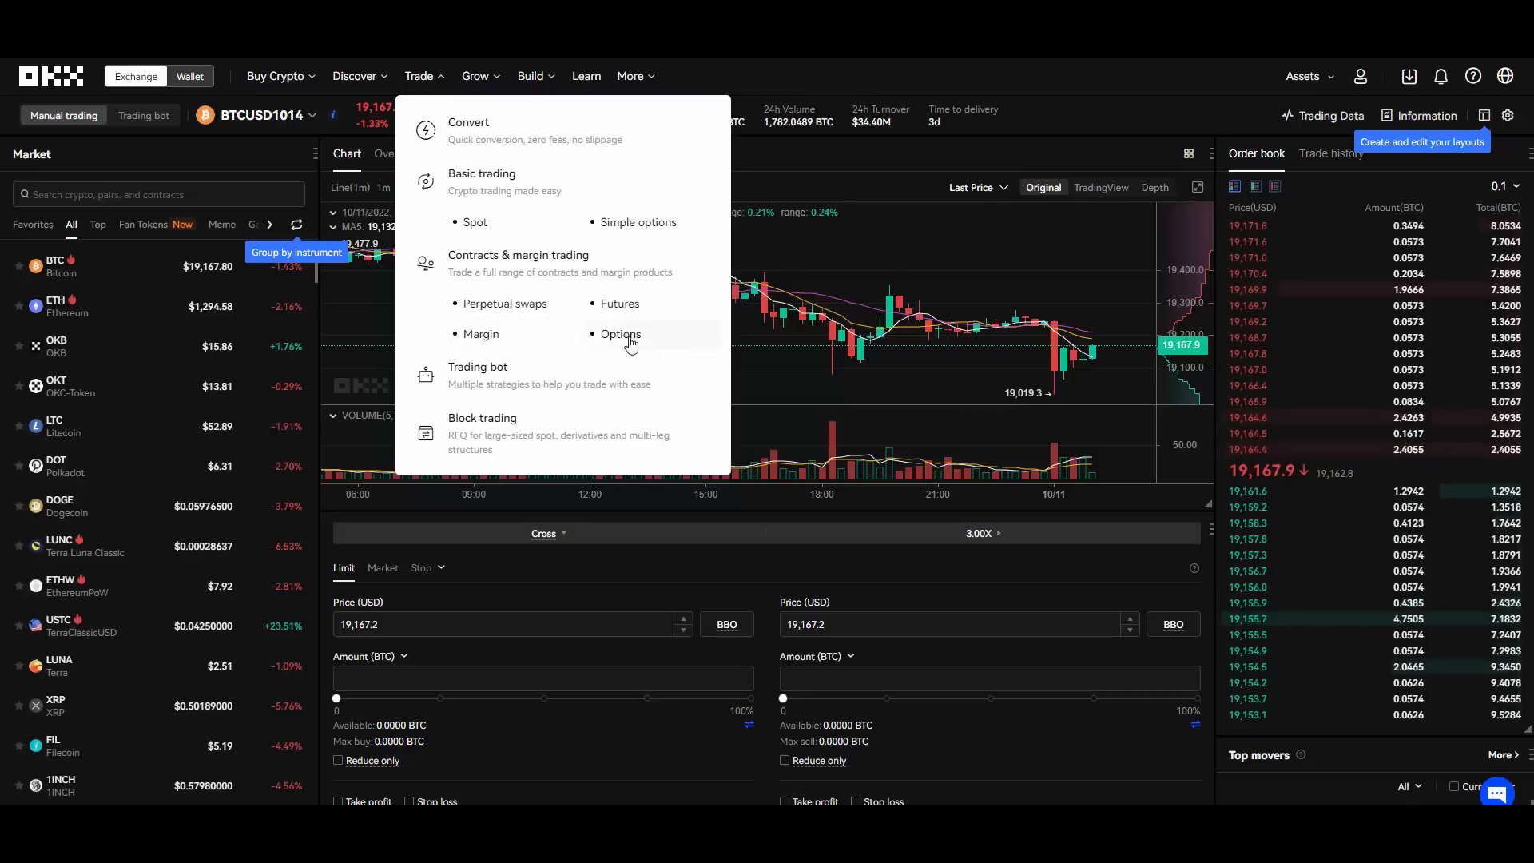
click(276, 75)
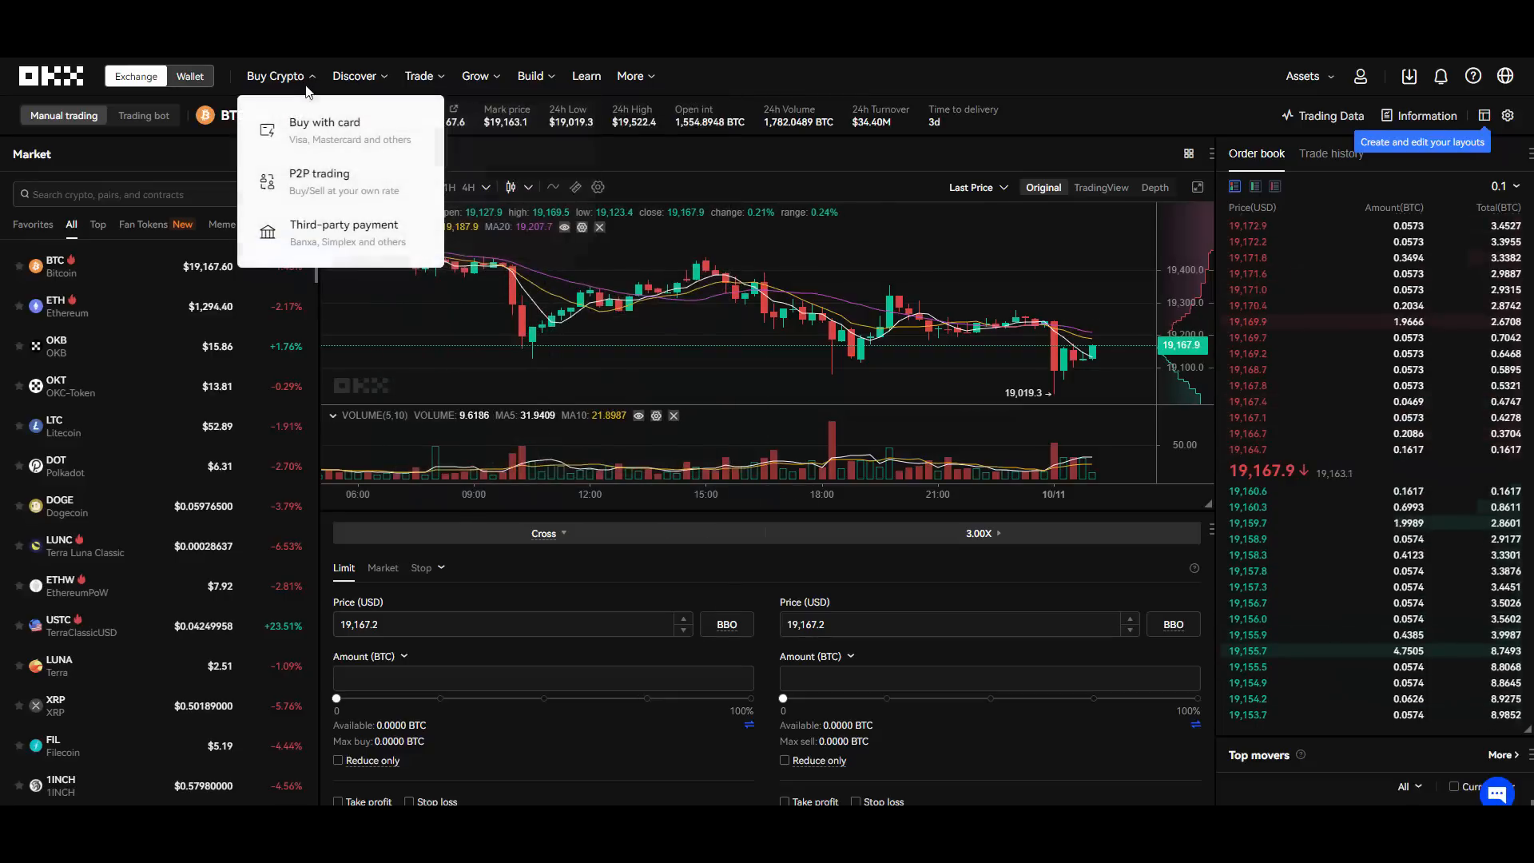
click(419, 75)
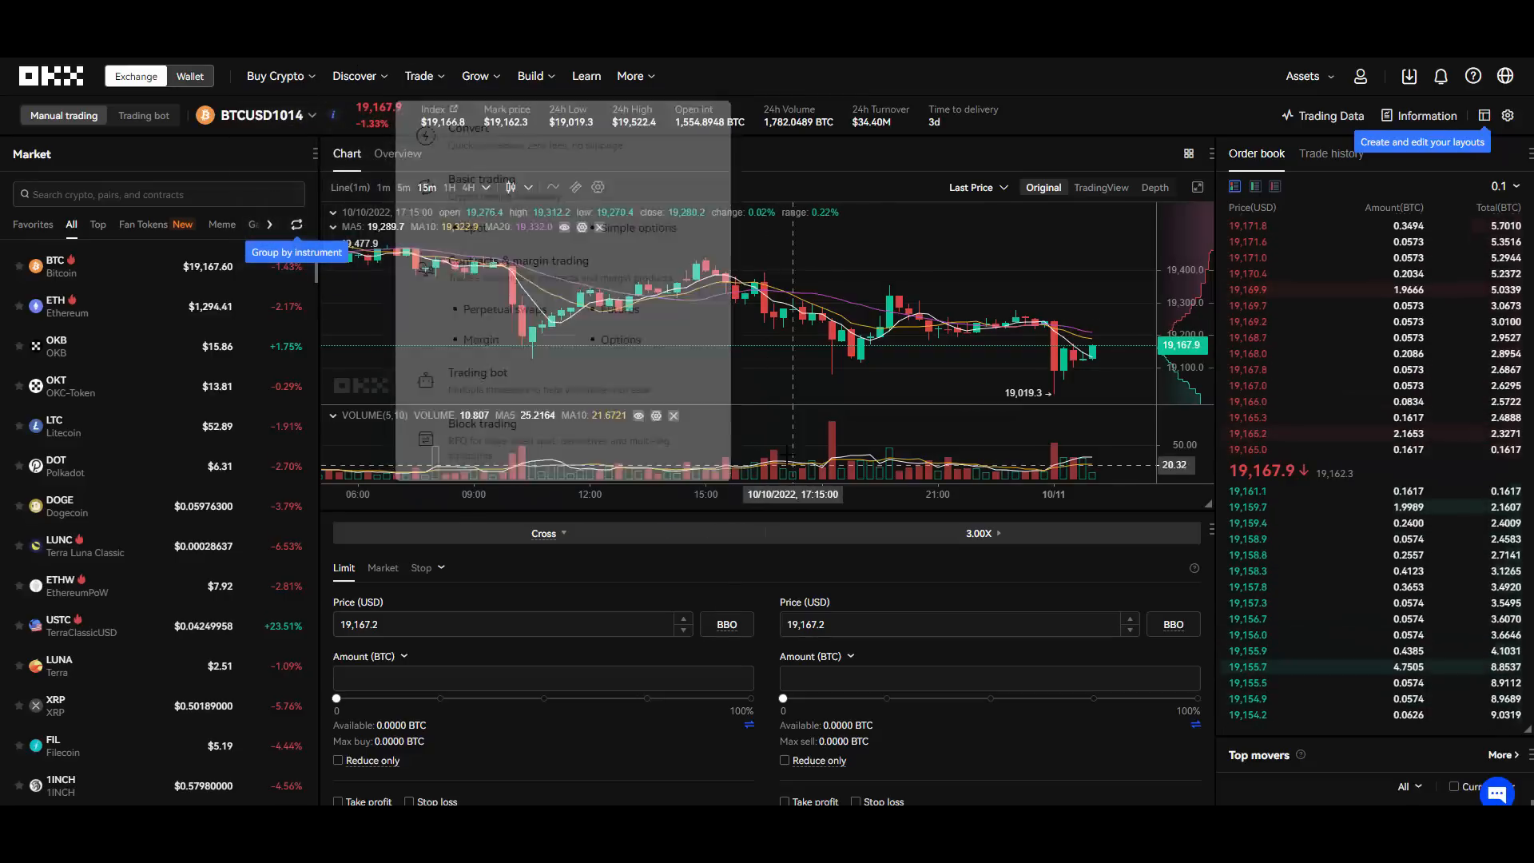
click(620, 339)
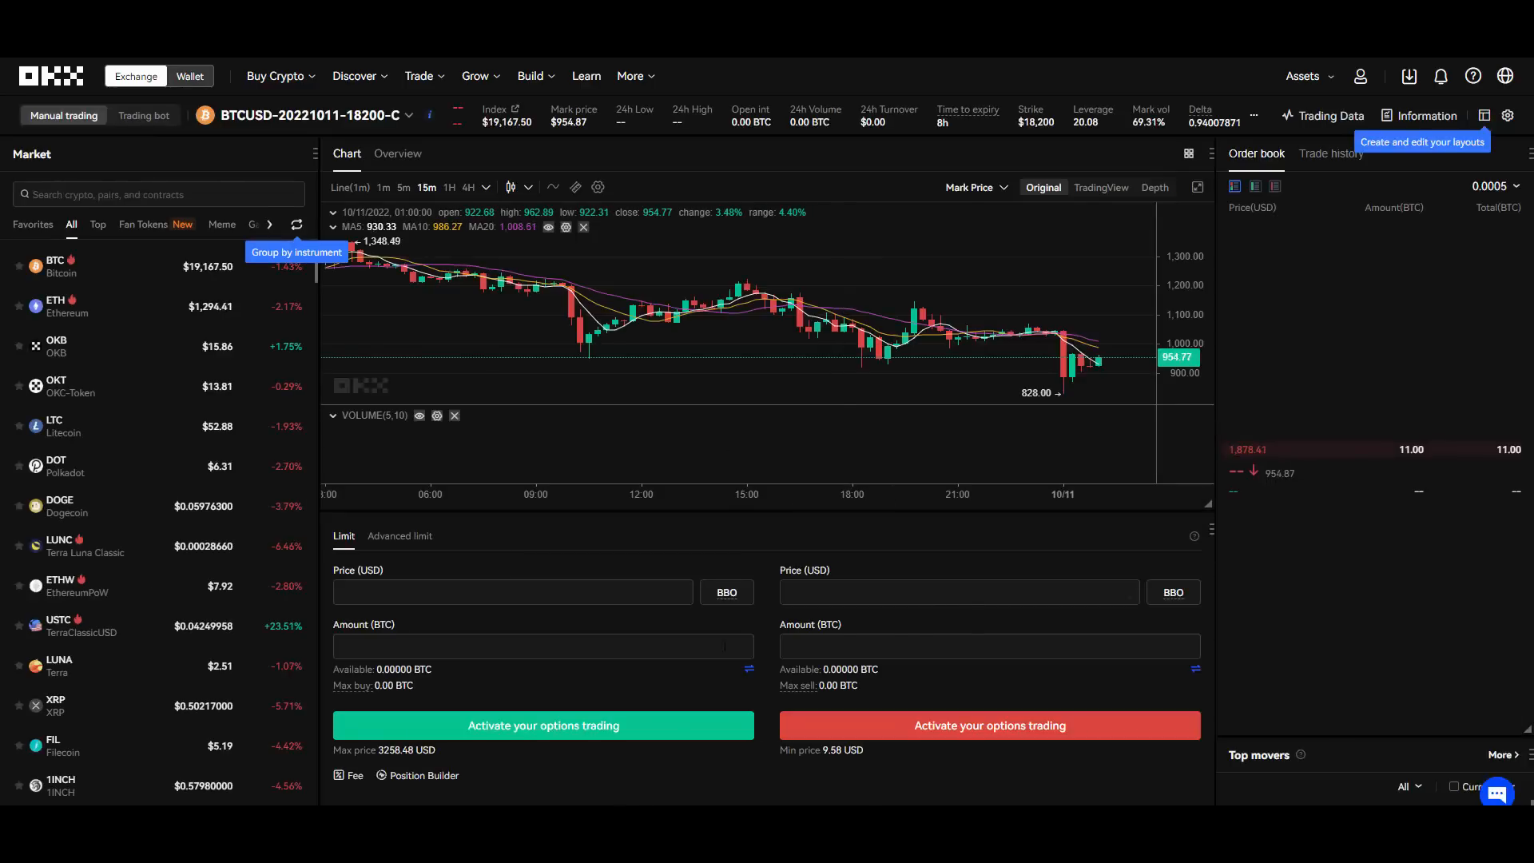
click(275, 75)
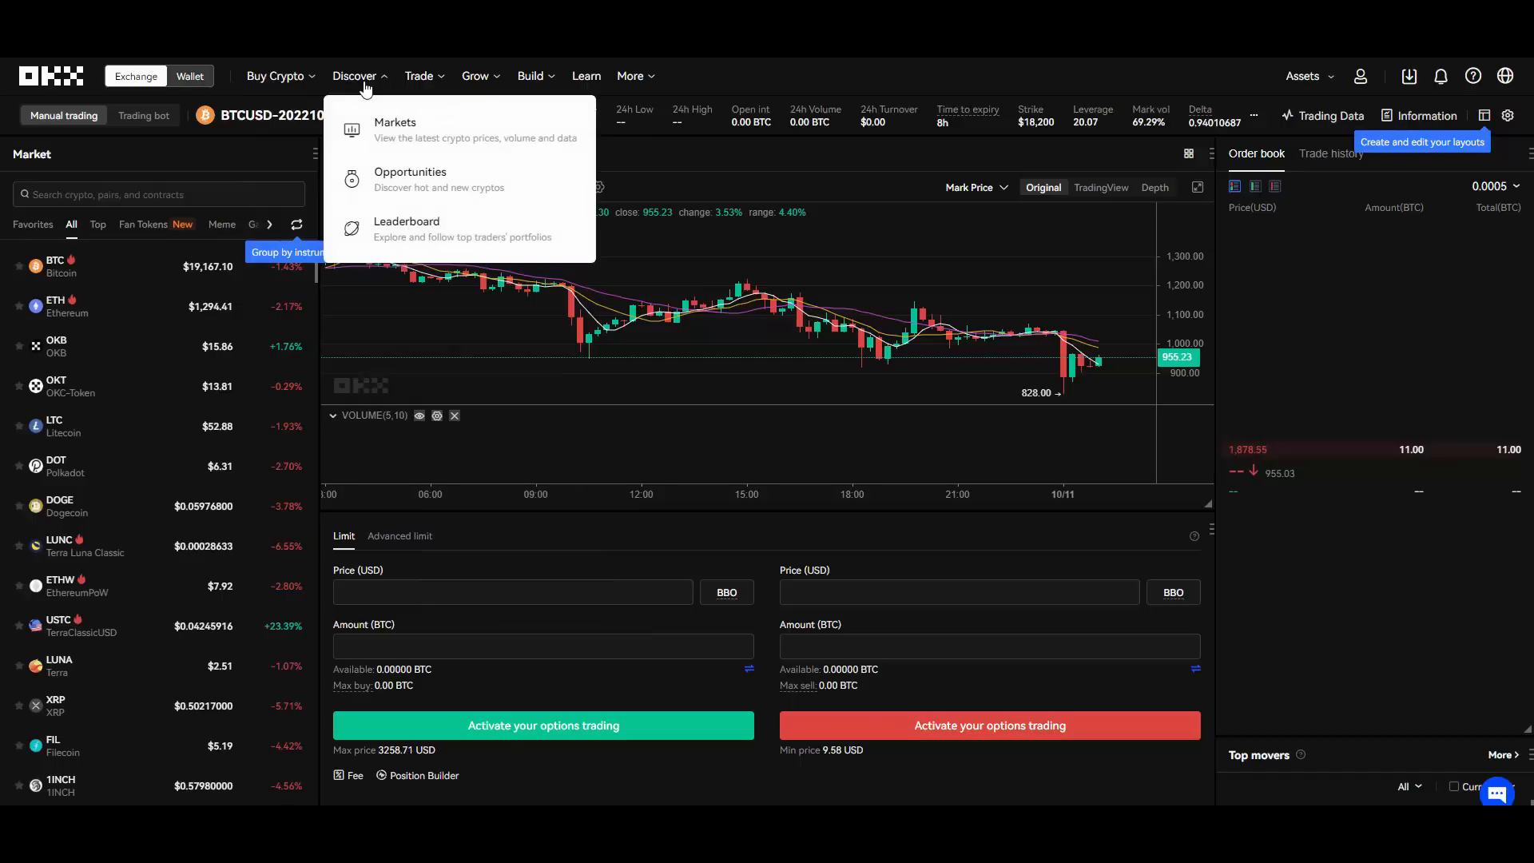
click(264, 62)
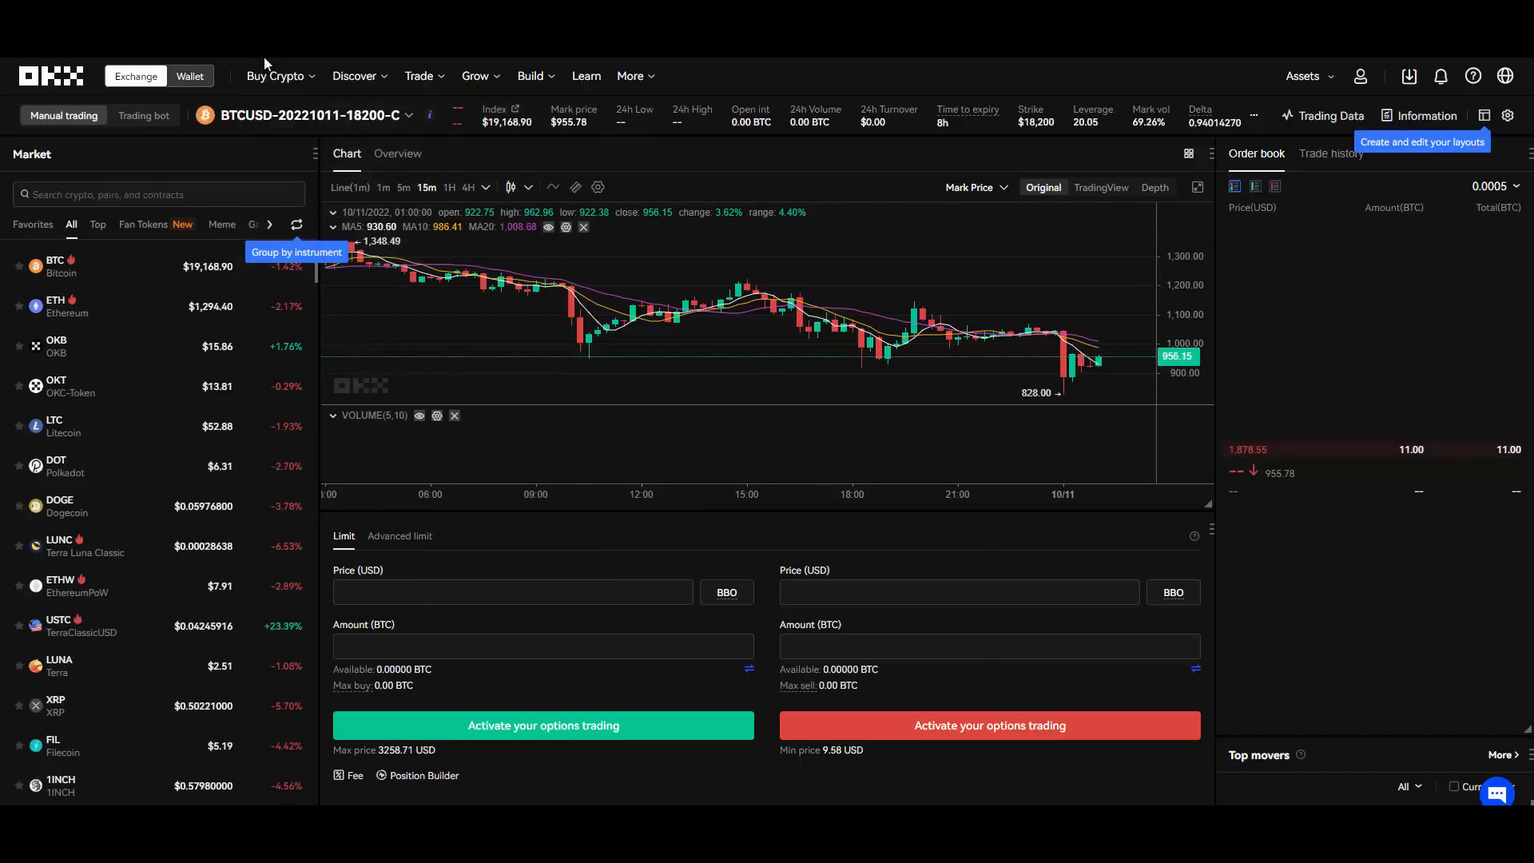
Go to Trading bot and scroll the strategy list down to the Moon grid introduction.
click(419, 75)
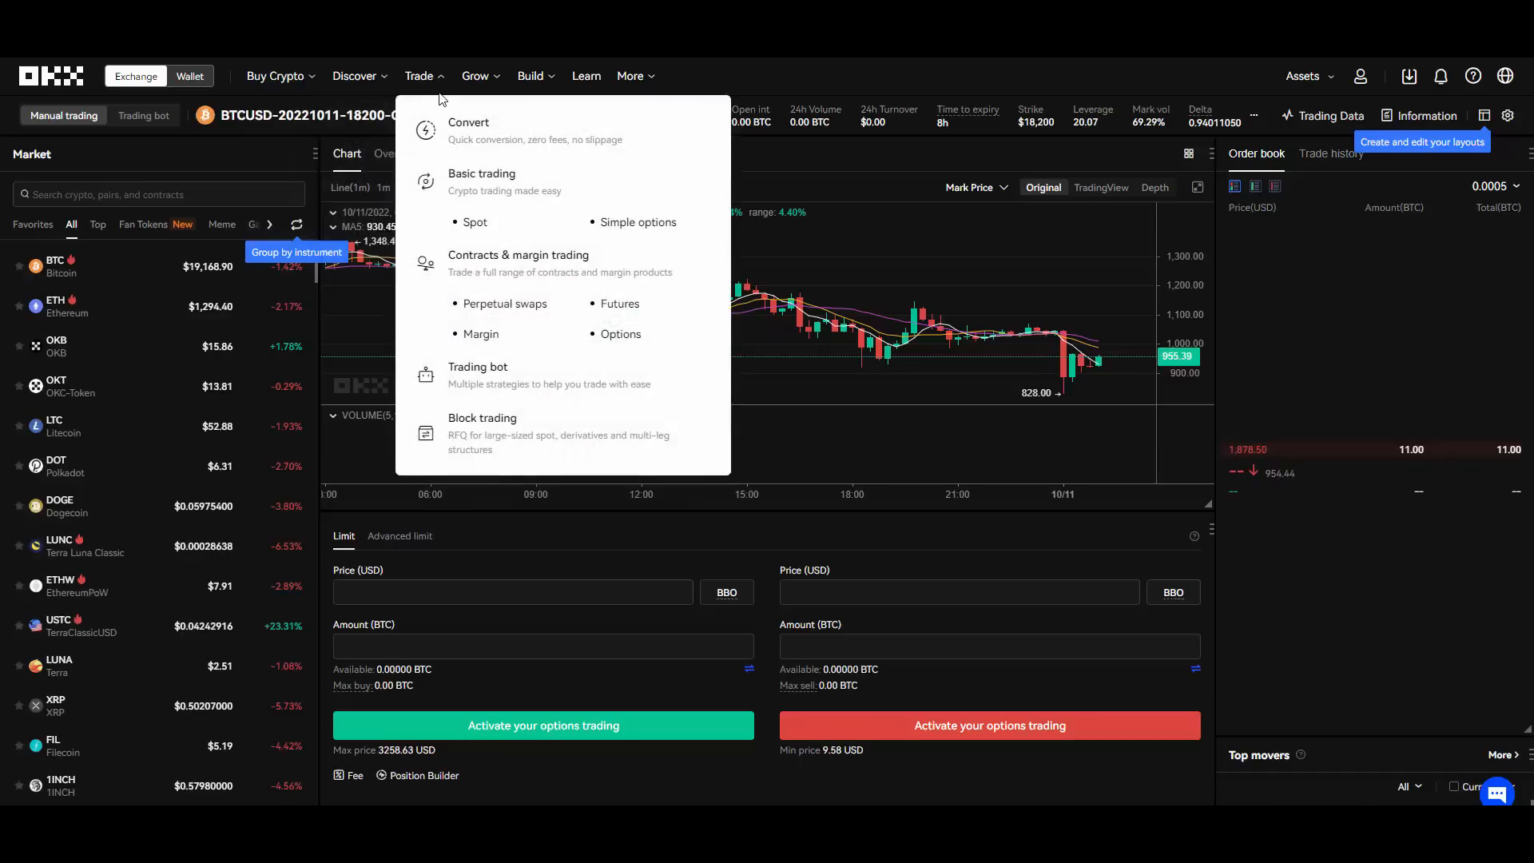
mouse_move(586, 374)
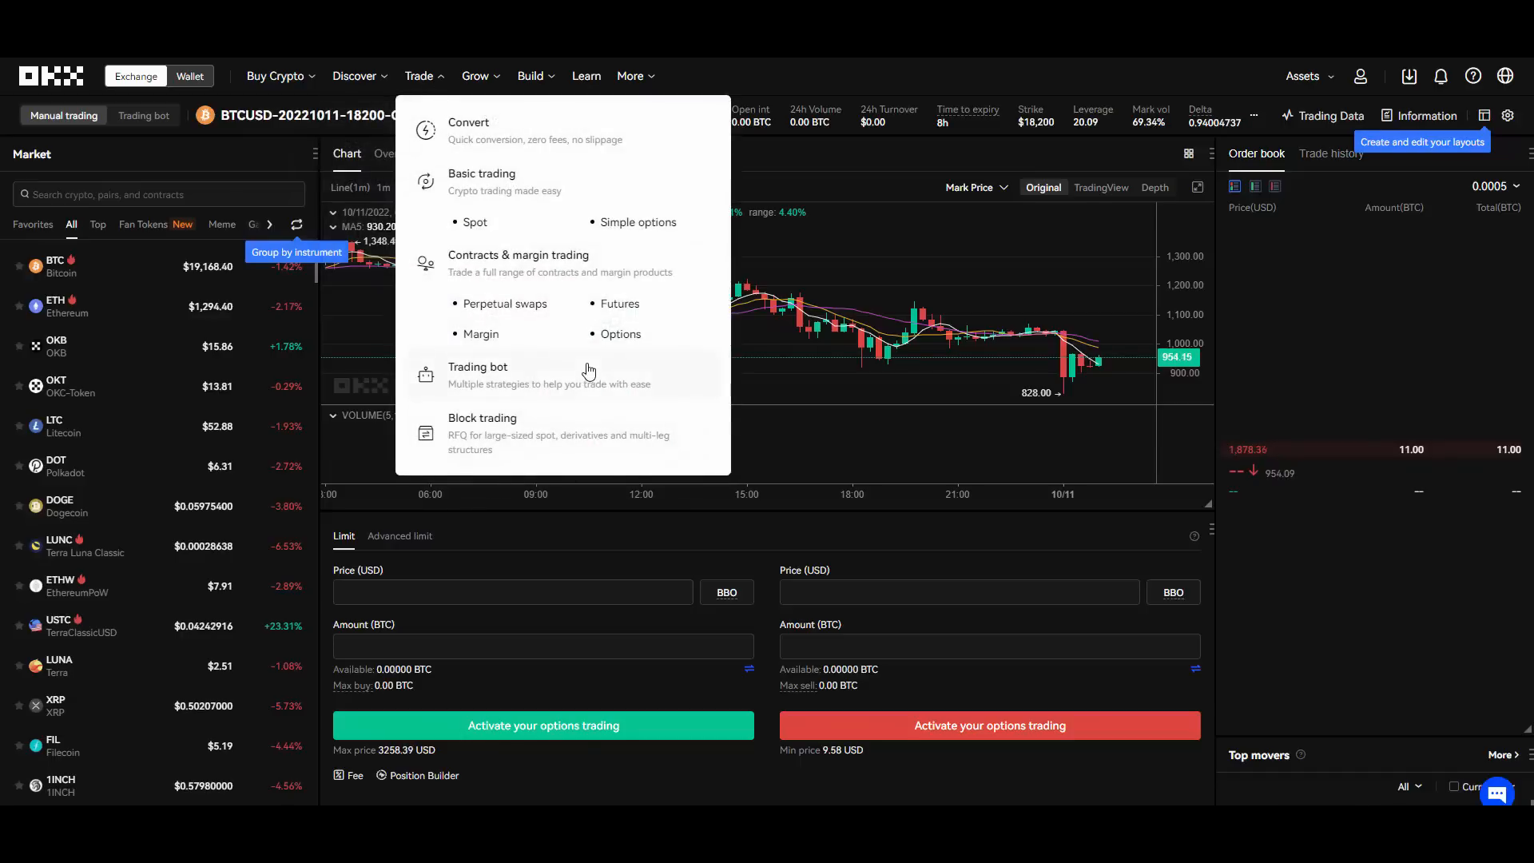
click(478, 376)
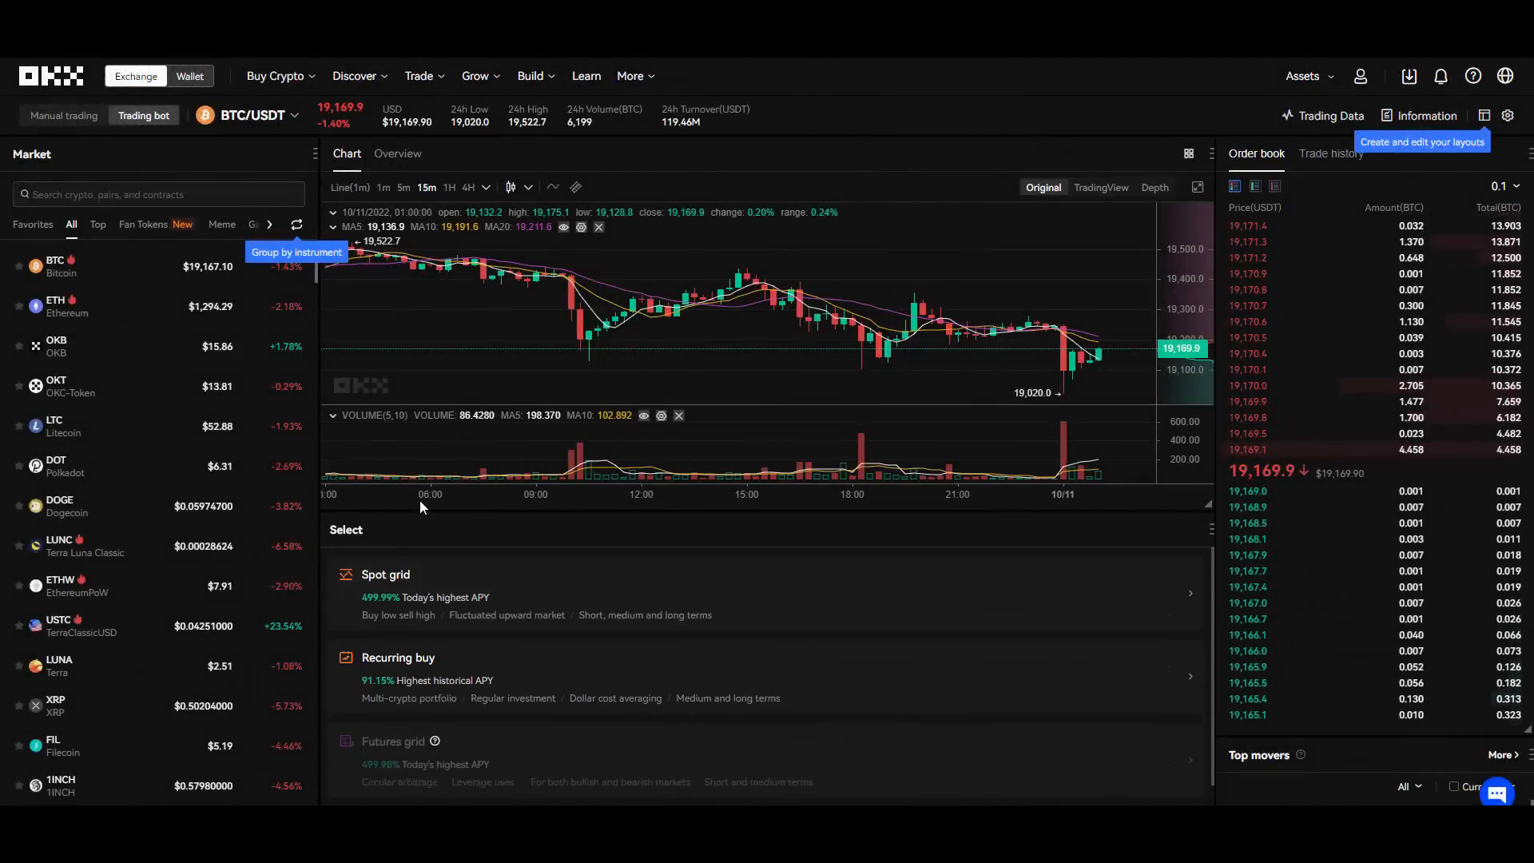
scroll(down, 3)
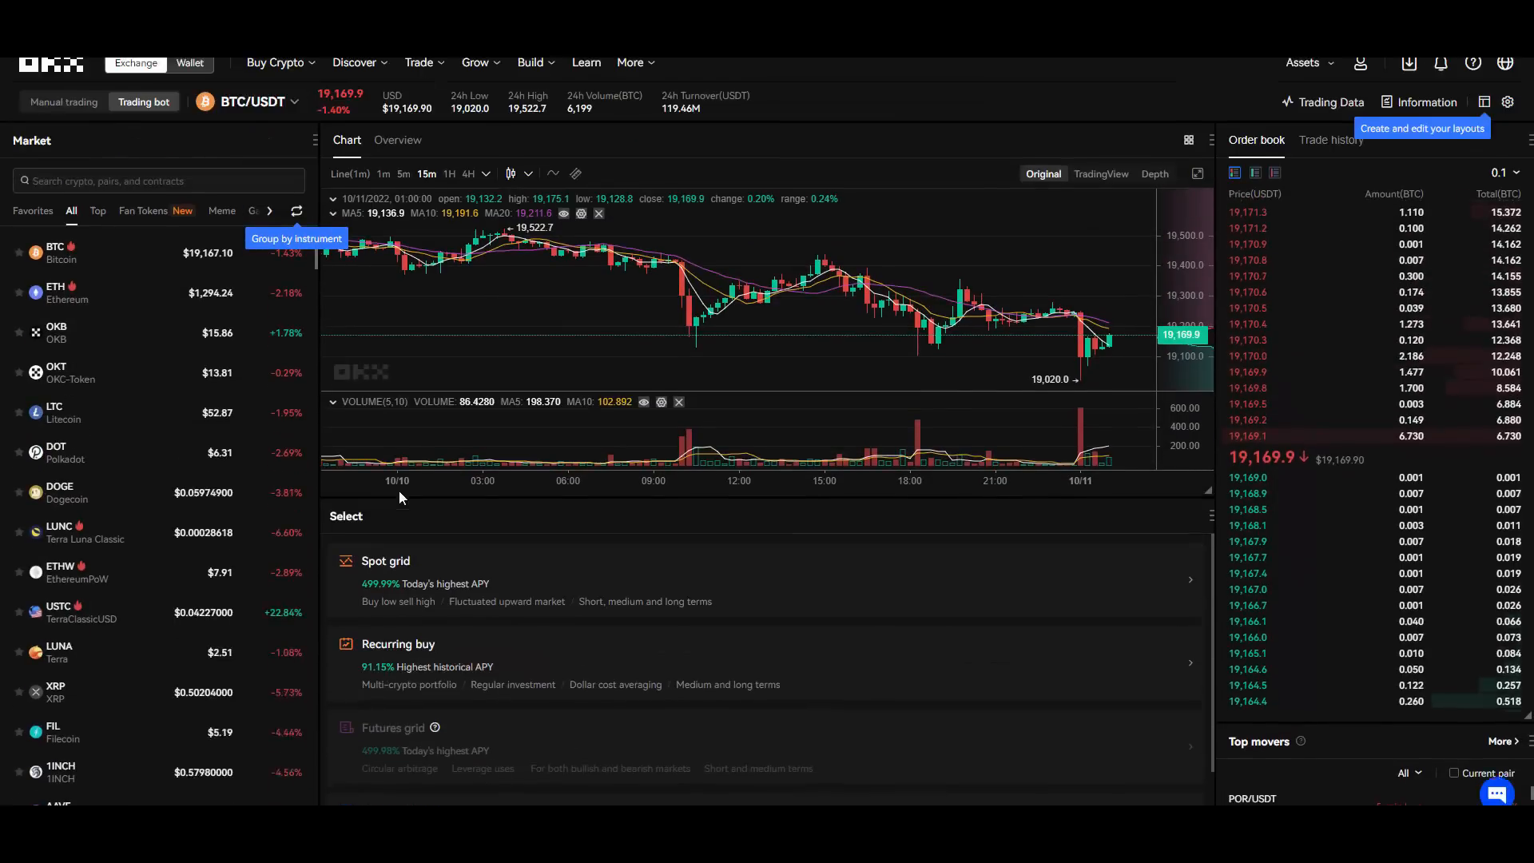
scroll(down, 3)
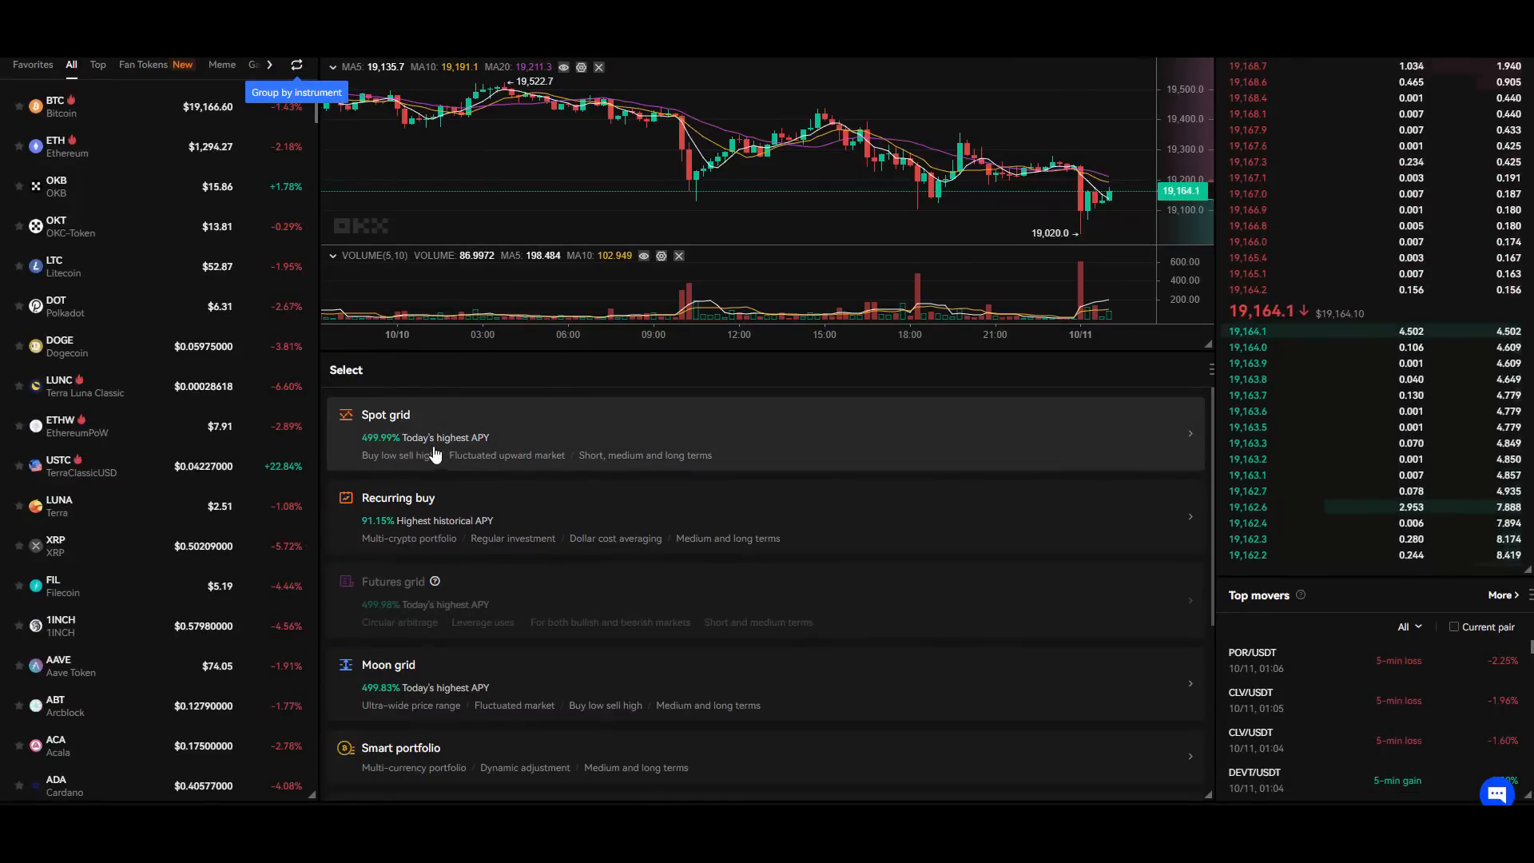
mouse_move(604, 446)
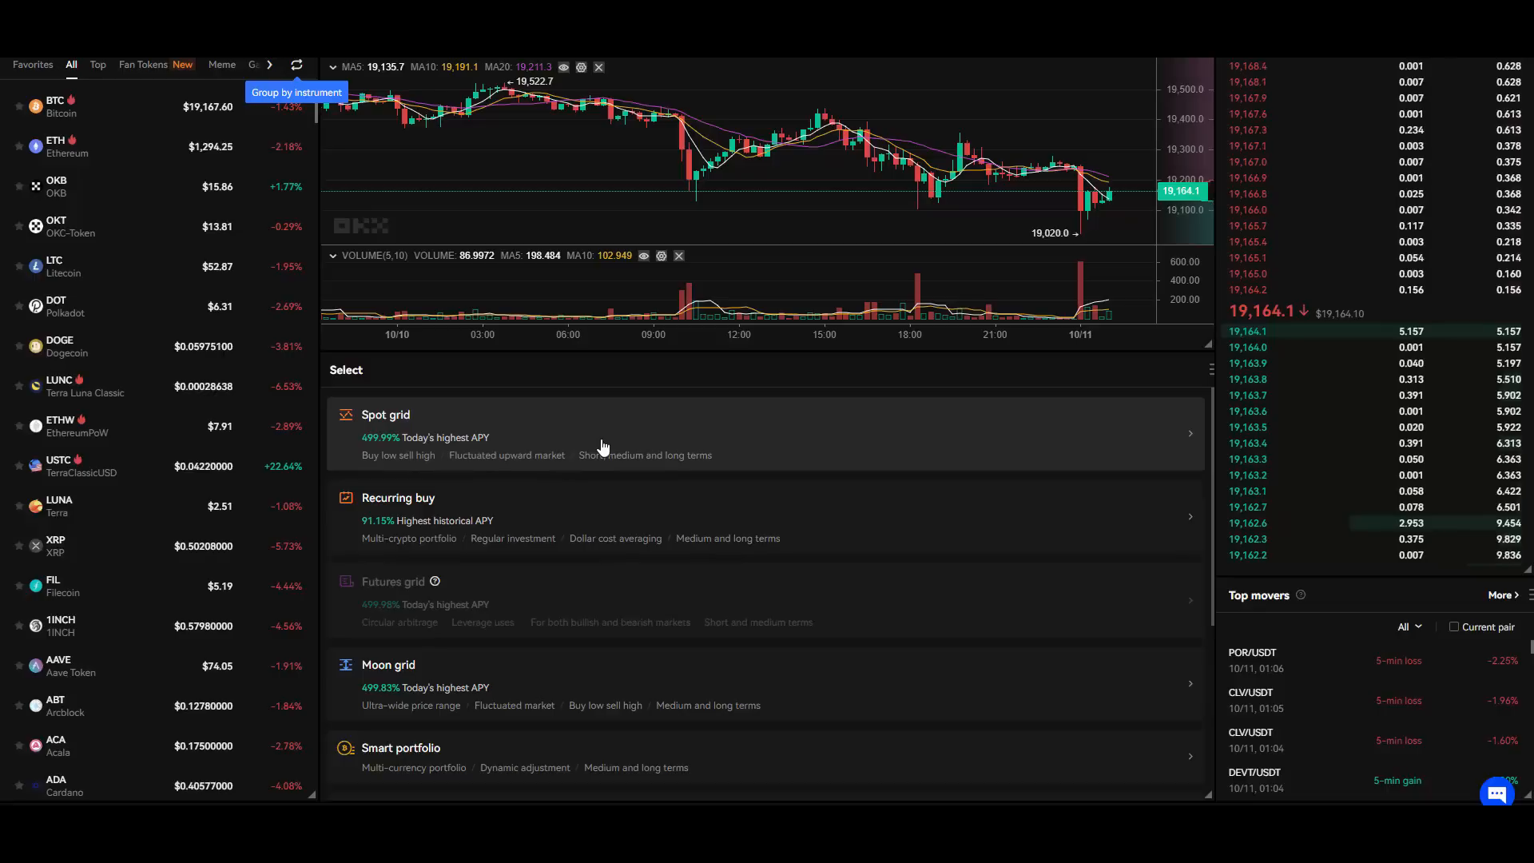
scroll(down, 3)
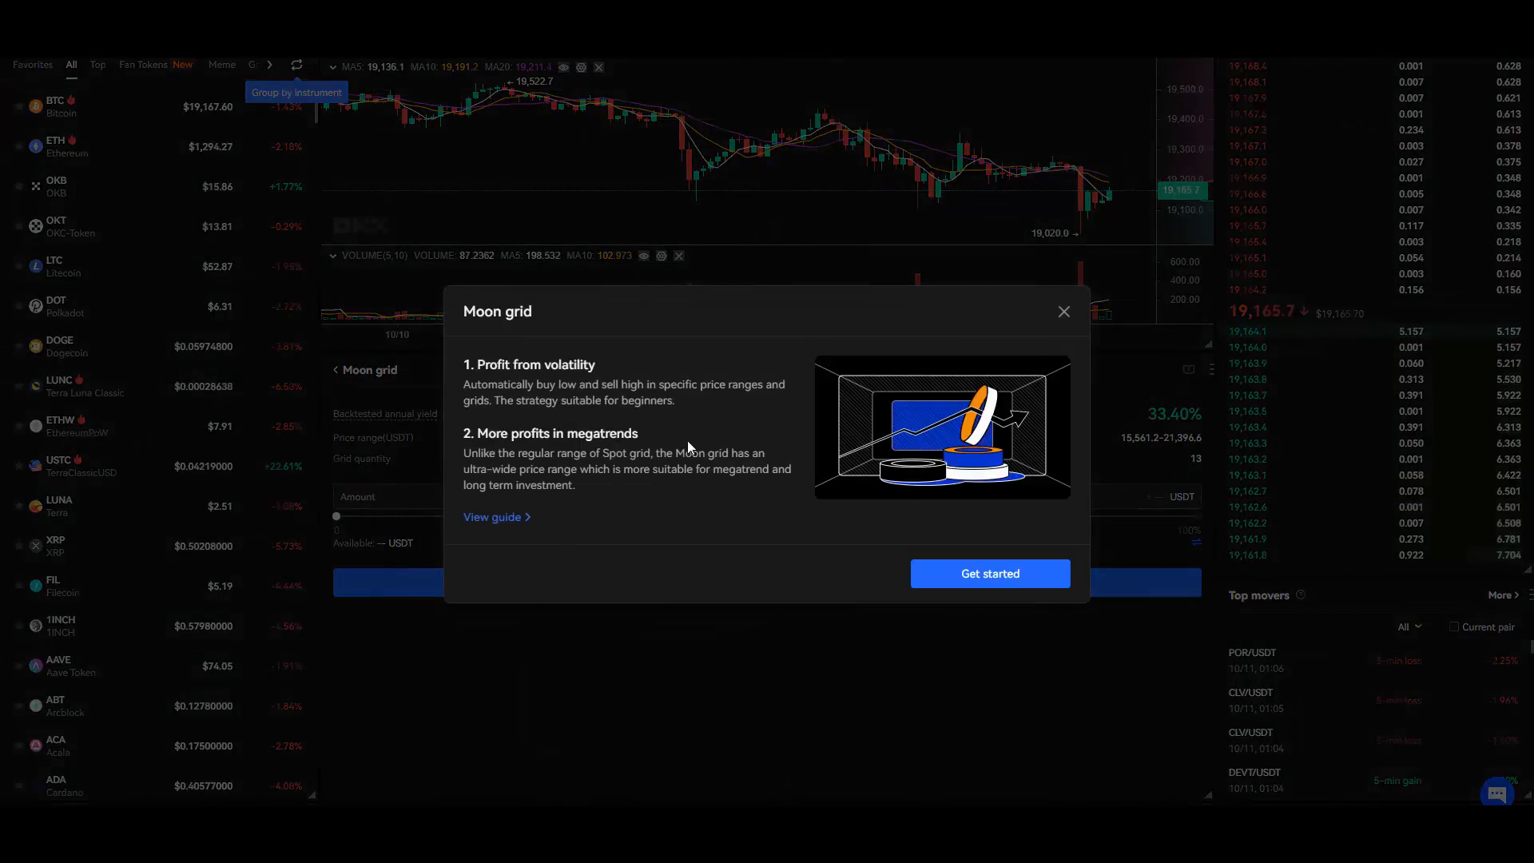
mouse_move(558, 355)
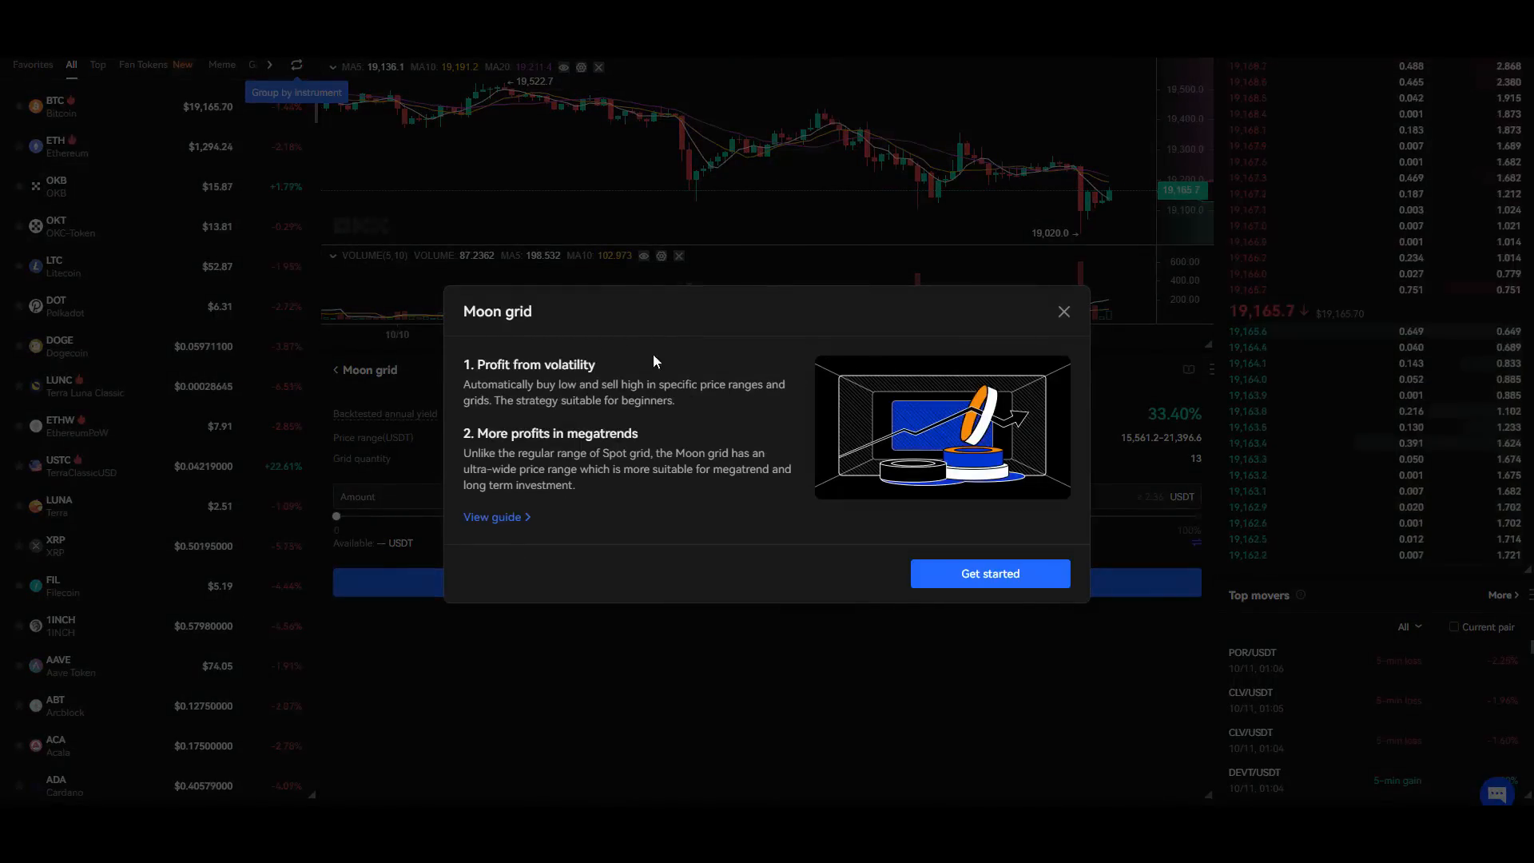
mouse_move(748, 361)
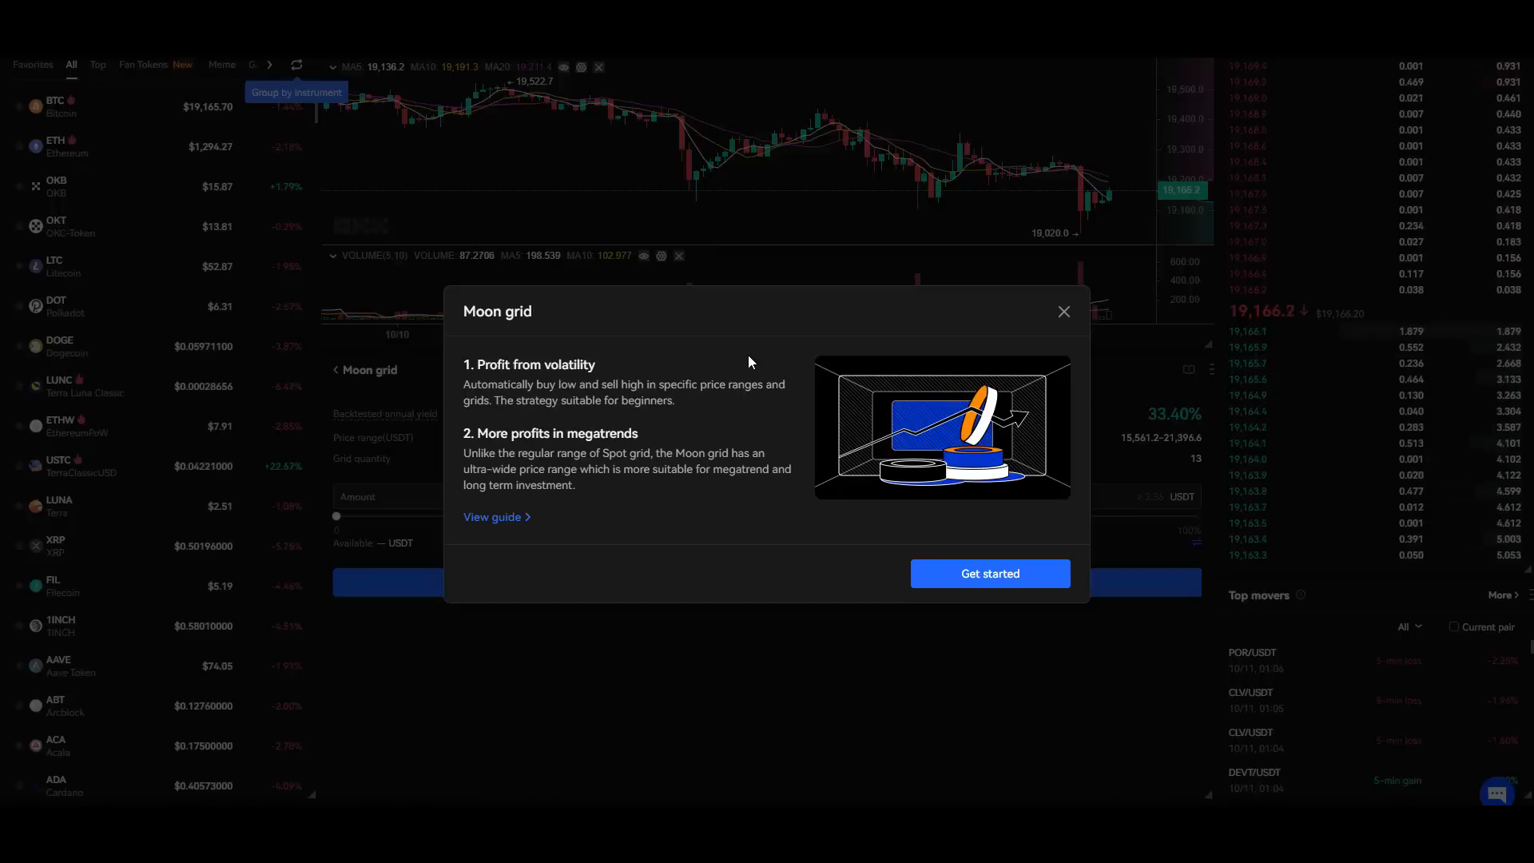
mouse_move(516, 550)
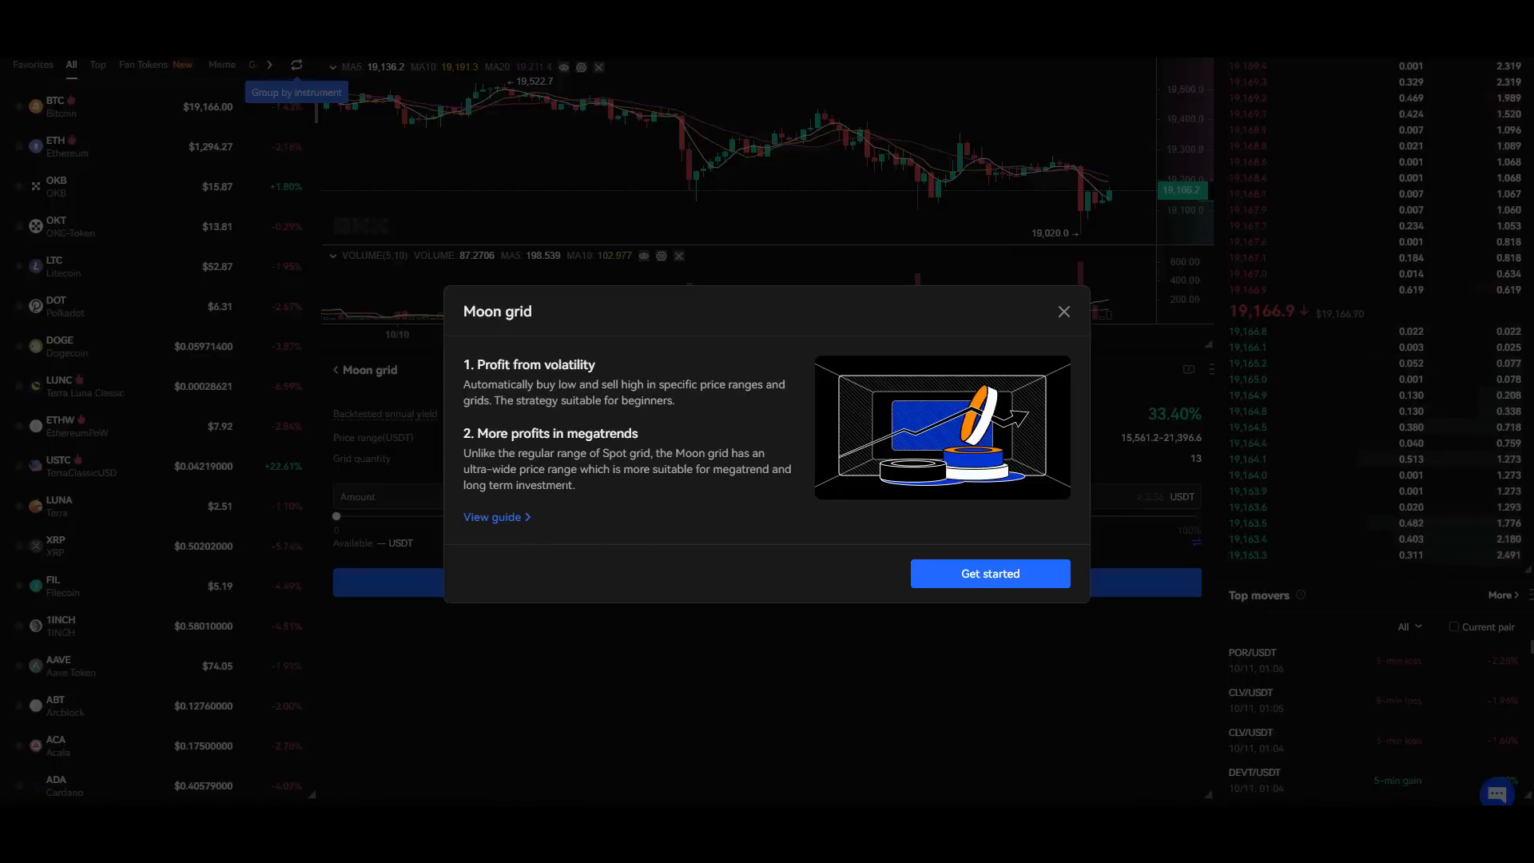
mouse_move(542, 530)
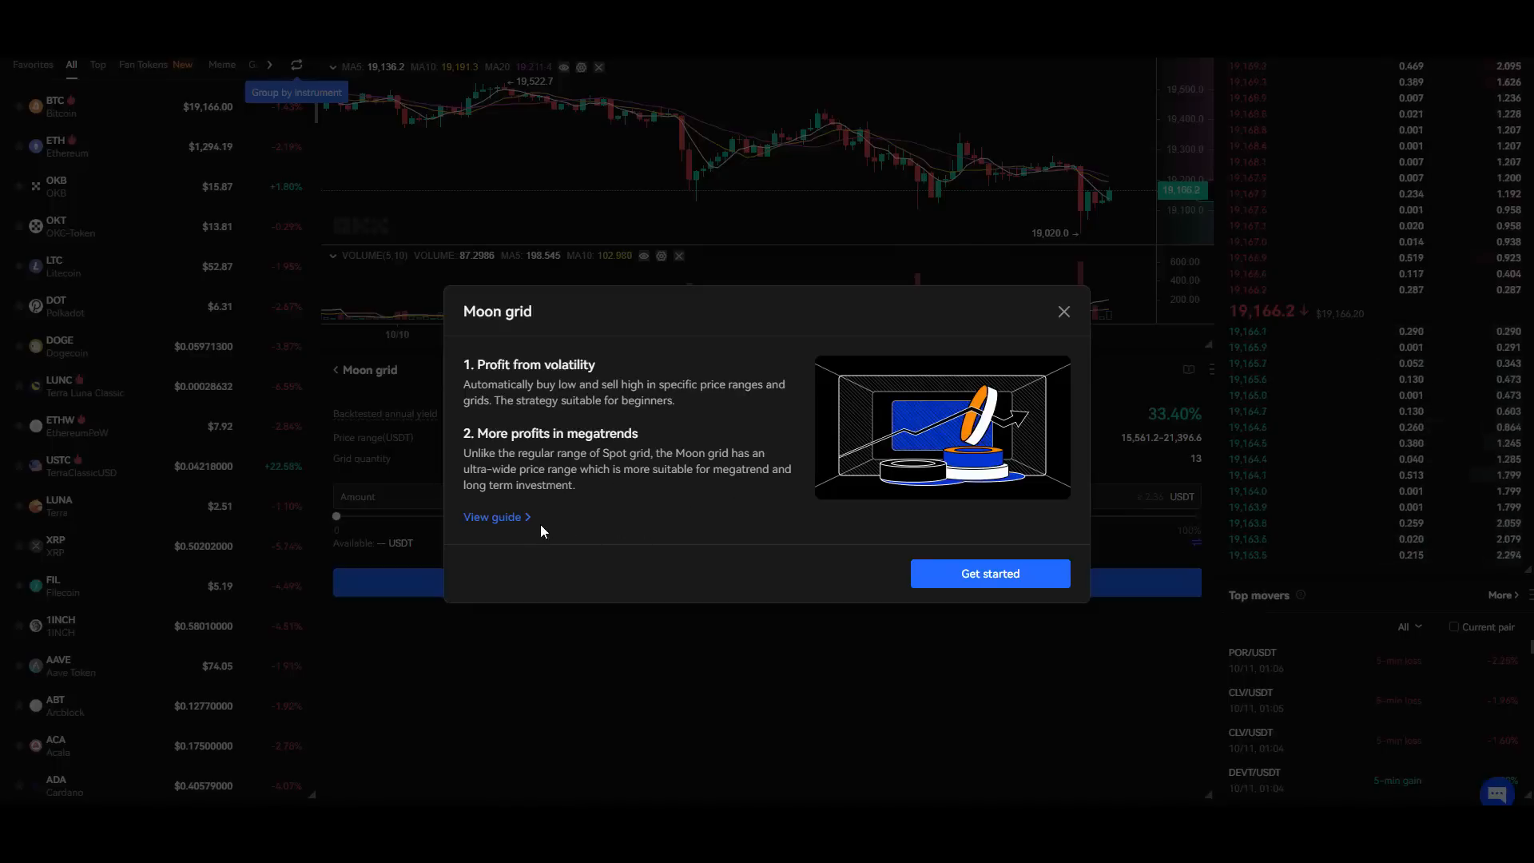
View the Moon Grid guide and scroll to its final section on stopping the bot.
click(492, 517)
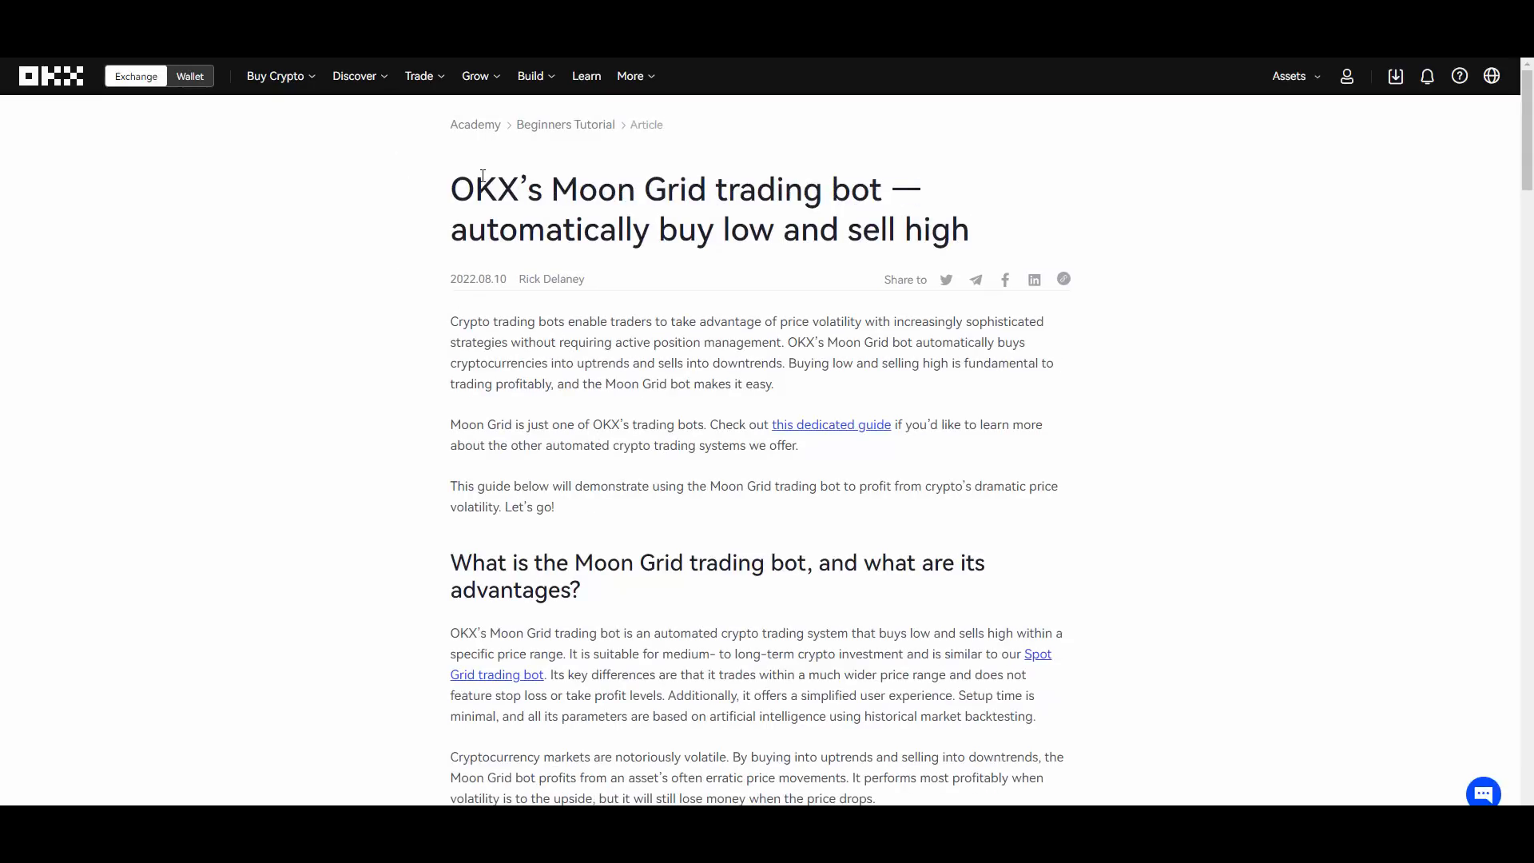
scroll(down, 3)
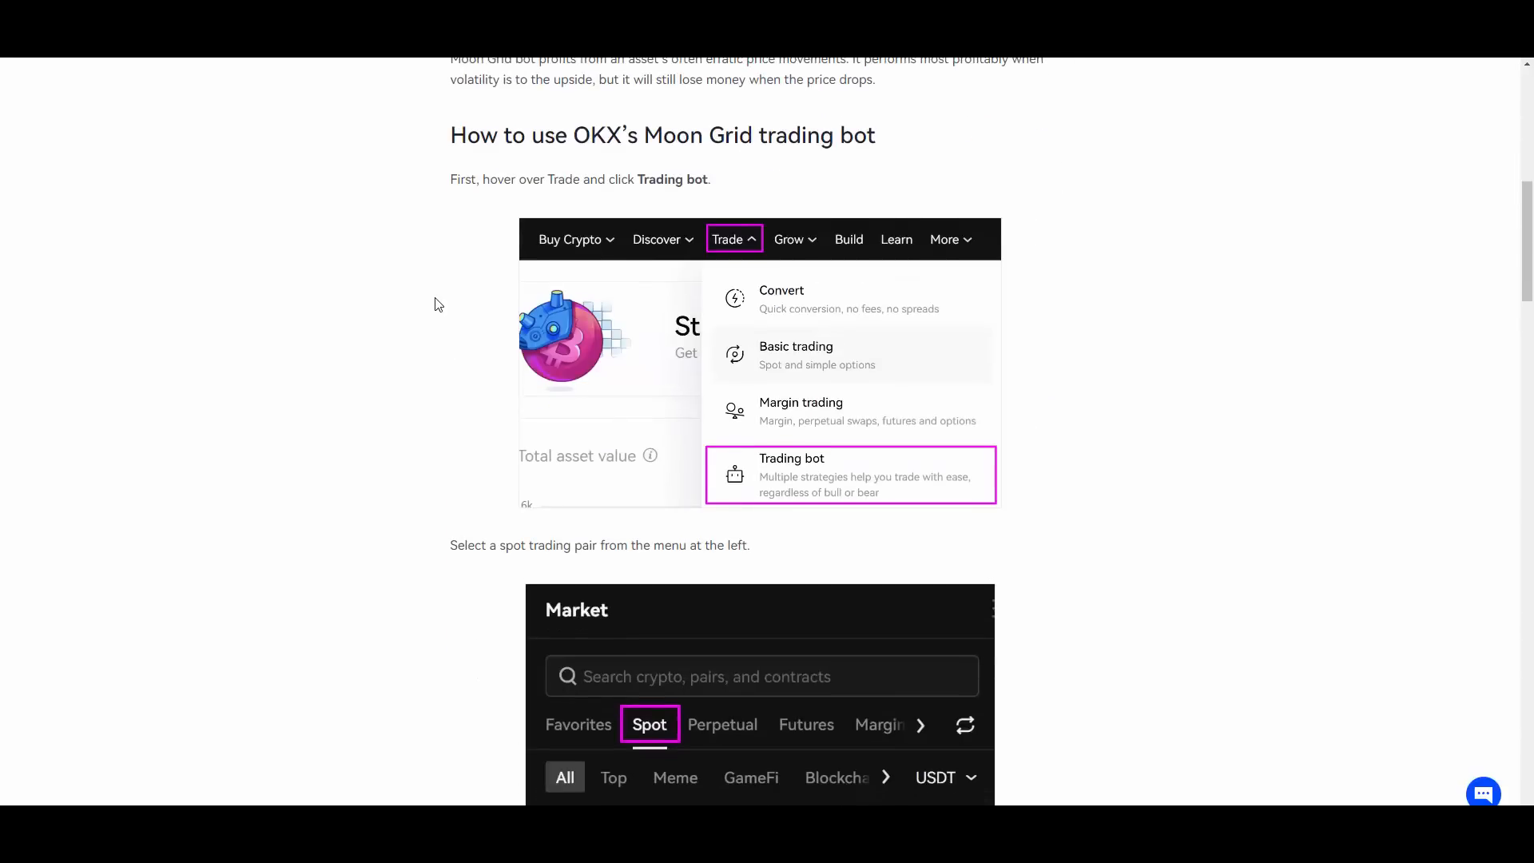
scroll(down, 3)
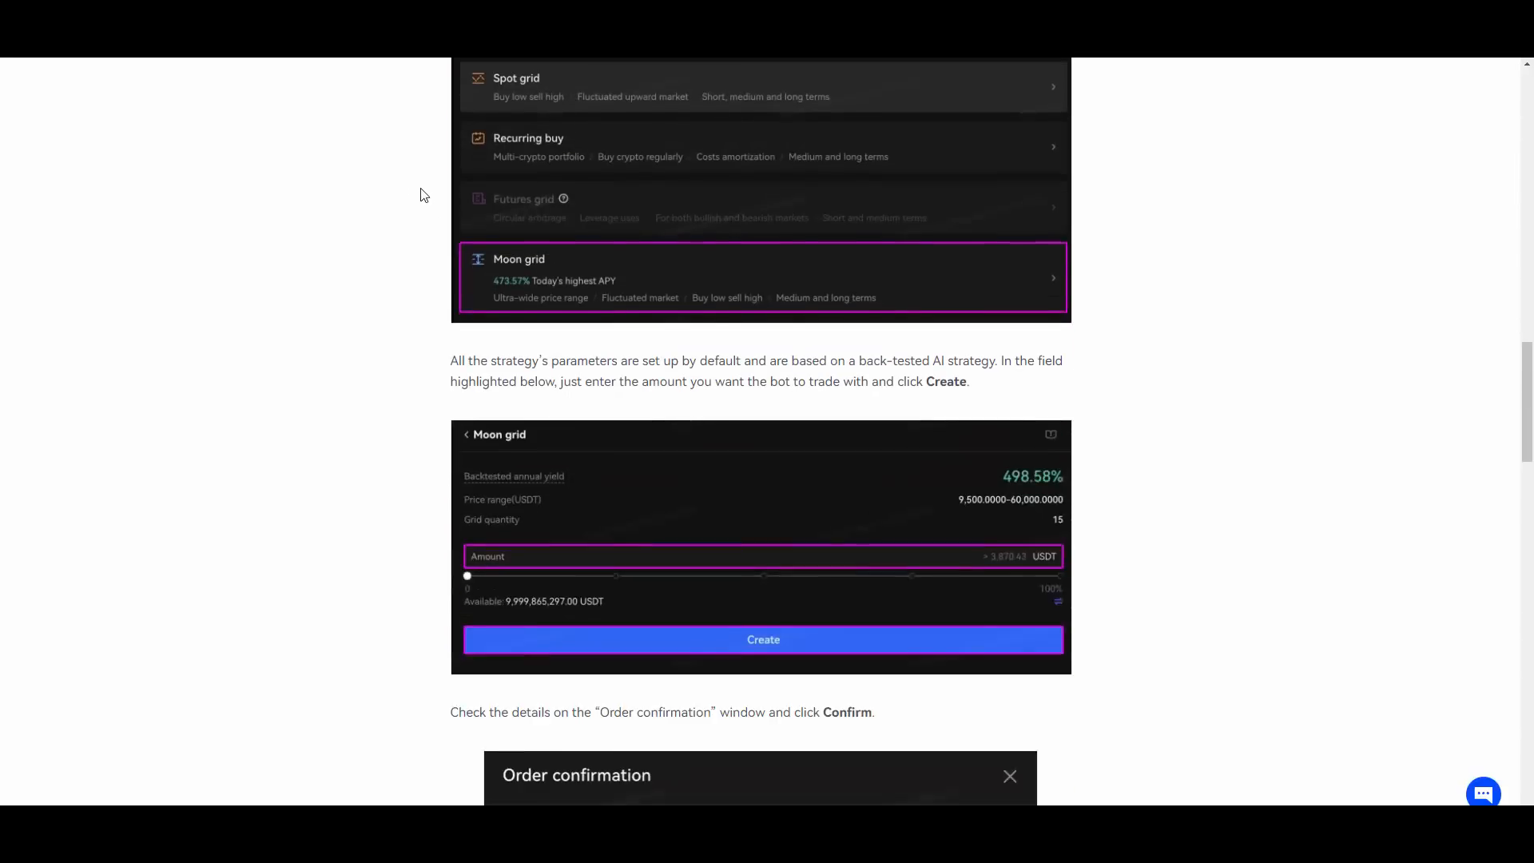
scroll(down, 3)
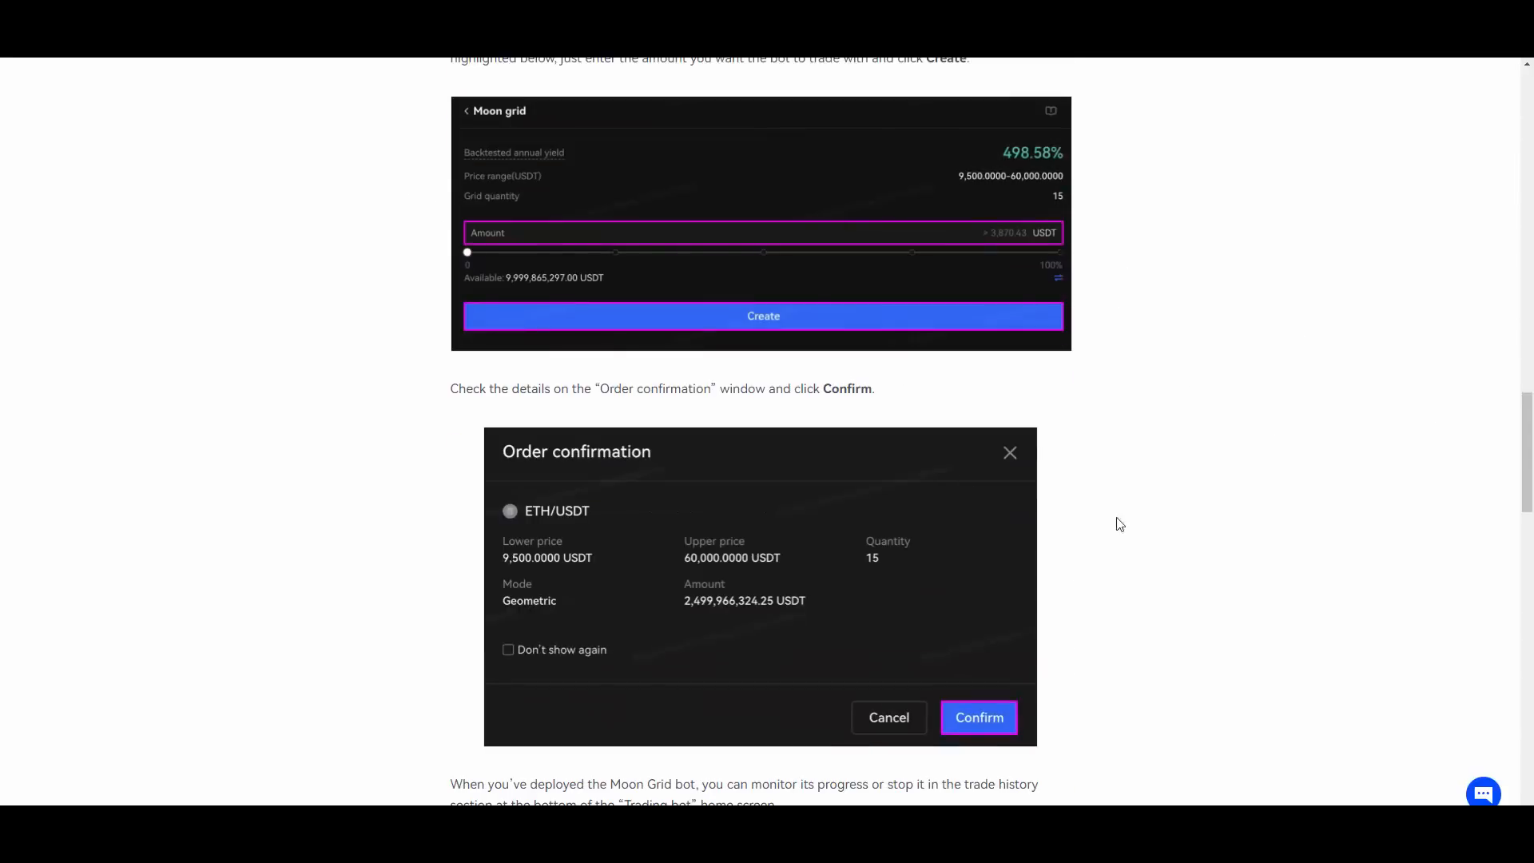
scroll(down, 3)
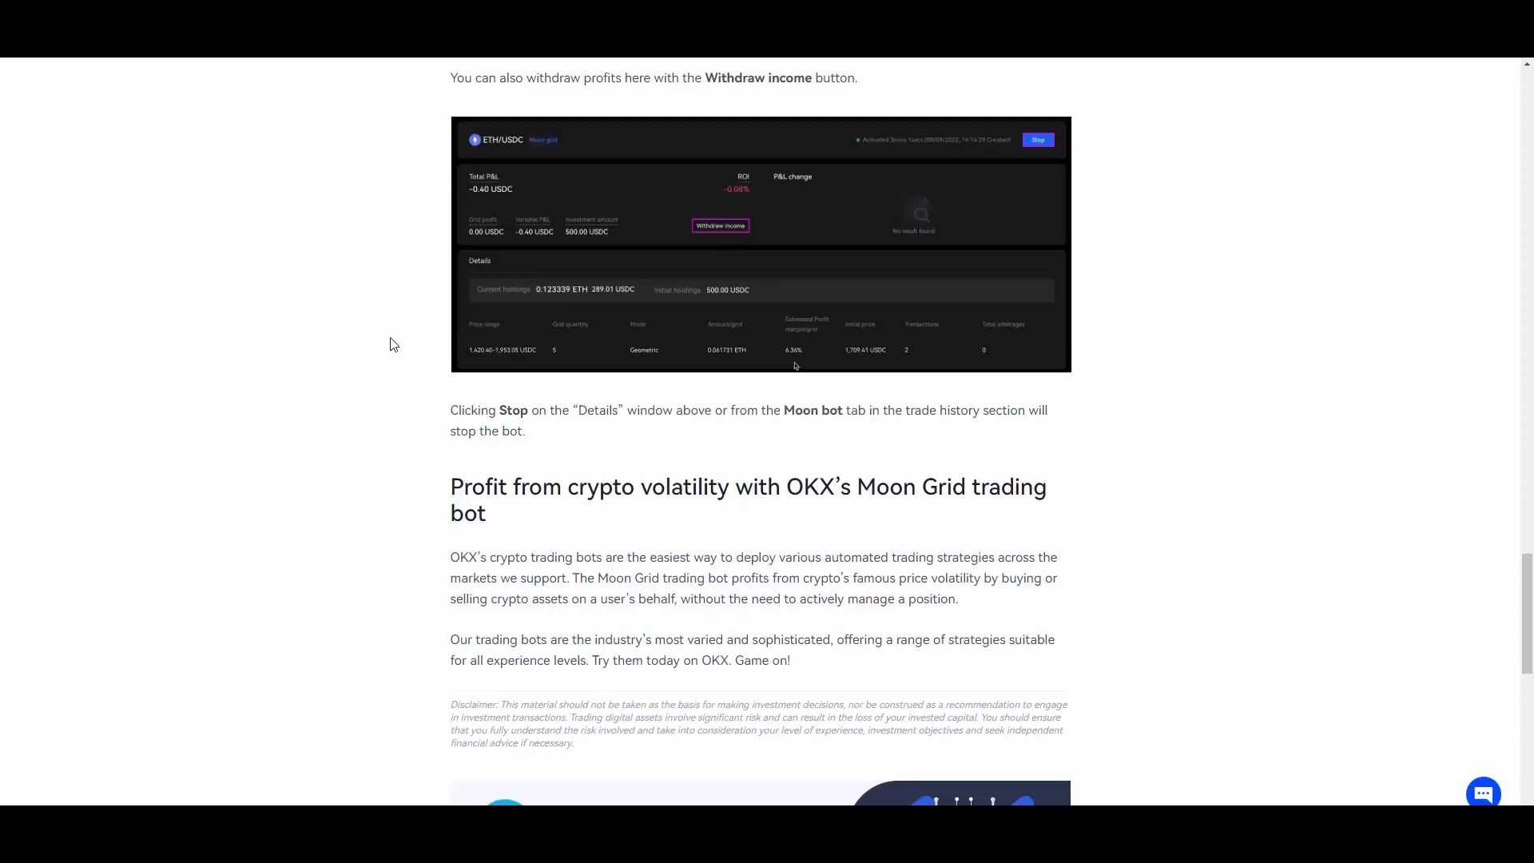
mouse_move(404, 304)
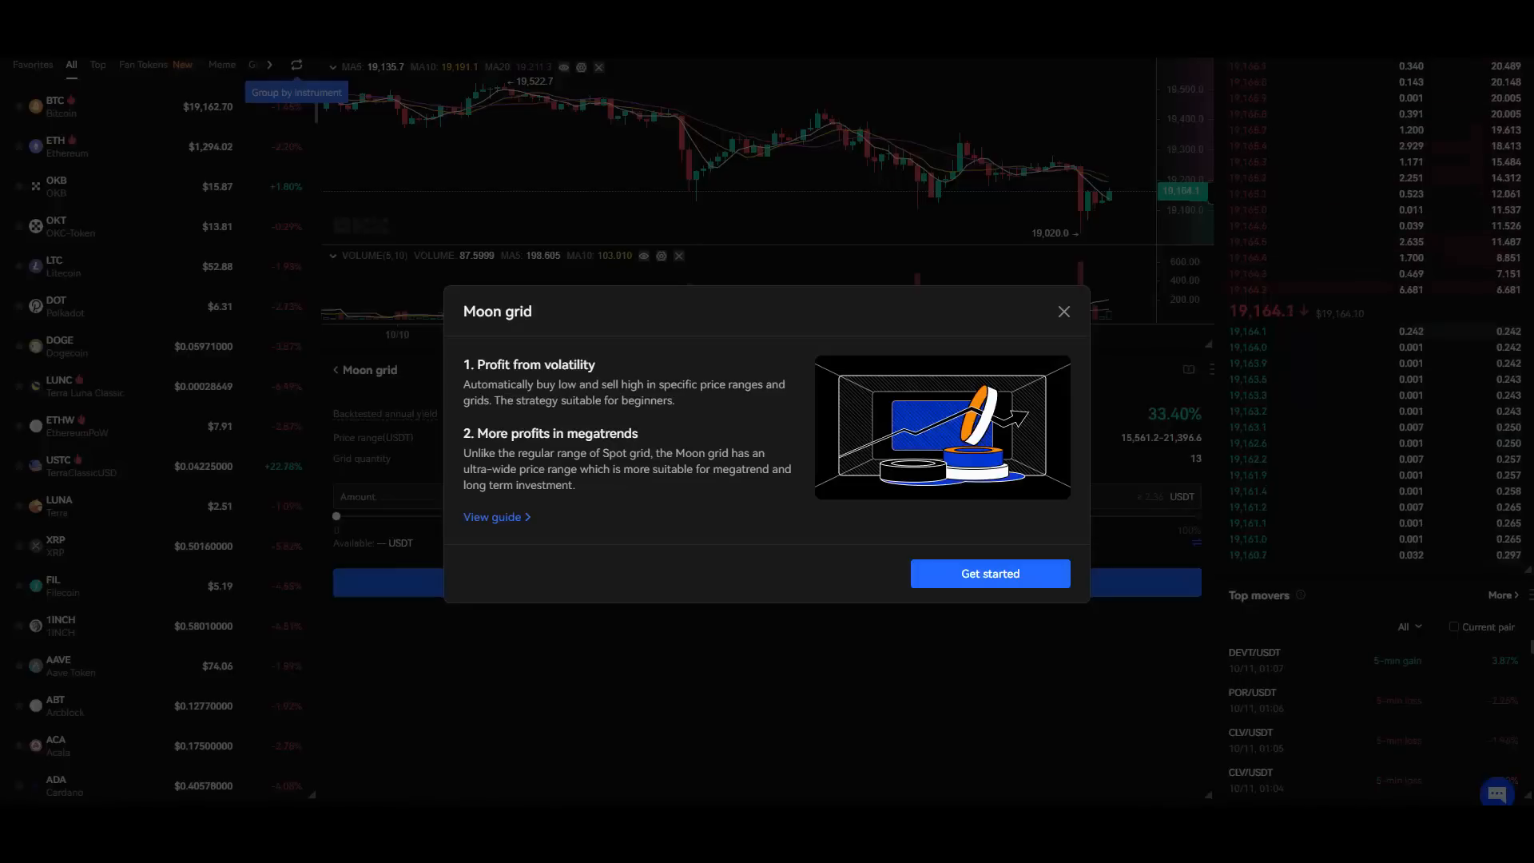
Close the Moon grid introduction and expand the Trade menu of trading products.
click(988, 574)
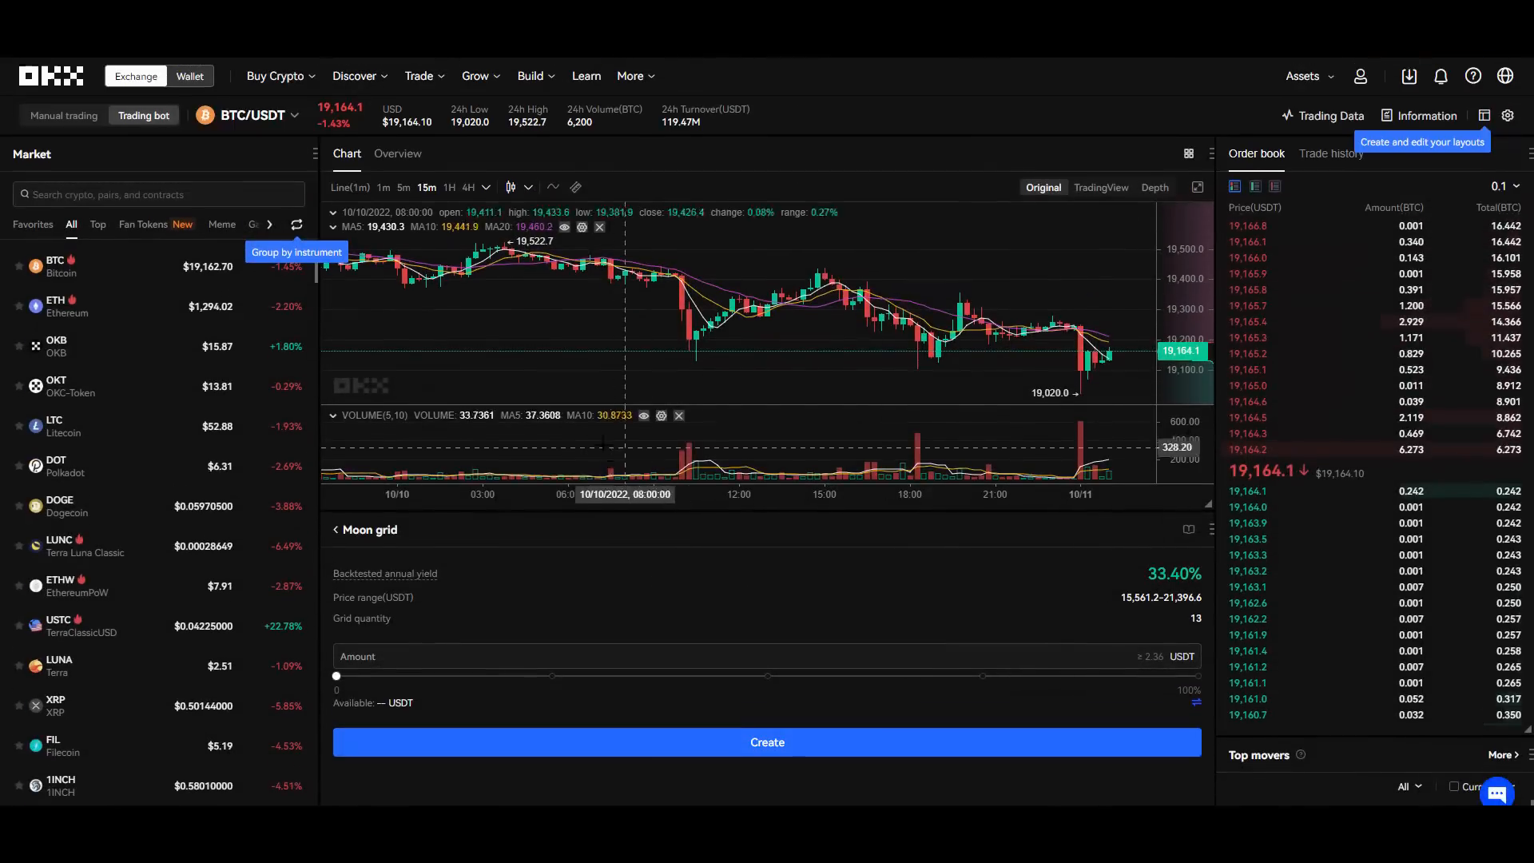
click(419, 75)
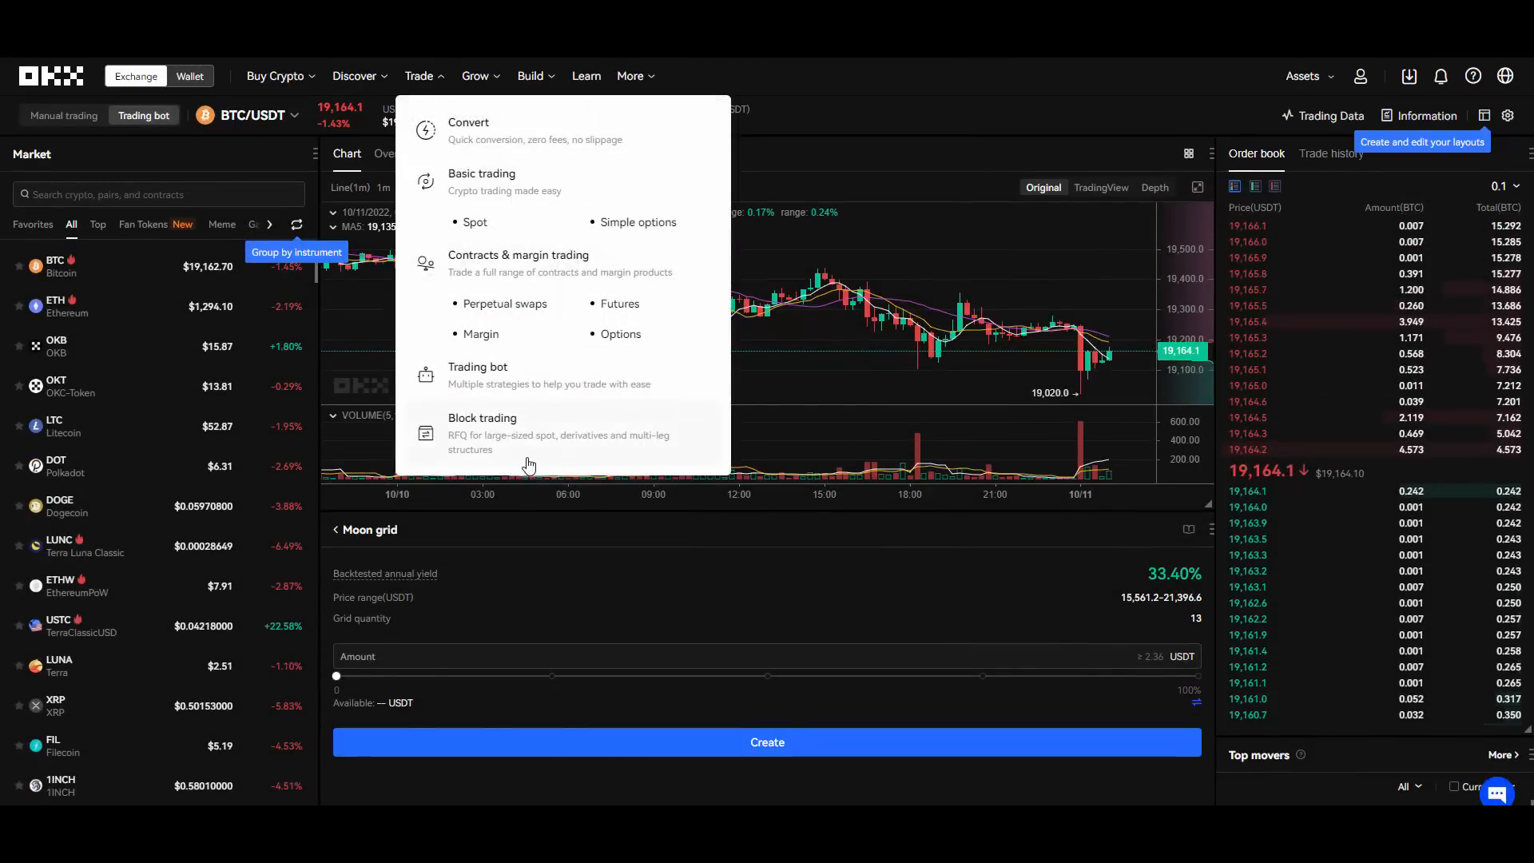
mouse_move(651, 430)
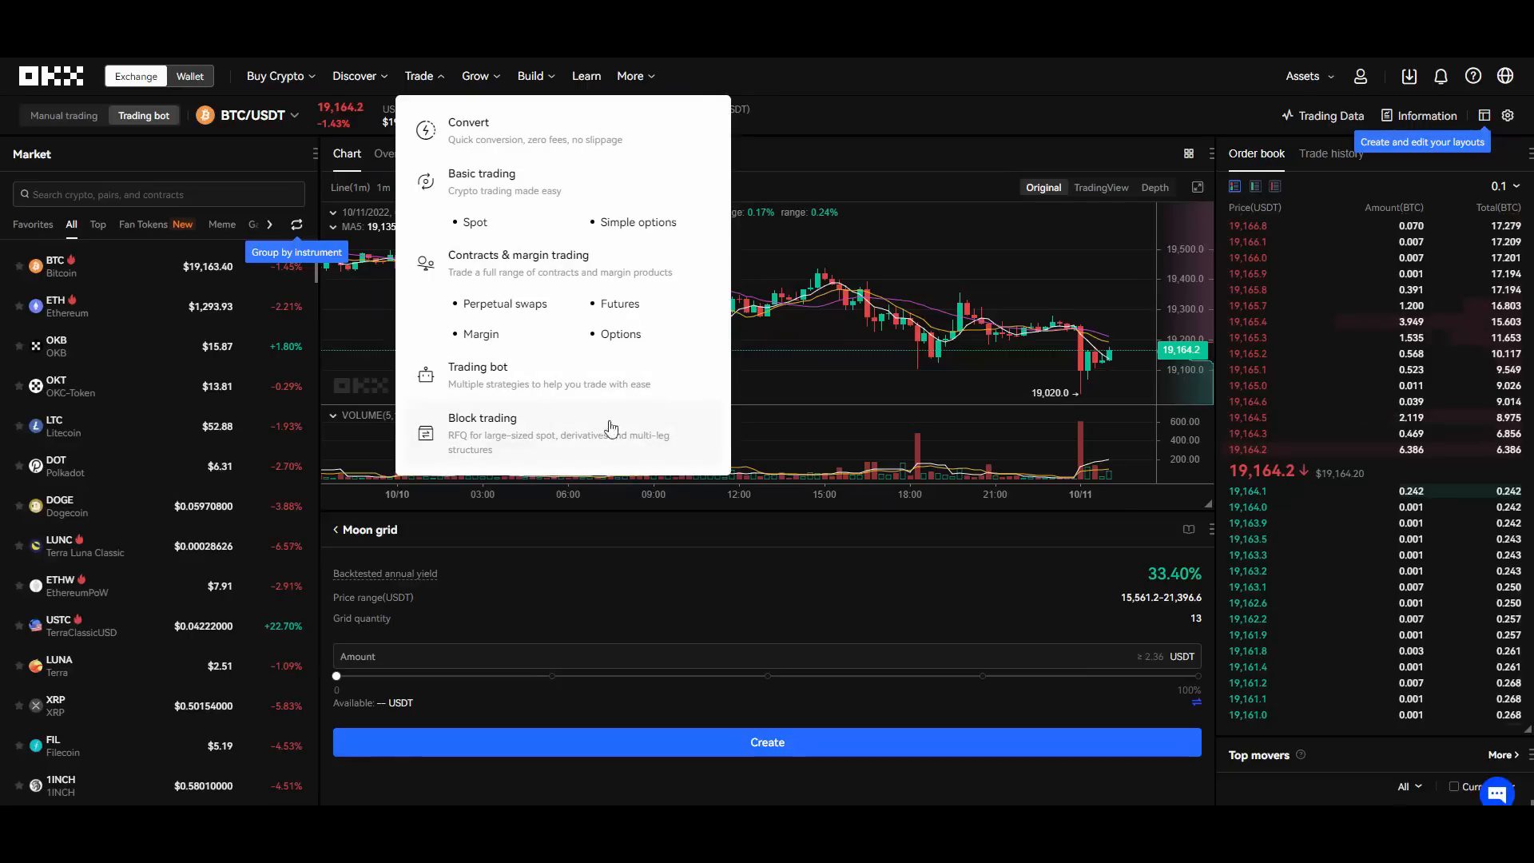
Visit Block Trading, then the Earn overview via the Grow menu, and expand Grow again.
click(481, 433)
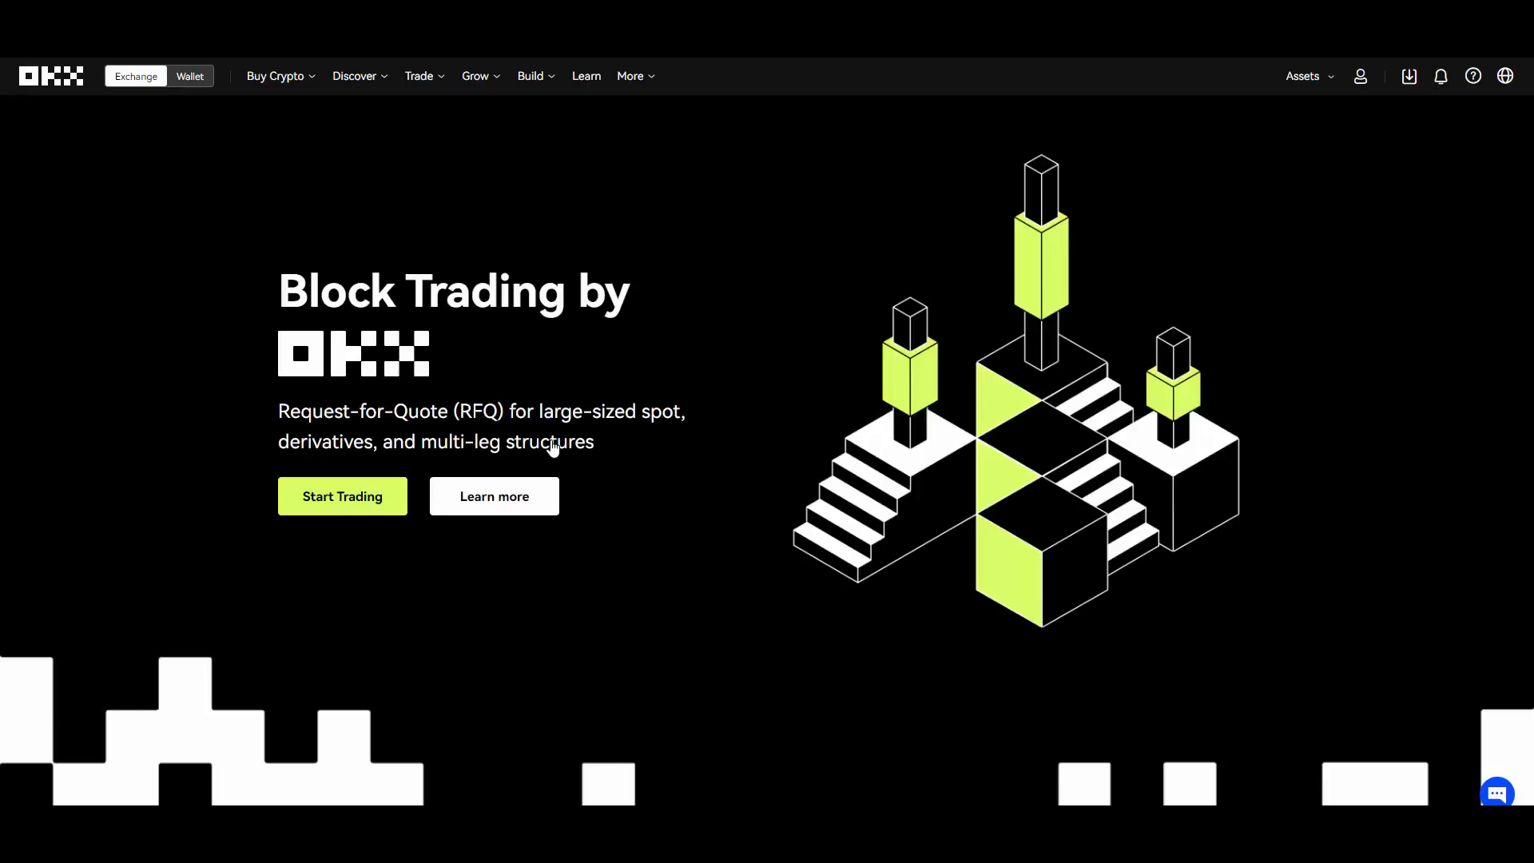
mouse_move(683, 176)
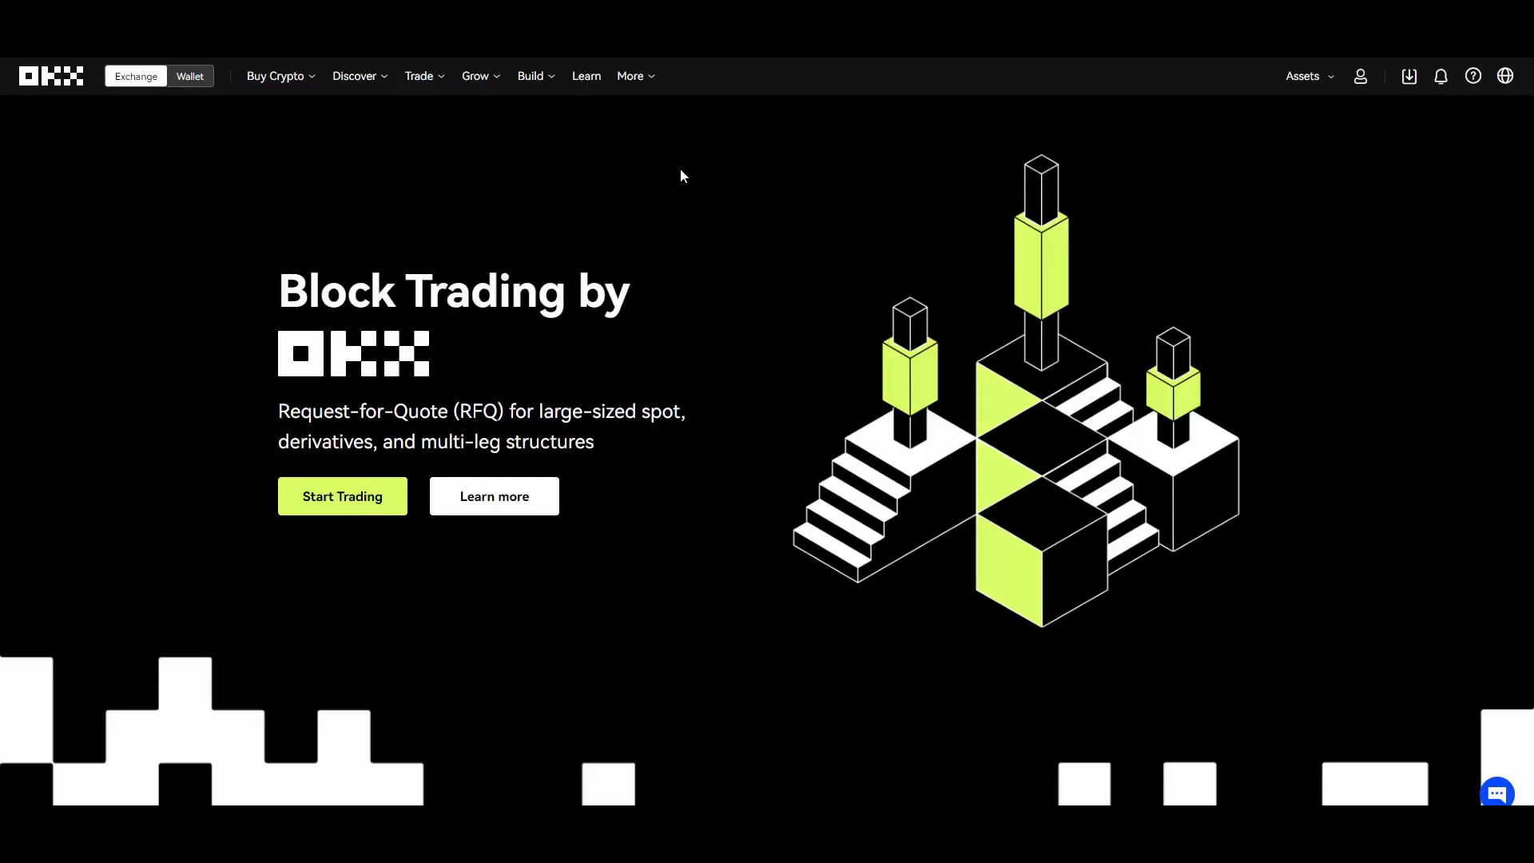
click(476, 77)
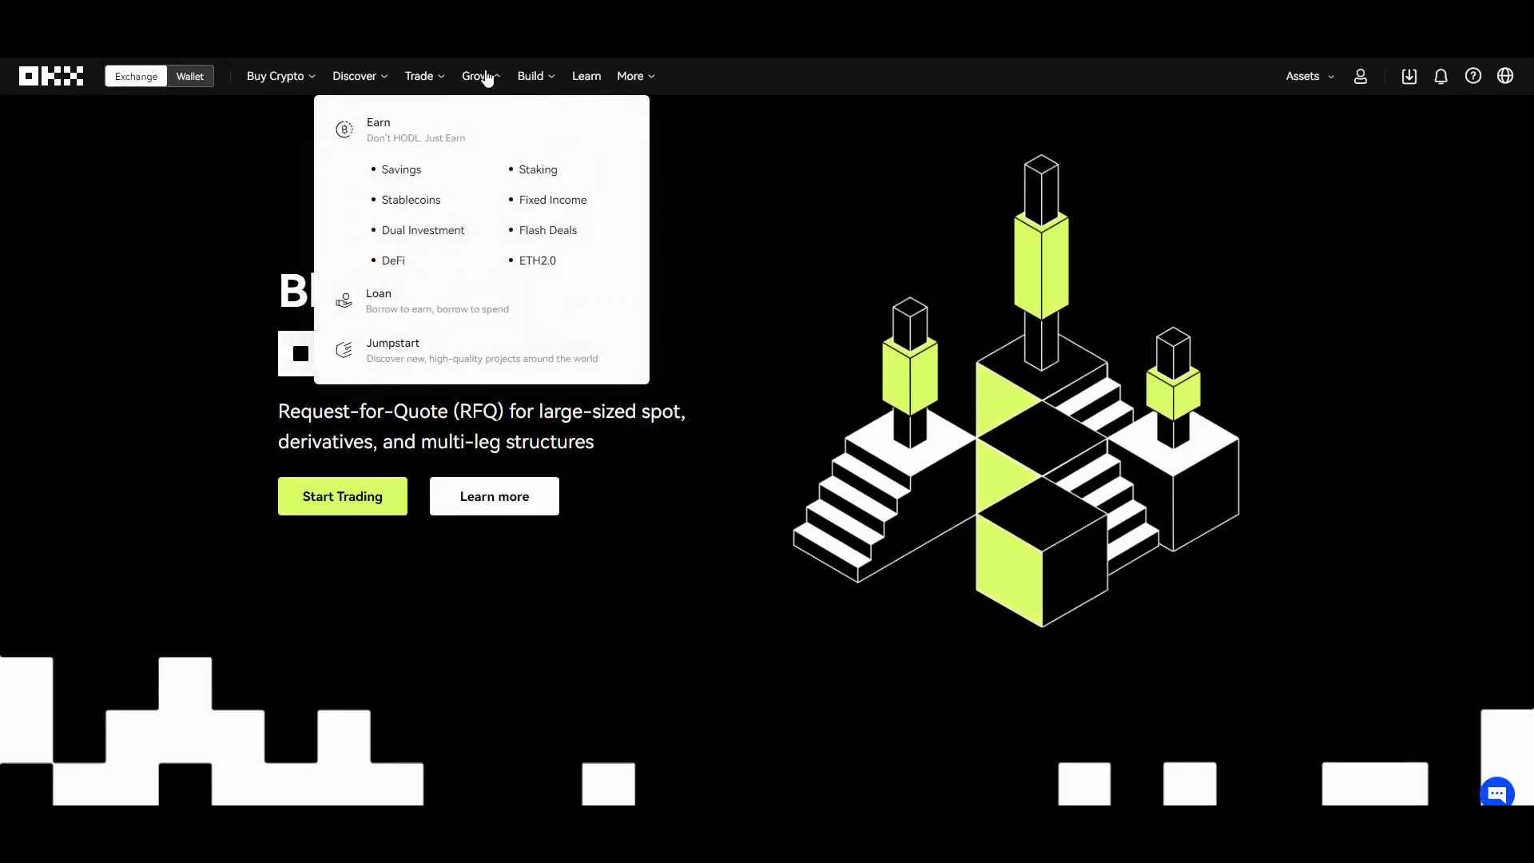
mouse_move(446, 152)
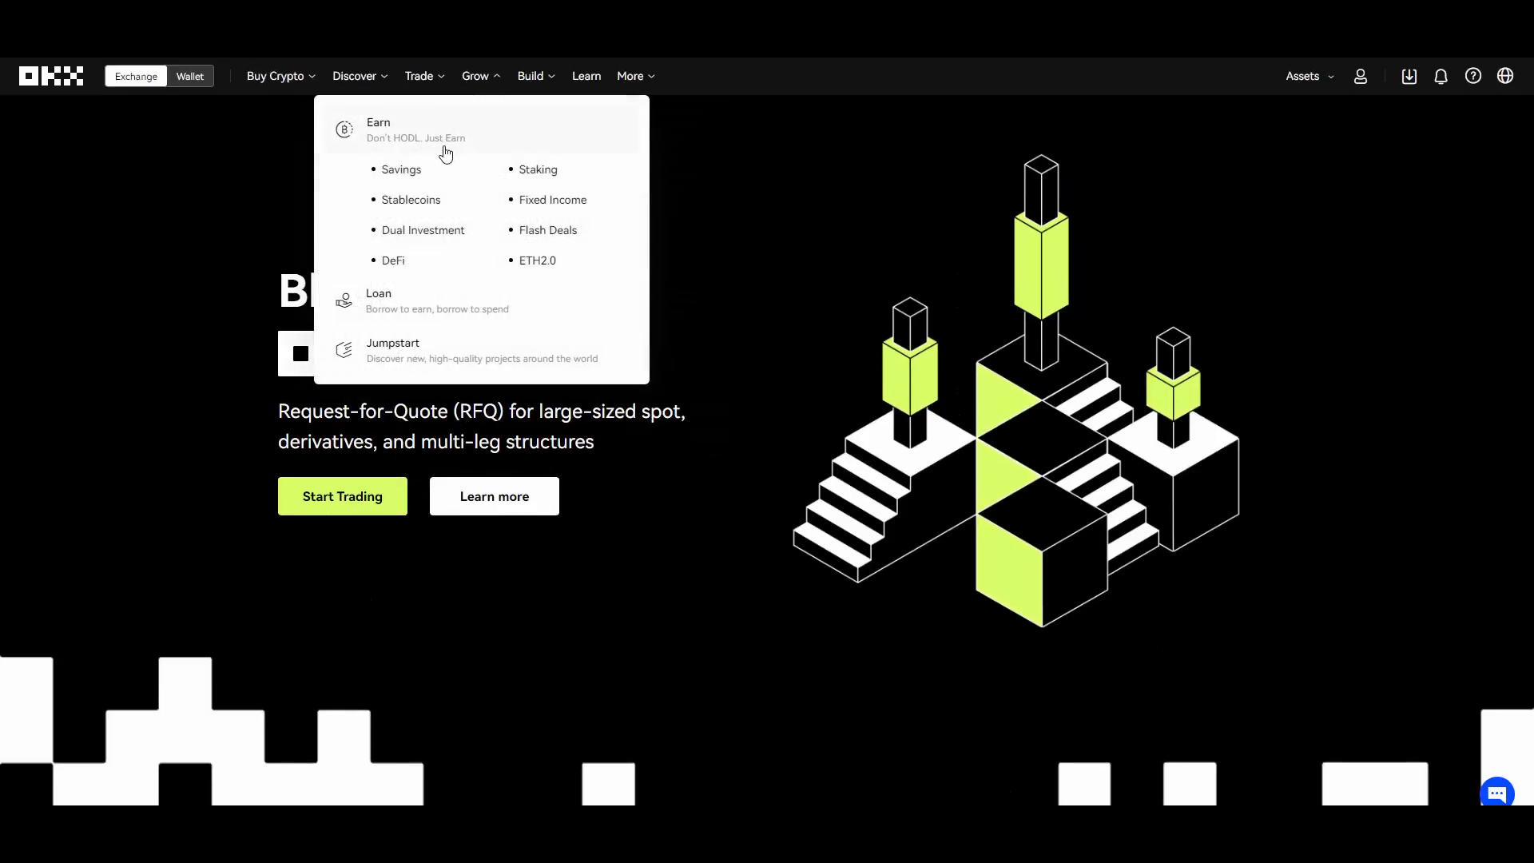
click(379, 130)
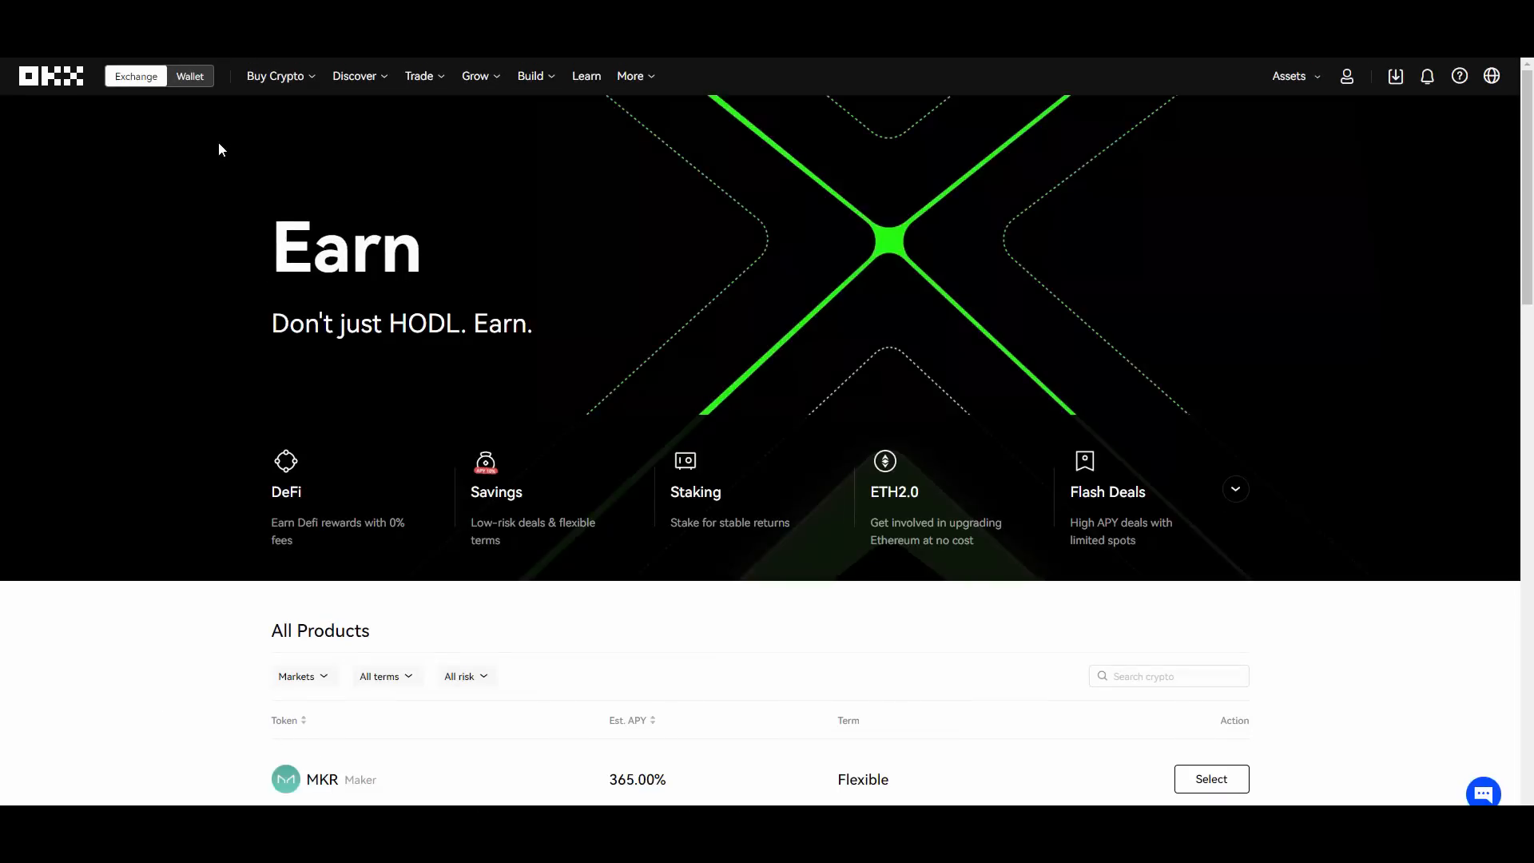
scroll(down, 3)
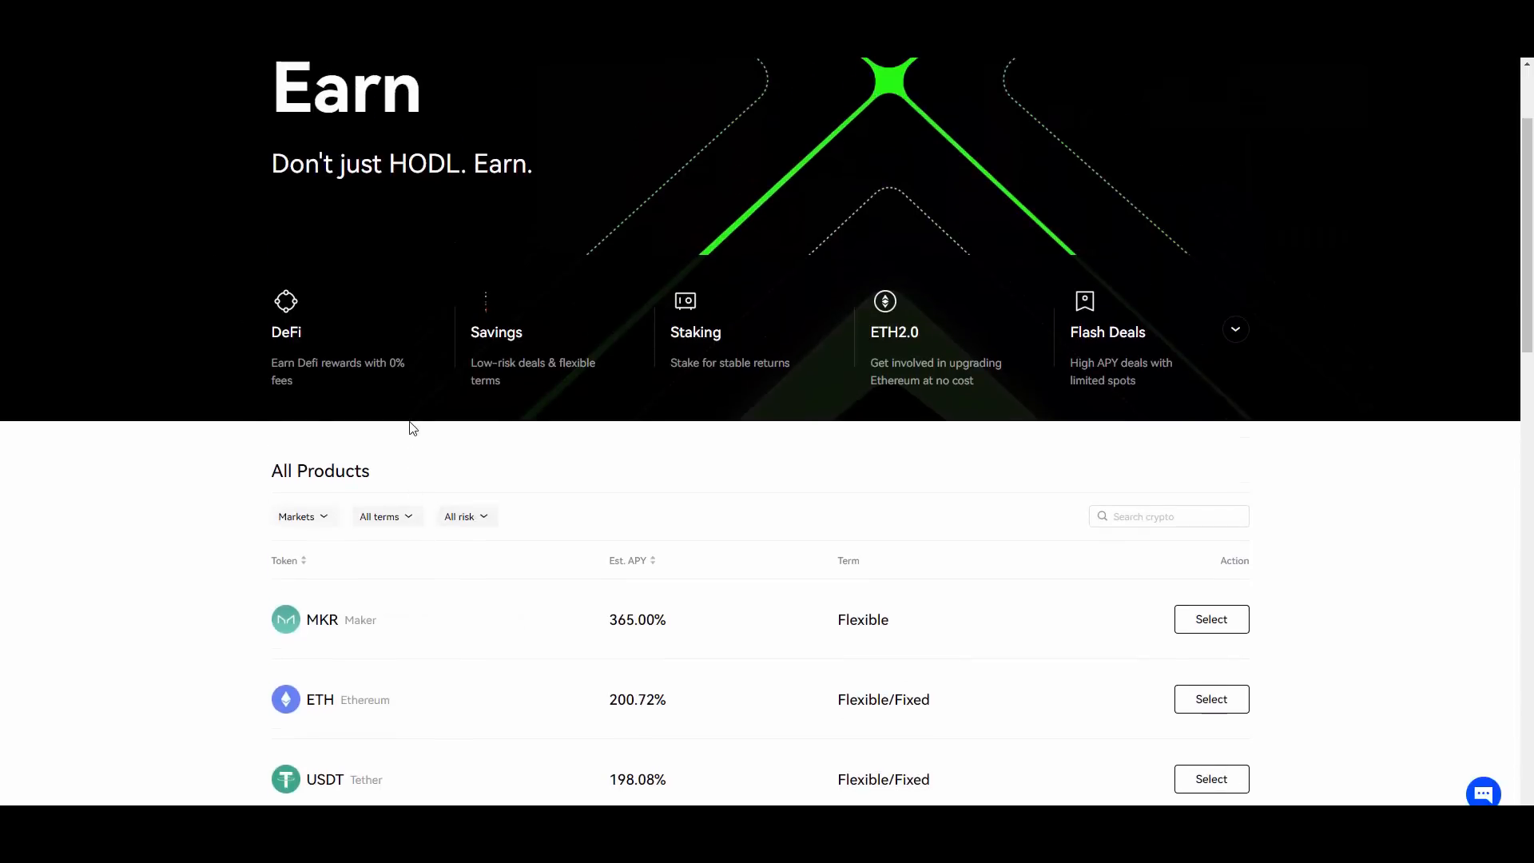
click(478, 76)
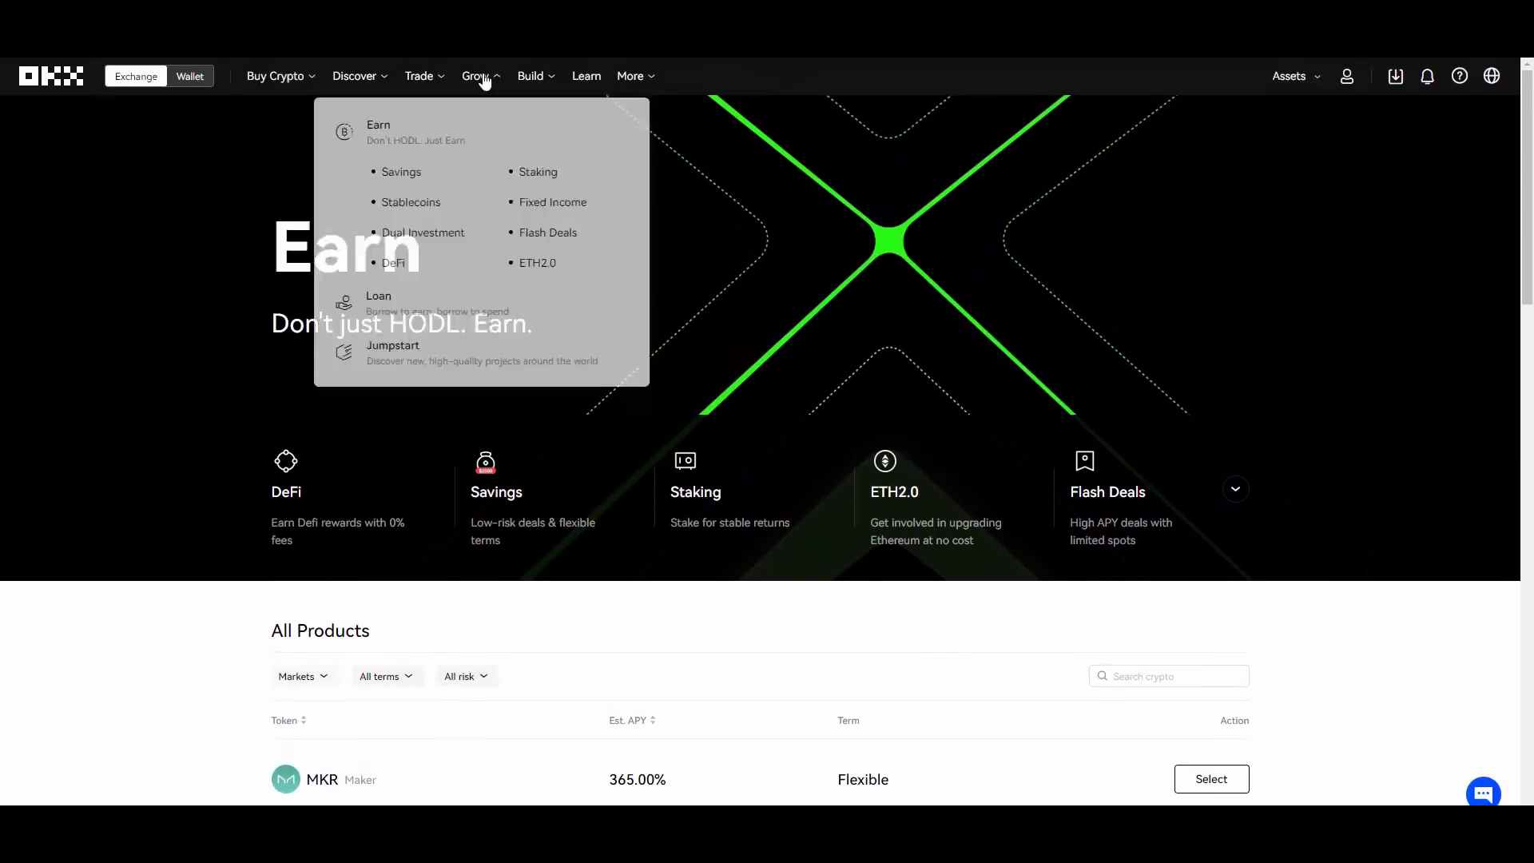
Review Savings flexible-term rates for USDT, USDC, BTC, ETH and MKR, then move to Staking.
click(400, 171)
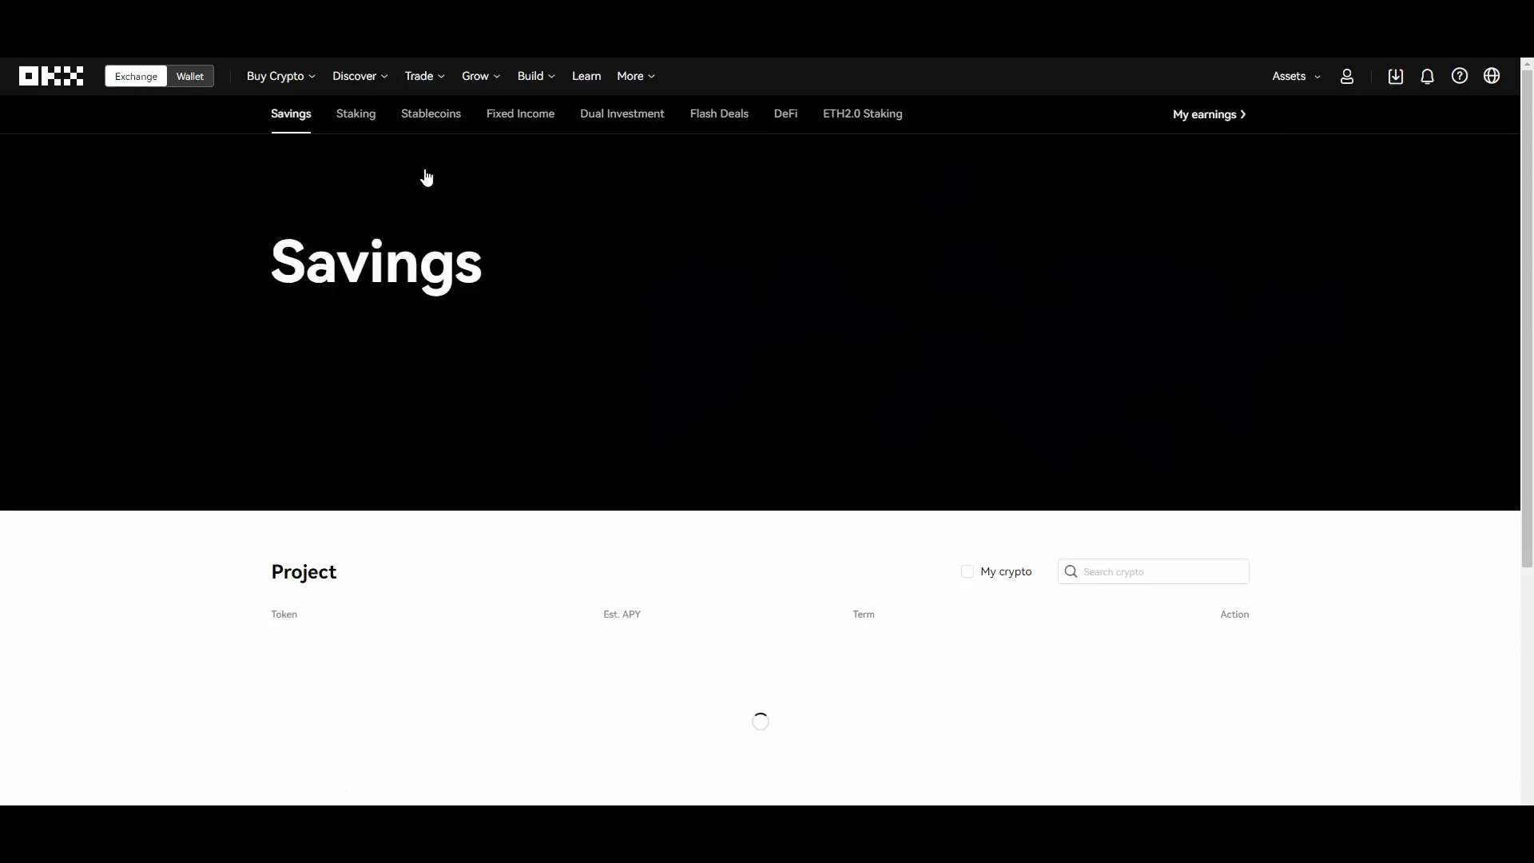
scroll(down, 3)
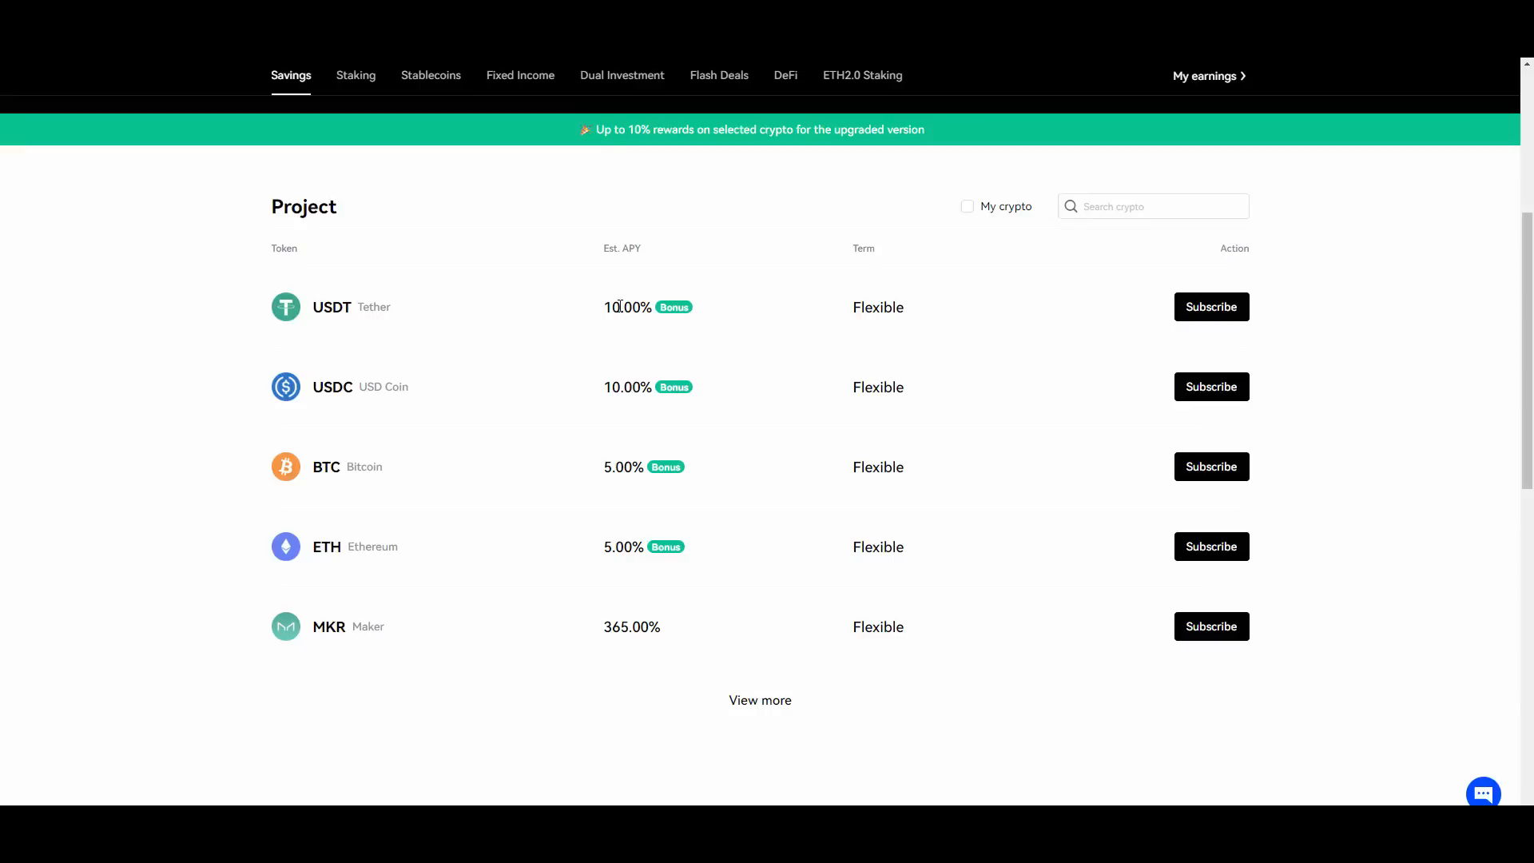
mouse_move(683, 641)
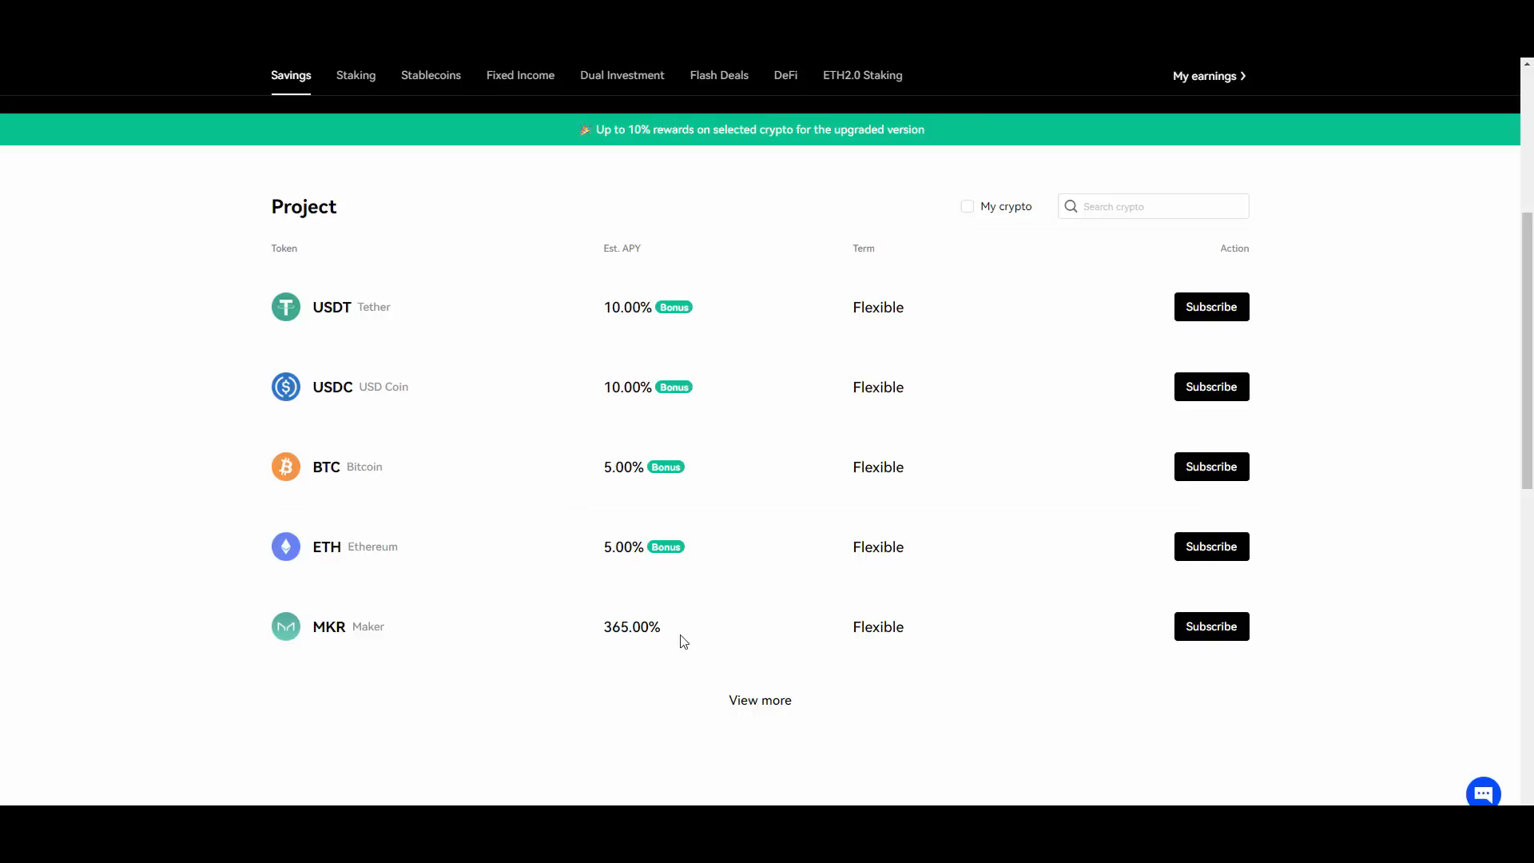
scroll(down, 3)
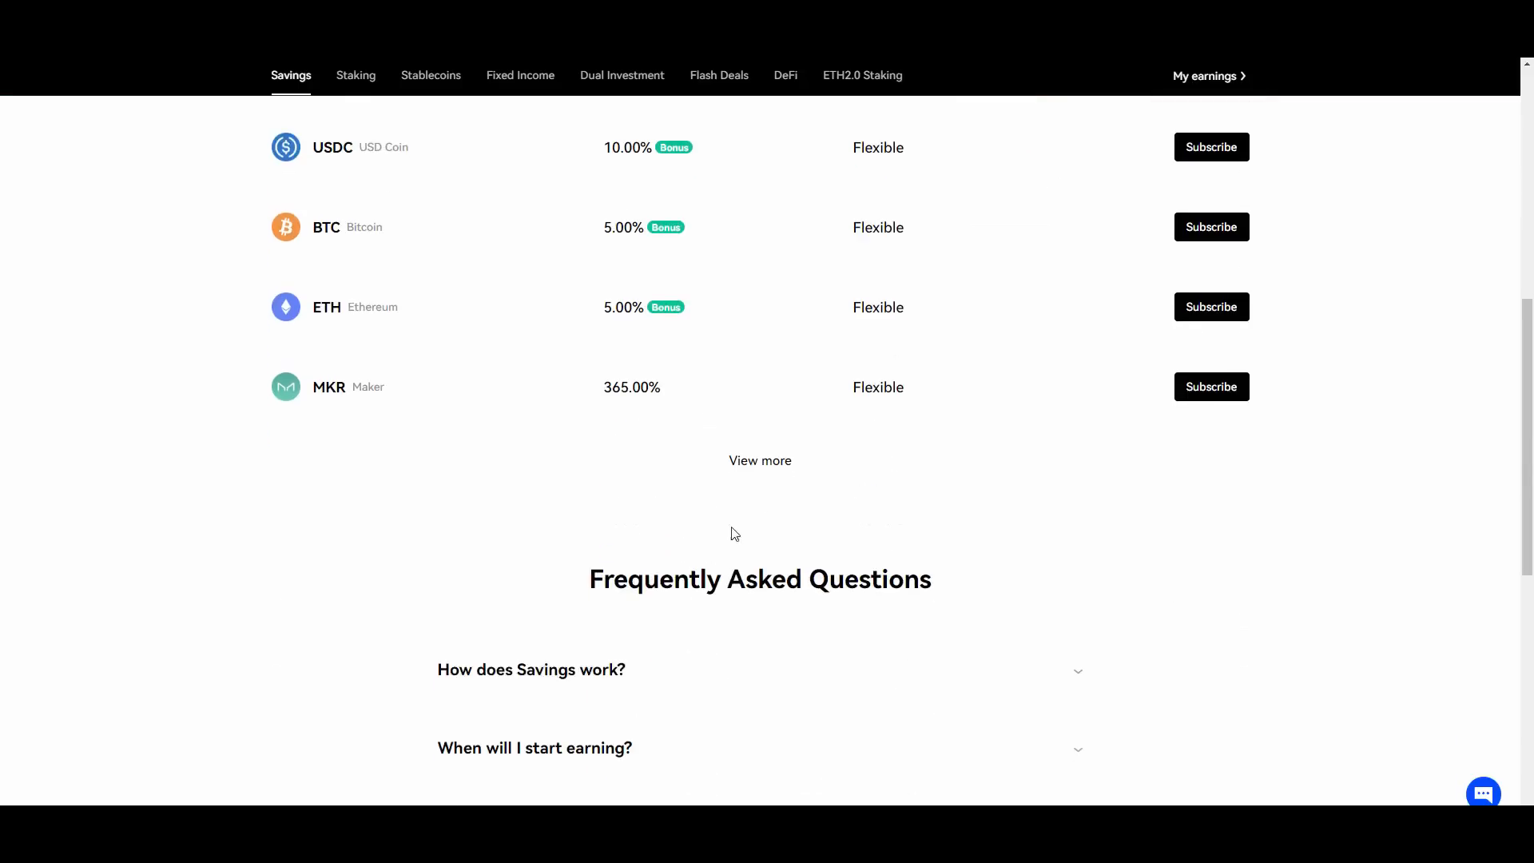
scroll(up, 3)
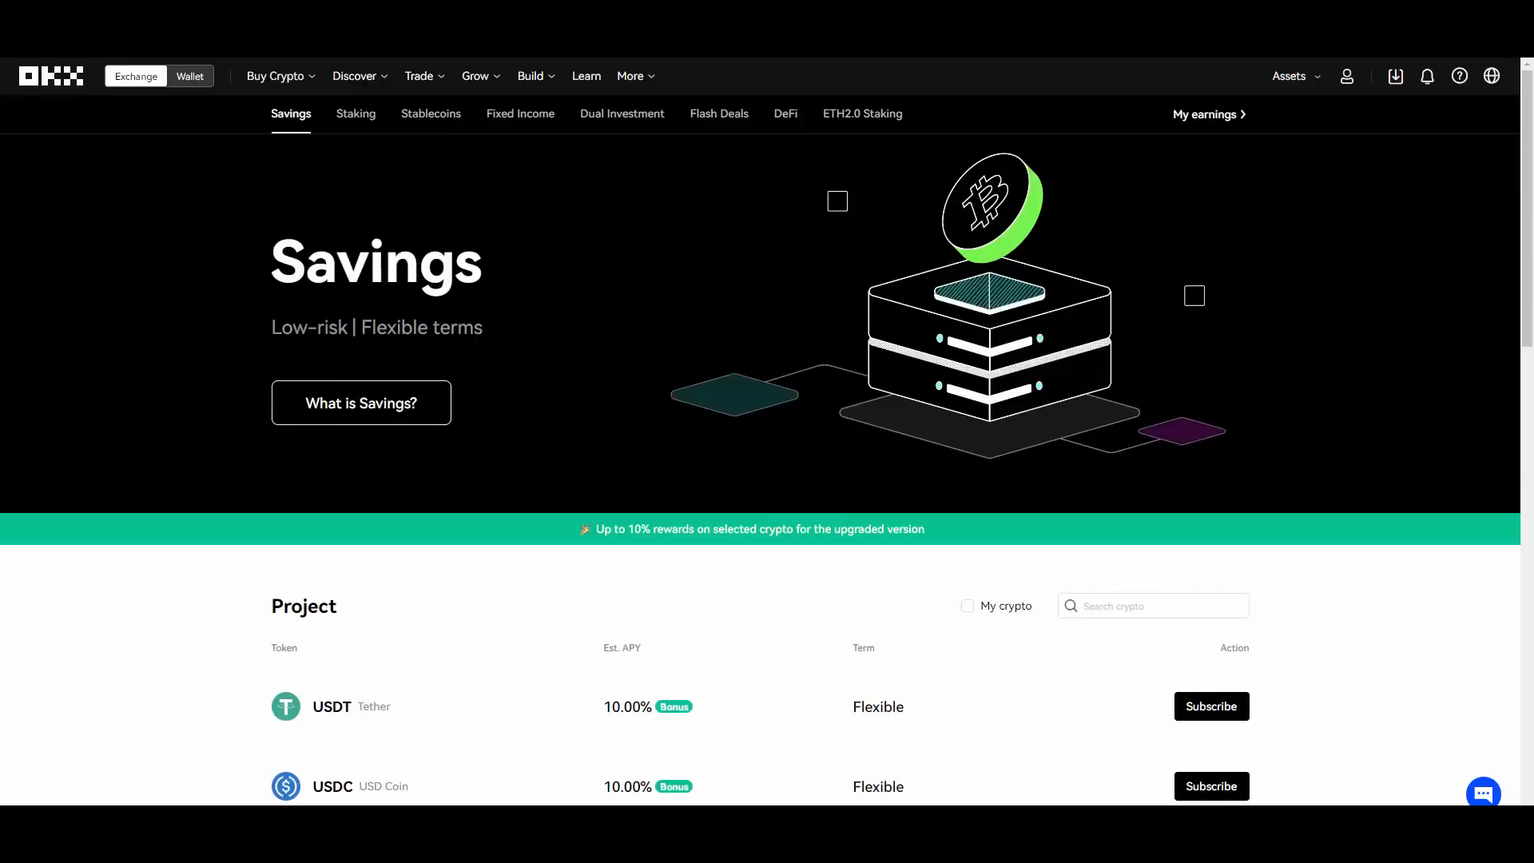
click(355, 114)
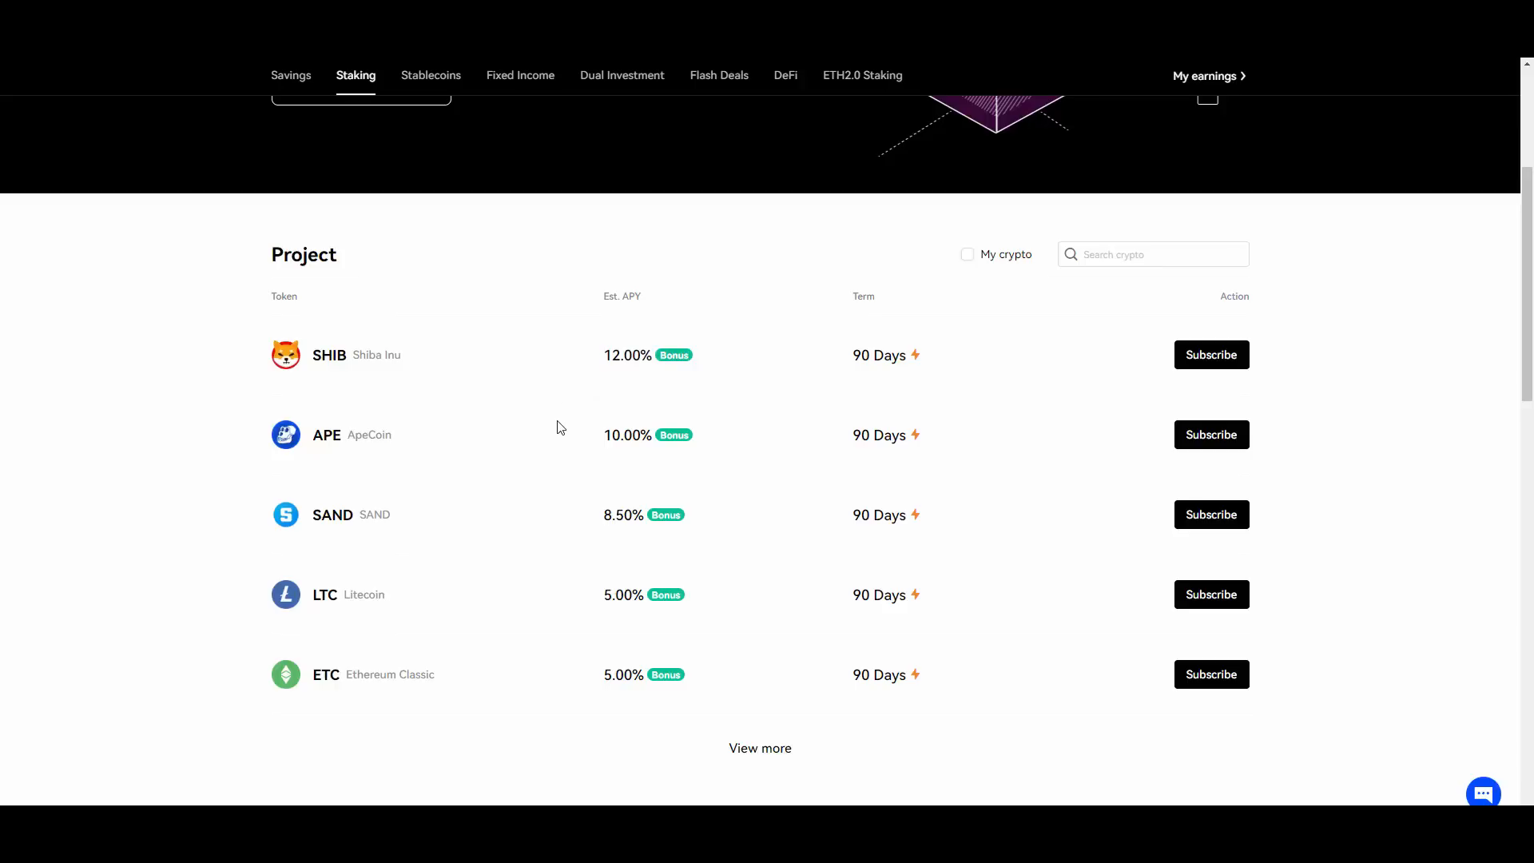
mouse_move(916, 355)
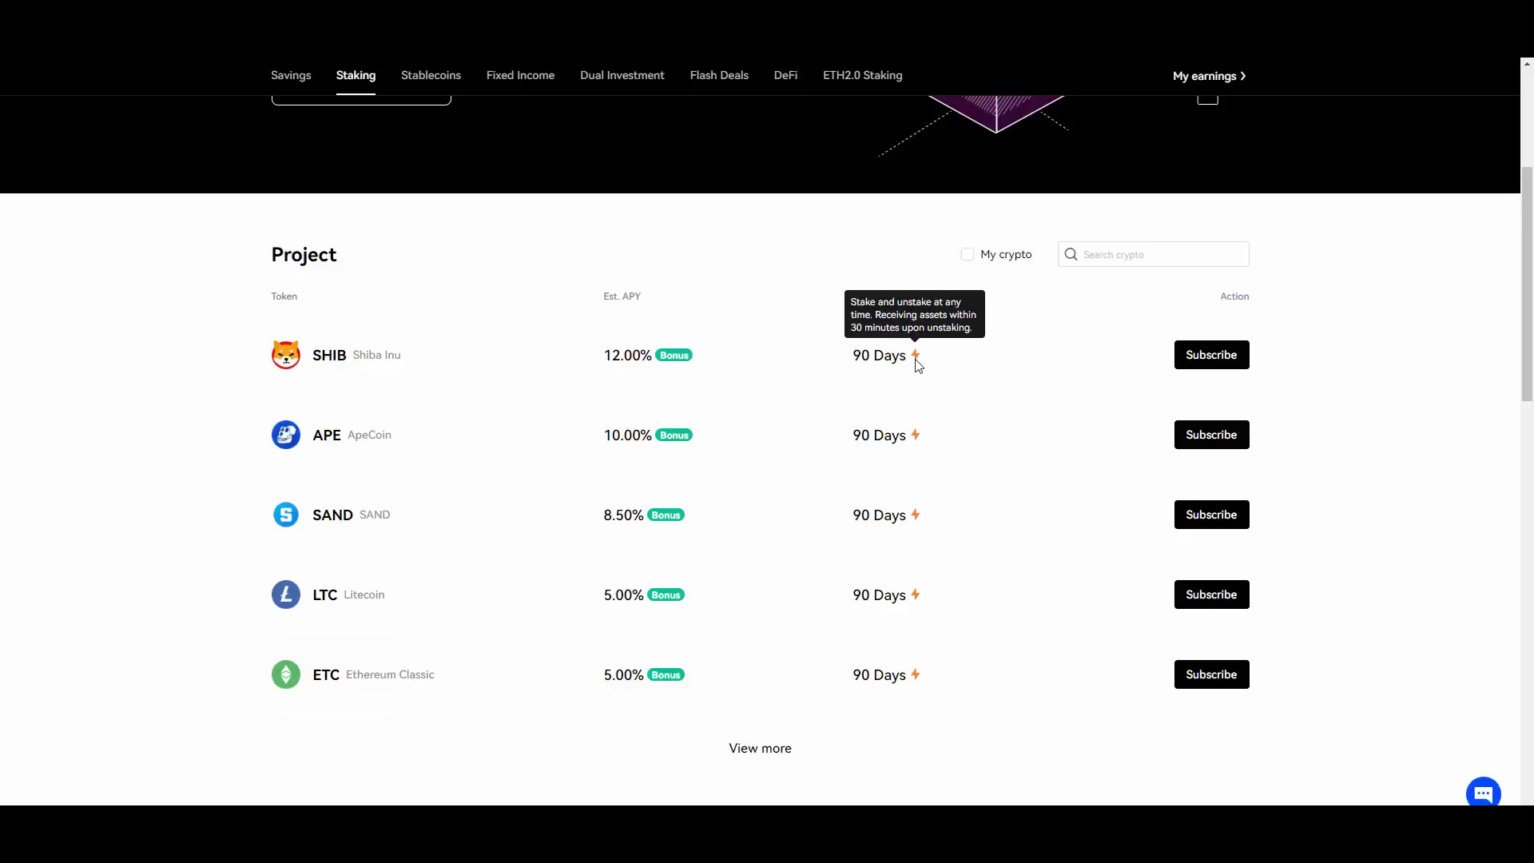
mouse_move(643, 381)
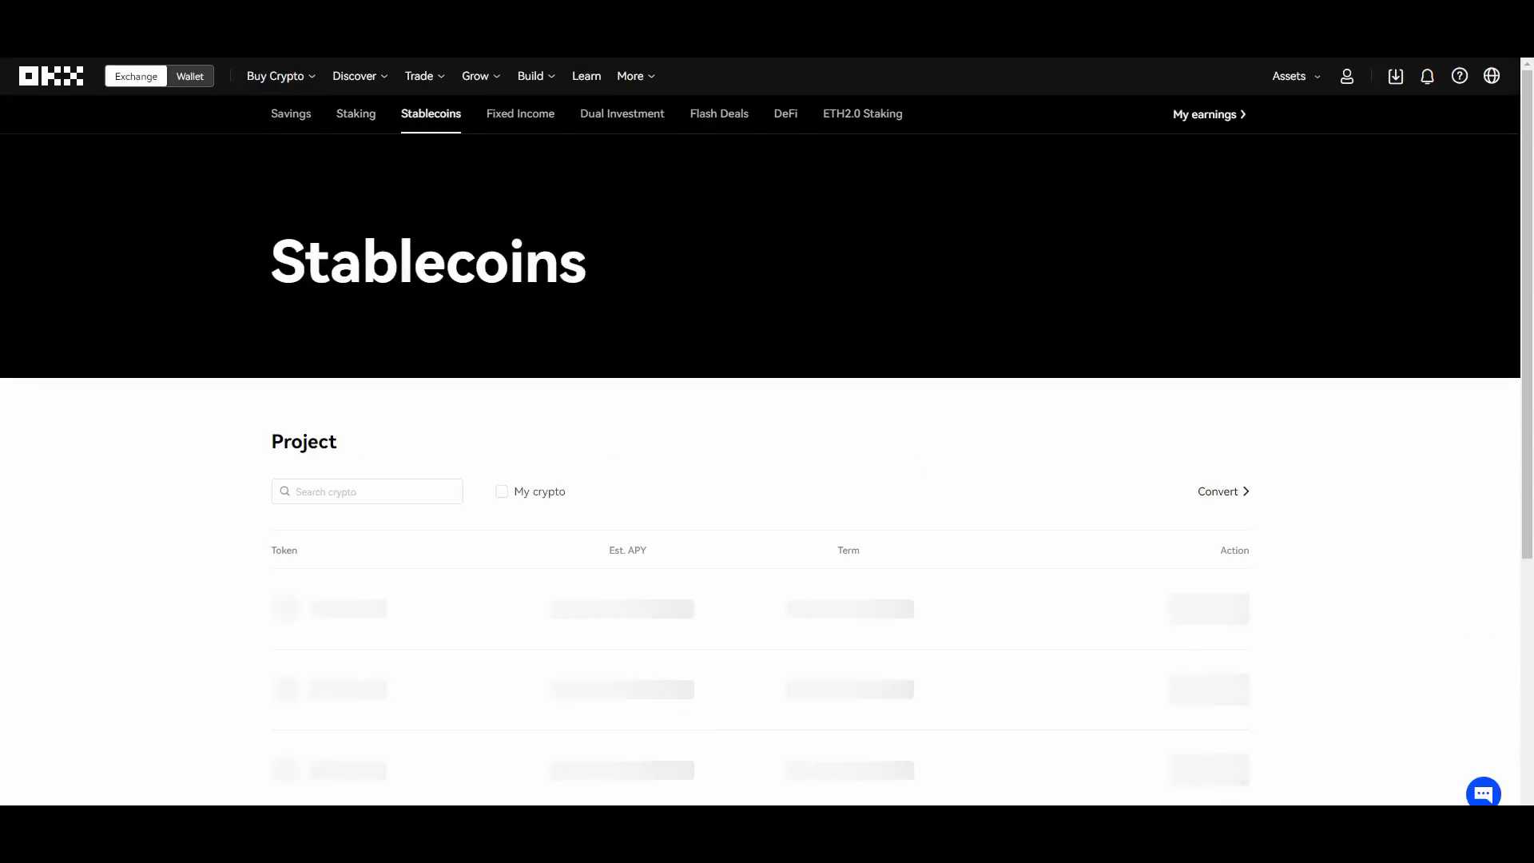
Scroll the Stablecoins products and move on to the Fixed Income products.
scroll(down, 3)
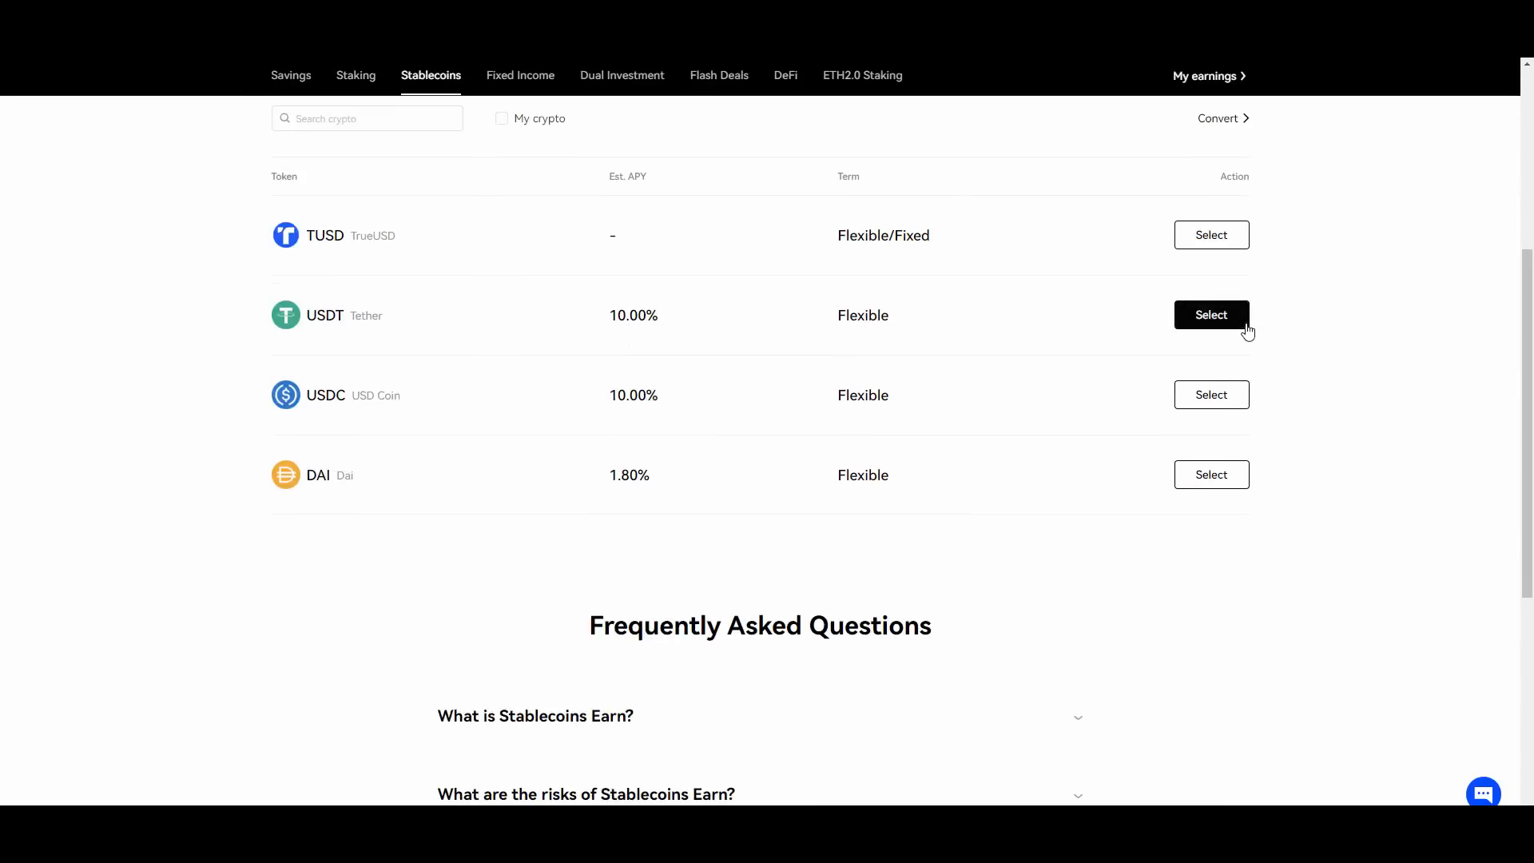
click(1210, 315)
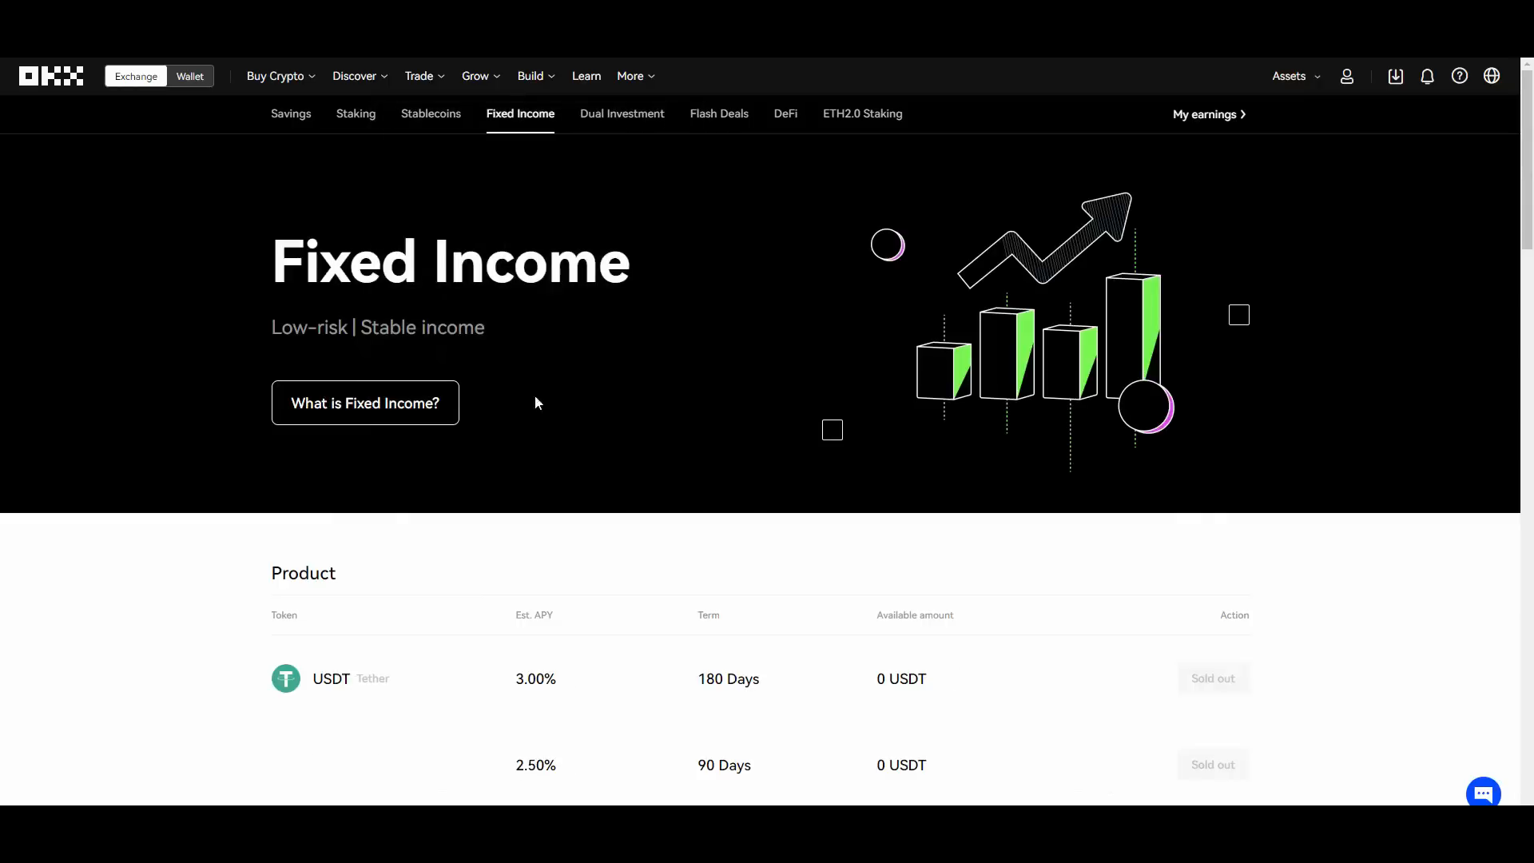
scroll(down, 3)
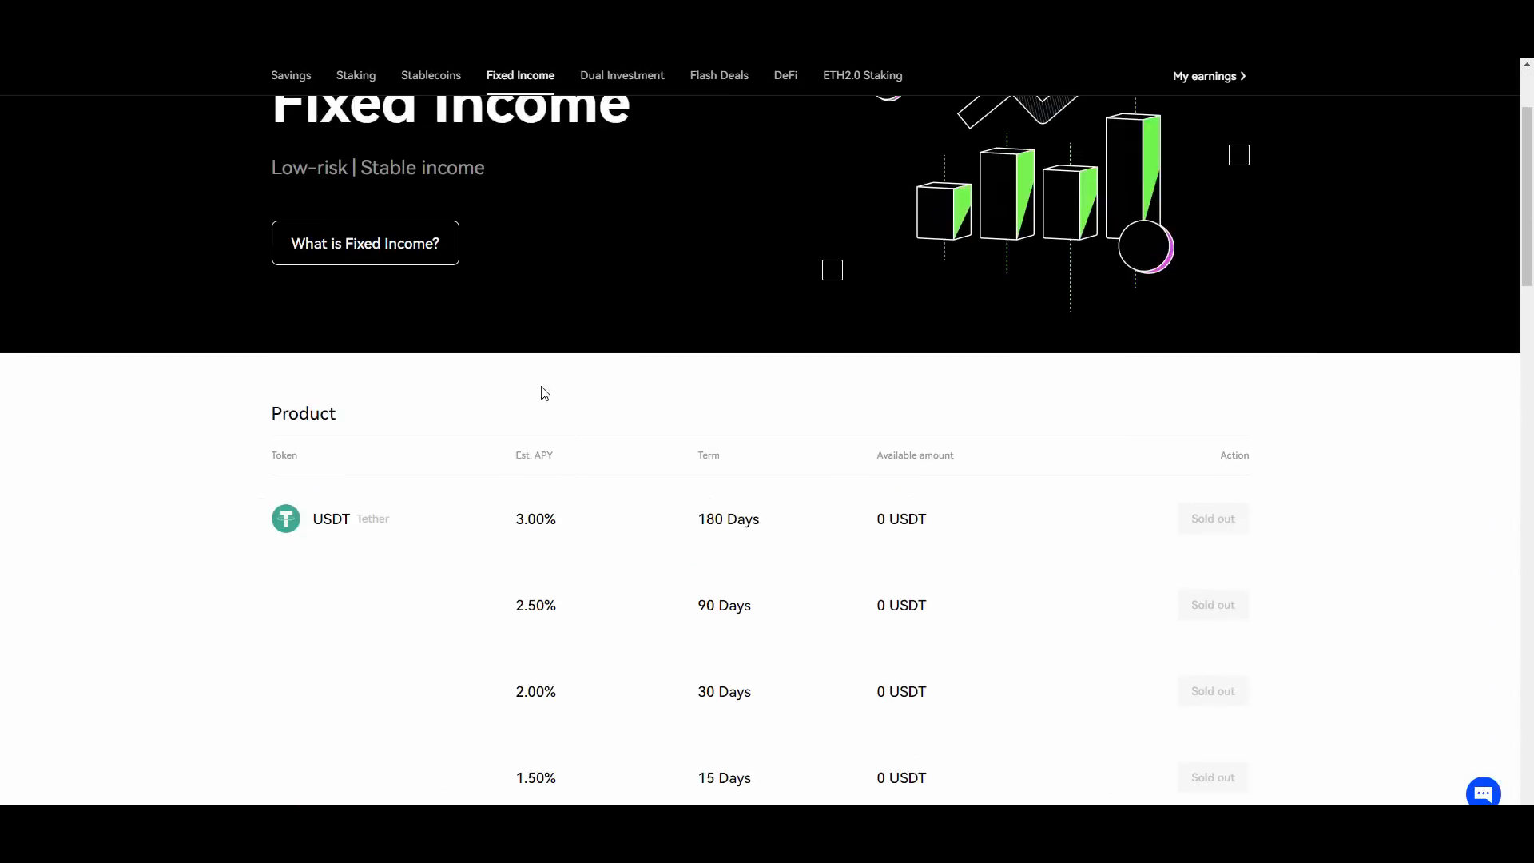
scroll(down, 3)
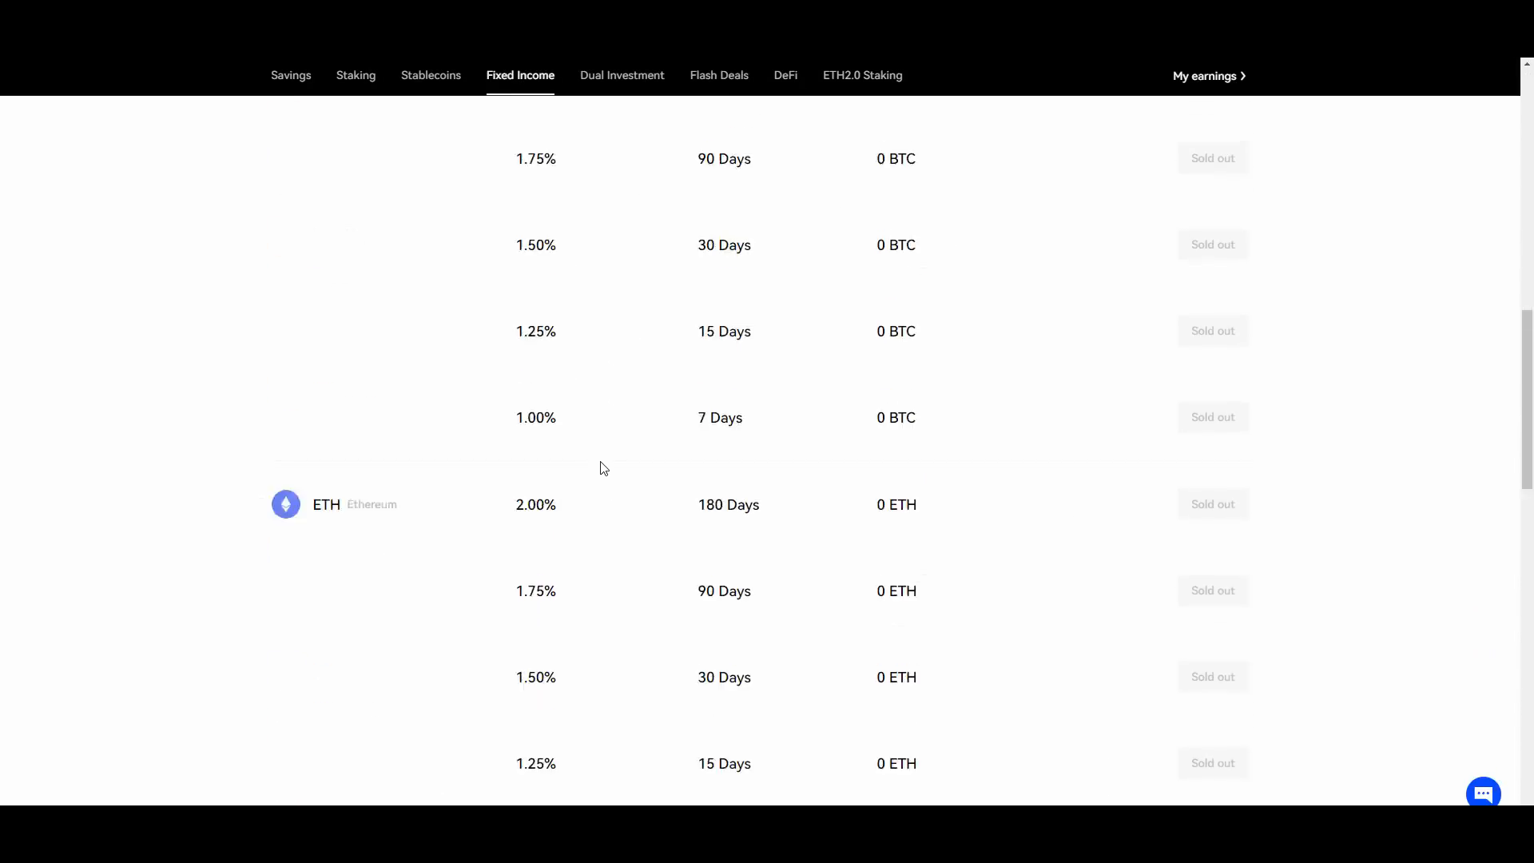
scroll(up, 3)
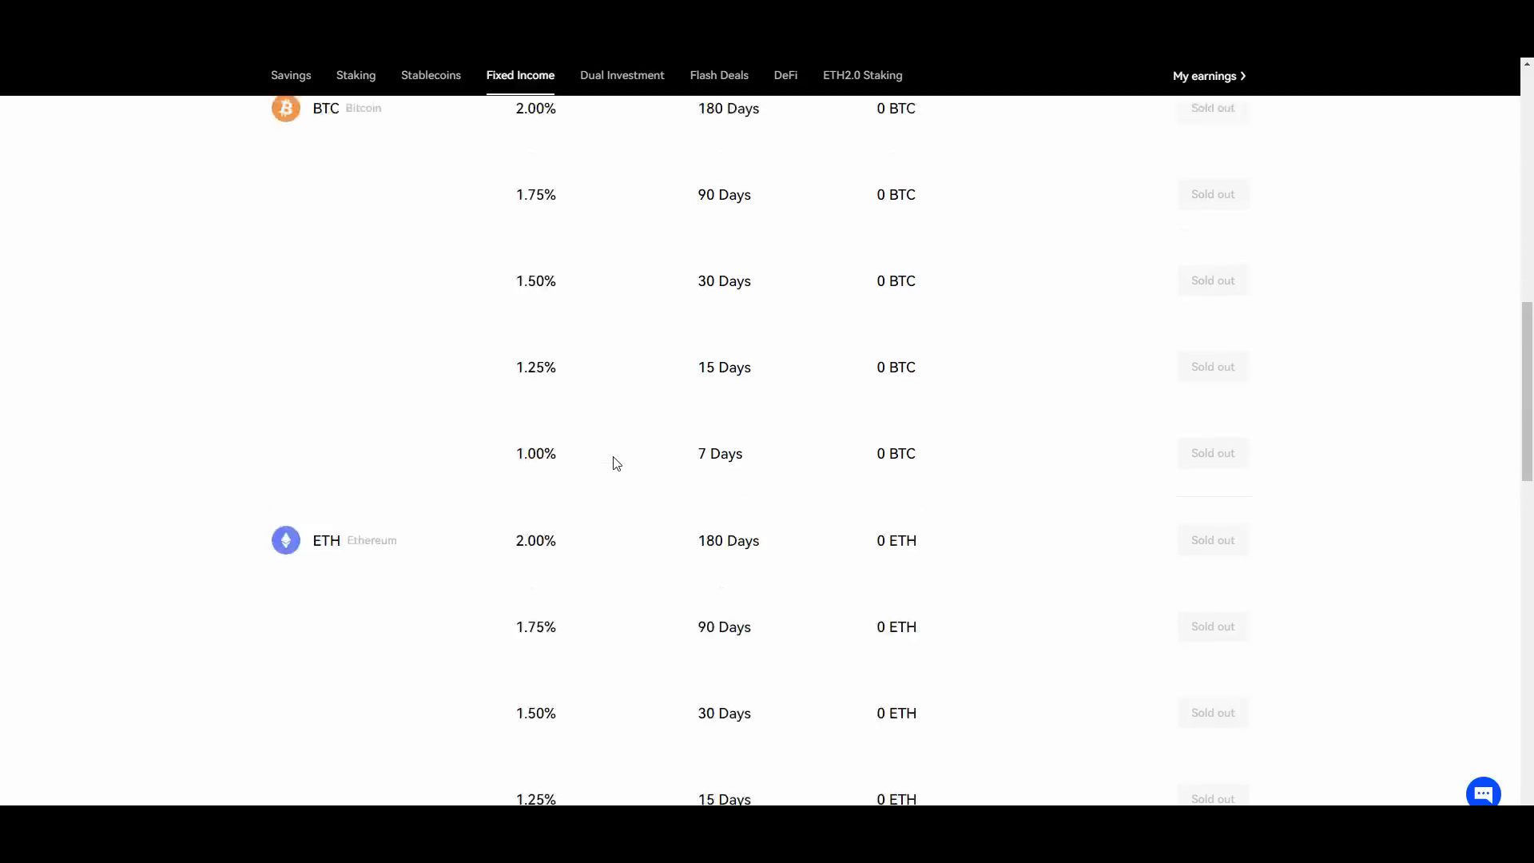
scroll(down, 3)
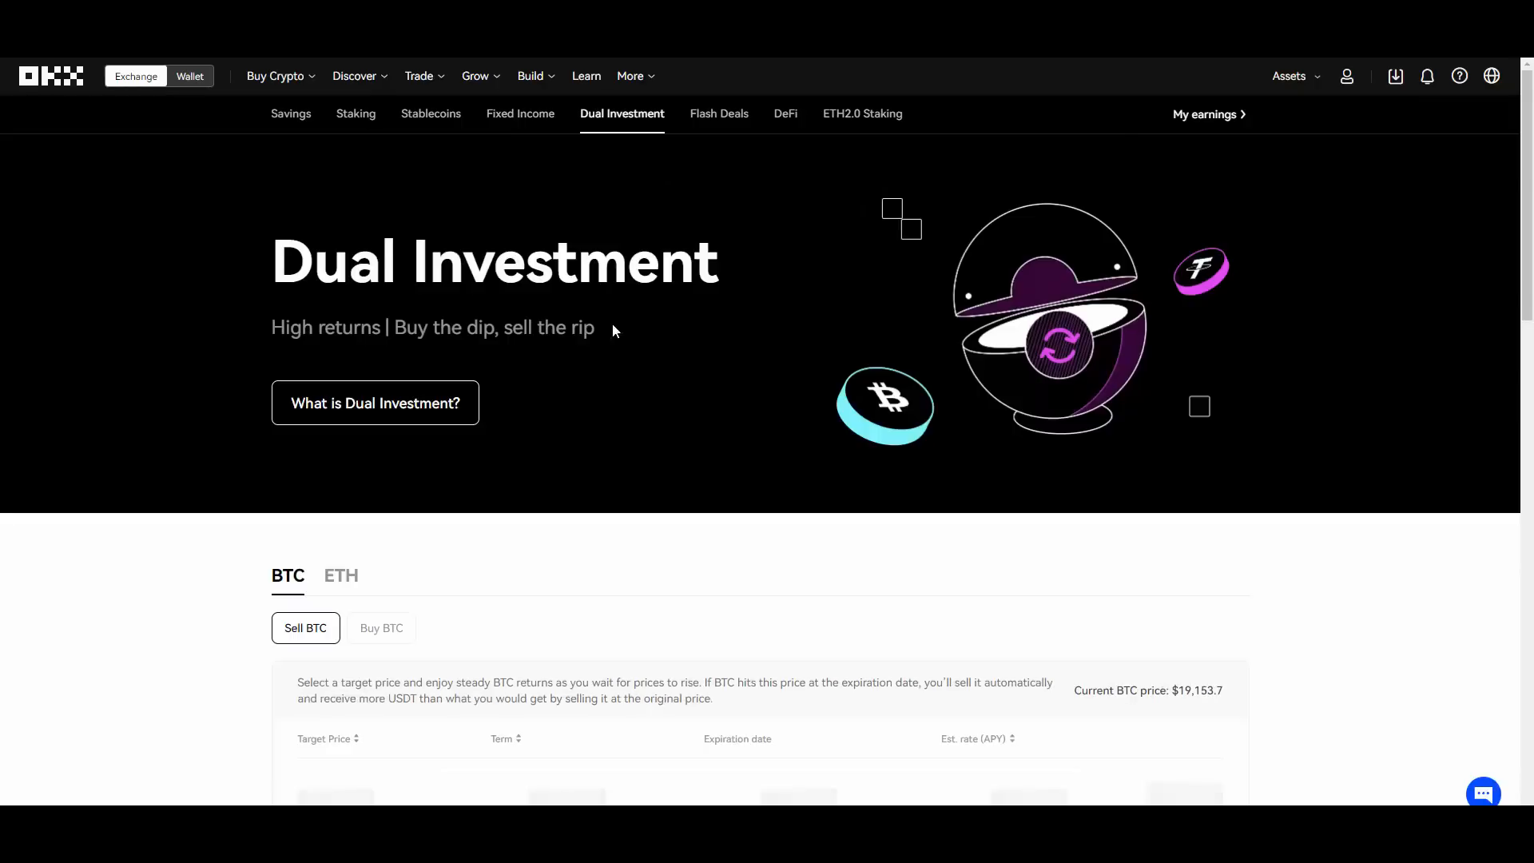
Step through Flash Deals and DeFi to the ETH2.0 Staking page with its 4.10% BETH return.
scroll(down, 3)
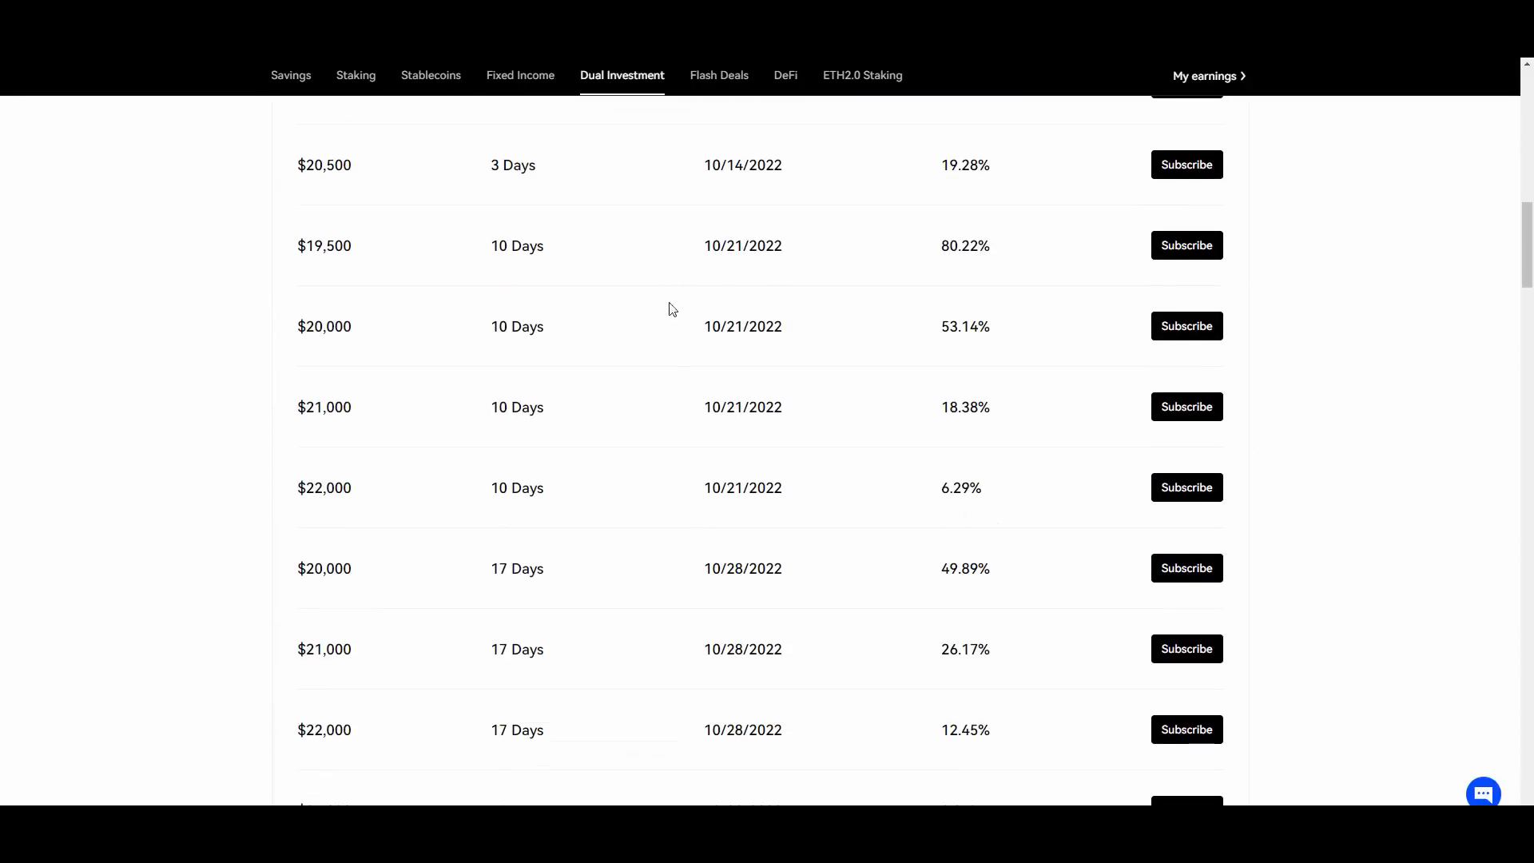
click(717, 75)
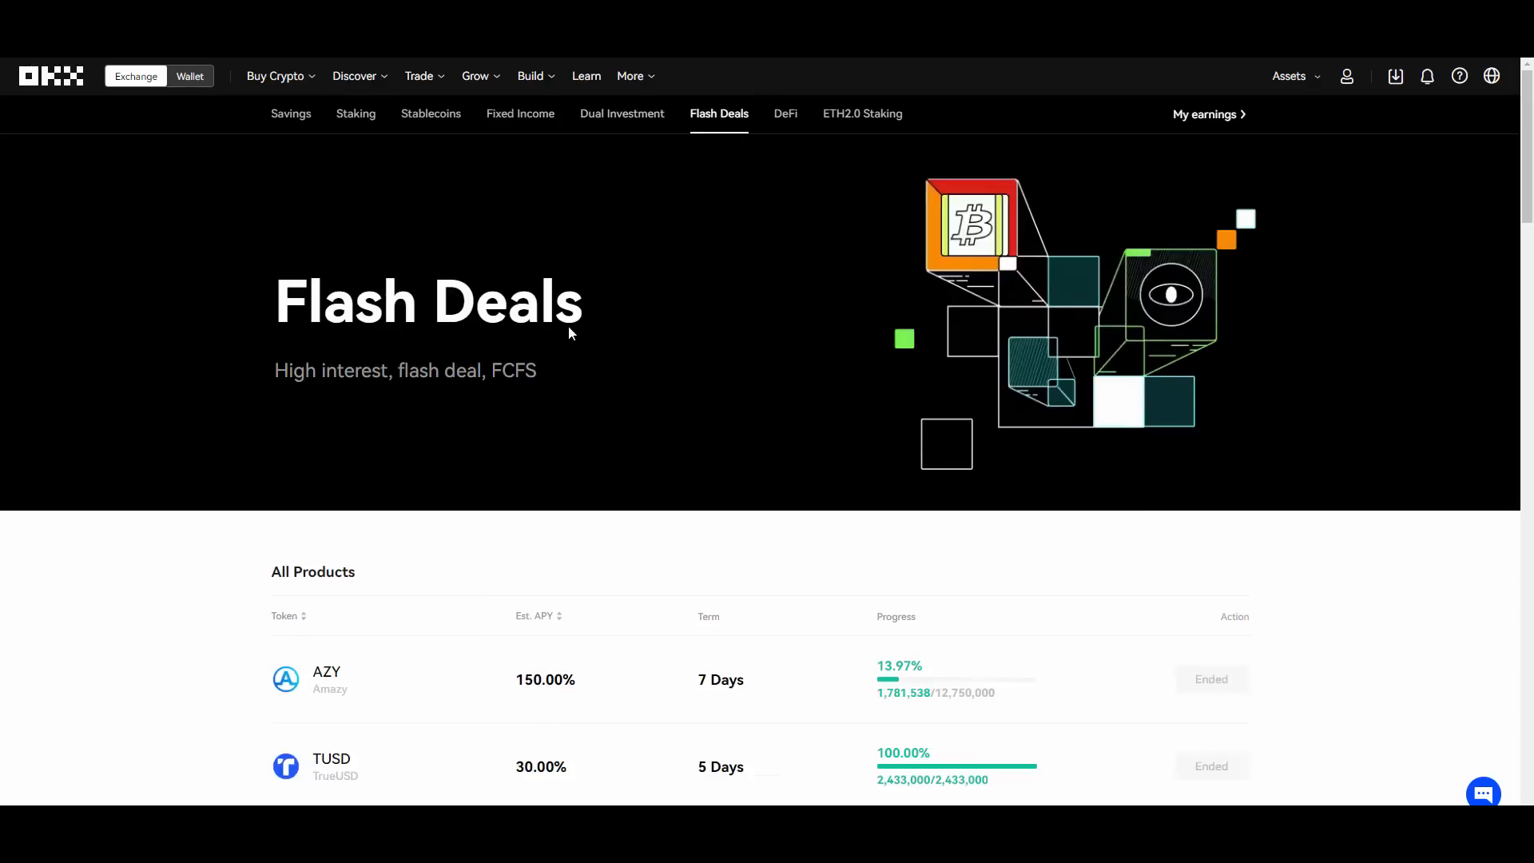
click(785, 114)
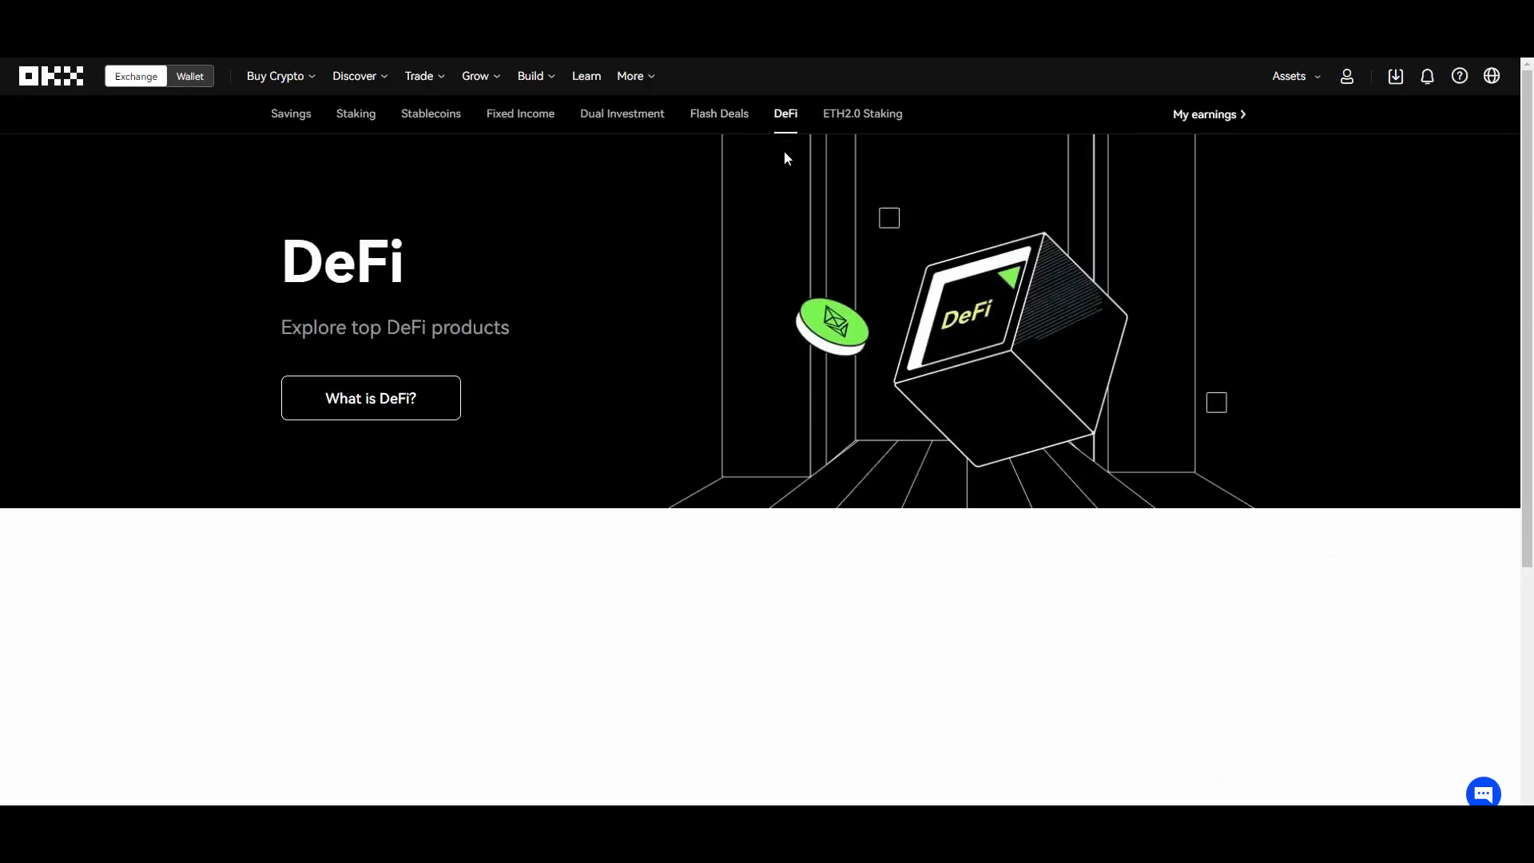
click(861, 114)
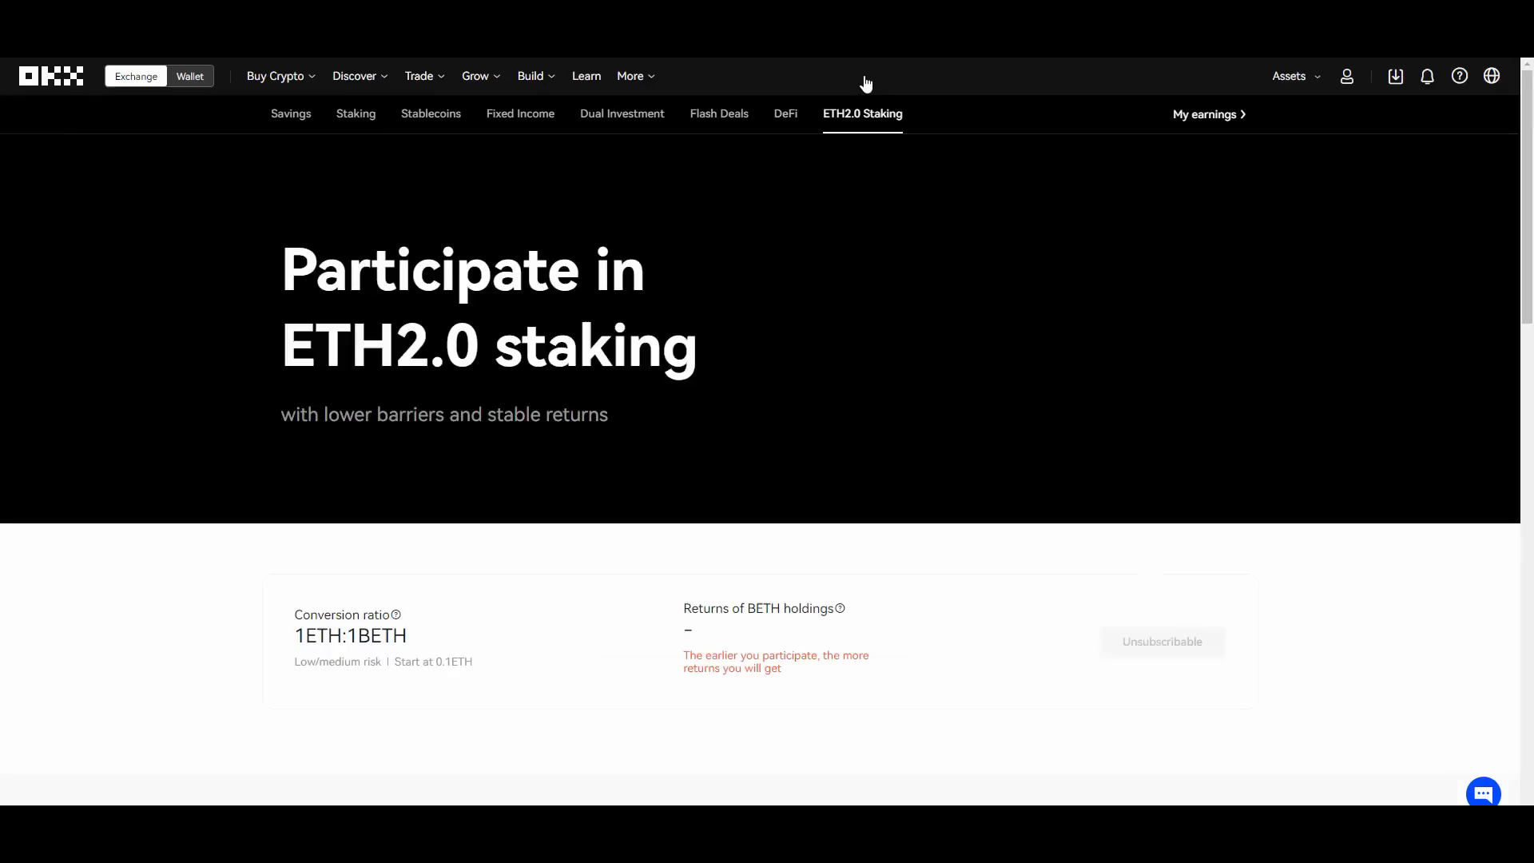
scroll(down, 3)
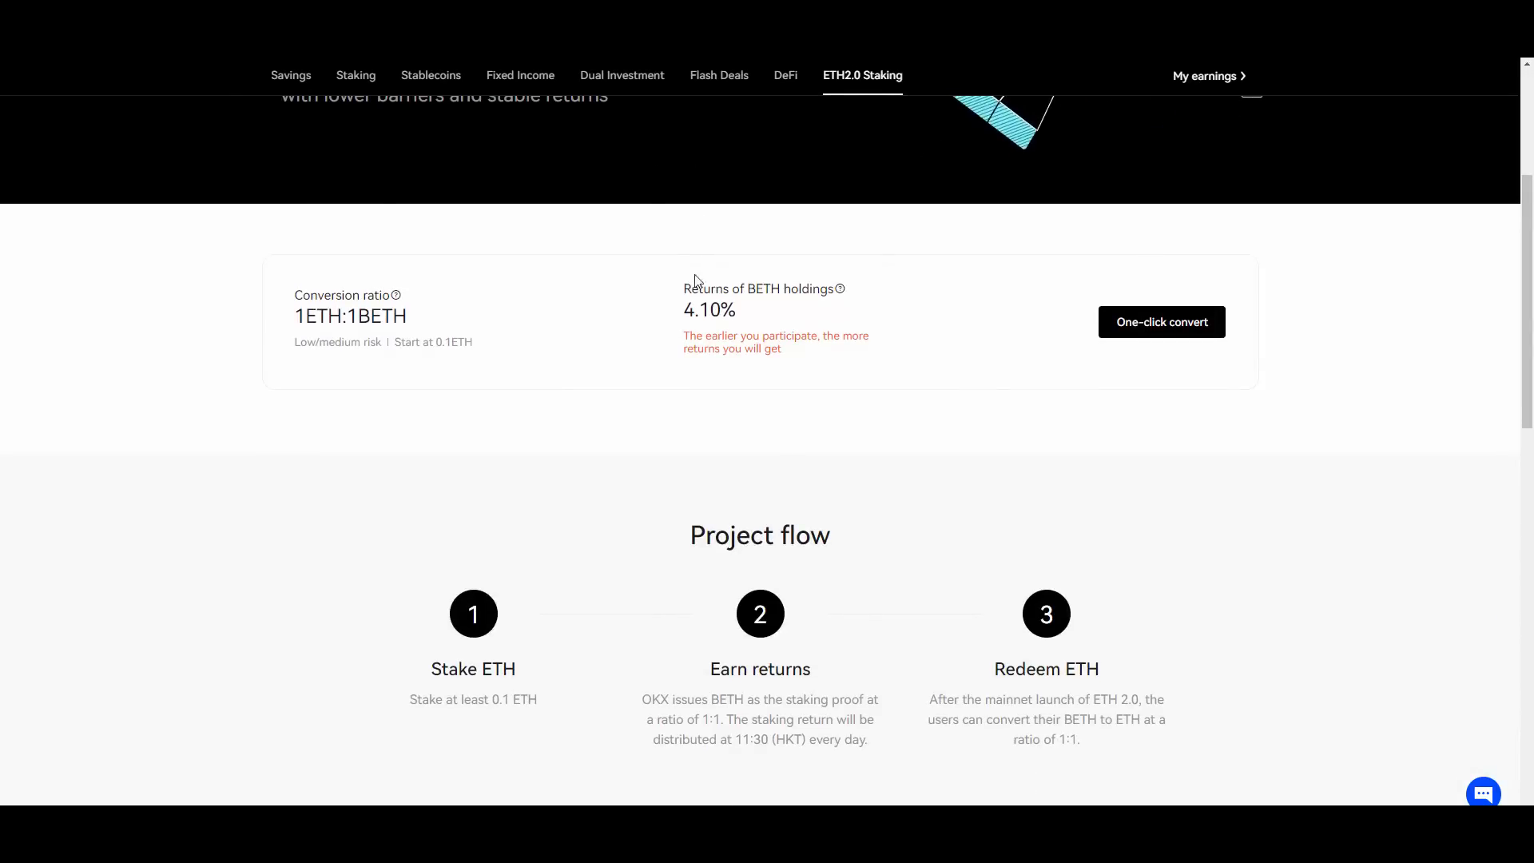
mouse_move(465, 316)
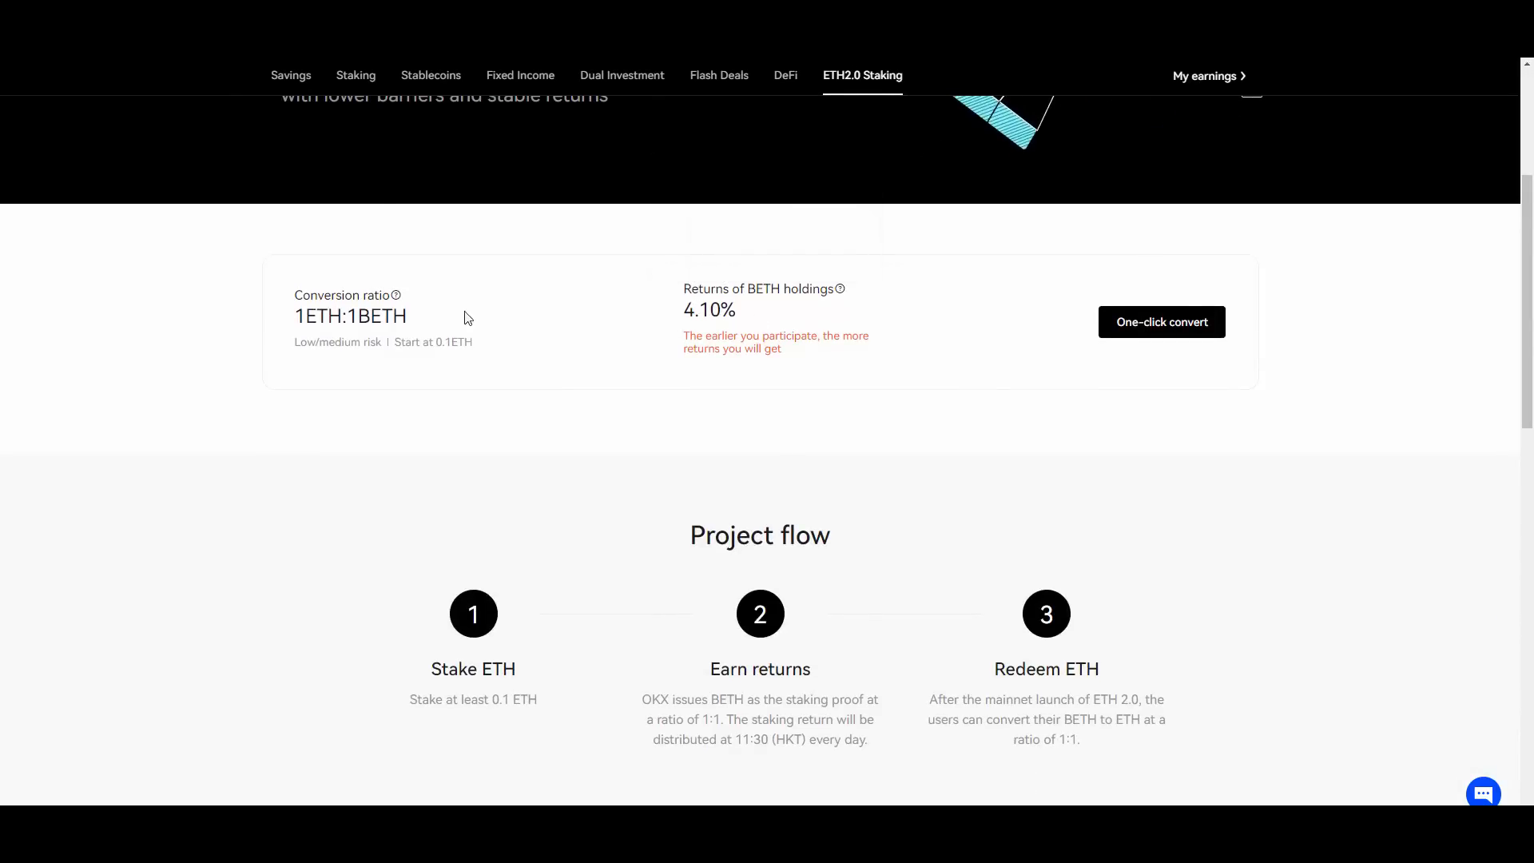
mouse_move(839, 288)
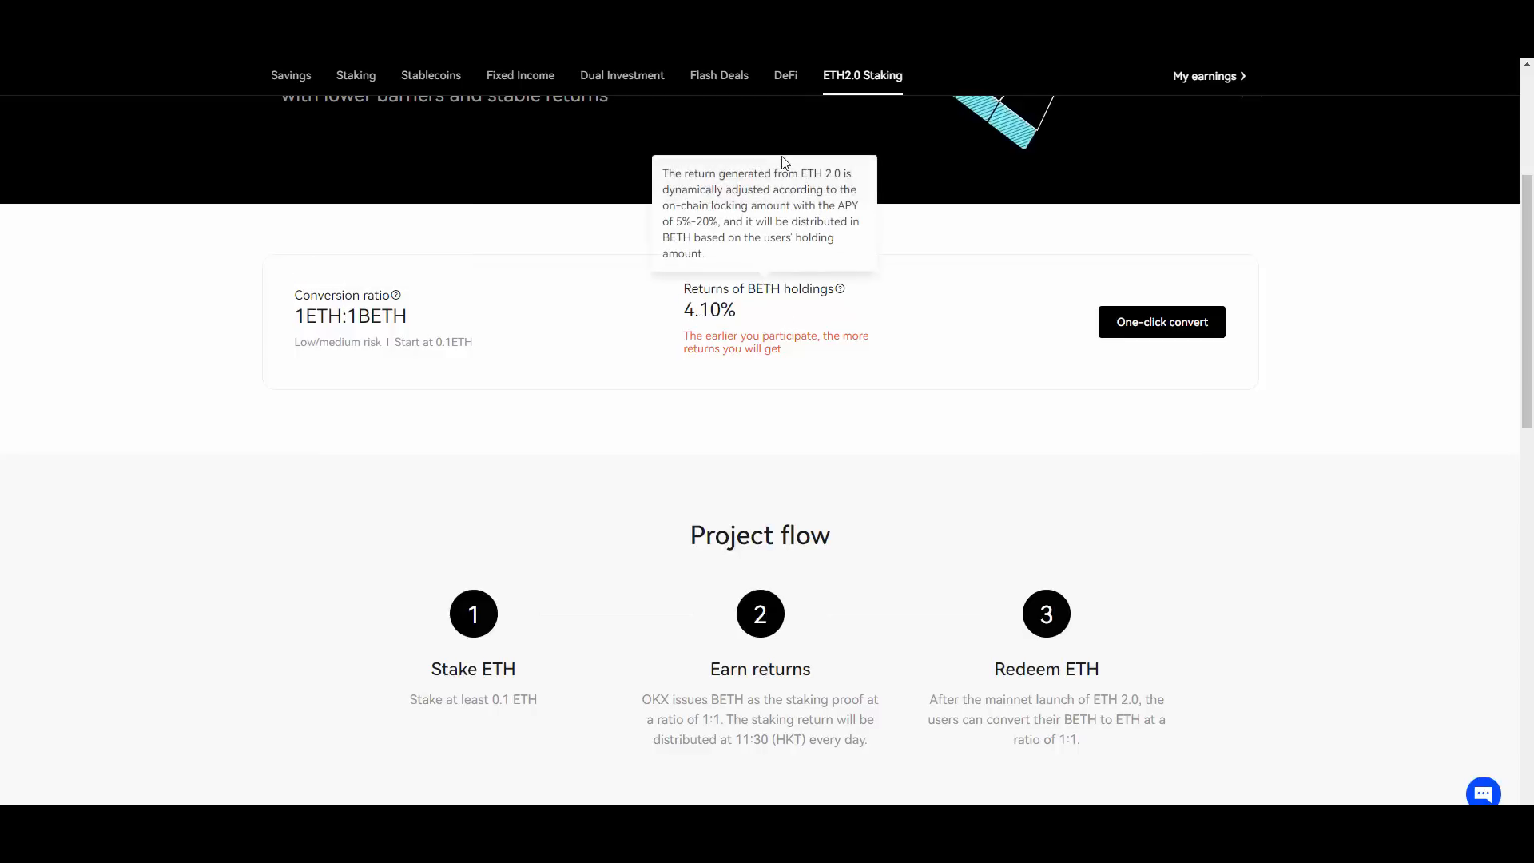
mouse_move(774, 82)
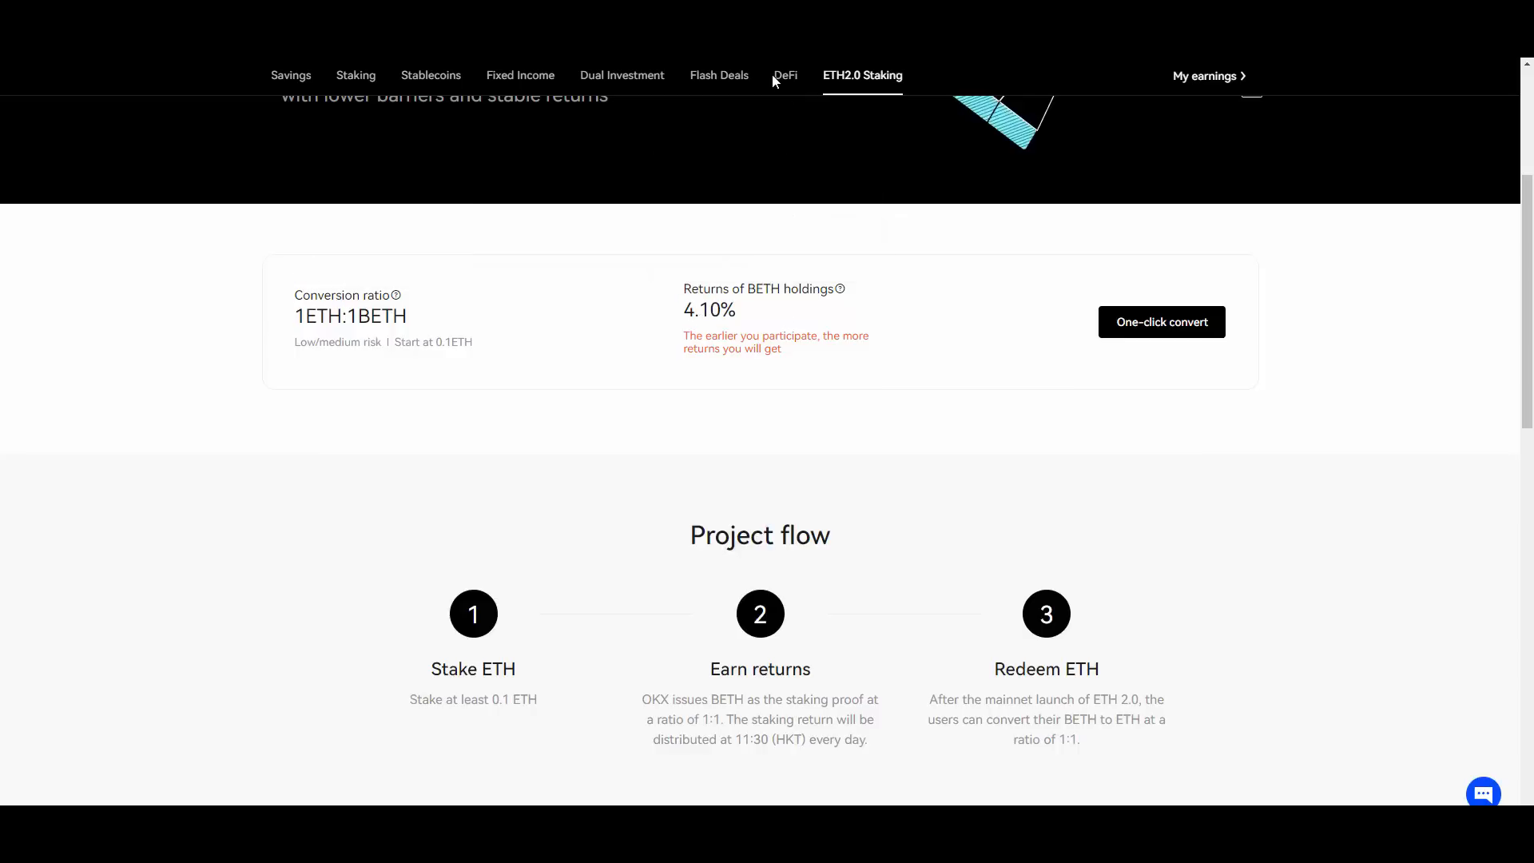
Return to DeFi and scroll through its lending pools, decentralized exchanges and staking APYs.
click(785, 75)
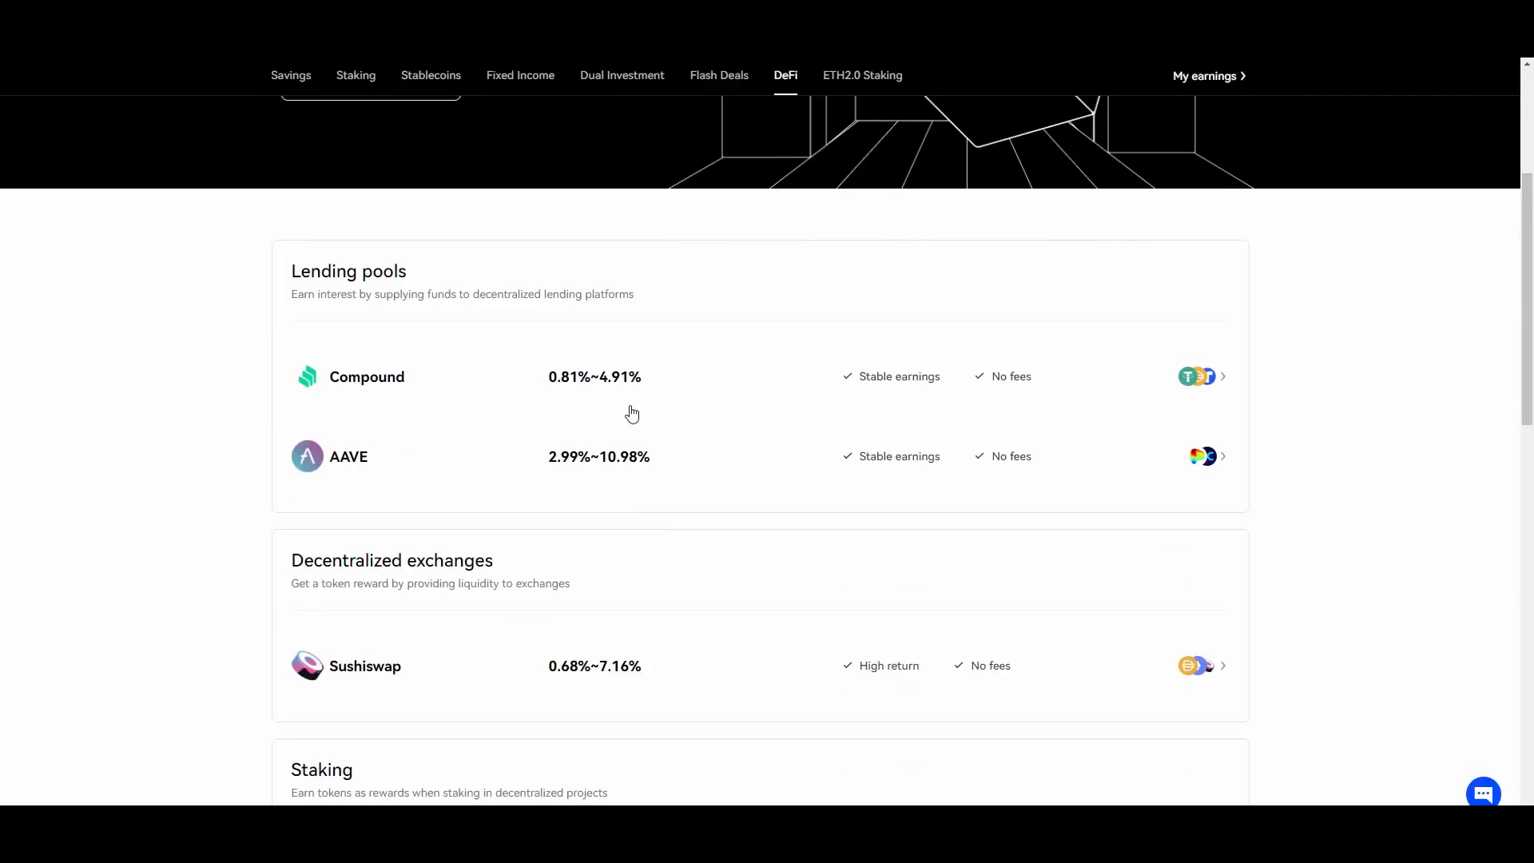
scroll(down, 3)
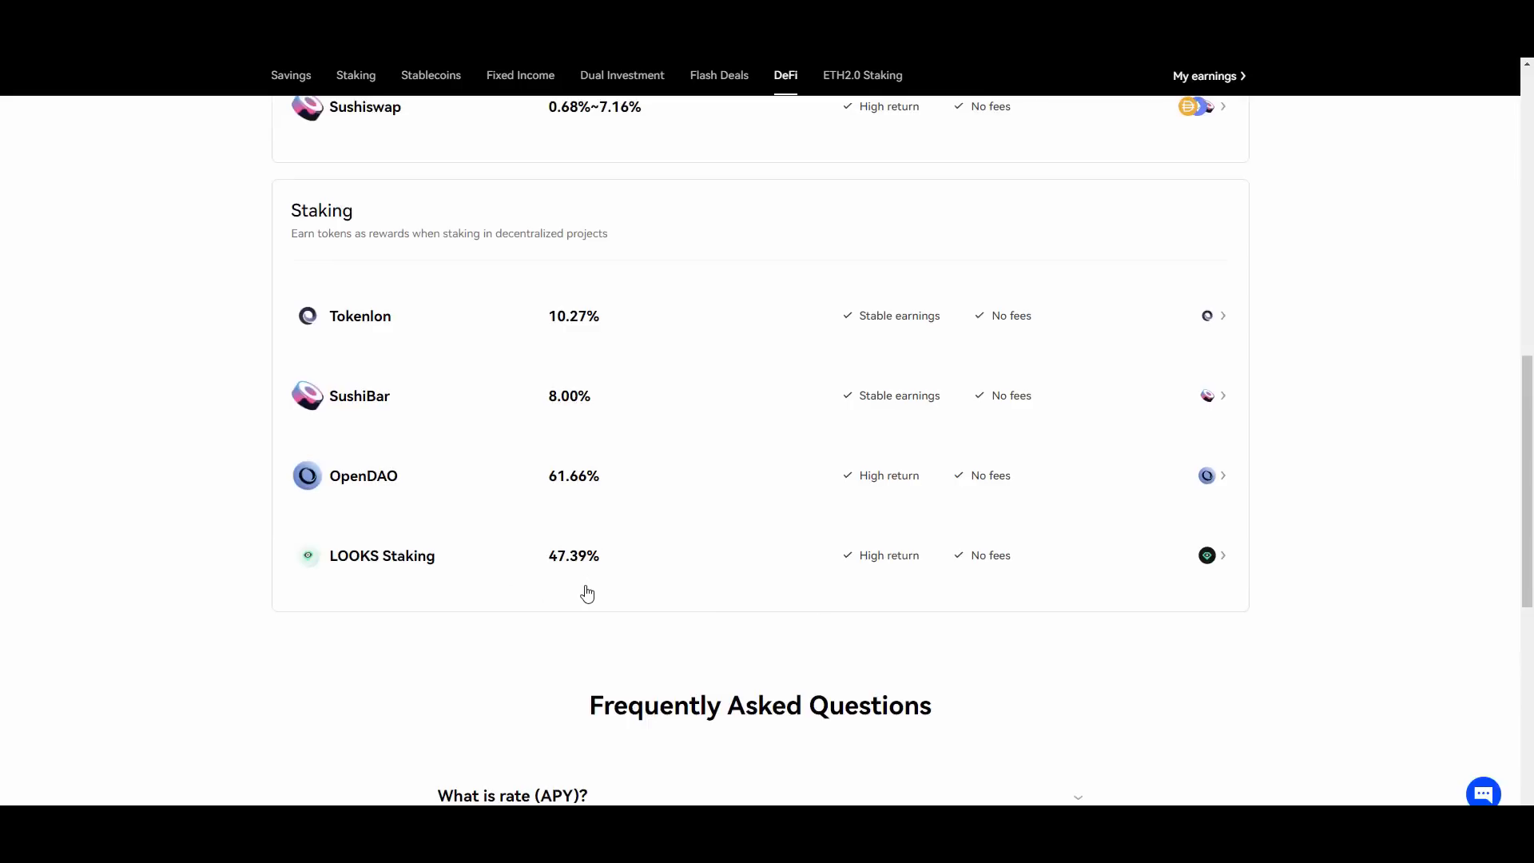
mouse_move(895, 479)
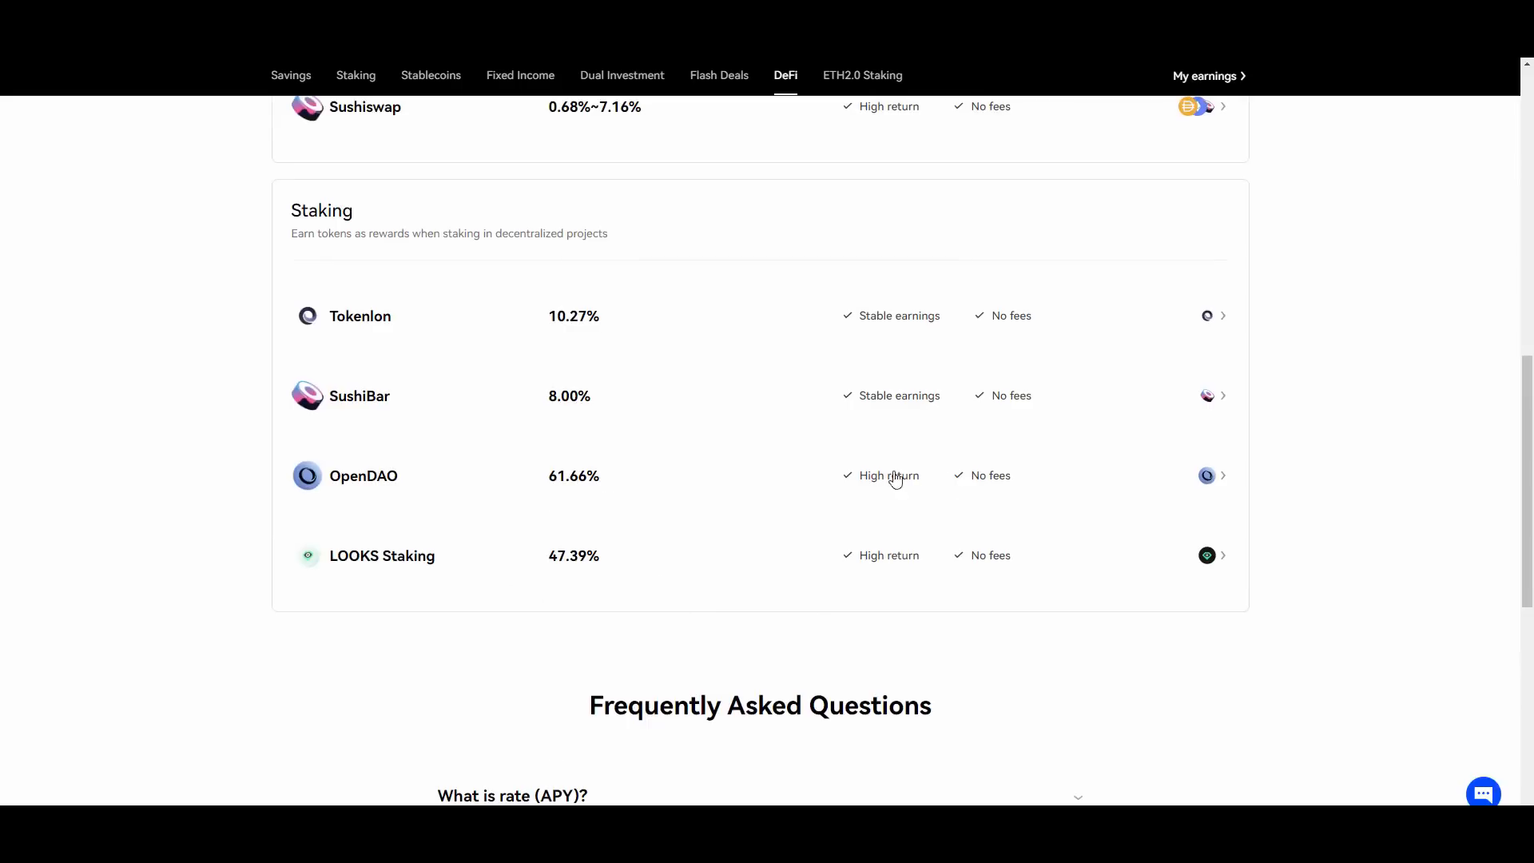
mouse_move(572, 482)
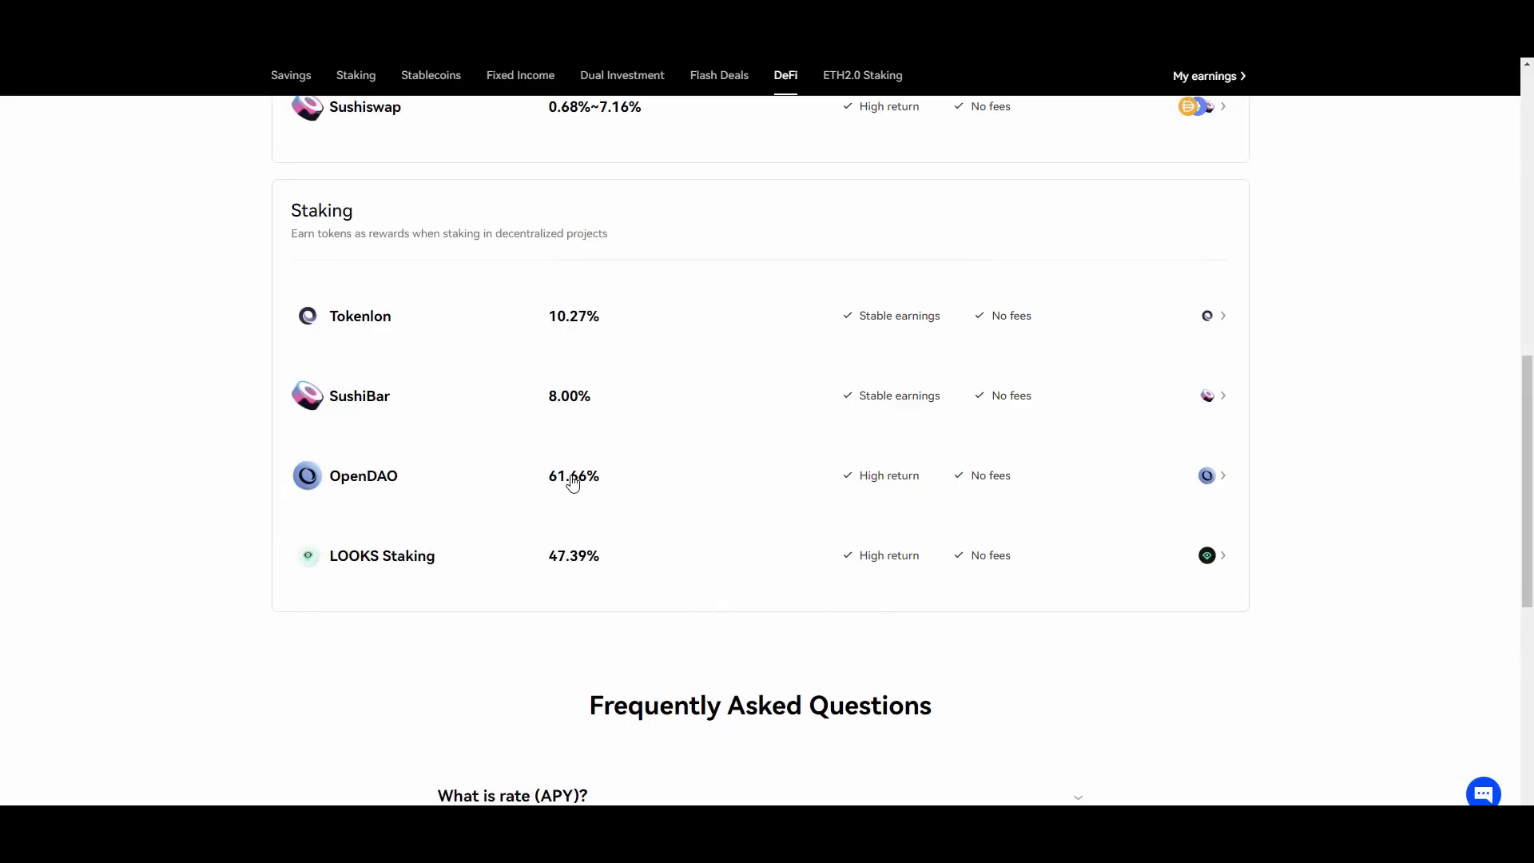
scroll(down, 3)
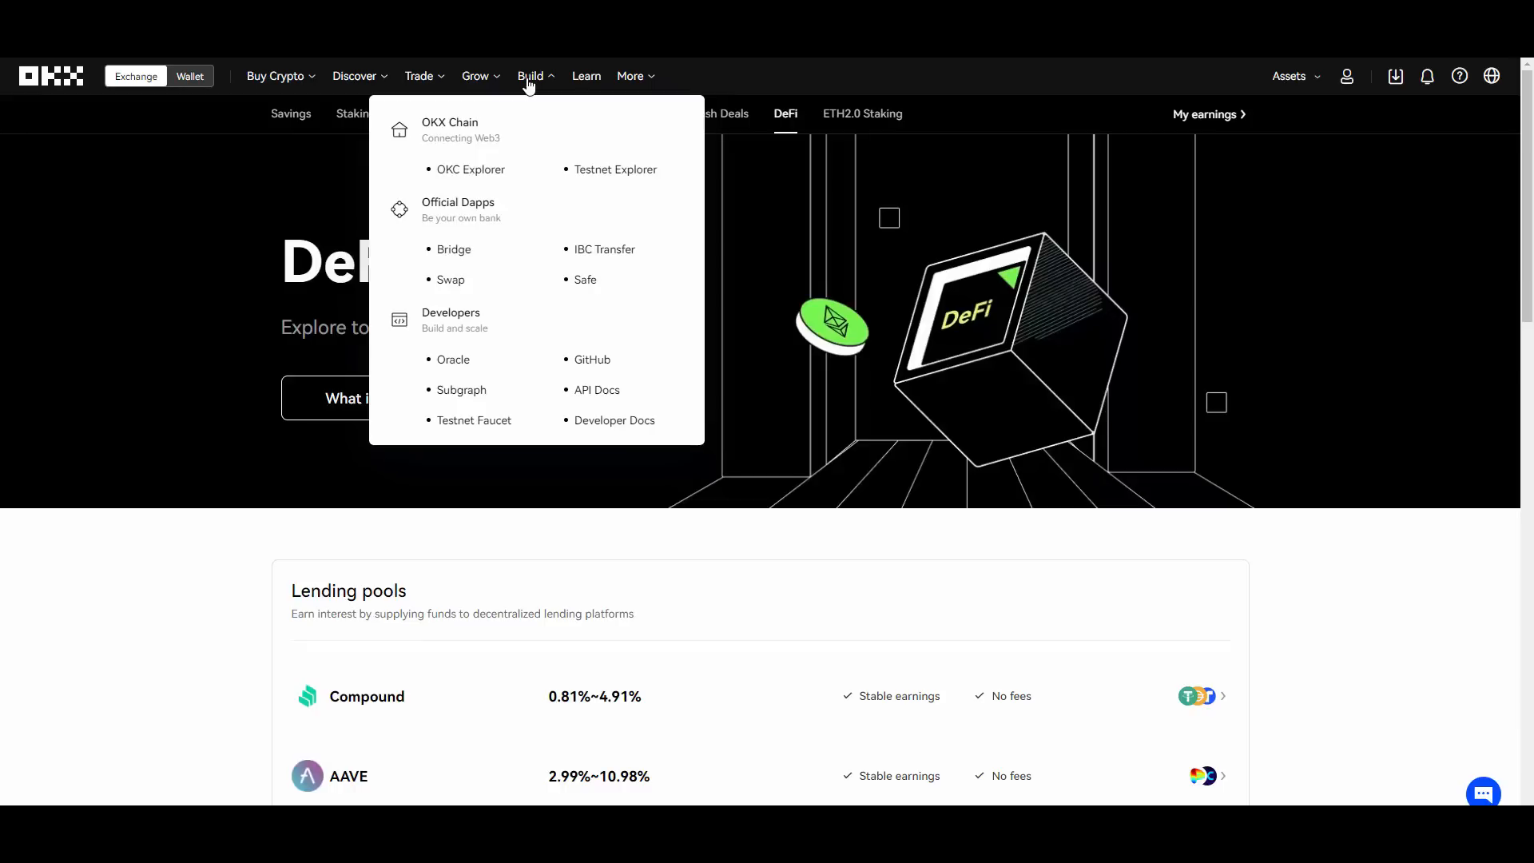
Reach the mining Pool page of PoW algorithms via the More menu, then expand More again.
click(632, 76)
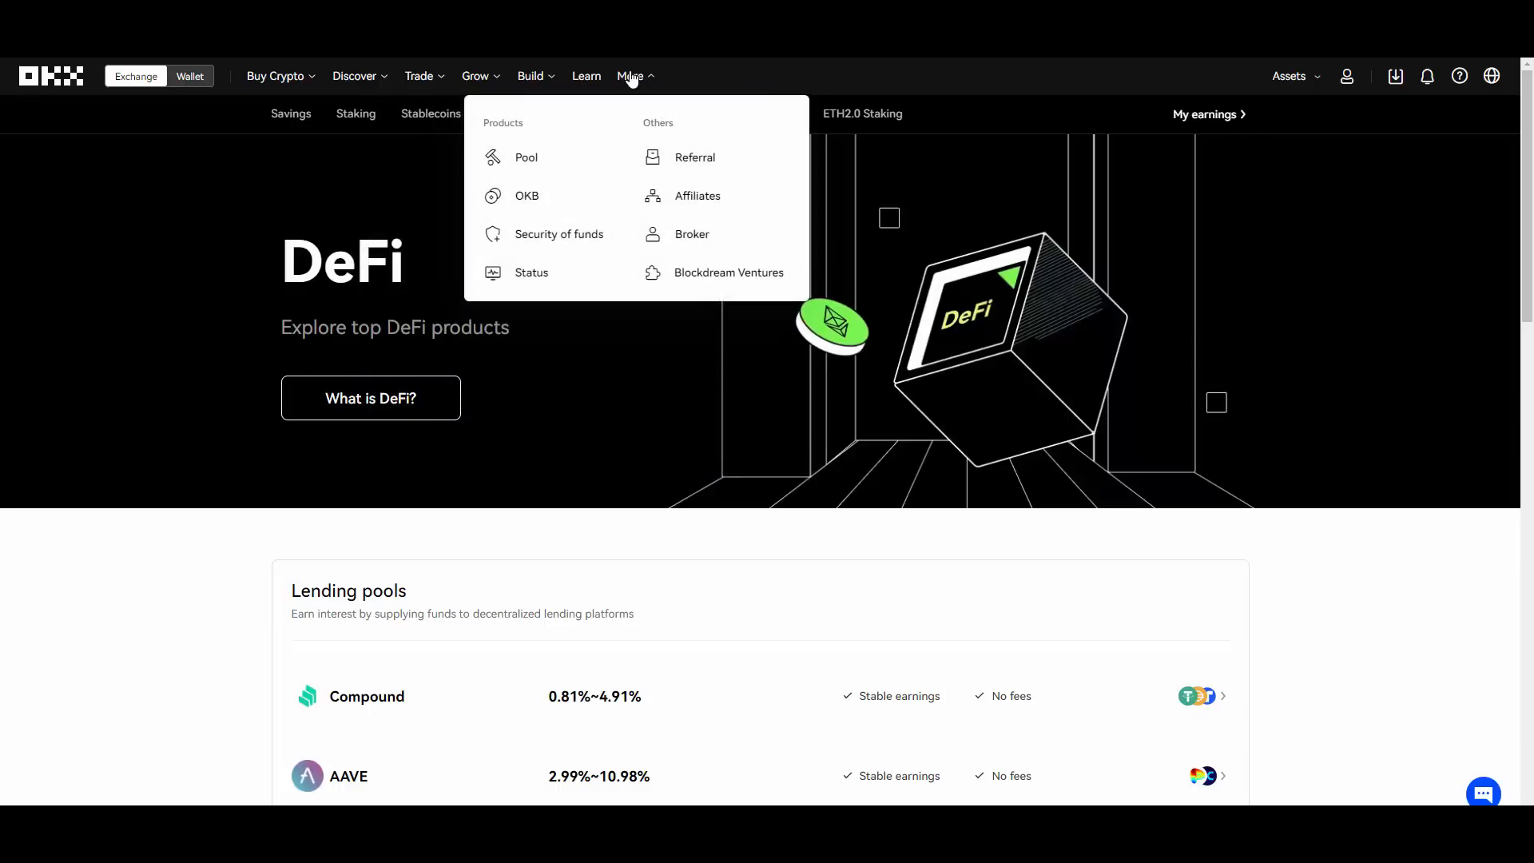
click(526, 157)
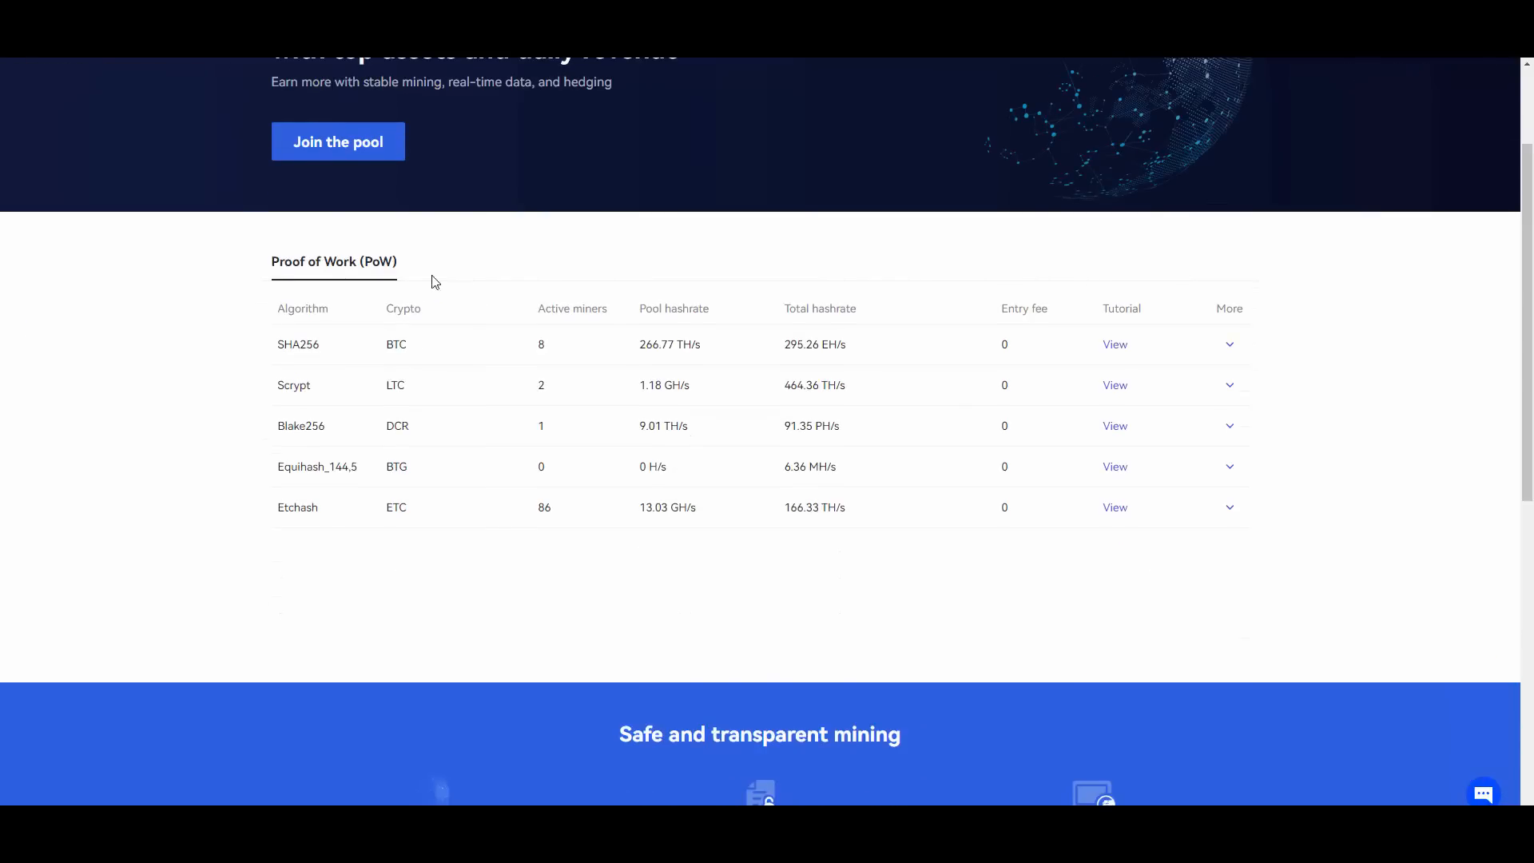
click(632, 77)
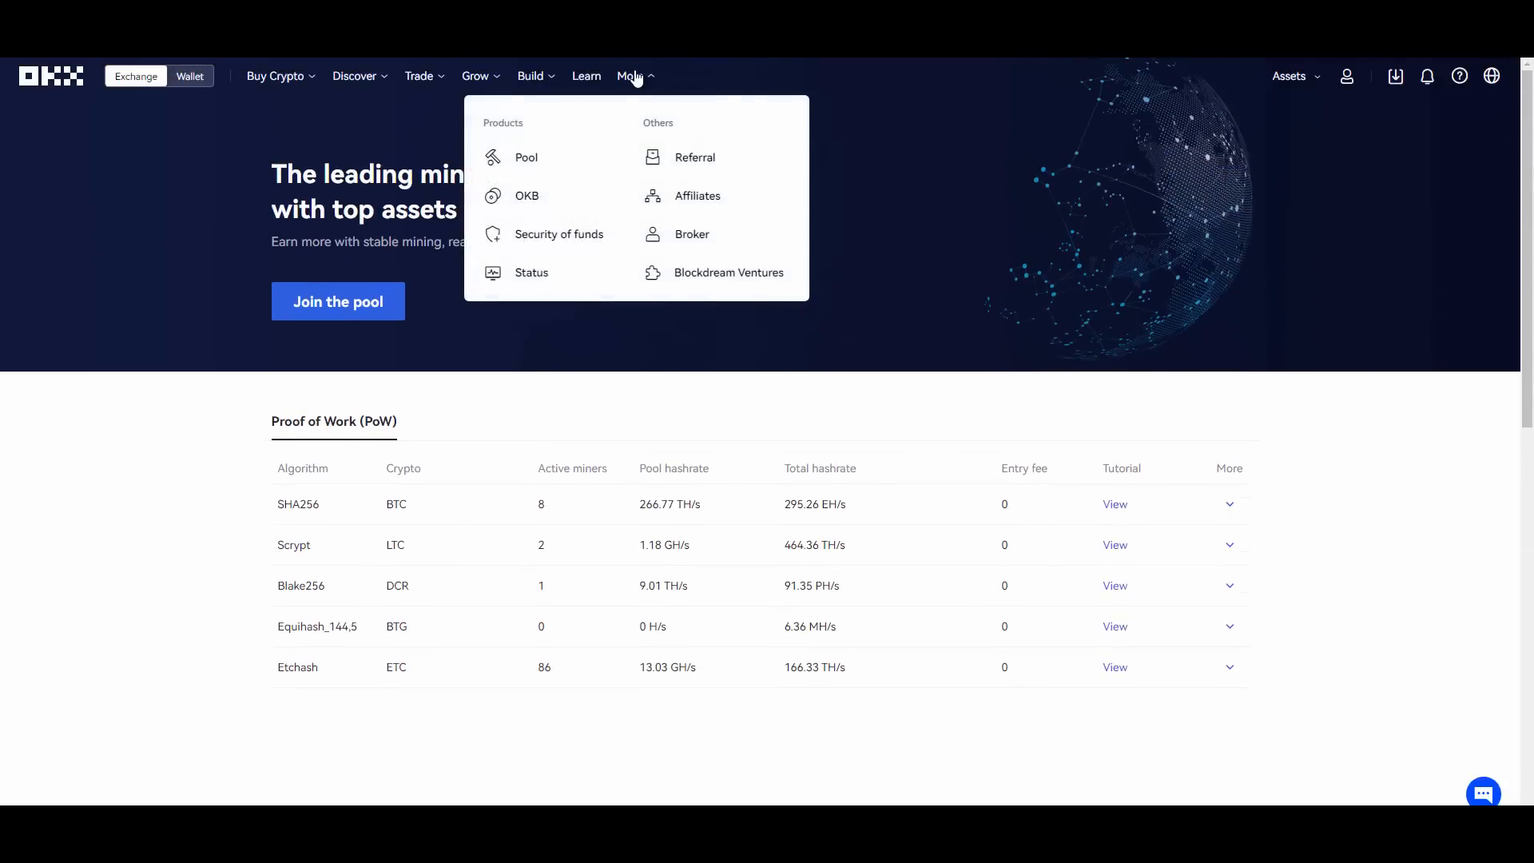
mouse_move(692, 233)
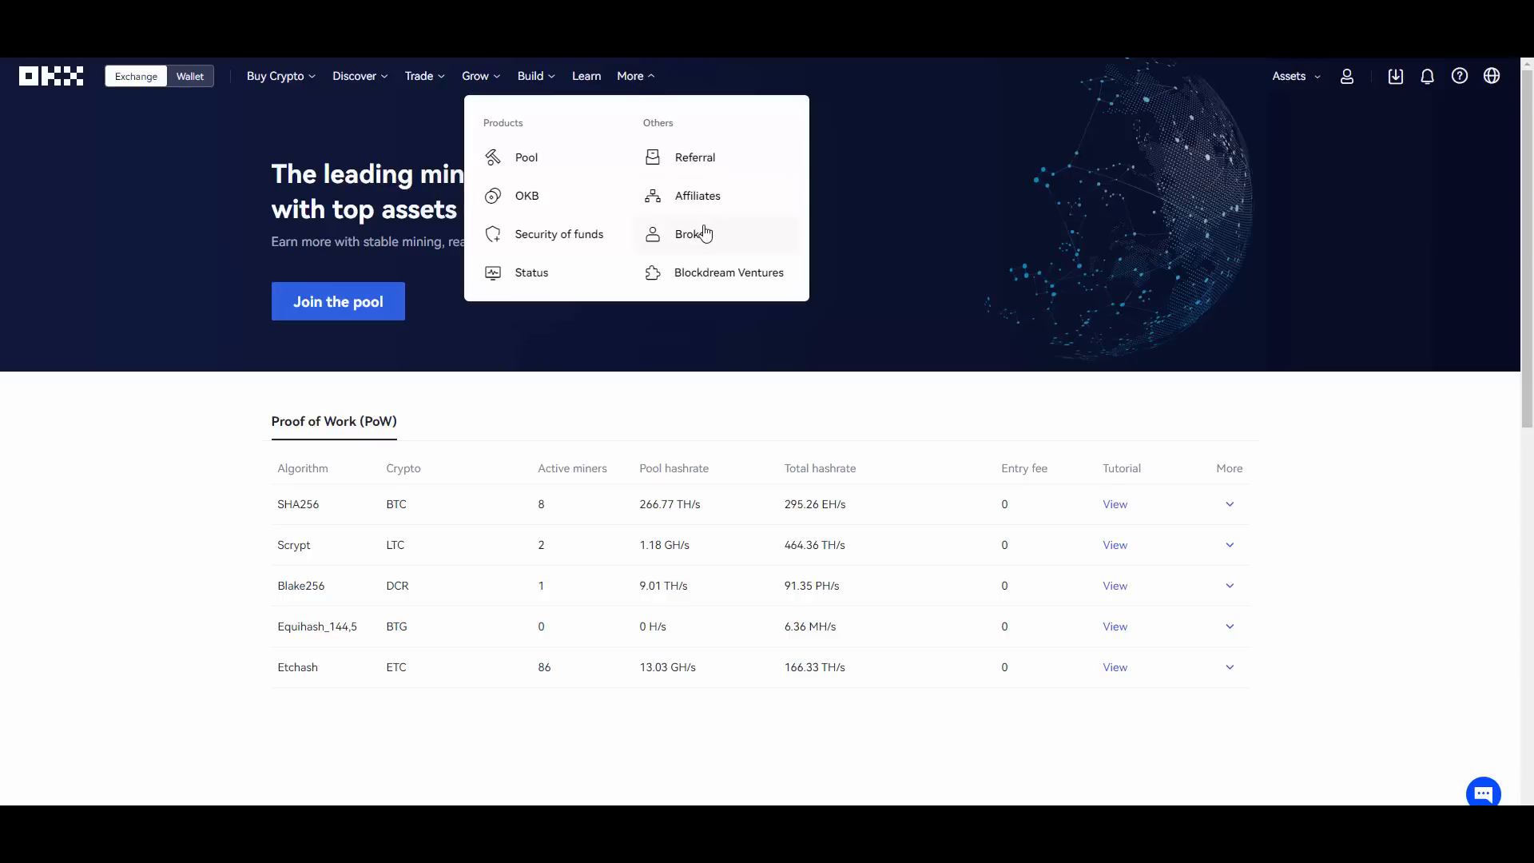
Visit the Broker page, then the P2P marketplace comparing buy and sell USDT offers.
click(693, 233)
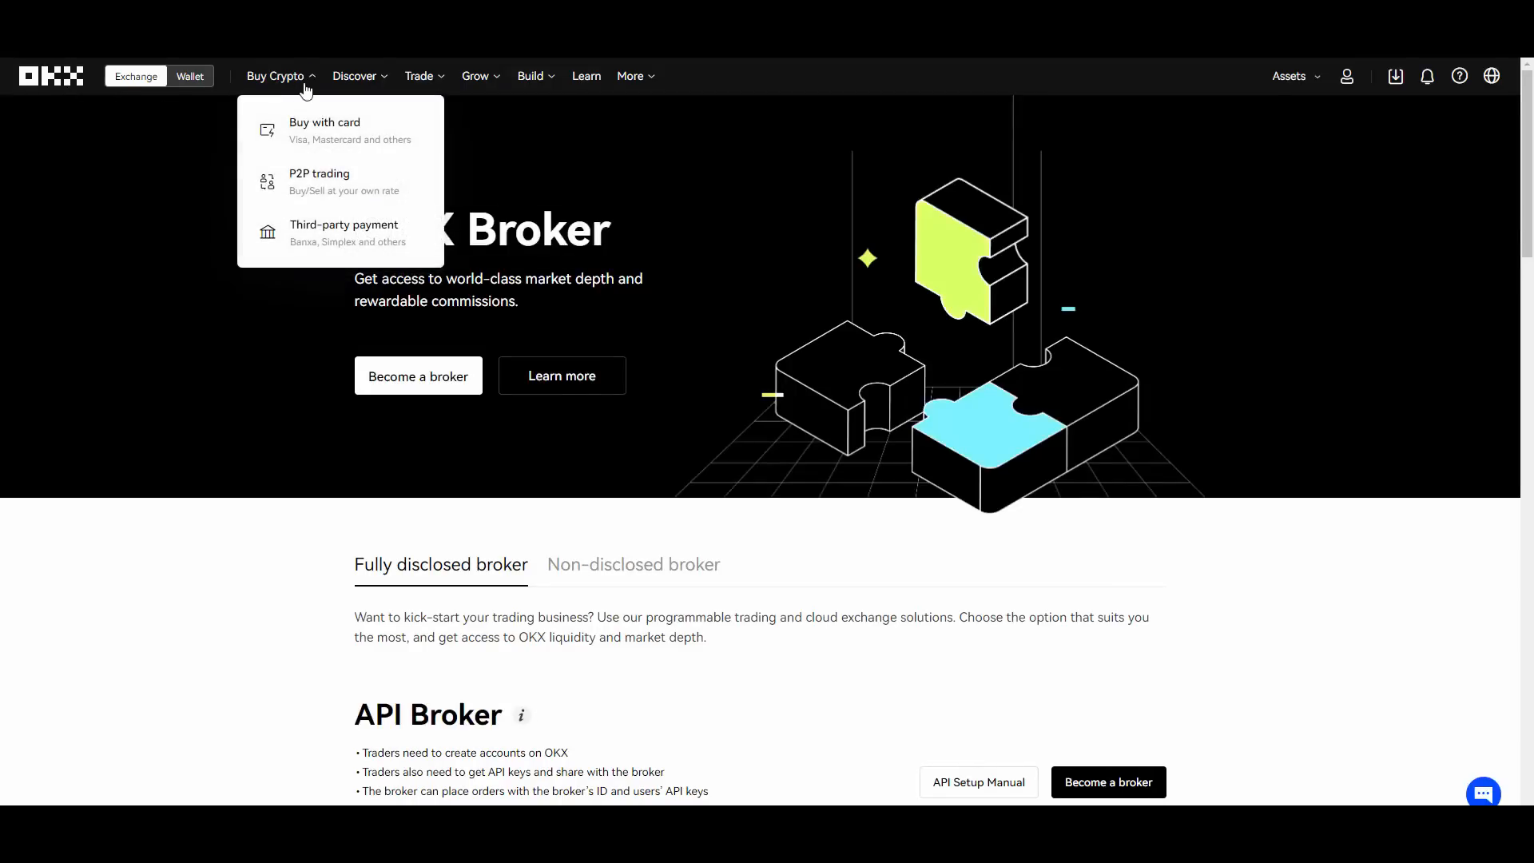
click(319, 181)
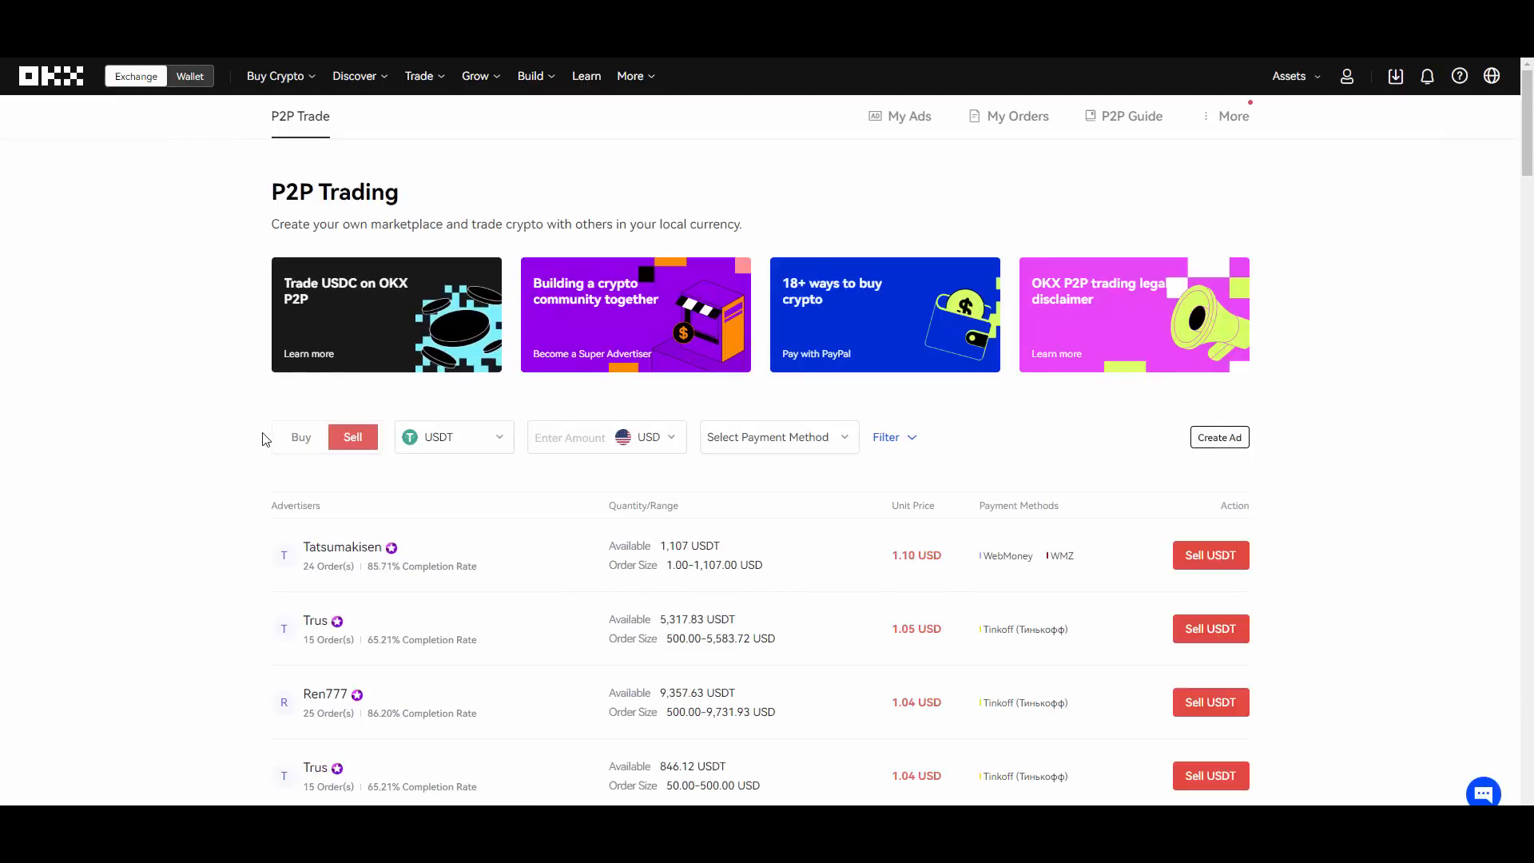
click(300, 436)
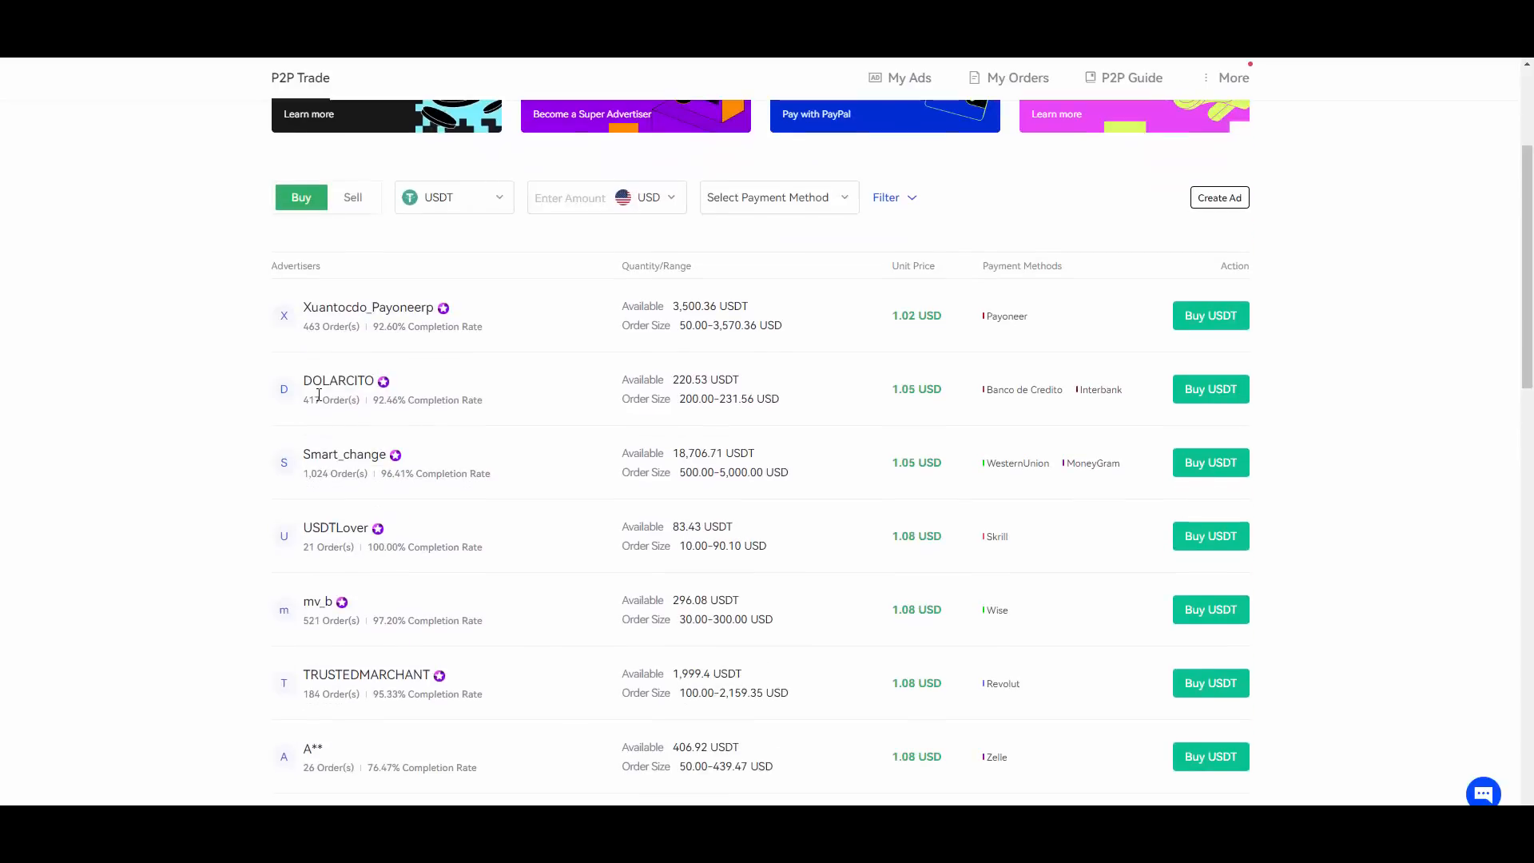
click(351, 198)
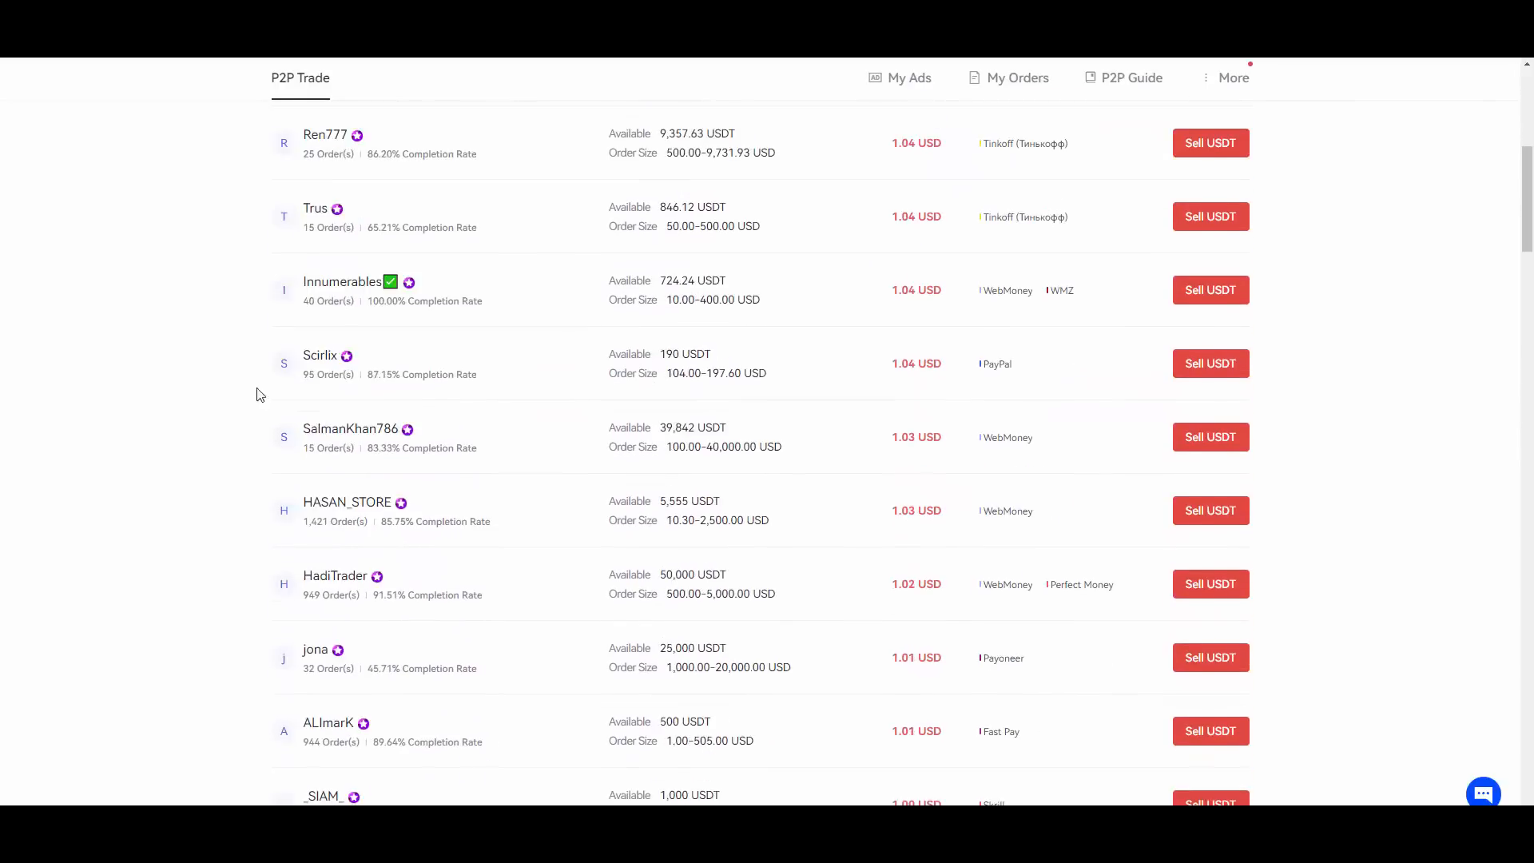
click(355, 76)
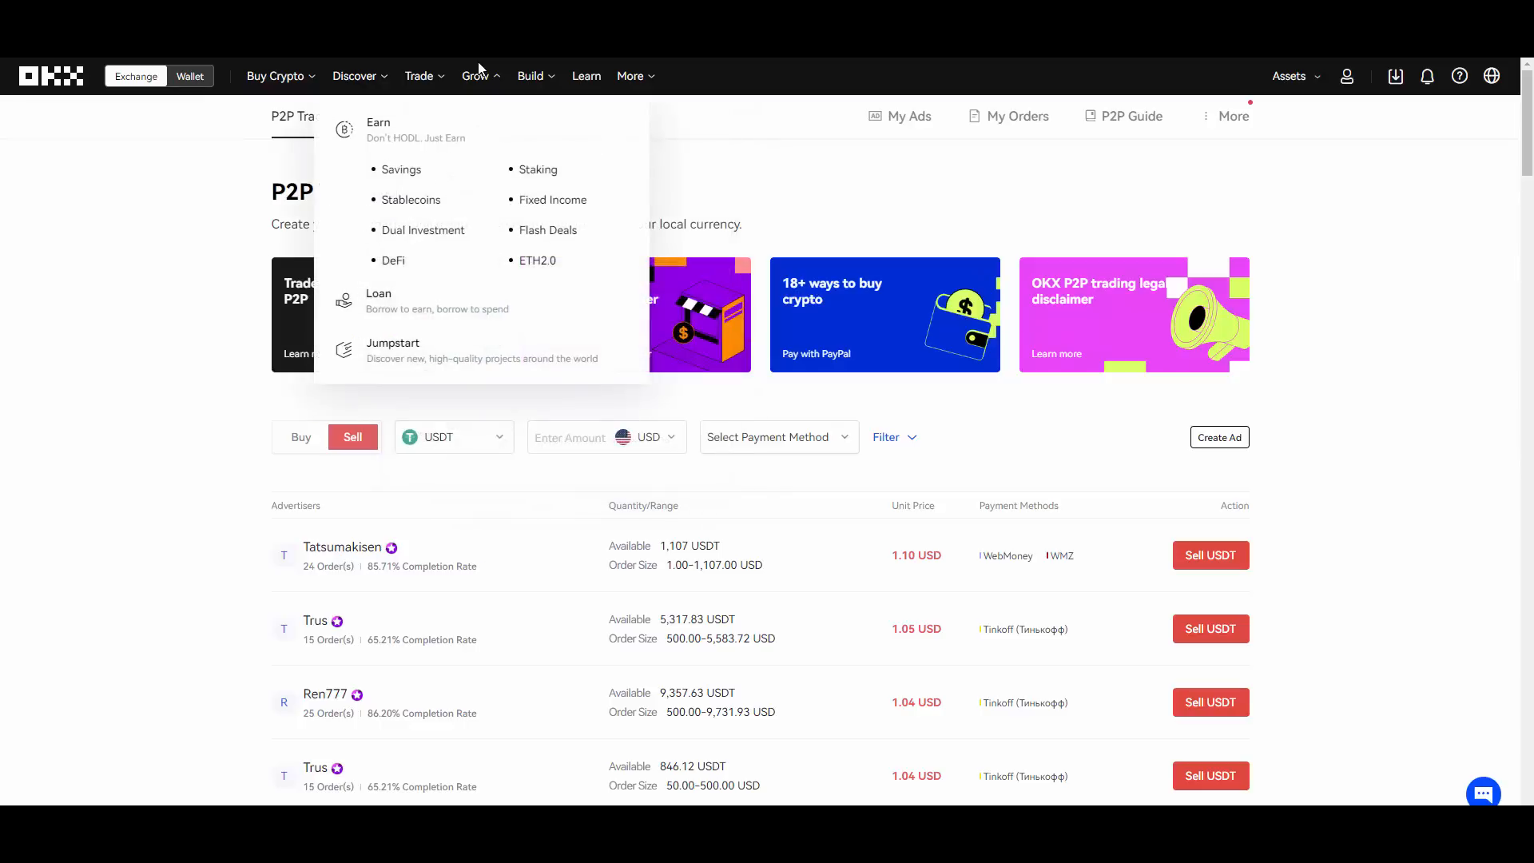
mouse_move(433, 297)
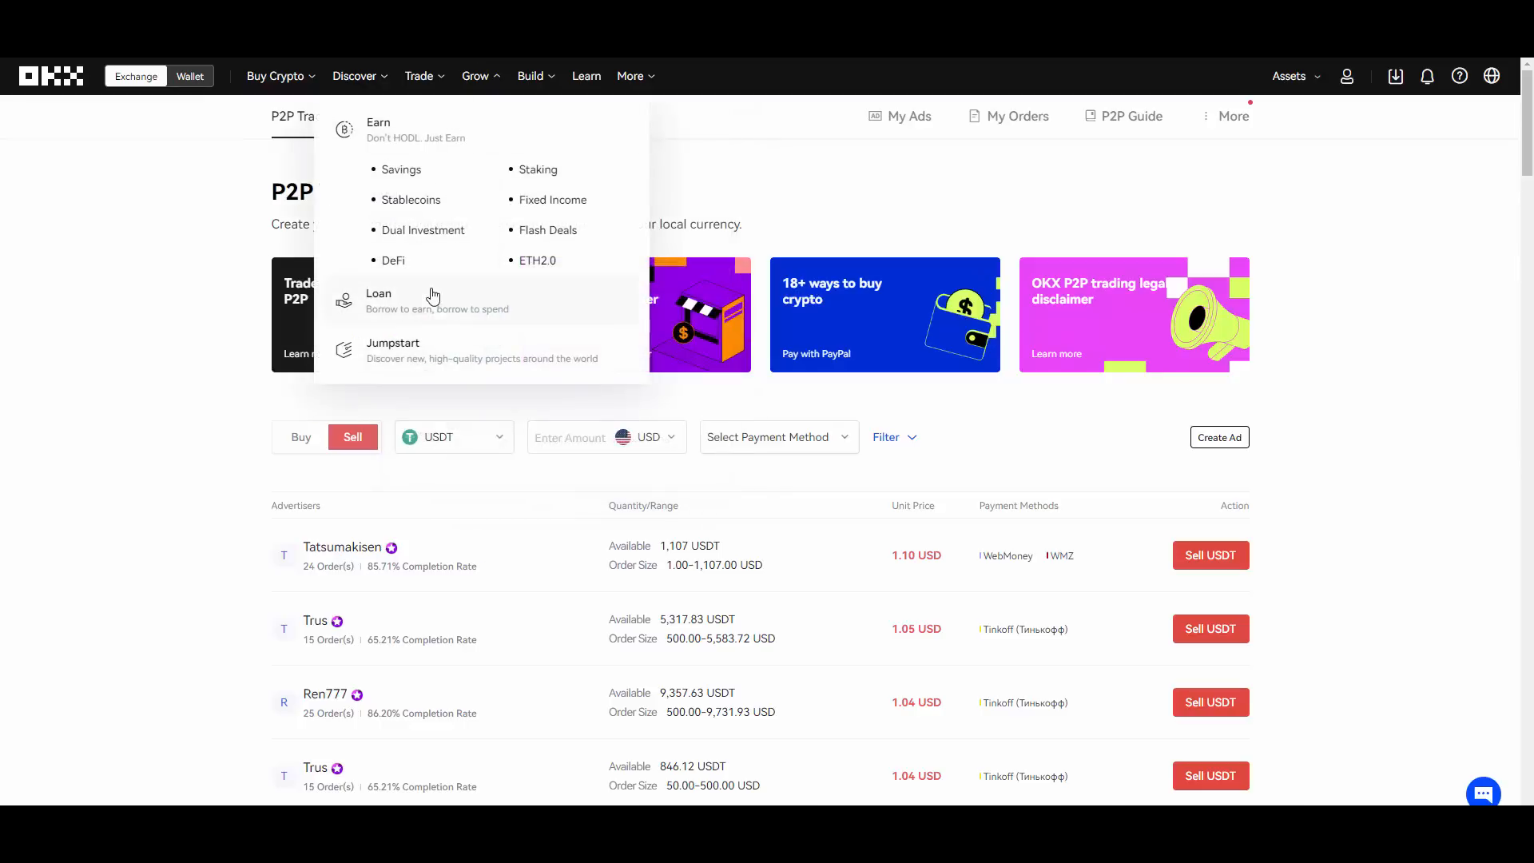
mouse_move(494, 328)
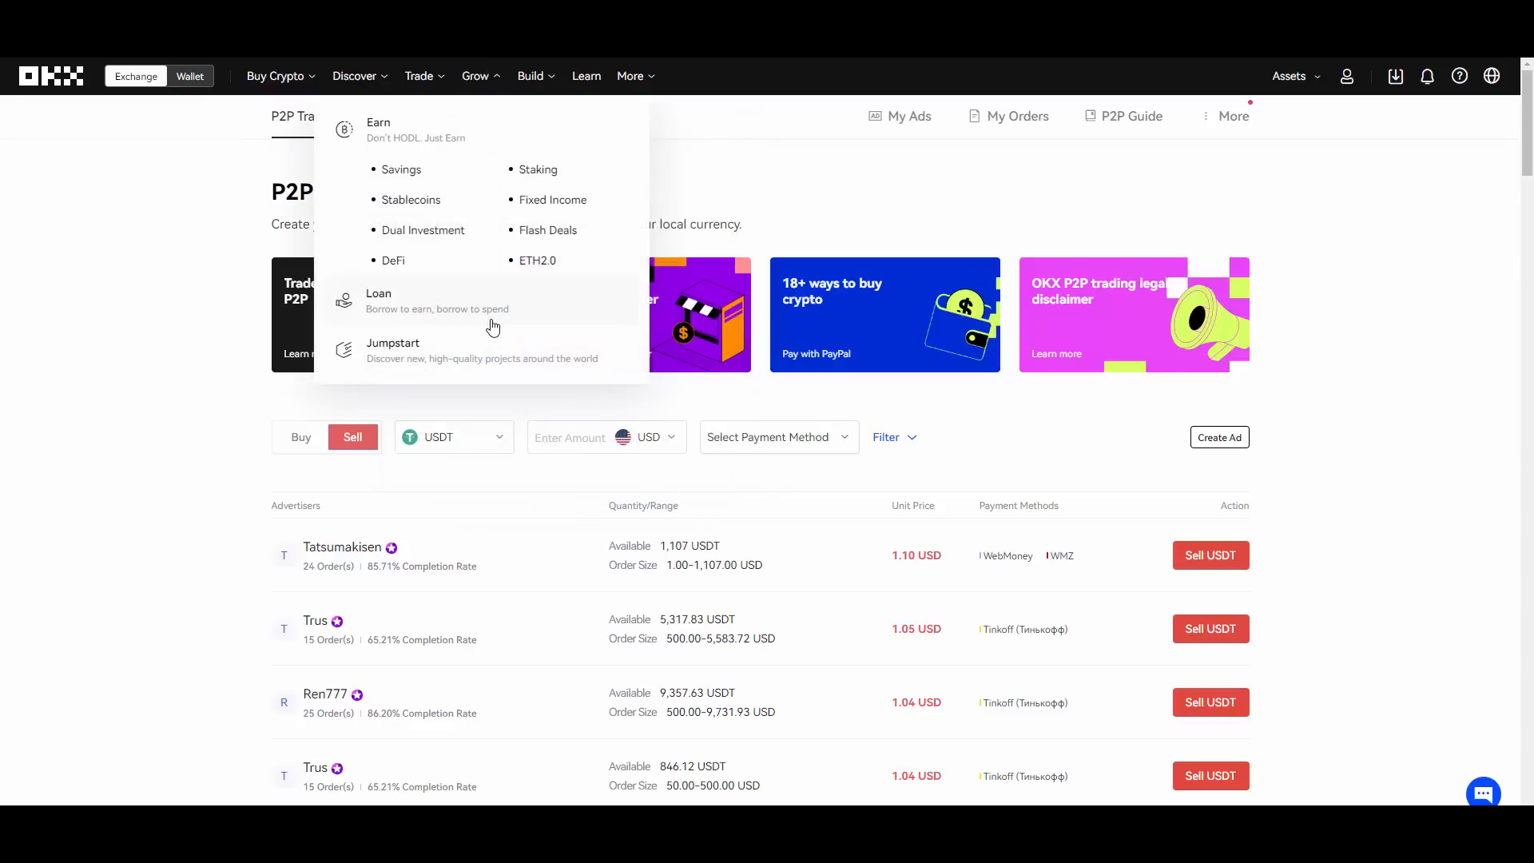
View the Loan page's flexible multi-collateral and single-collateral loan options.
click(377, 294)
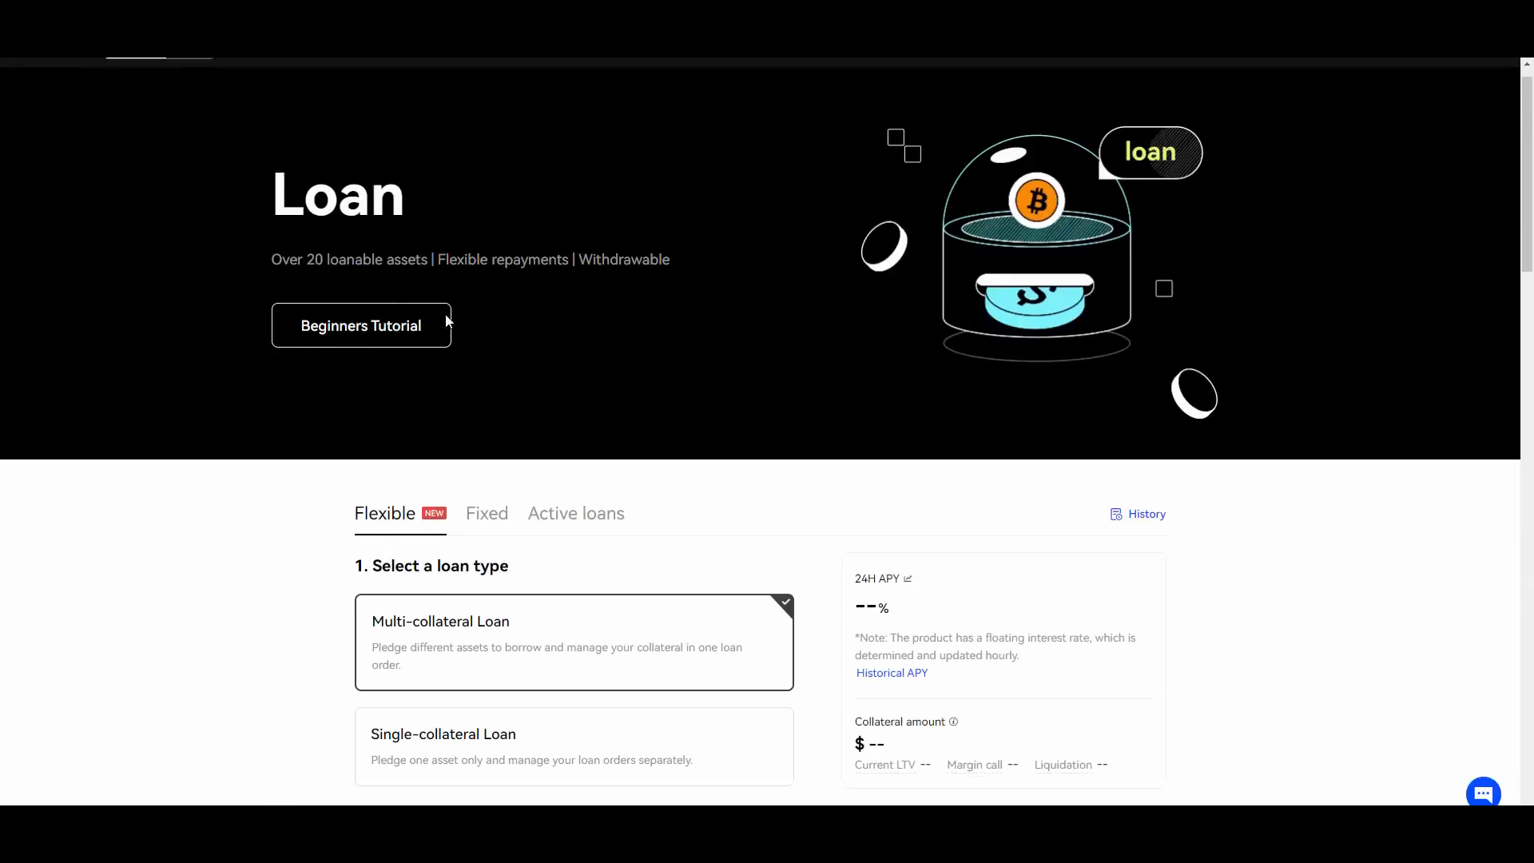
scroll(down, 3)
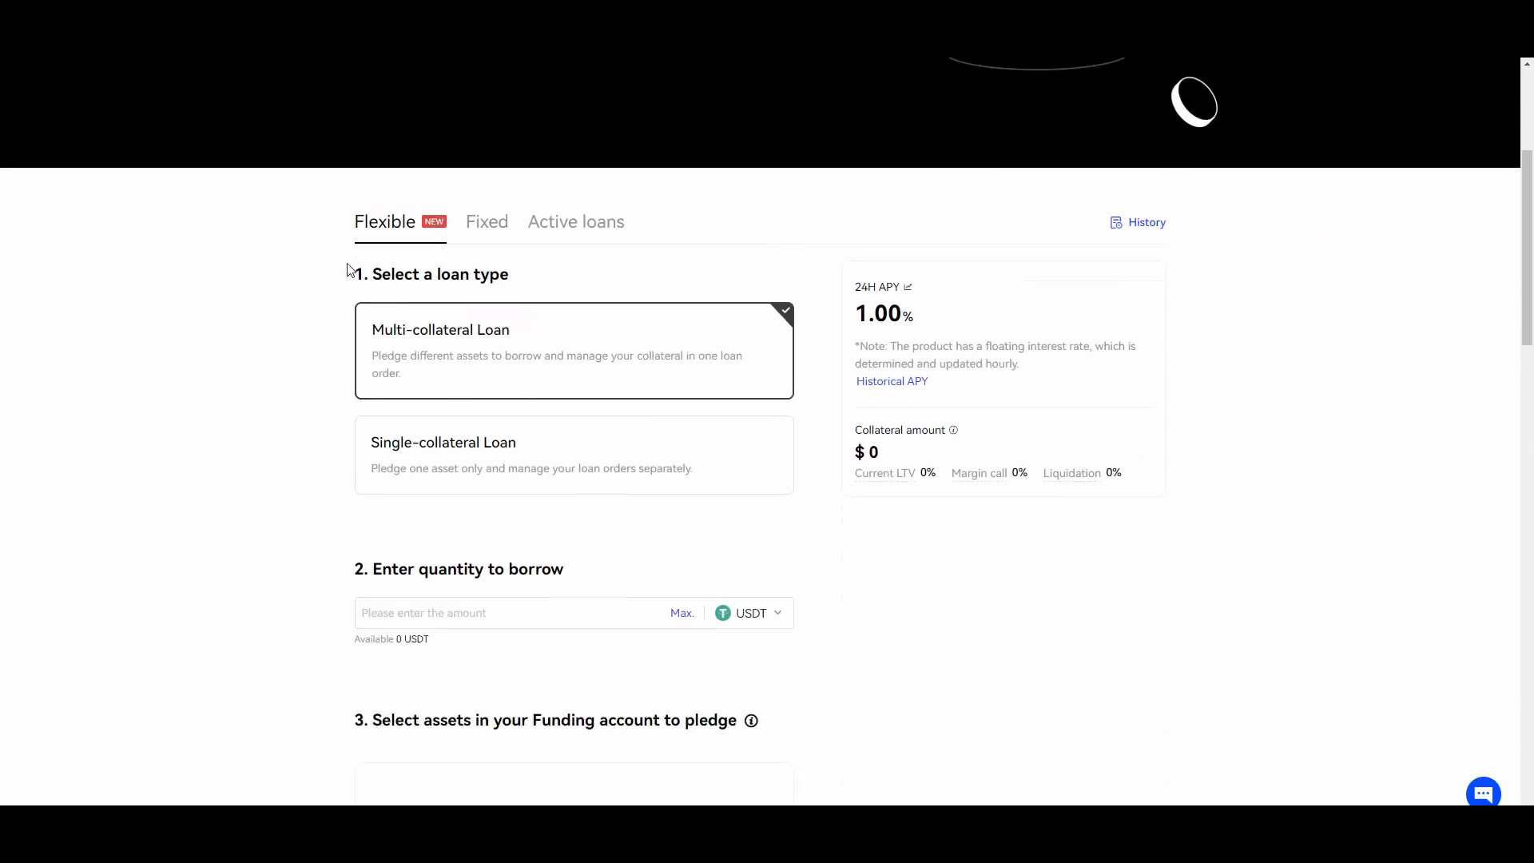
scroll(down, 3)
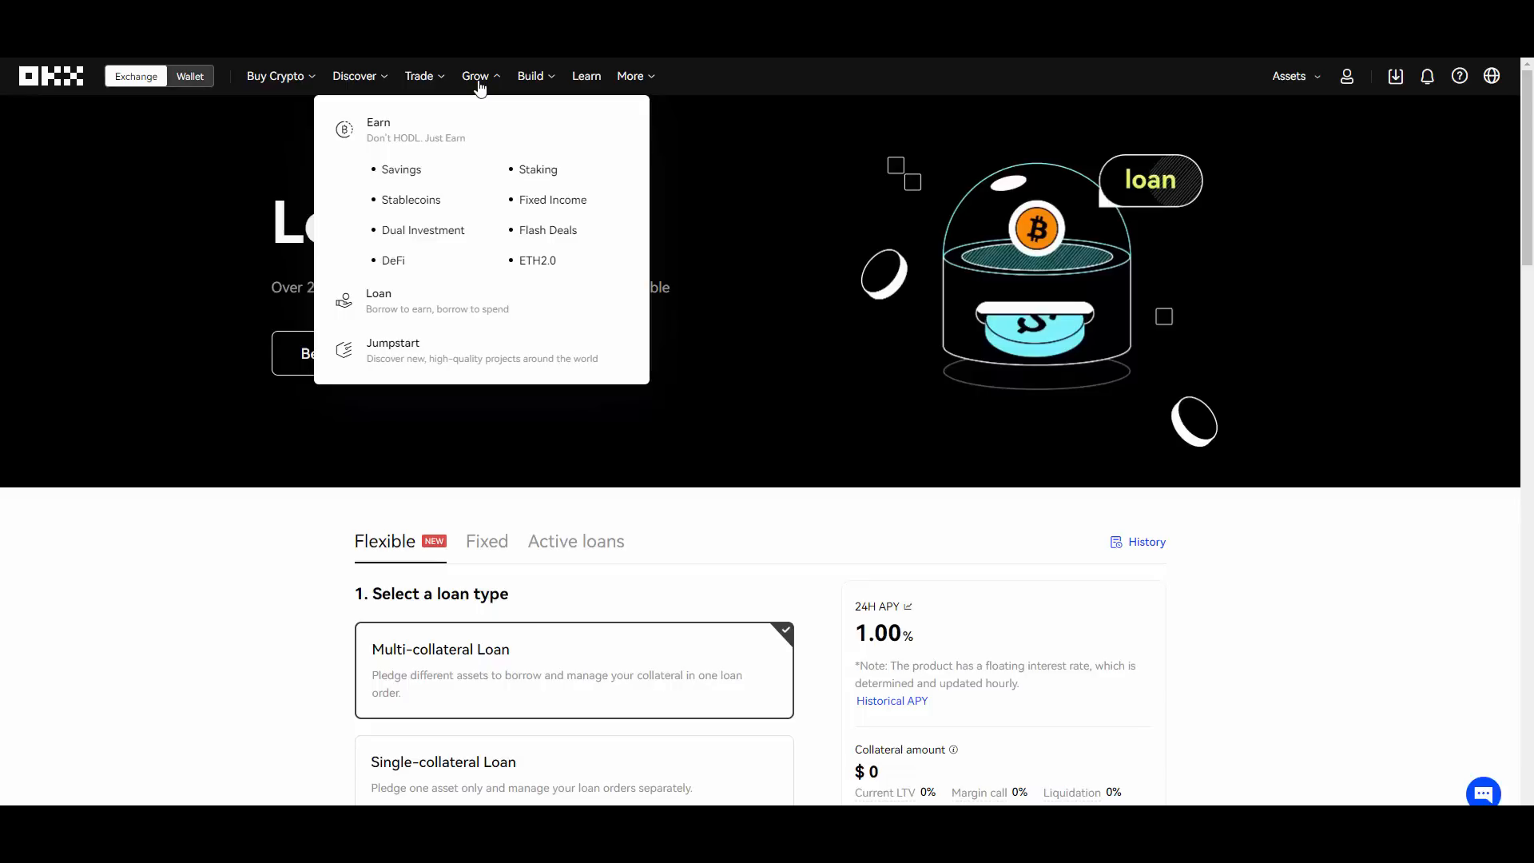
mouse_move(416, 353)
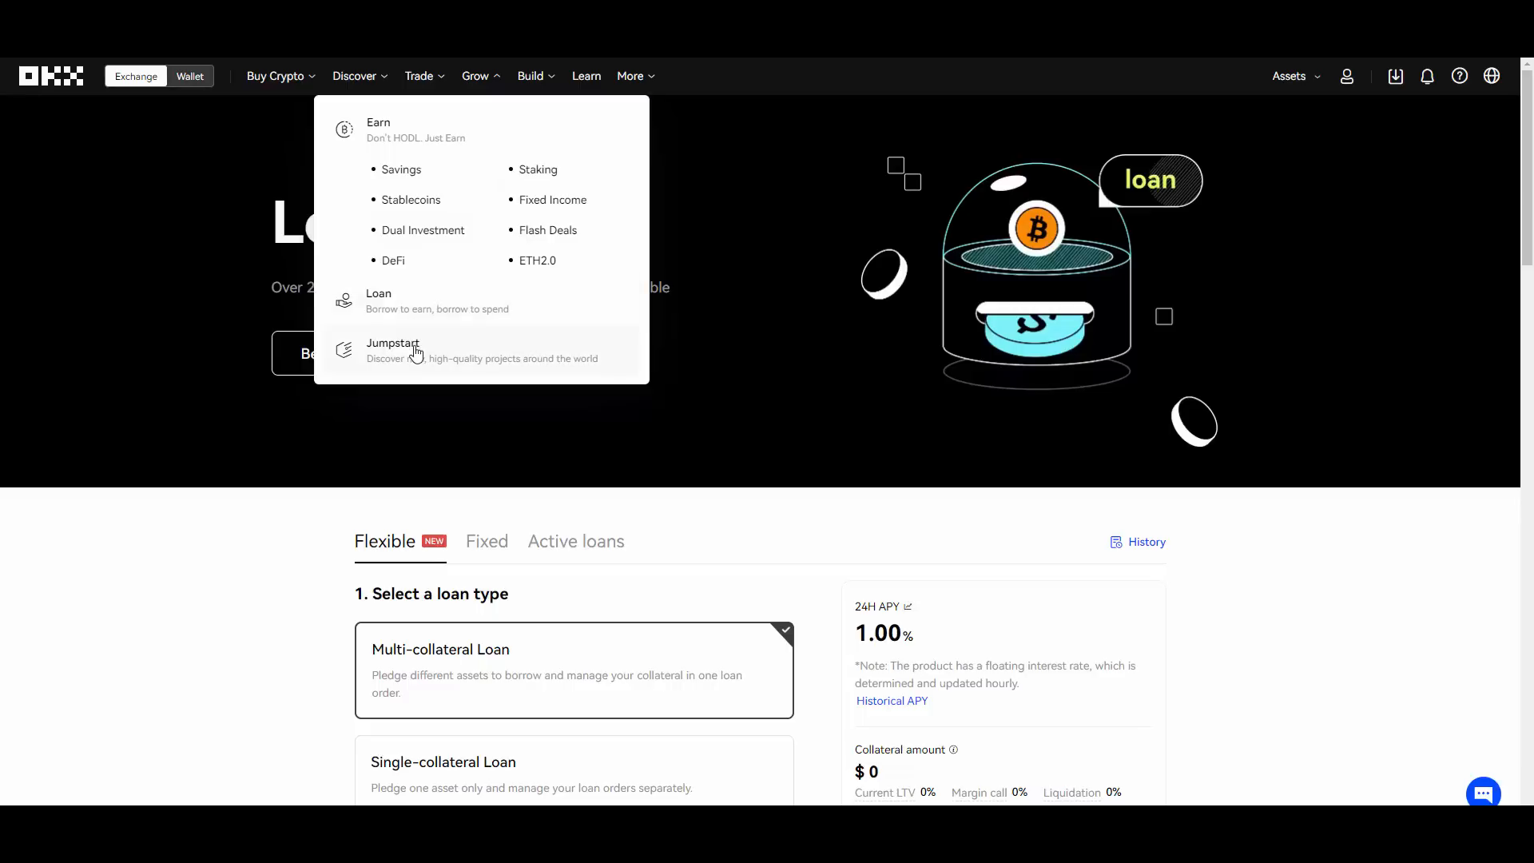
mouse_move(417, 356)
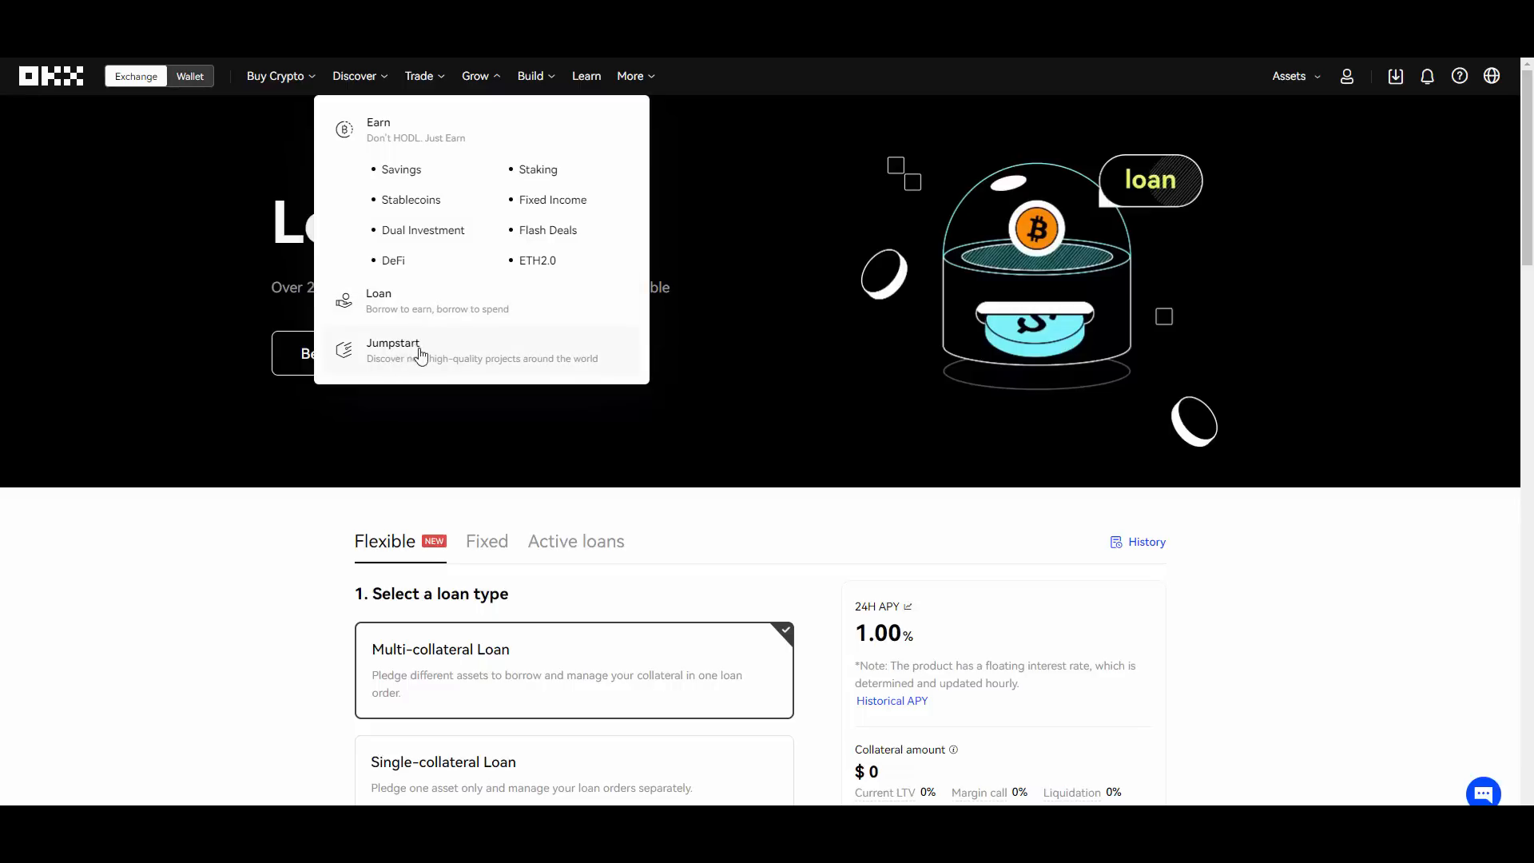
mouse_move(465, 374)
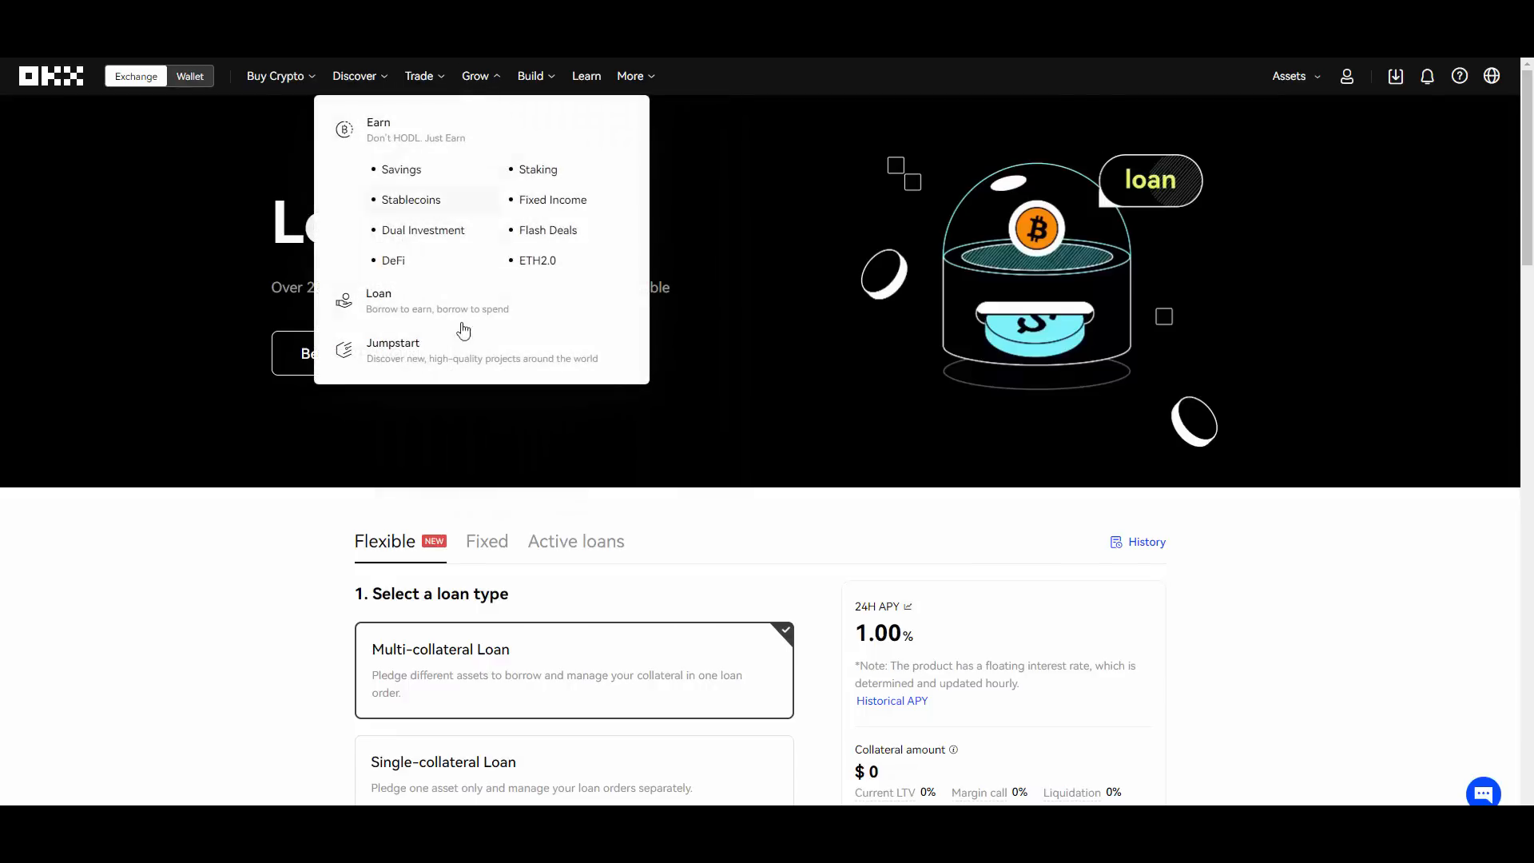
Browse Jumpstart's previous token projects down to the footer, landing on the ended TAKI project.
click(393, 342)
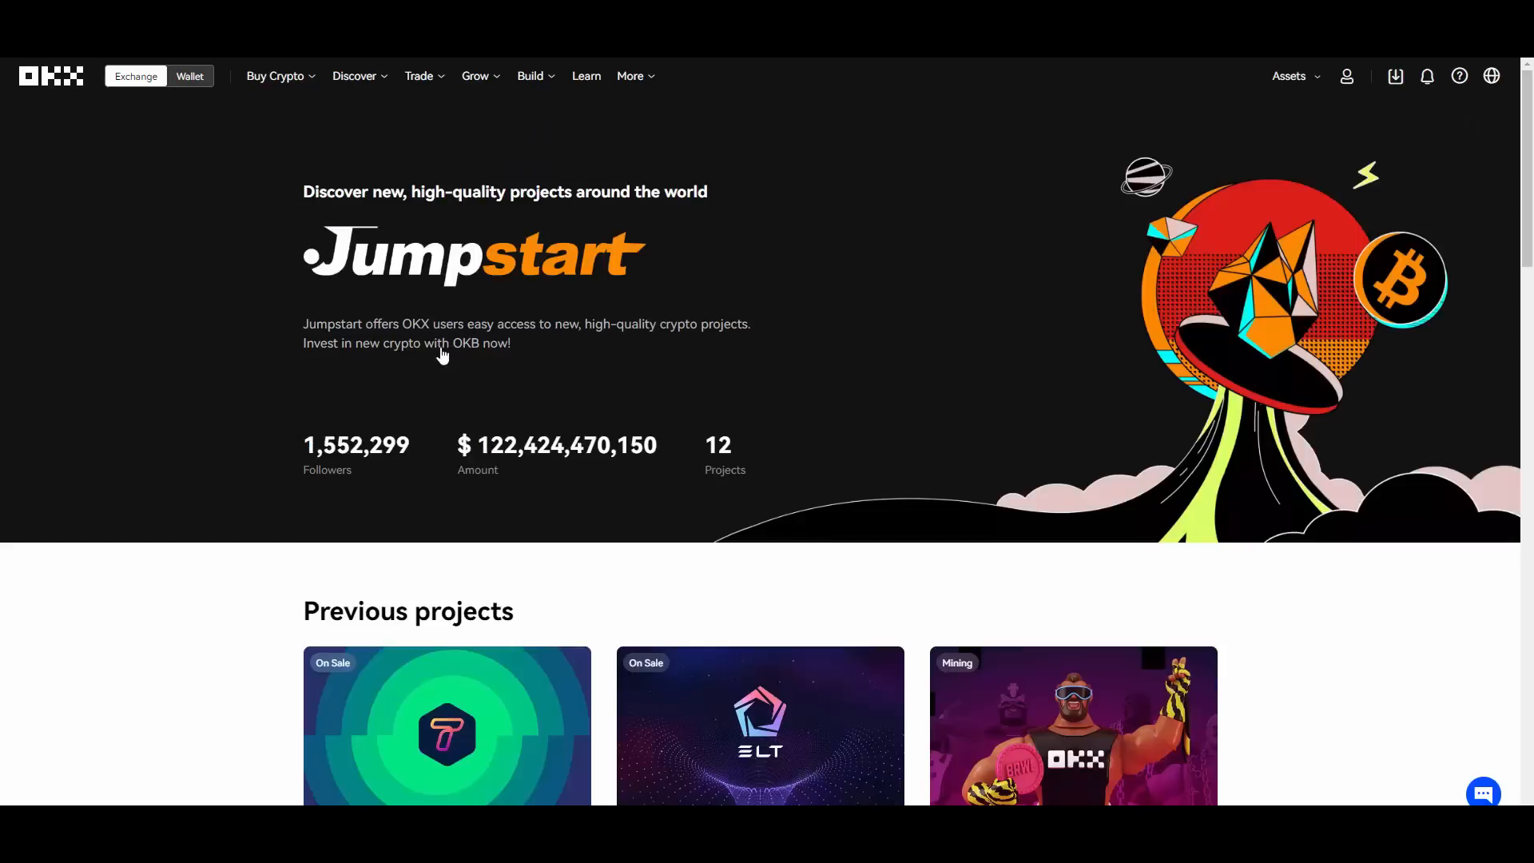
scroll(down, 3)
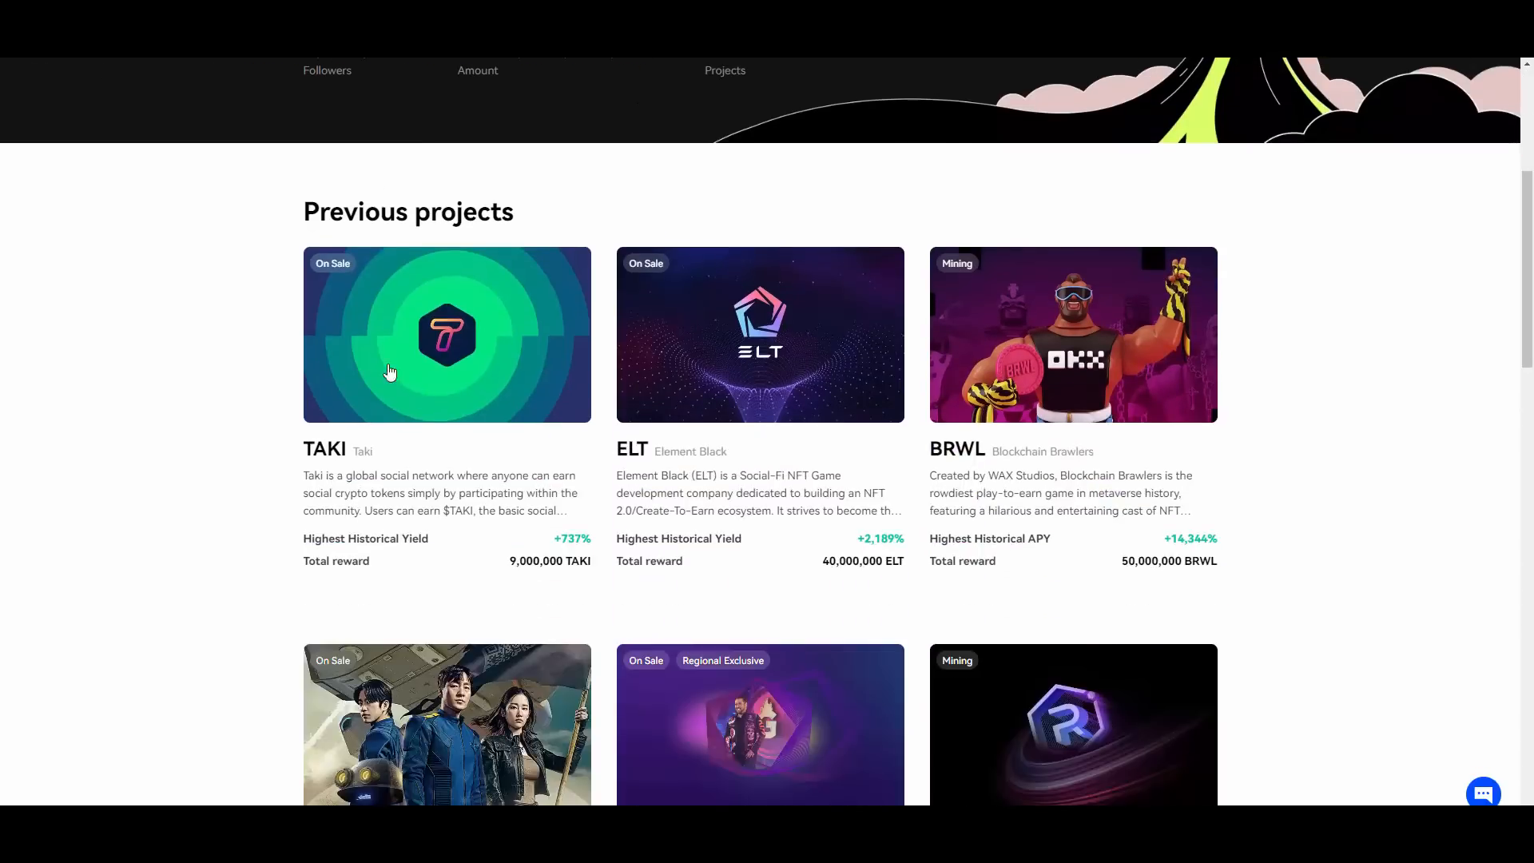
mouse_move(350, 346)
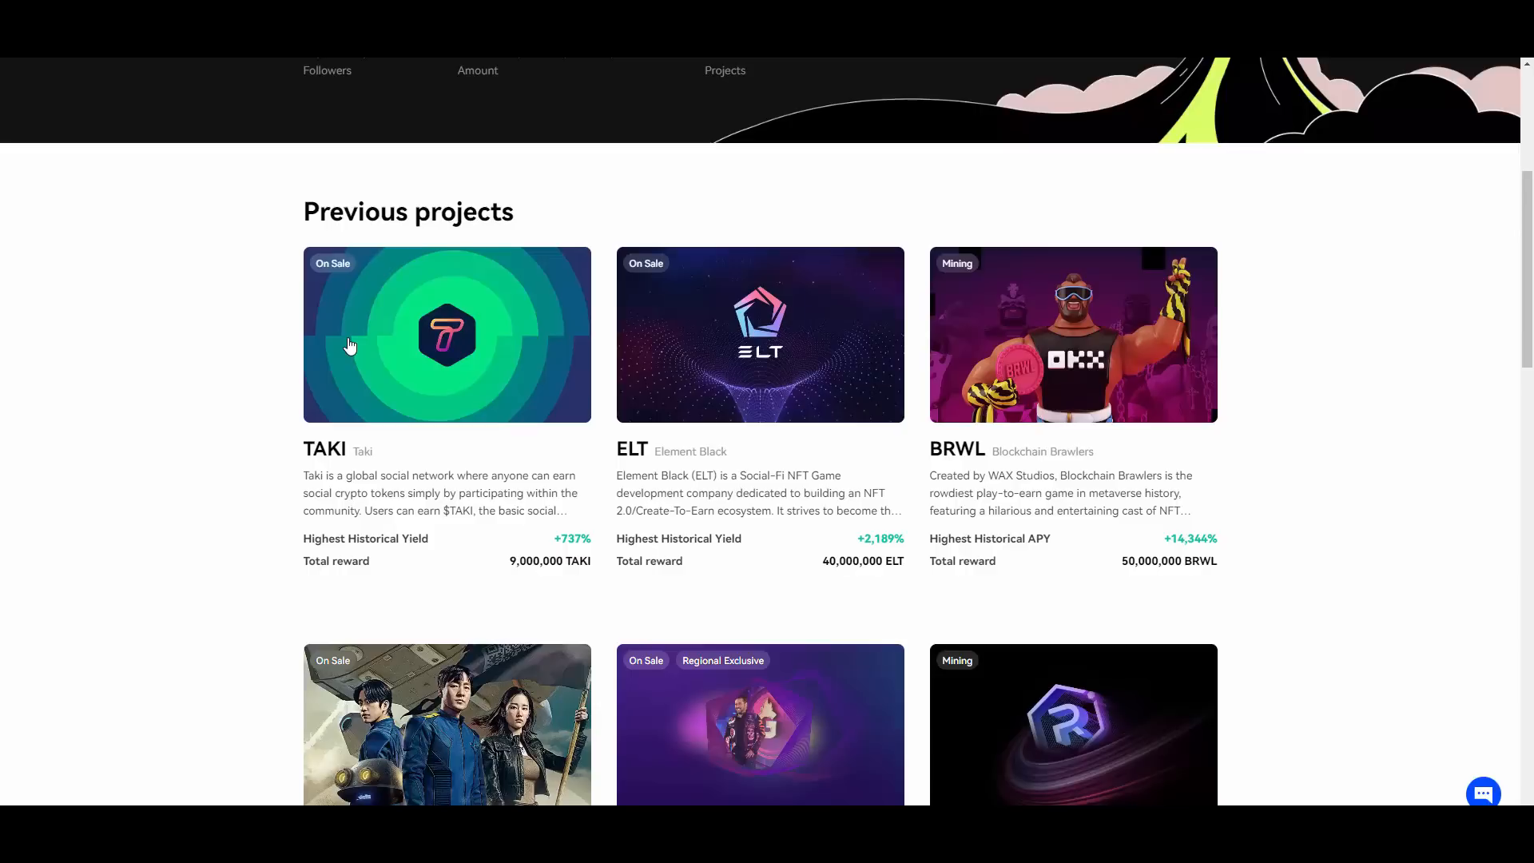
scroll(down, 3)
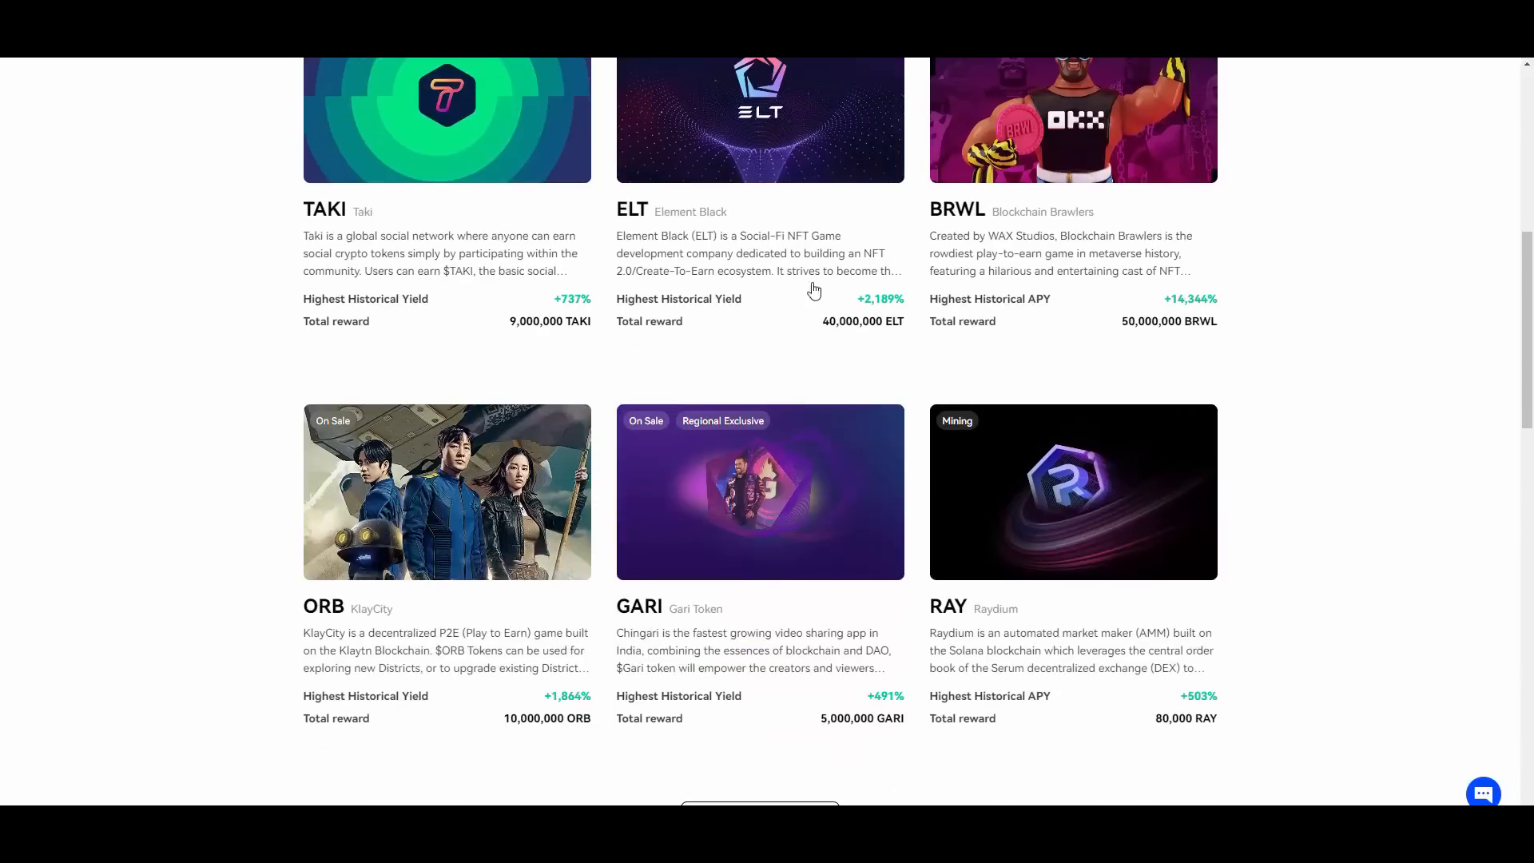
mouse_move(1024, 243)
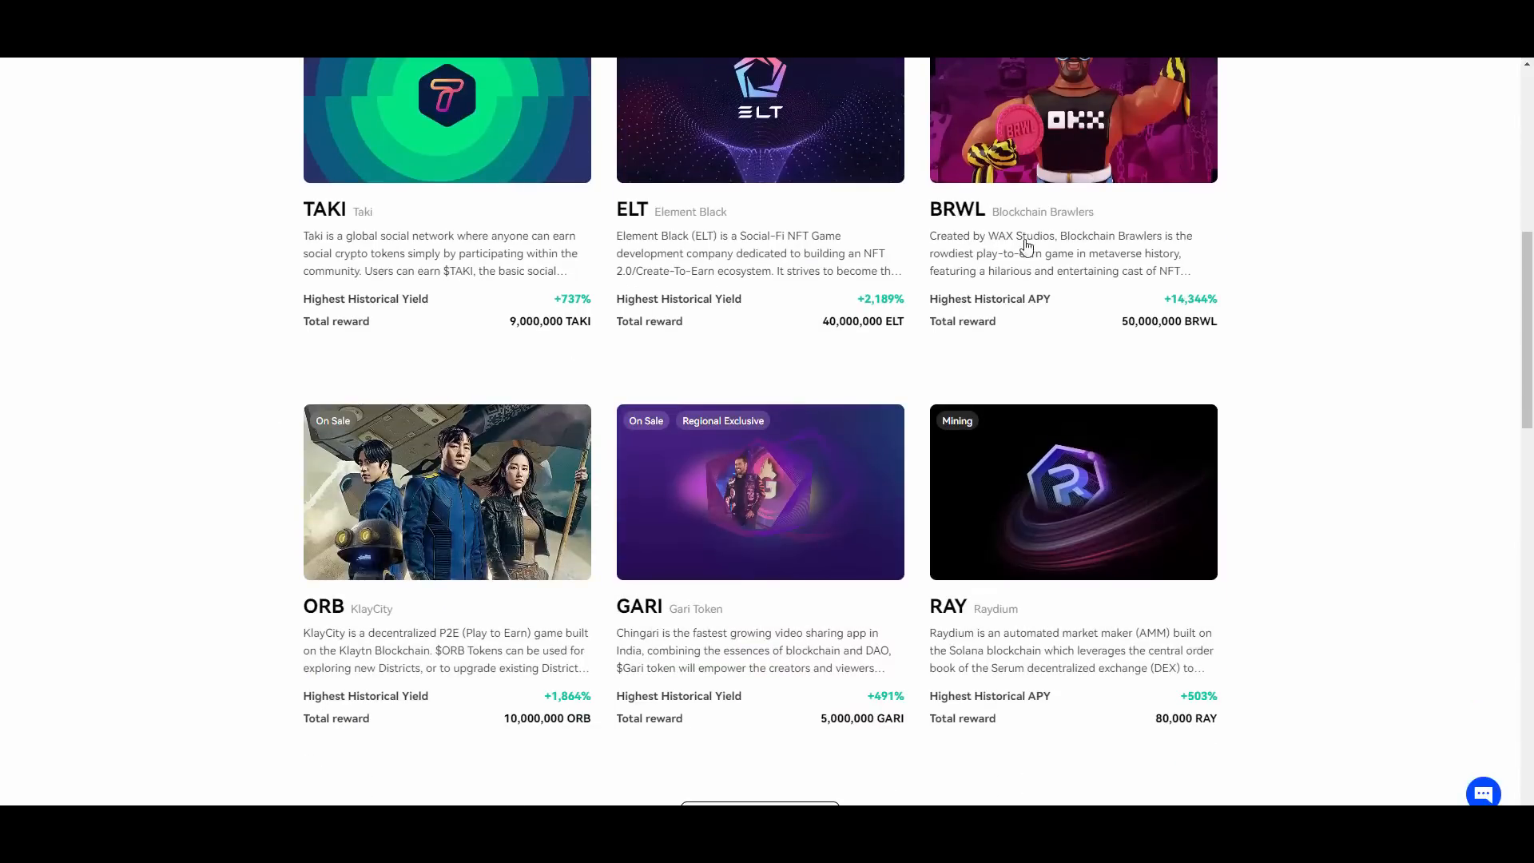
mouse_move(1142, 307)
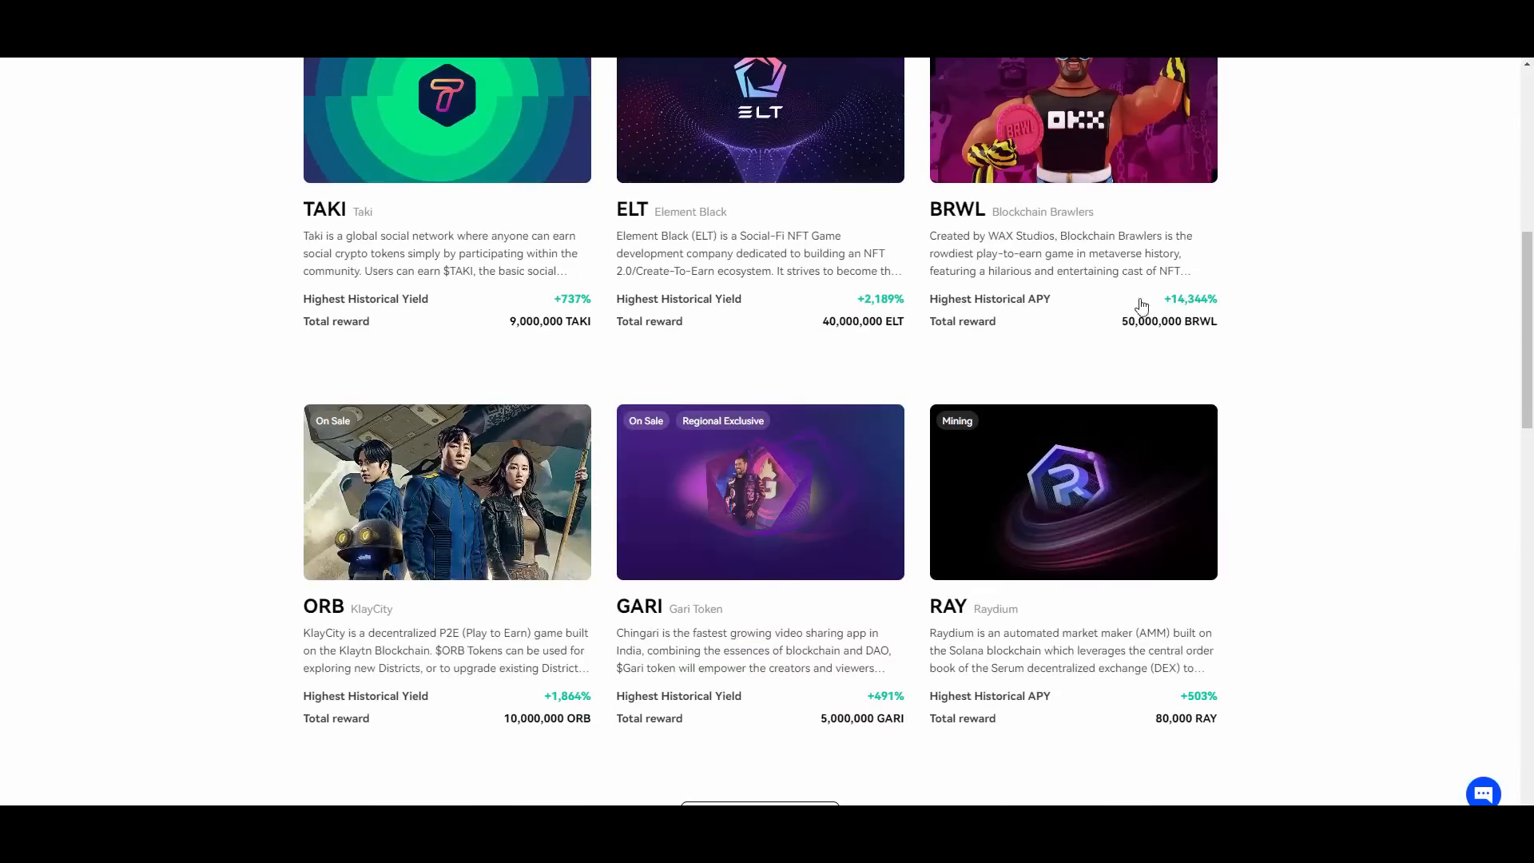
mouse_move(766, 588)
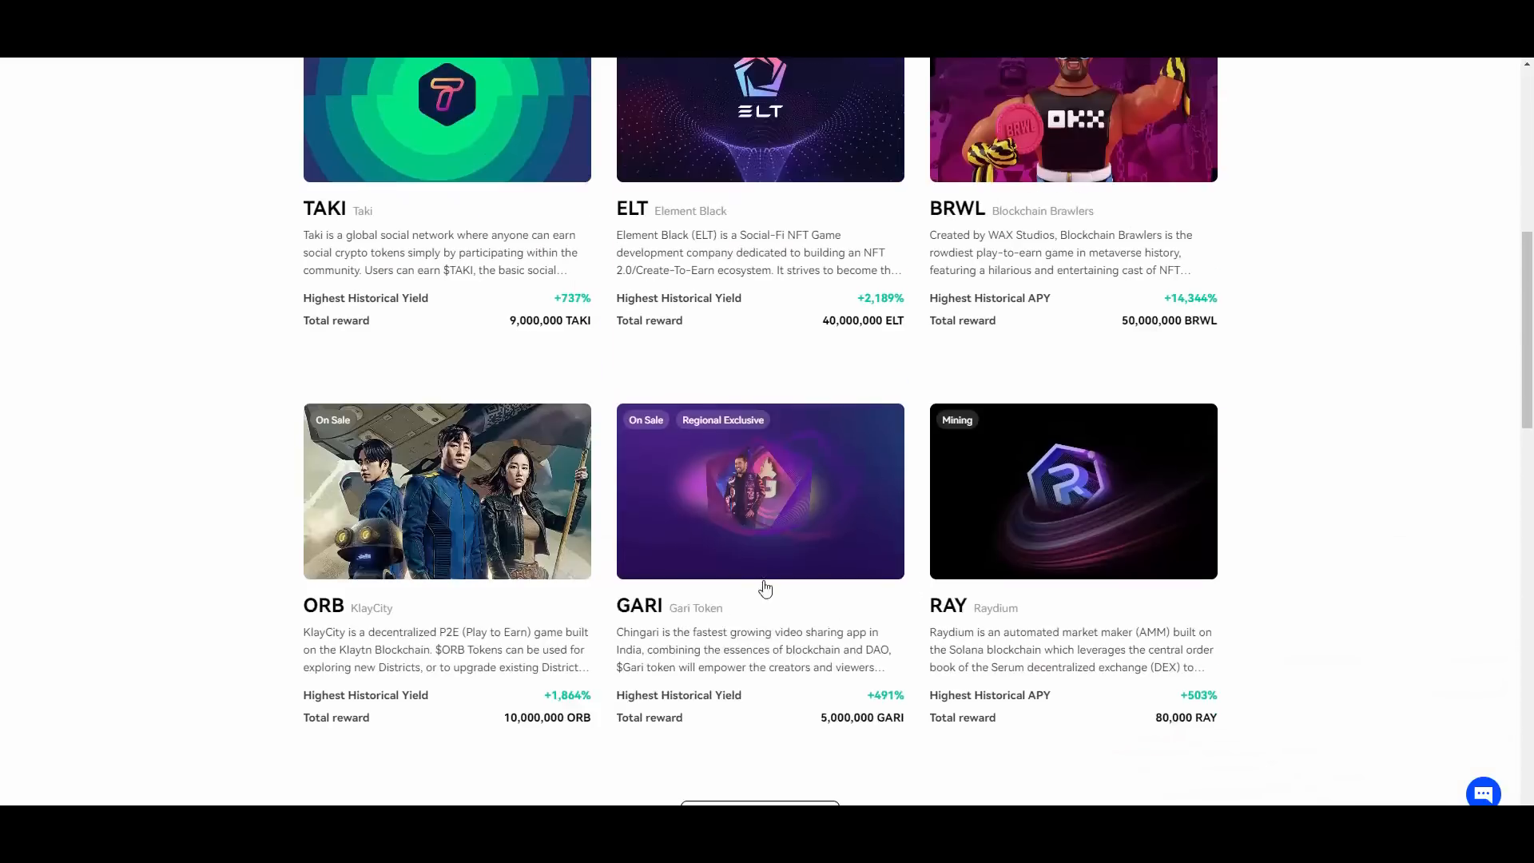
scroll(down, 3)
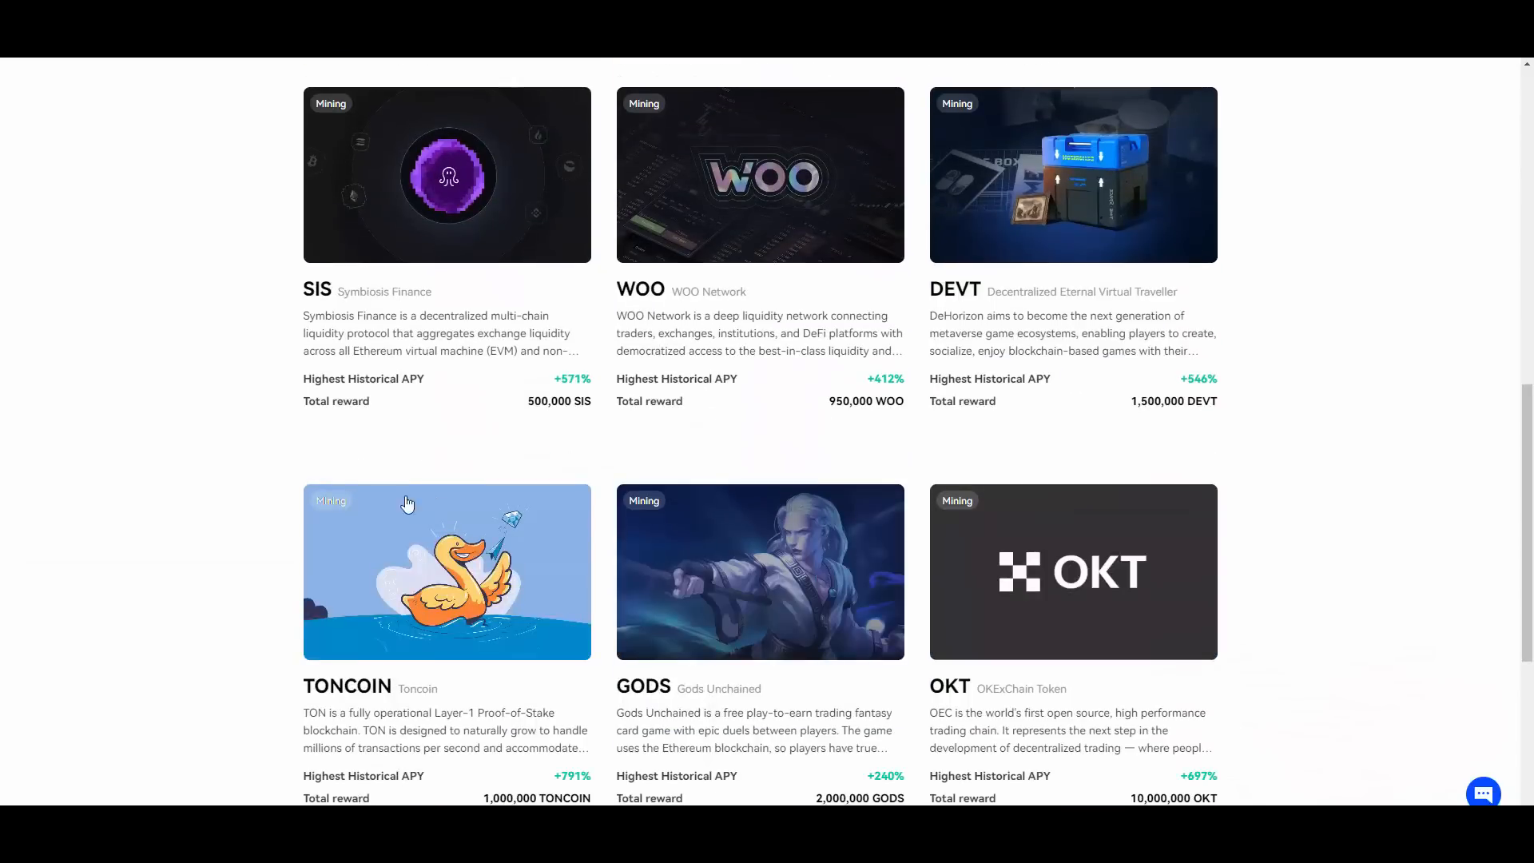
scroll(down, 3)
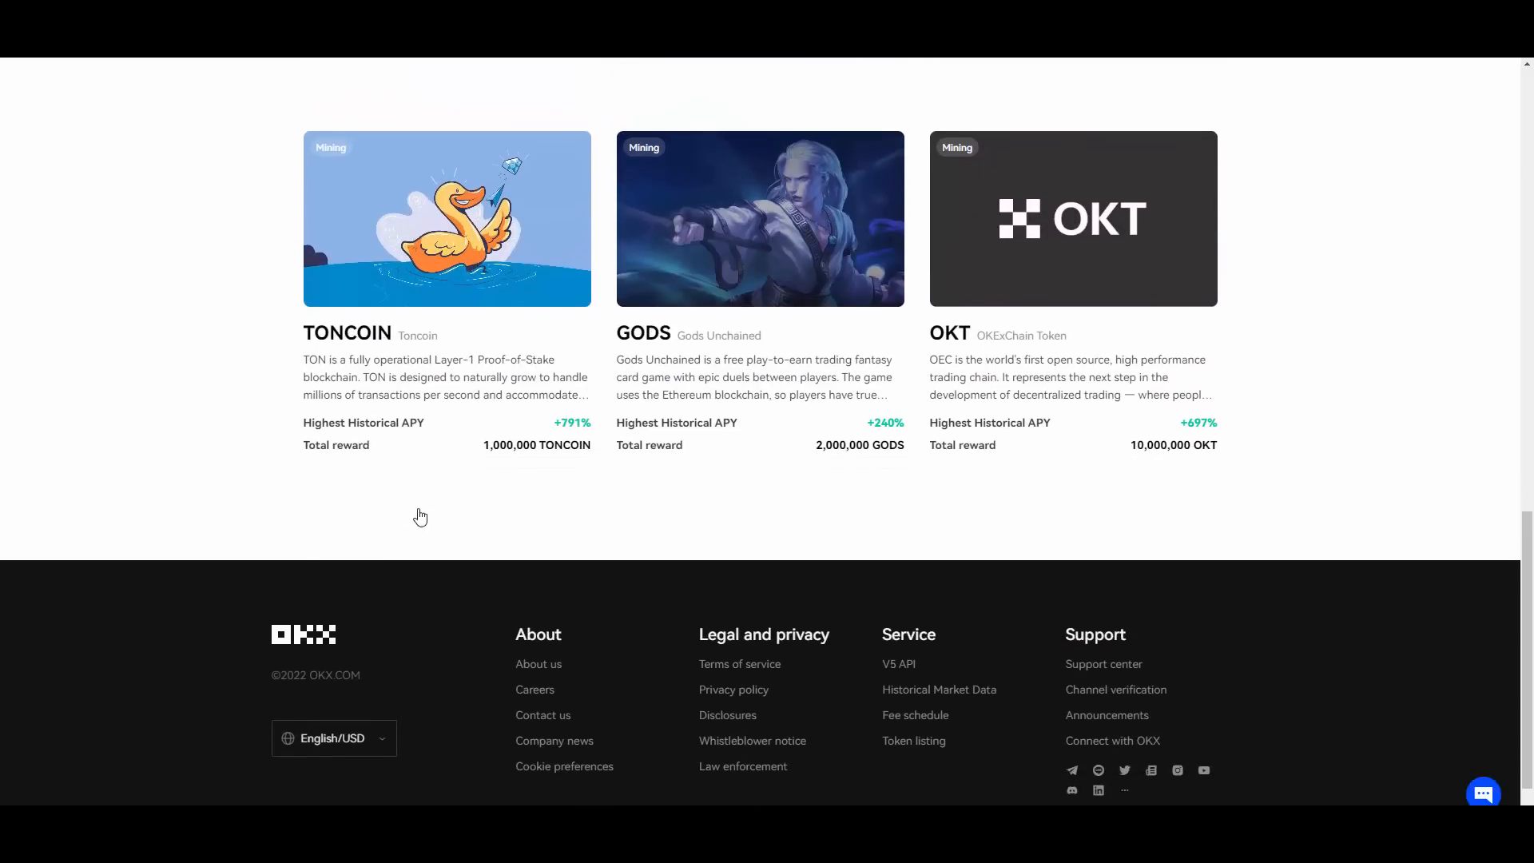
scroll(up, 3)
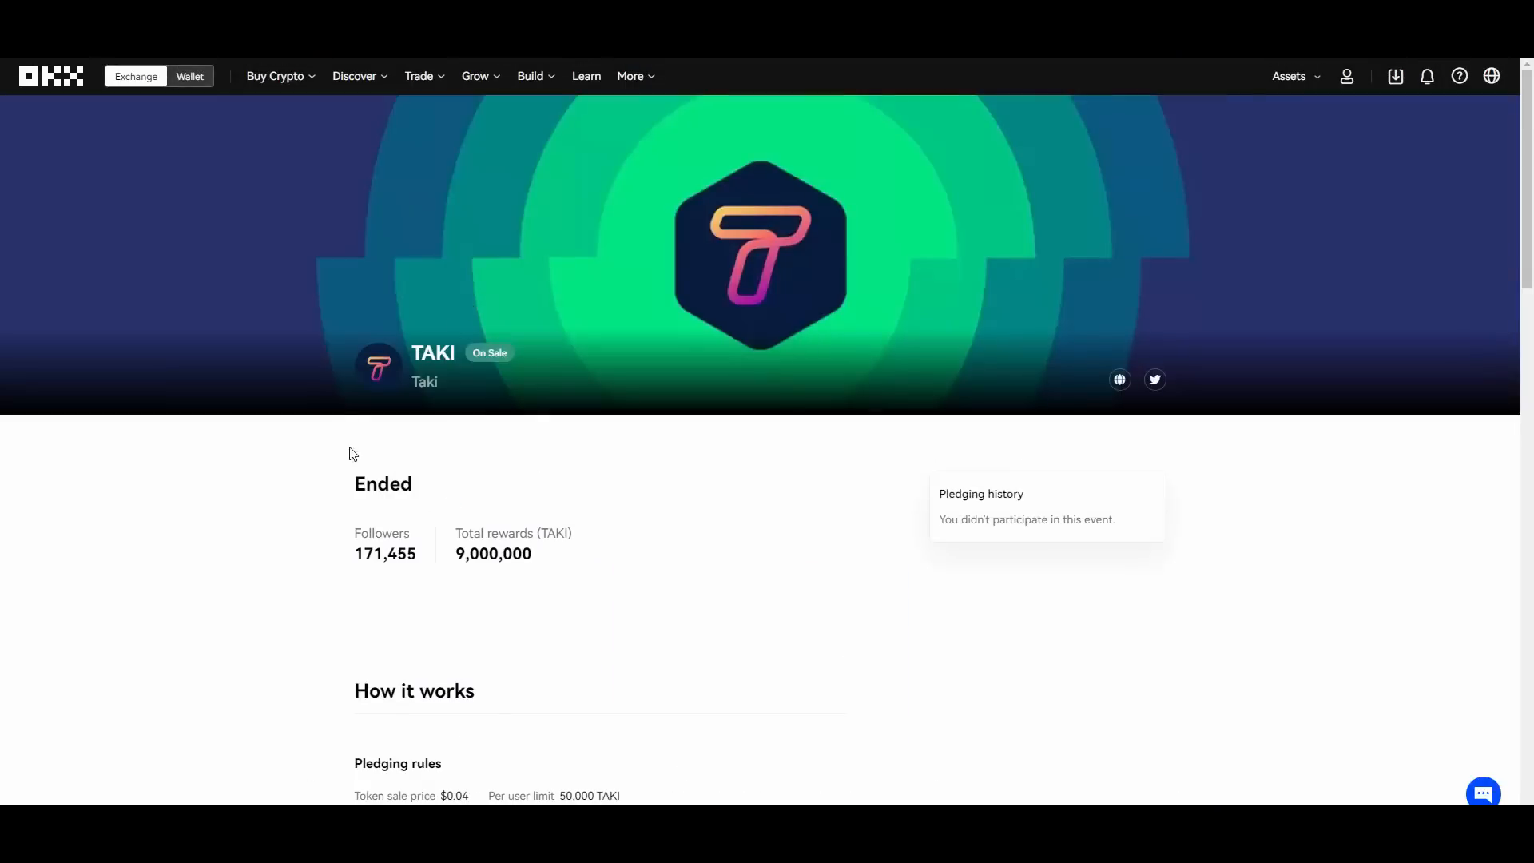
Review the TAKI project's How it works and pledging rules, returning to the top.
scroll(down, 3)
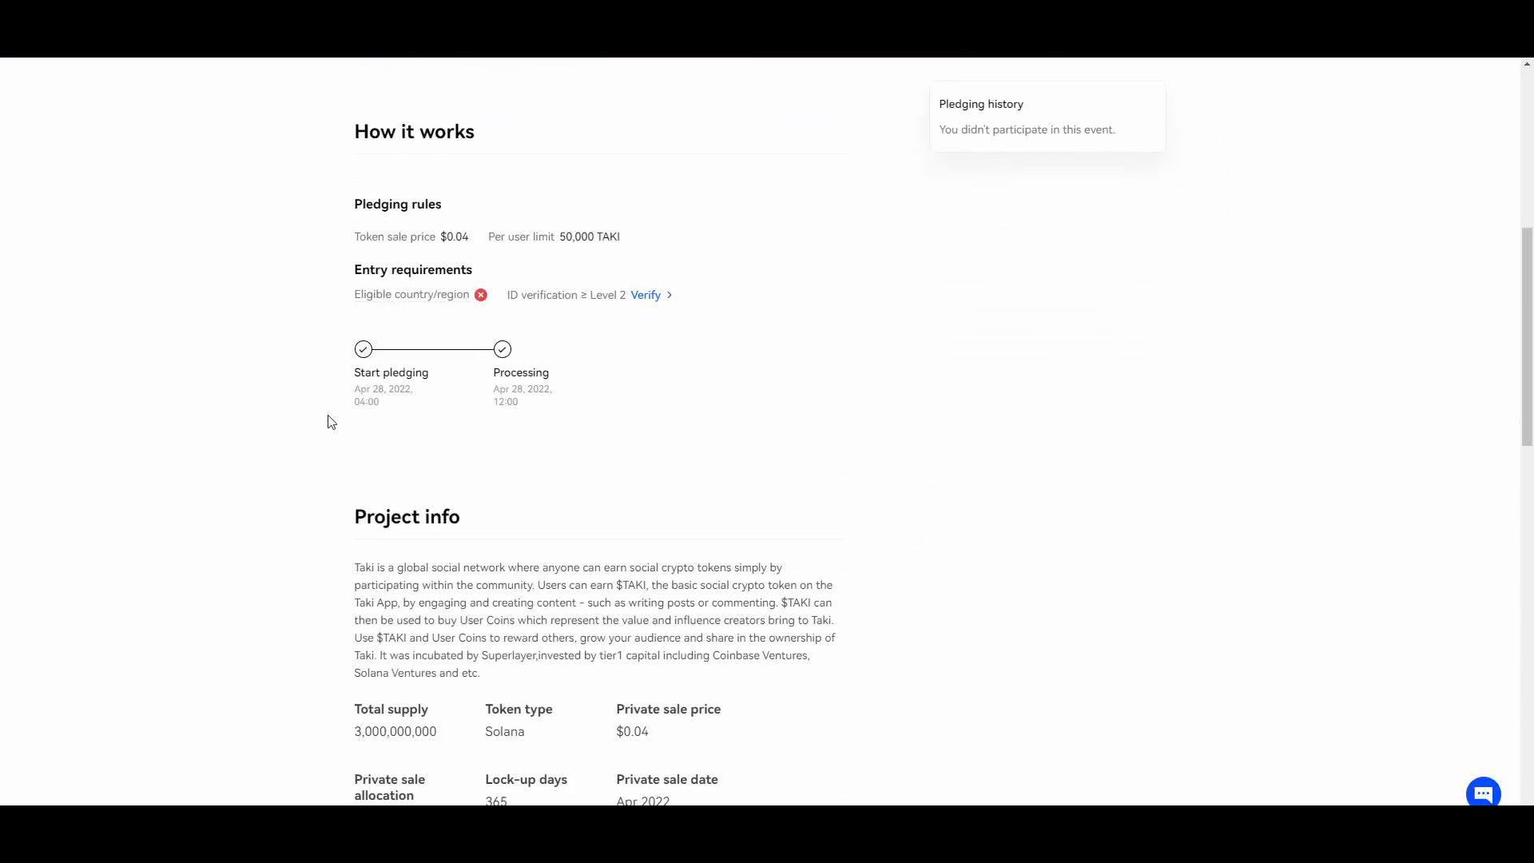
scroll(up, 3)
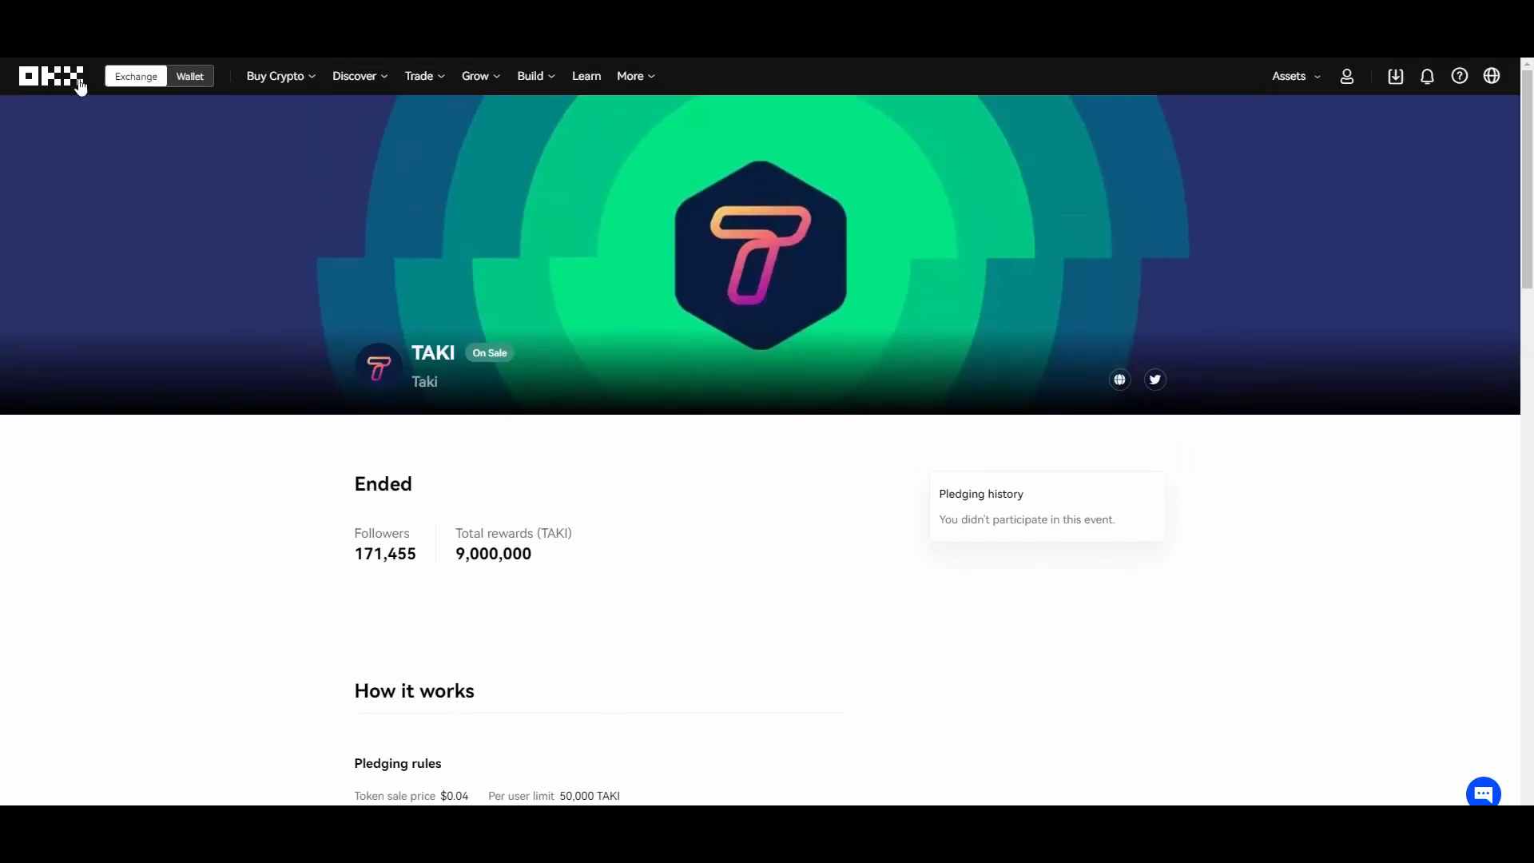
mouse_move(341, 117)
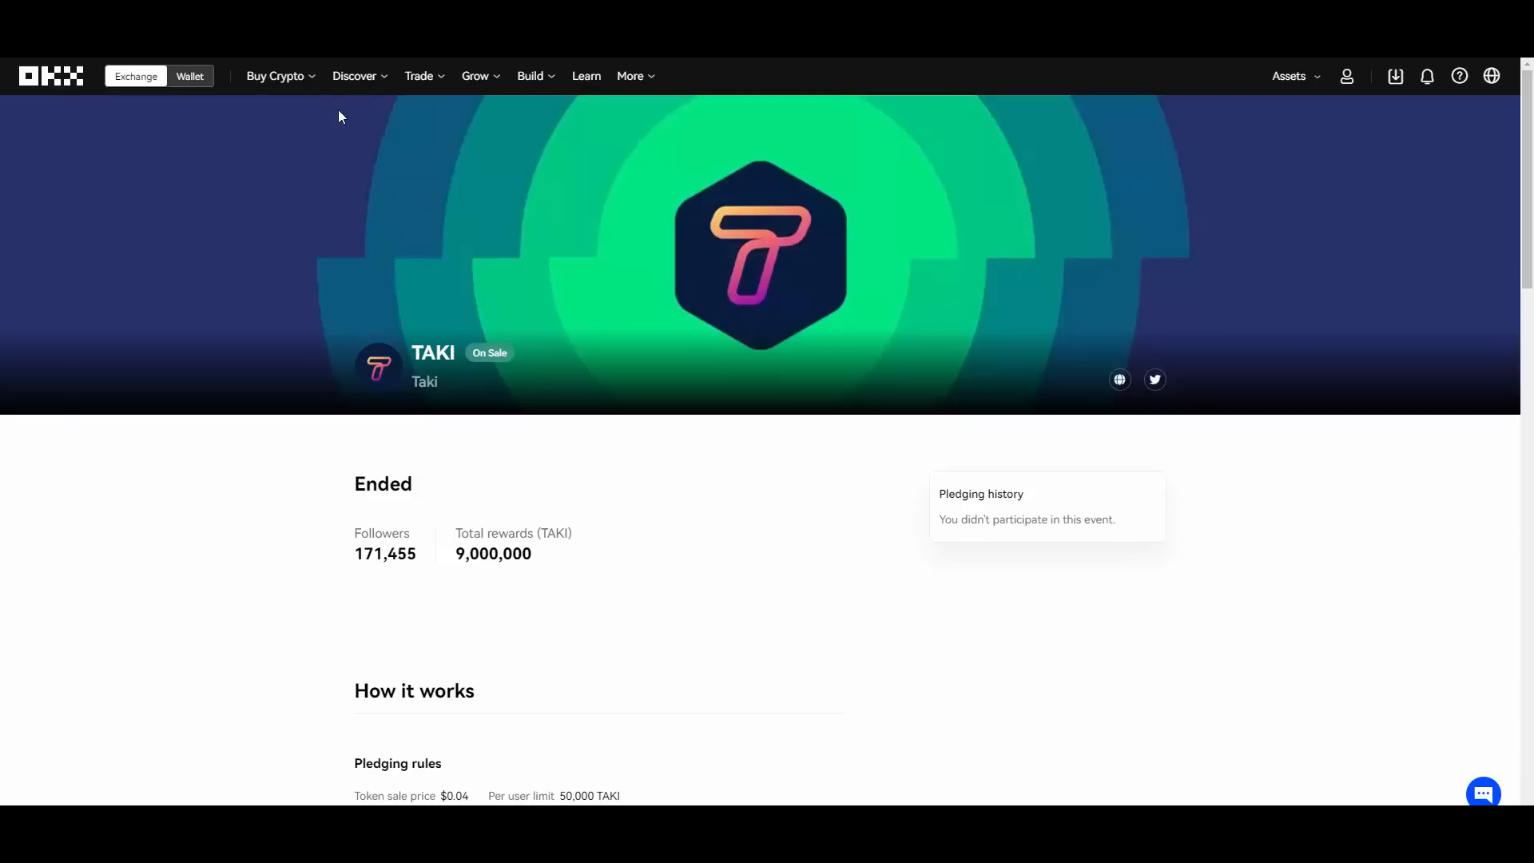
mouse_move(765, 235)
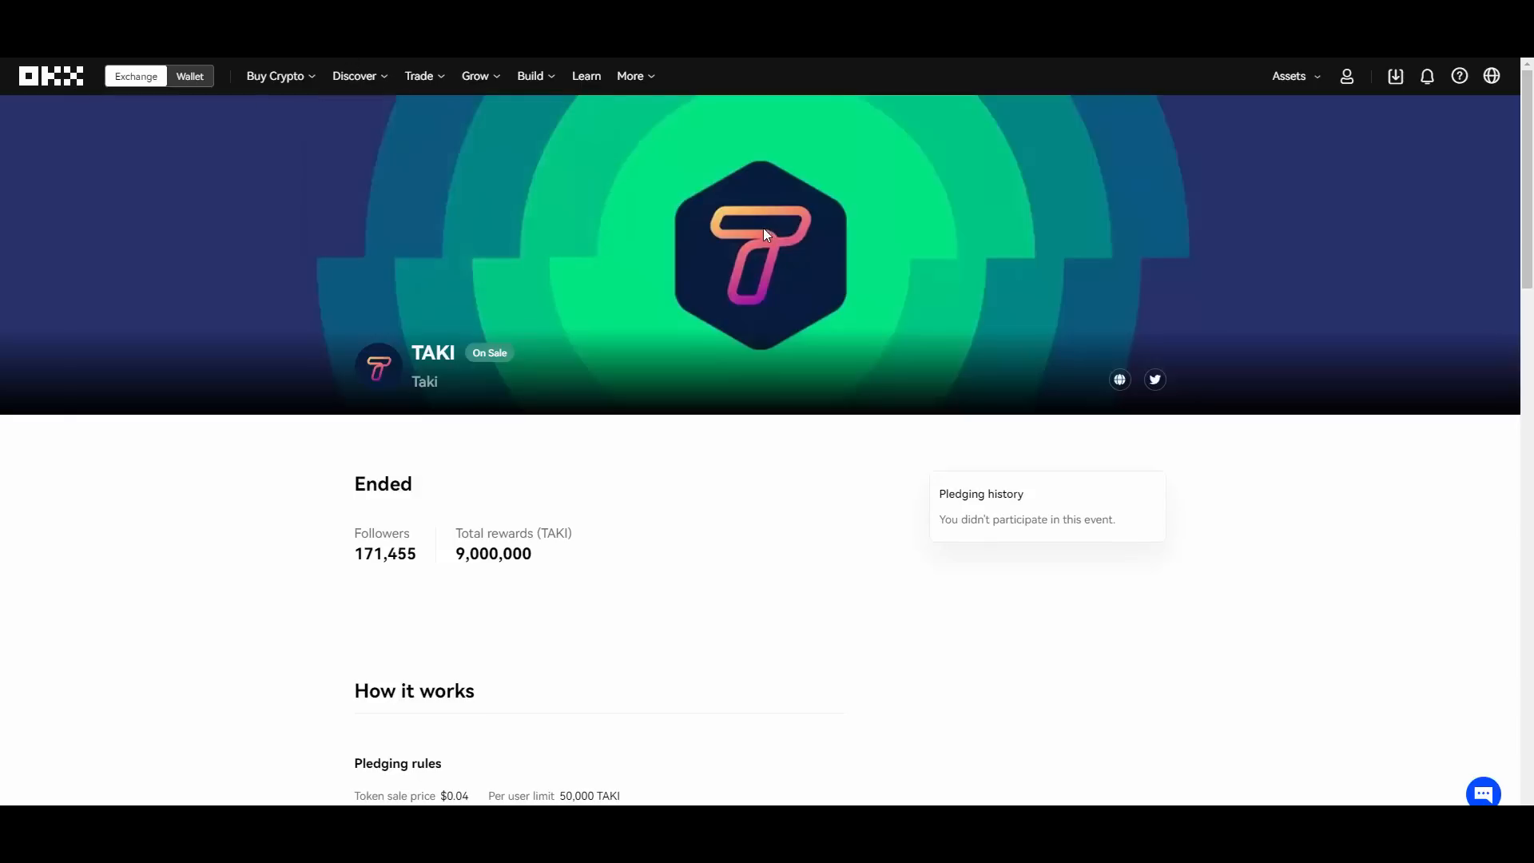
mouse_move(596, 134)
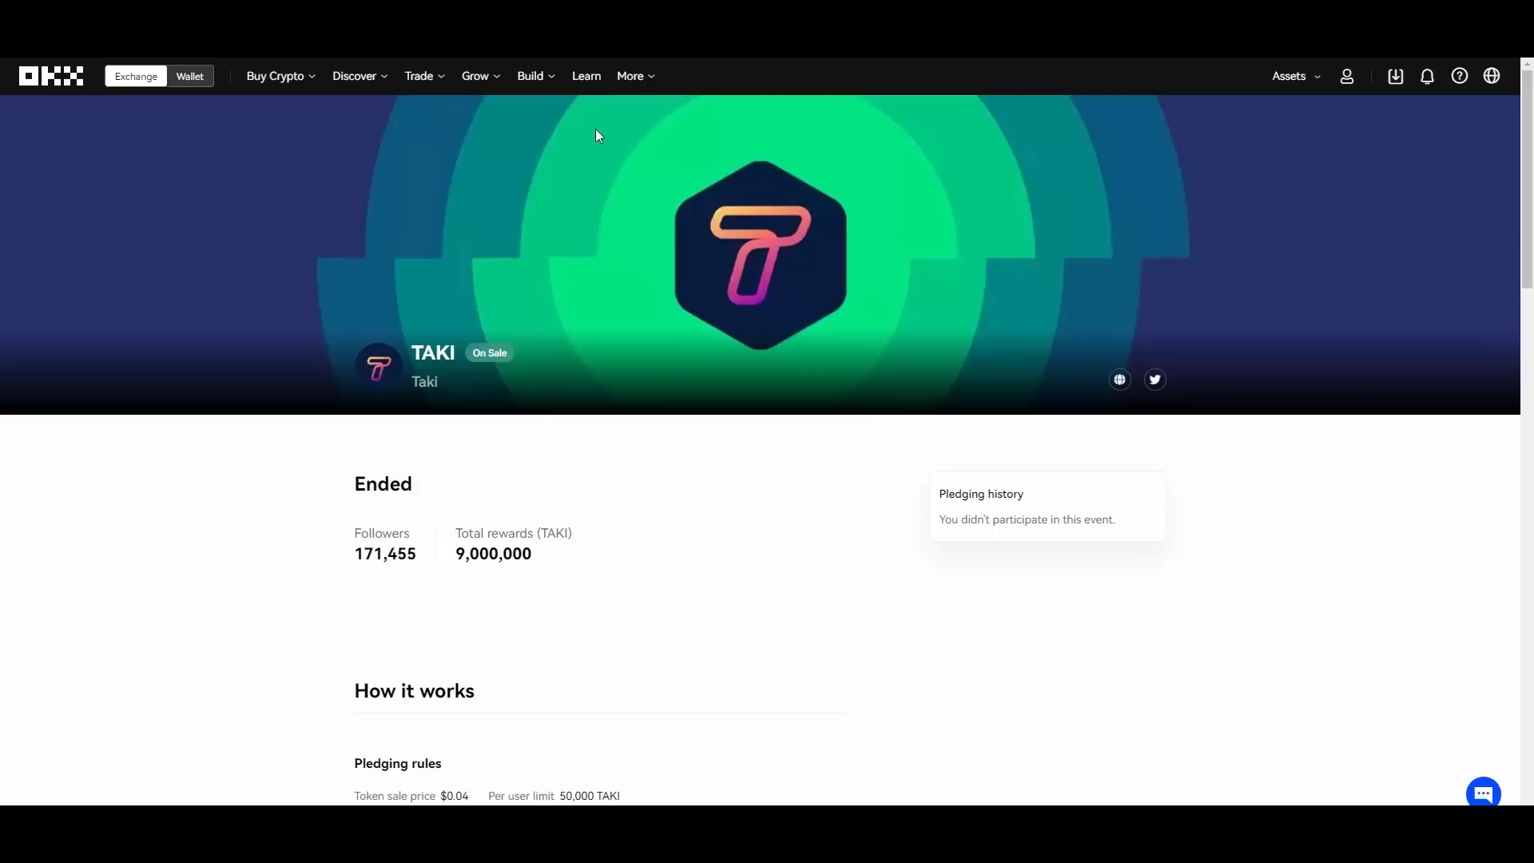
mouse_move(644, 120)
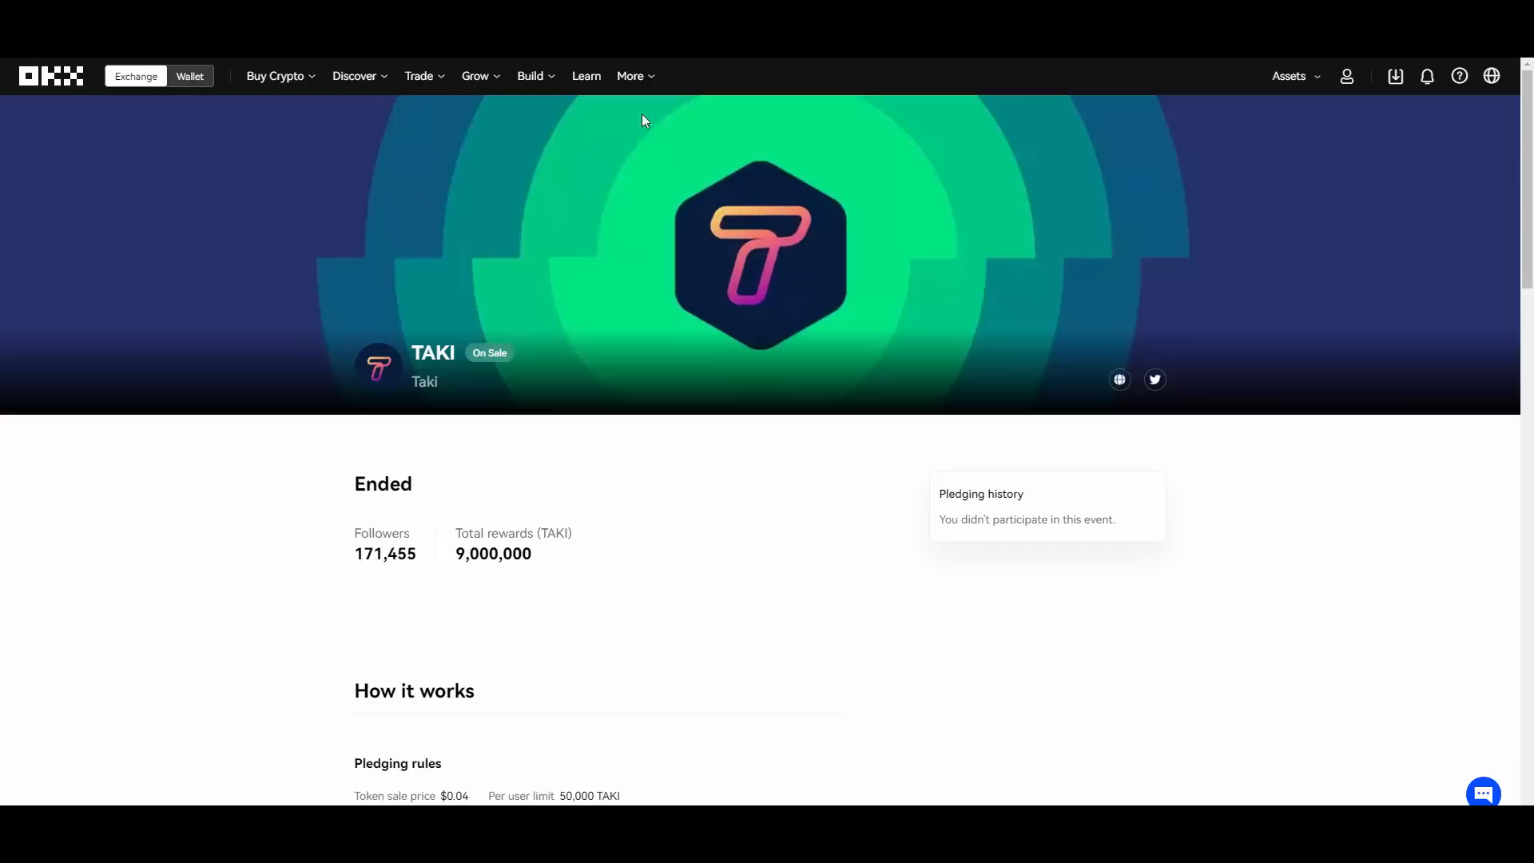
Reach identity verification via the profile menu and highlight the 500 BTC photo-verification withdrawal limit.
click(1290, 75)
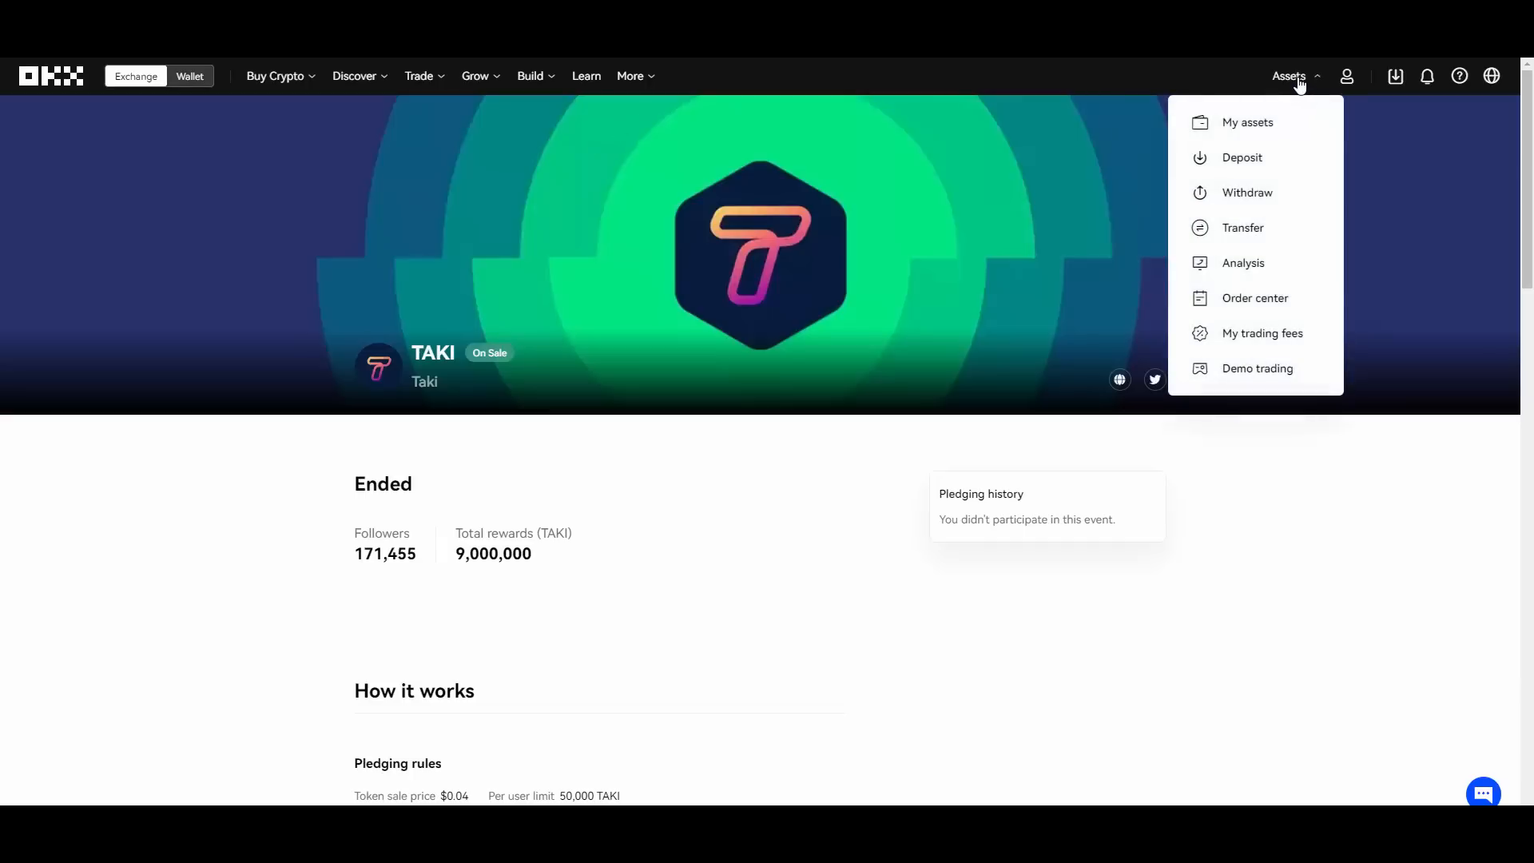
click(1347, 76)
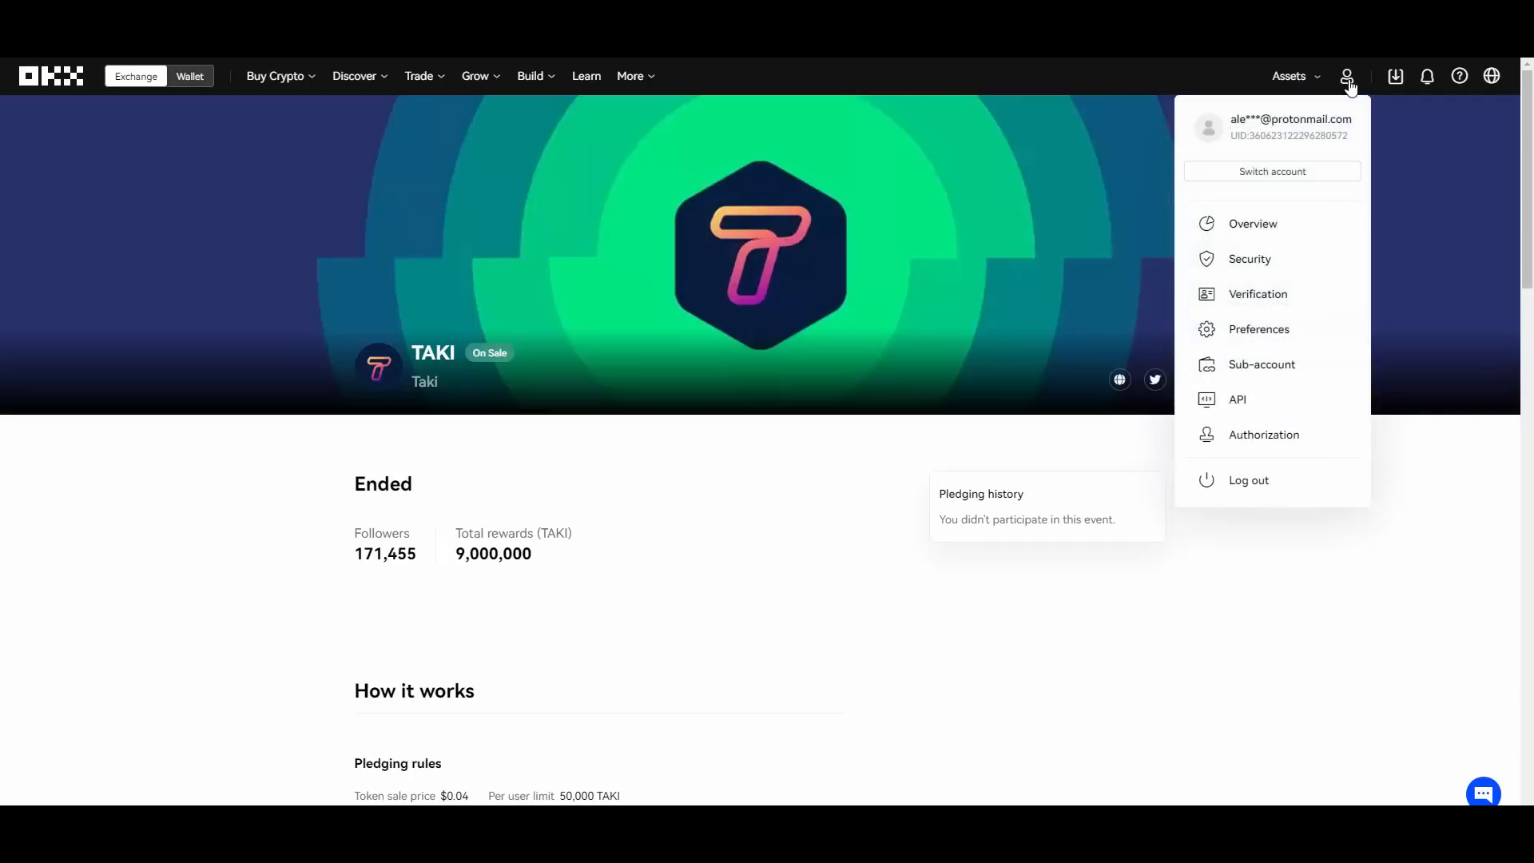
mouse_move(1257, 310)
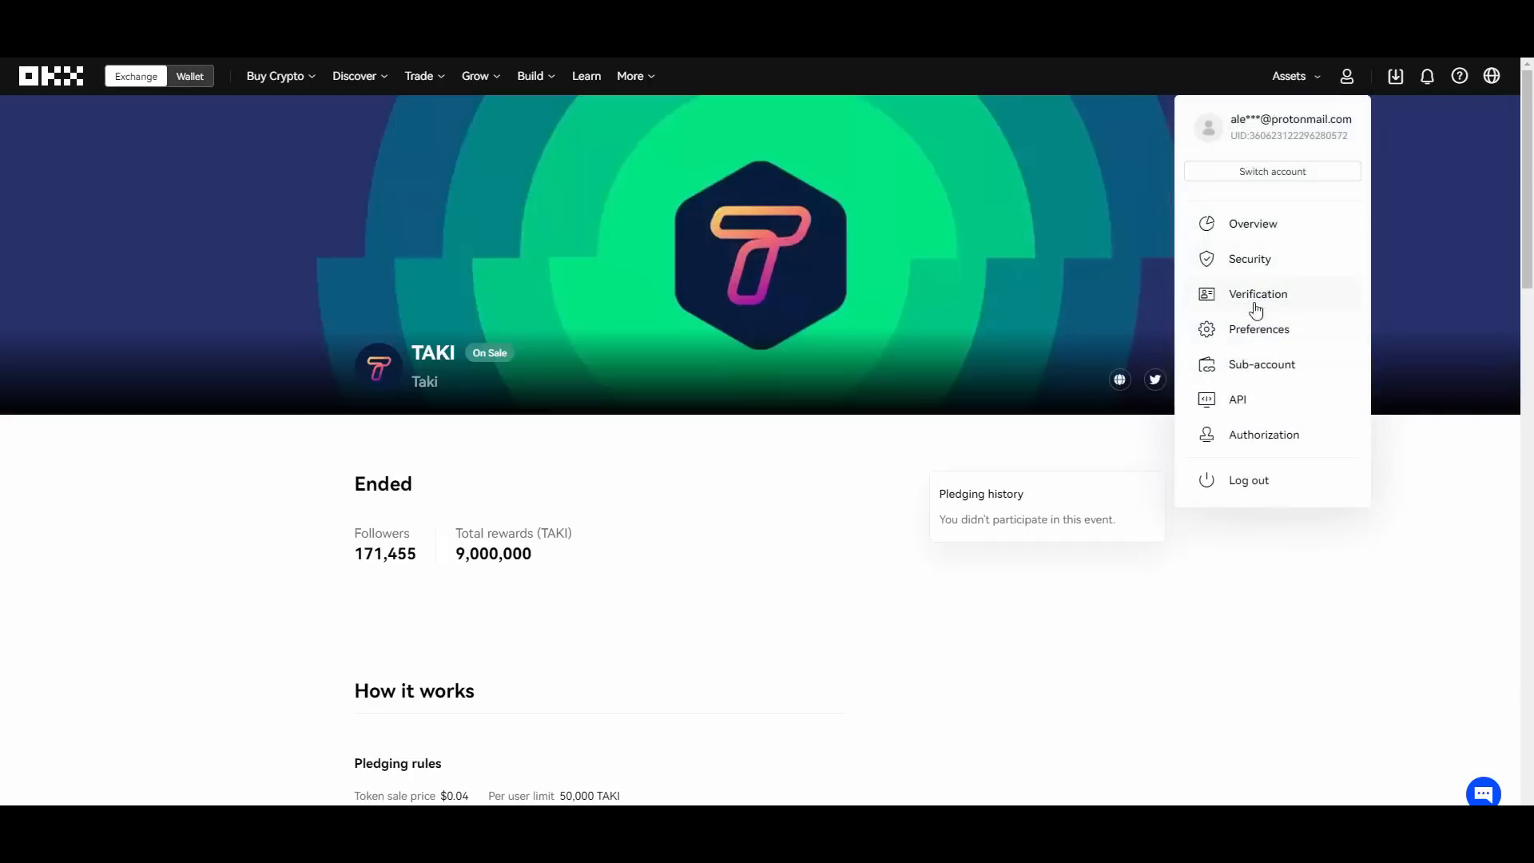
click(1258, 294)
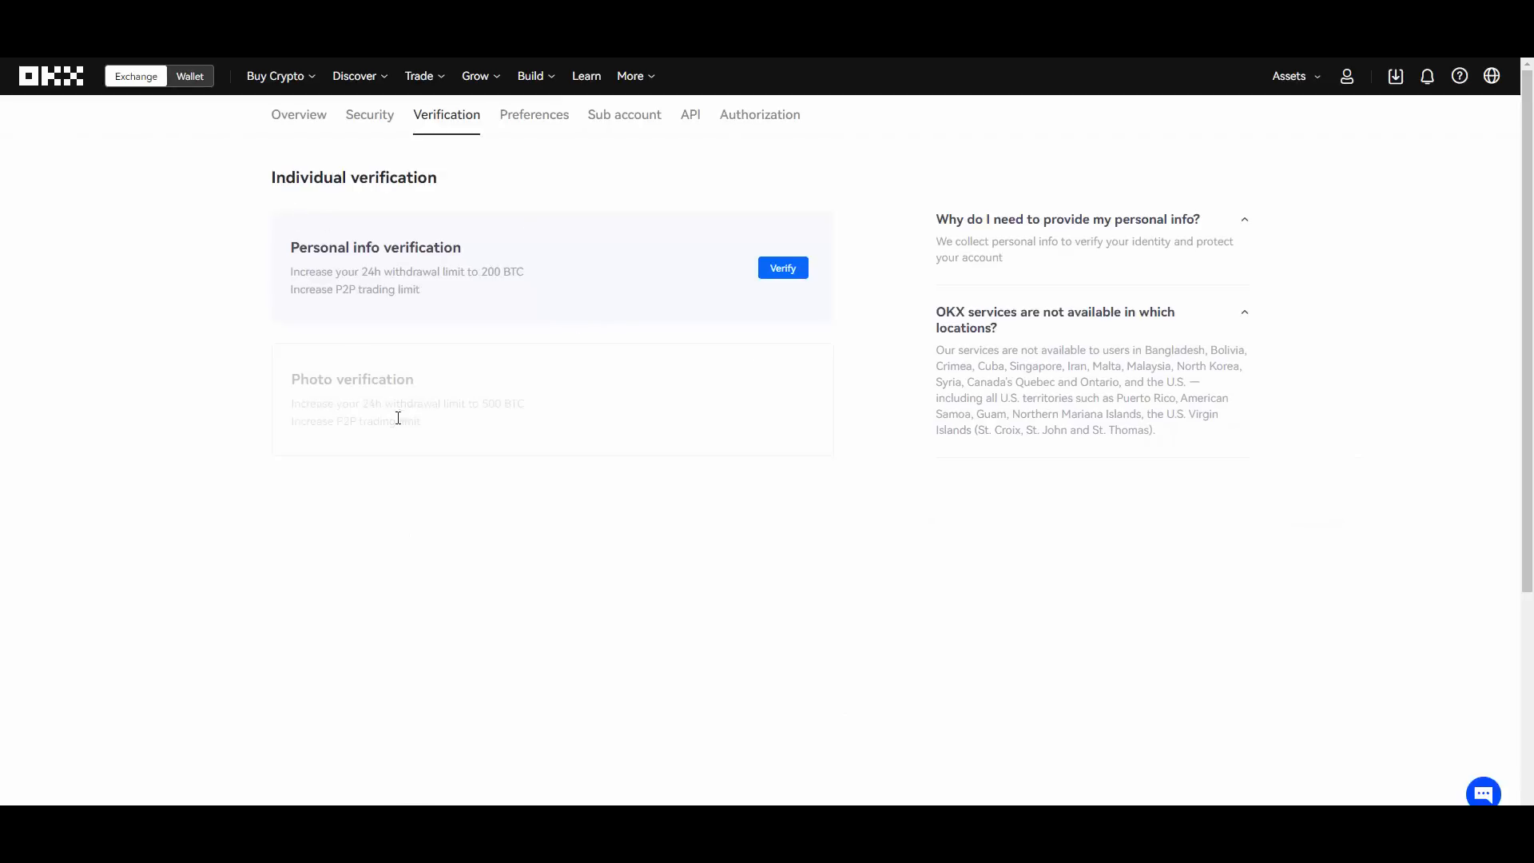
mouse_move(462, 246)
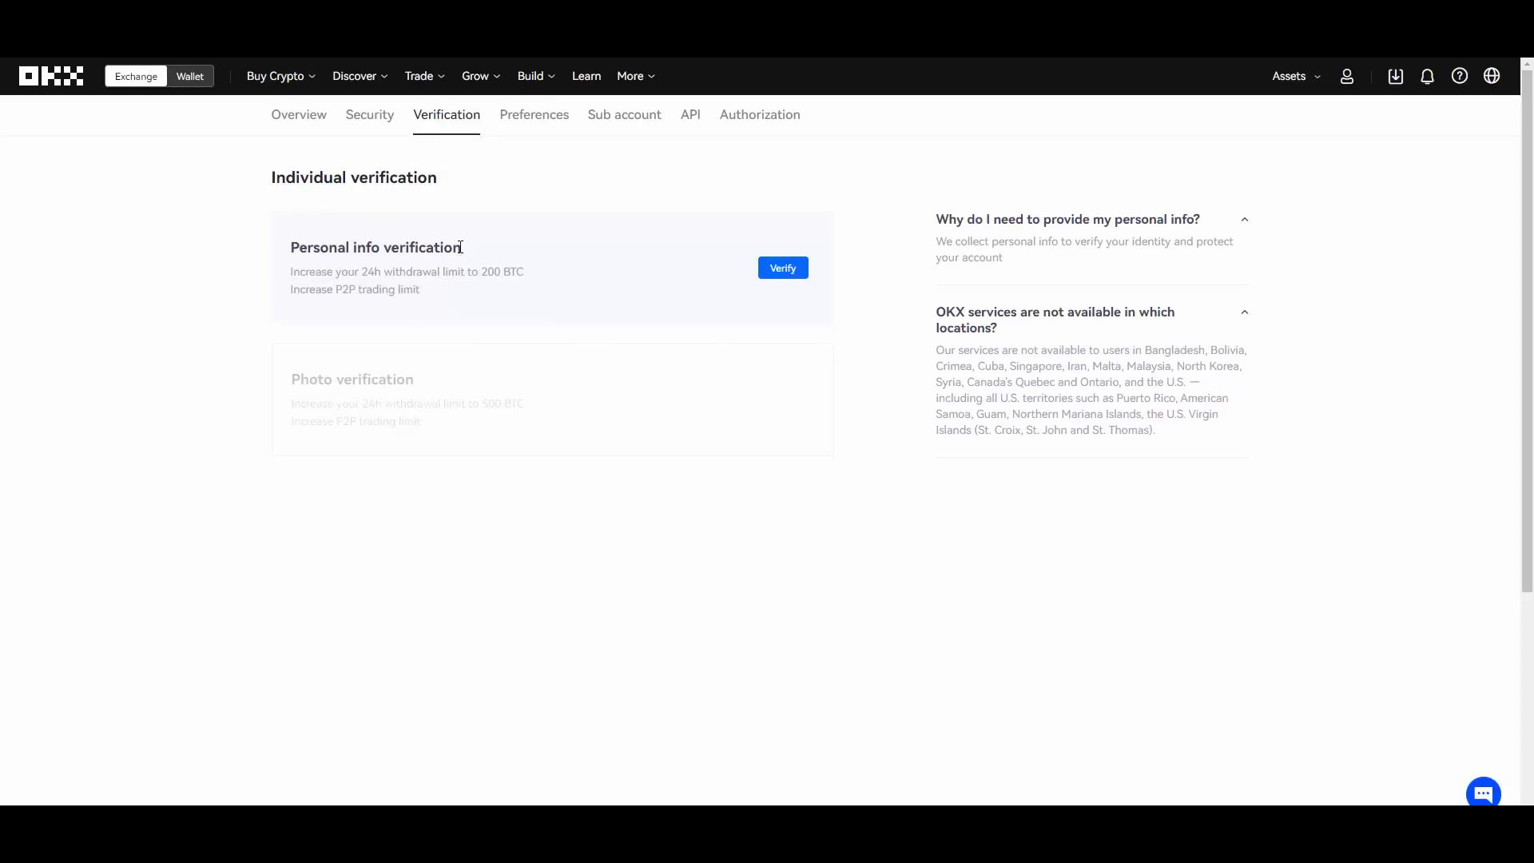
mouse_move(449, 286)
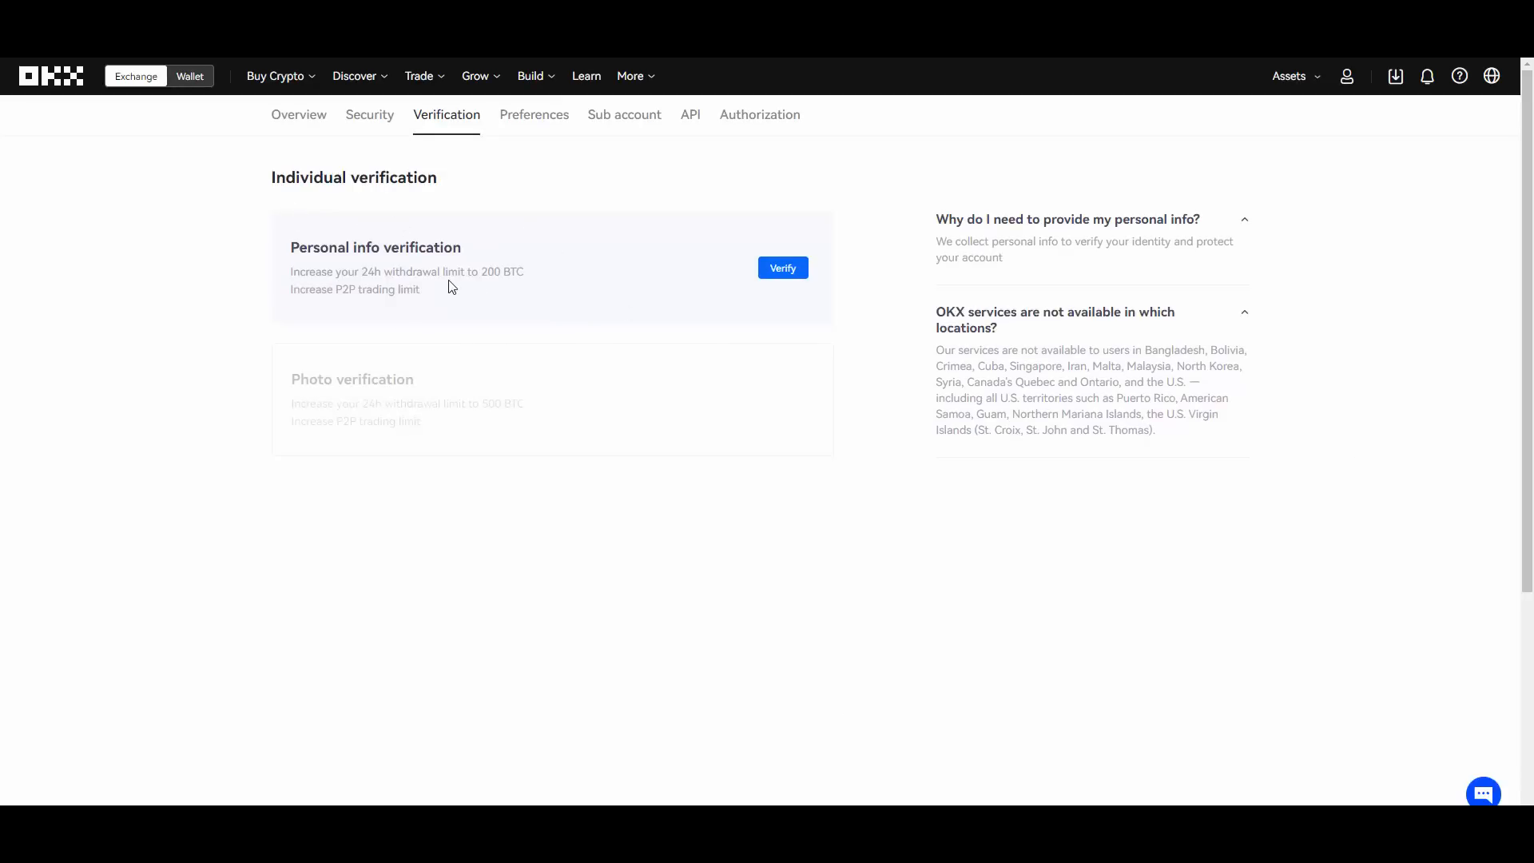
double_click(355, 289)
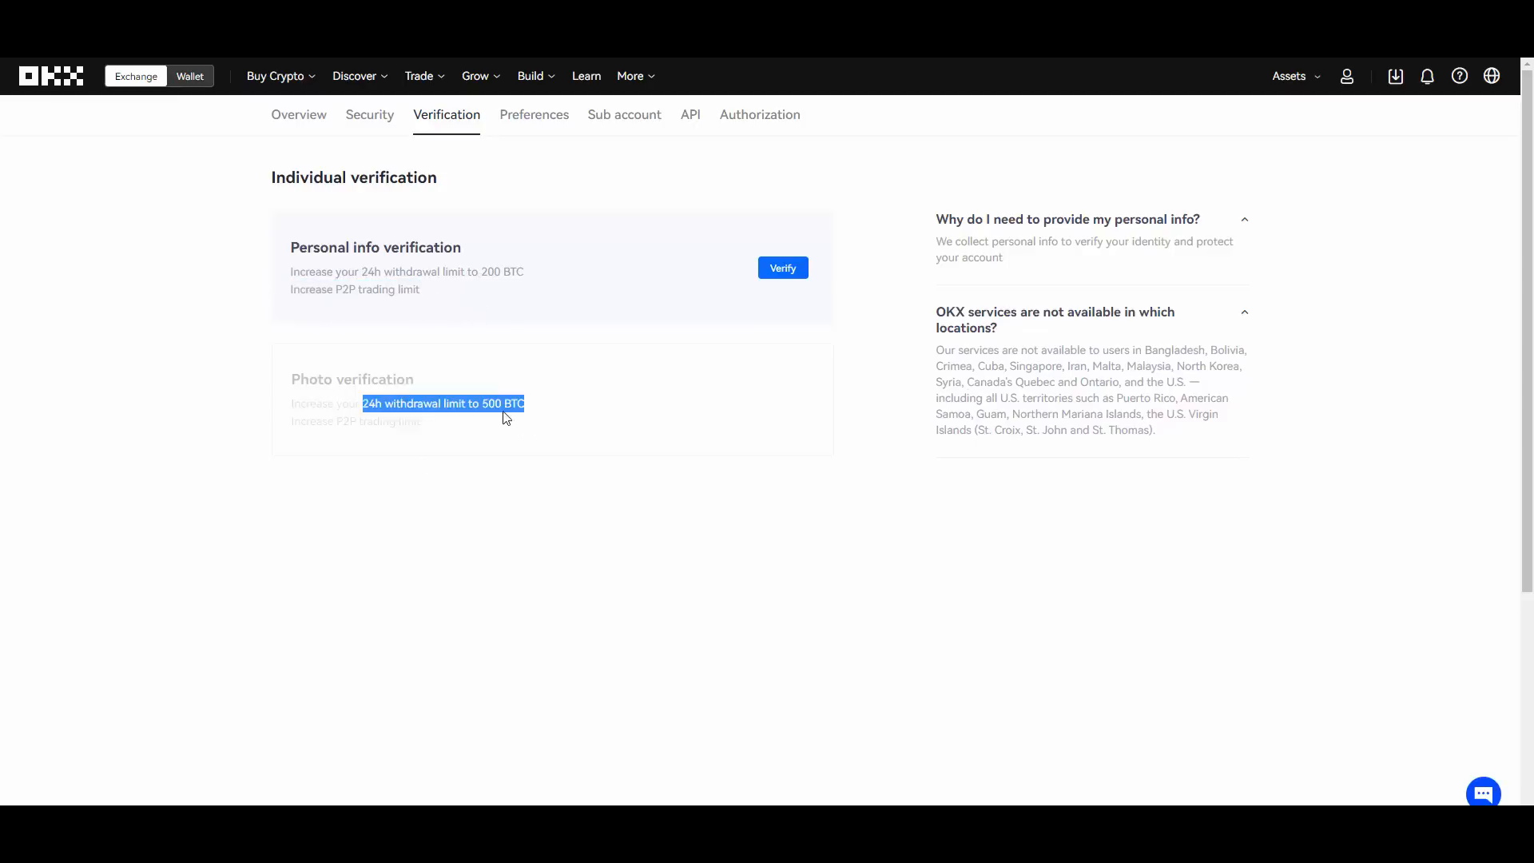
mouse_move(954, 425)
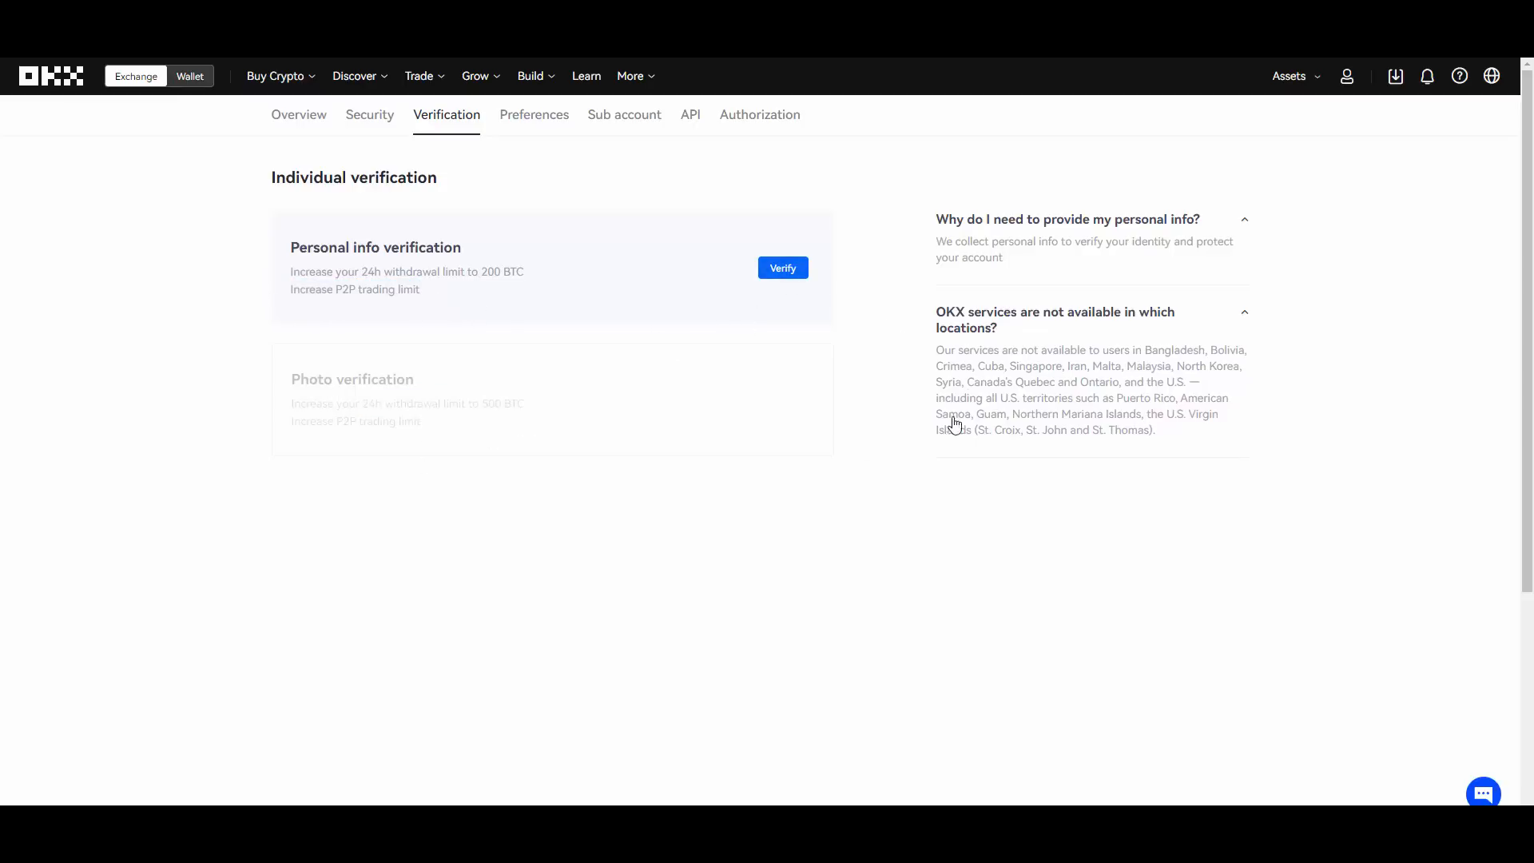
mouse_move(831, 286)
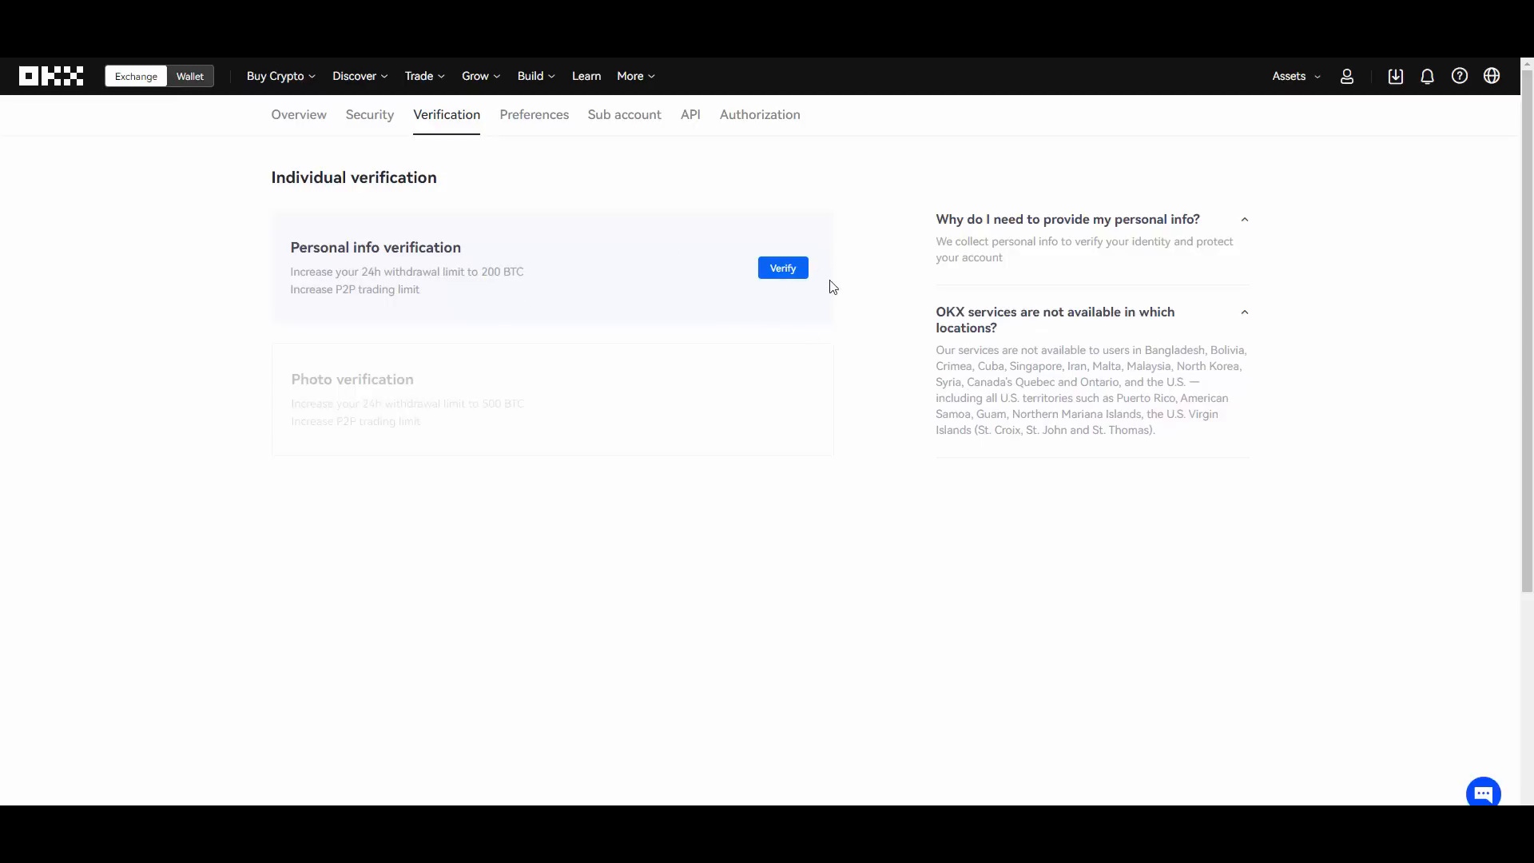
Start personal info verification and choose a nationality from the list.
click(782, 267)
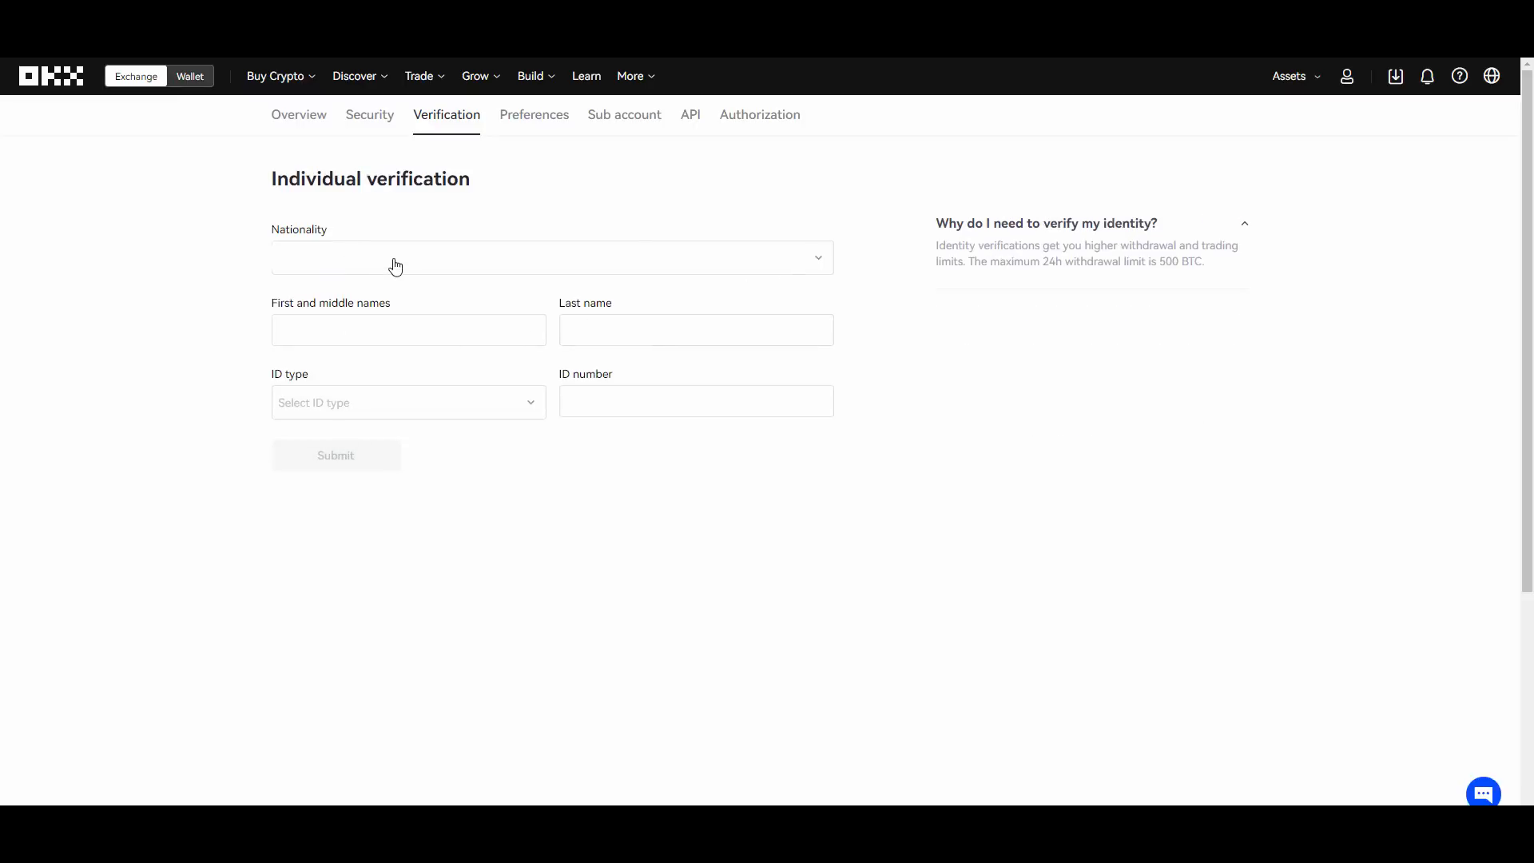
click(551, 258)
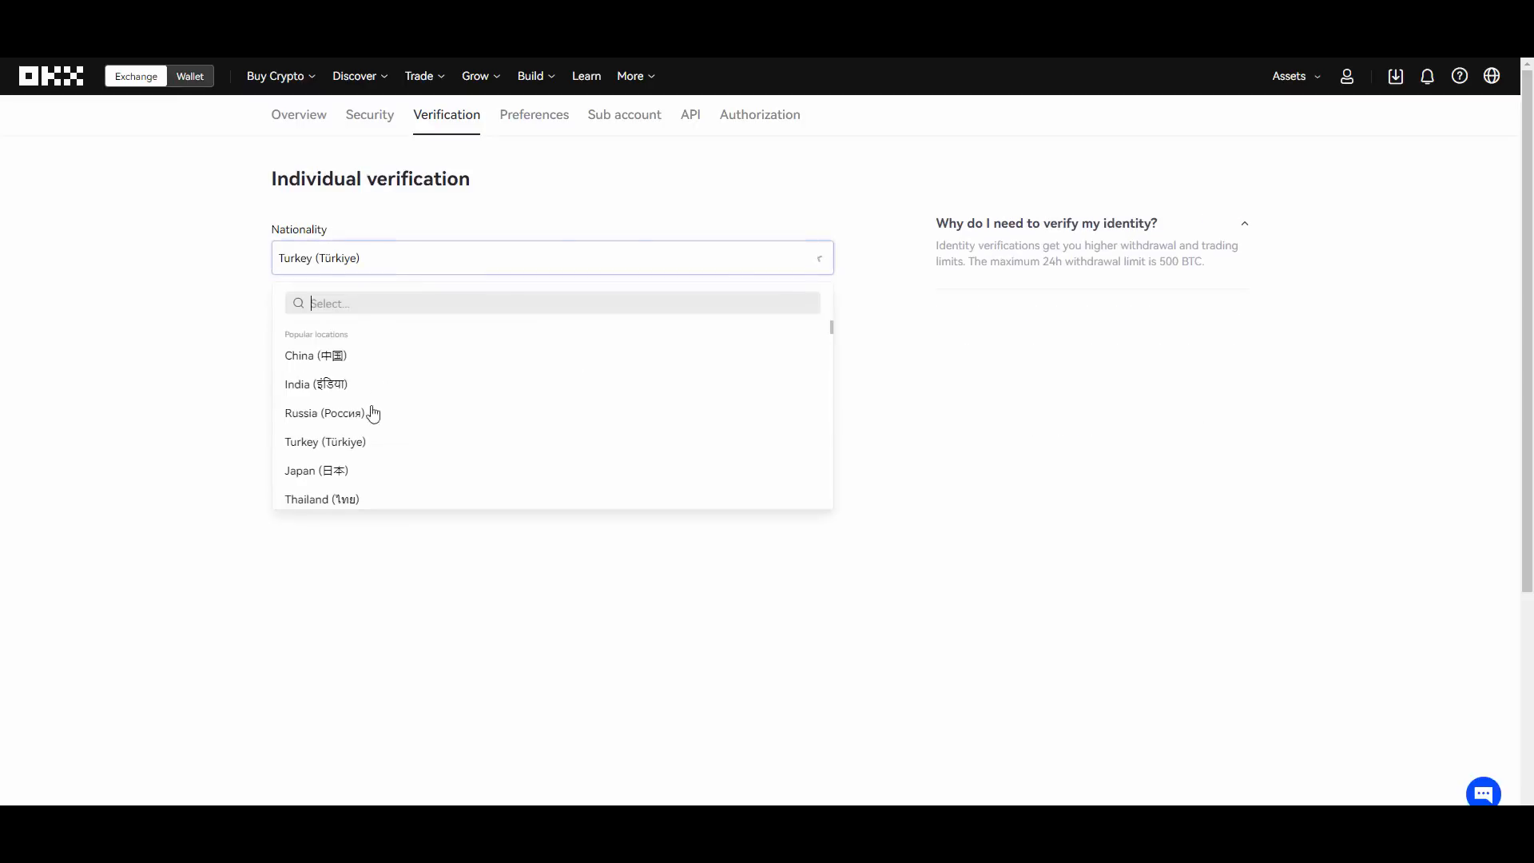
click(324, 441)
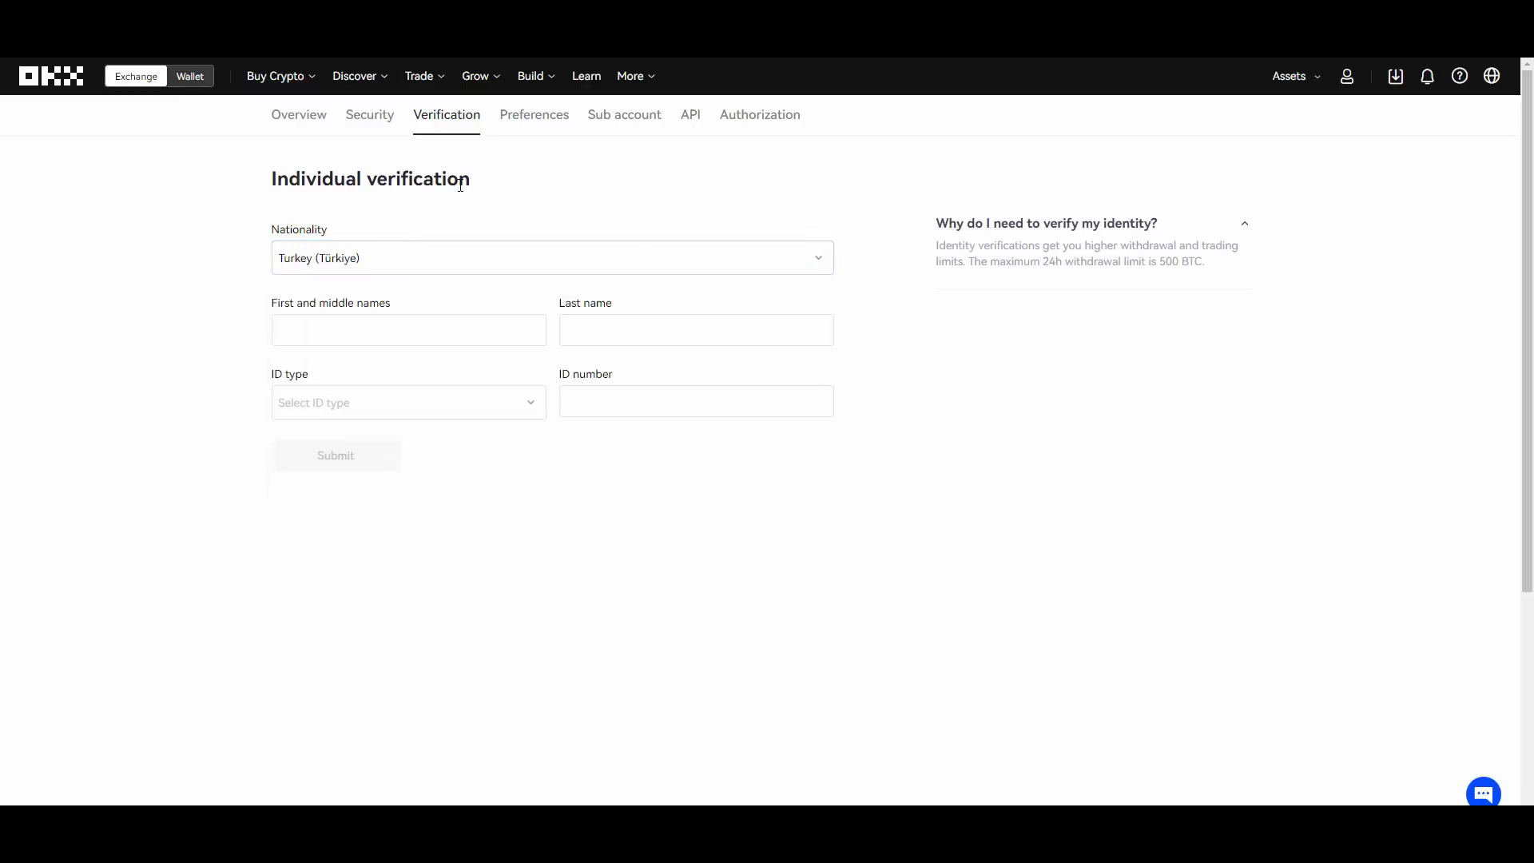
mouse_move(436, 246)
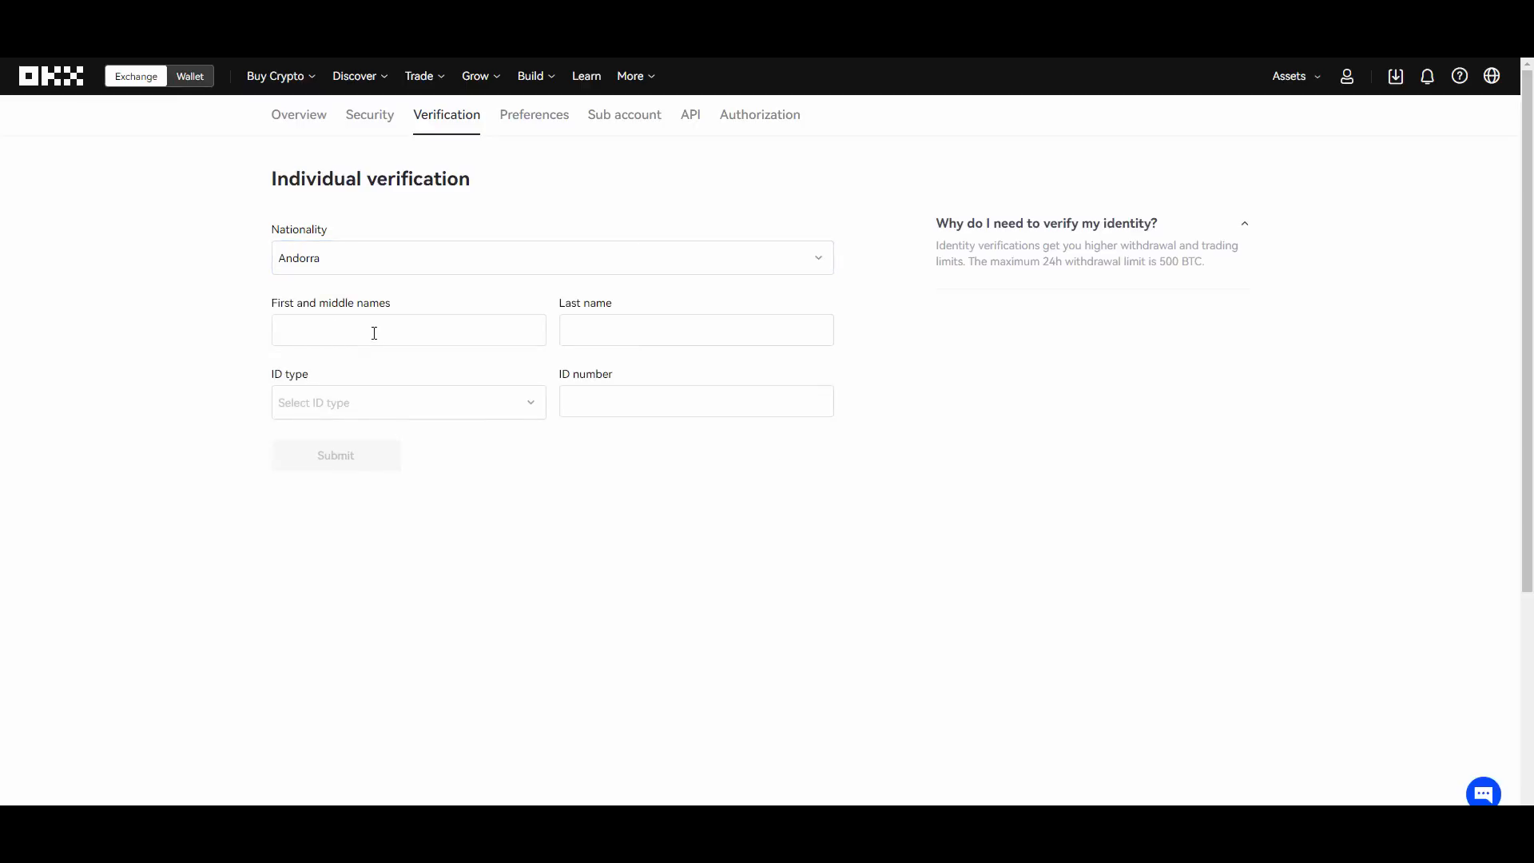
Leave the name field and ID type unfilled and bring up the Buy Crypto menu.
click(408, 403)
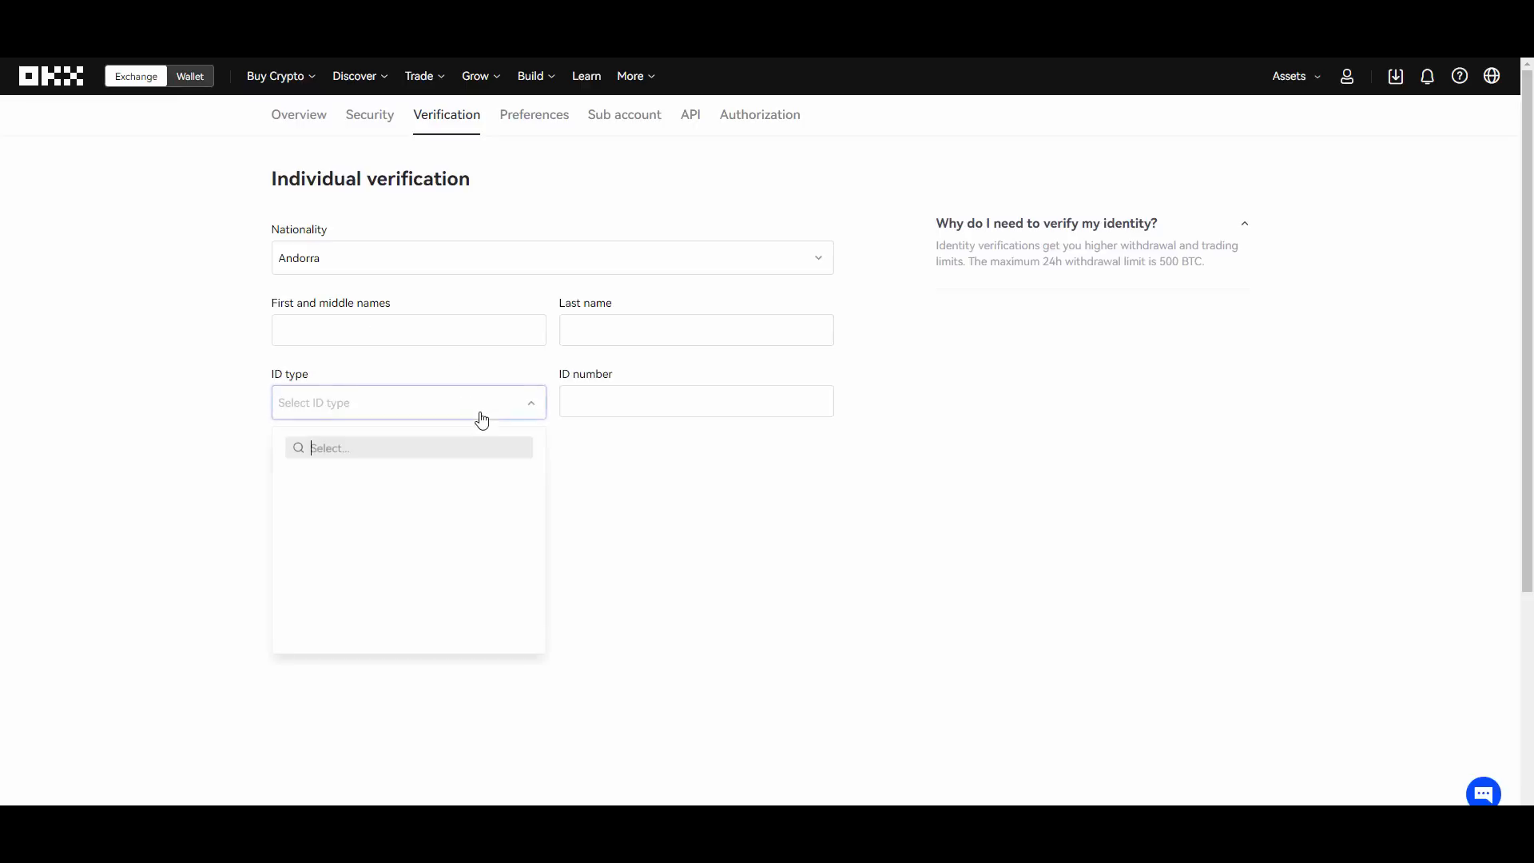
click(460, 364)
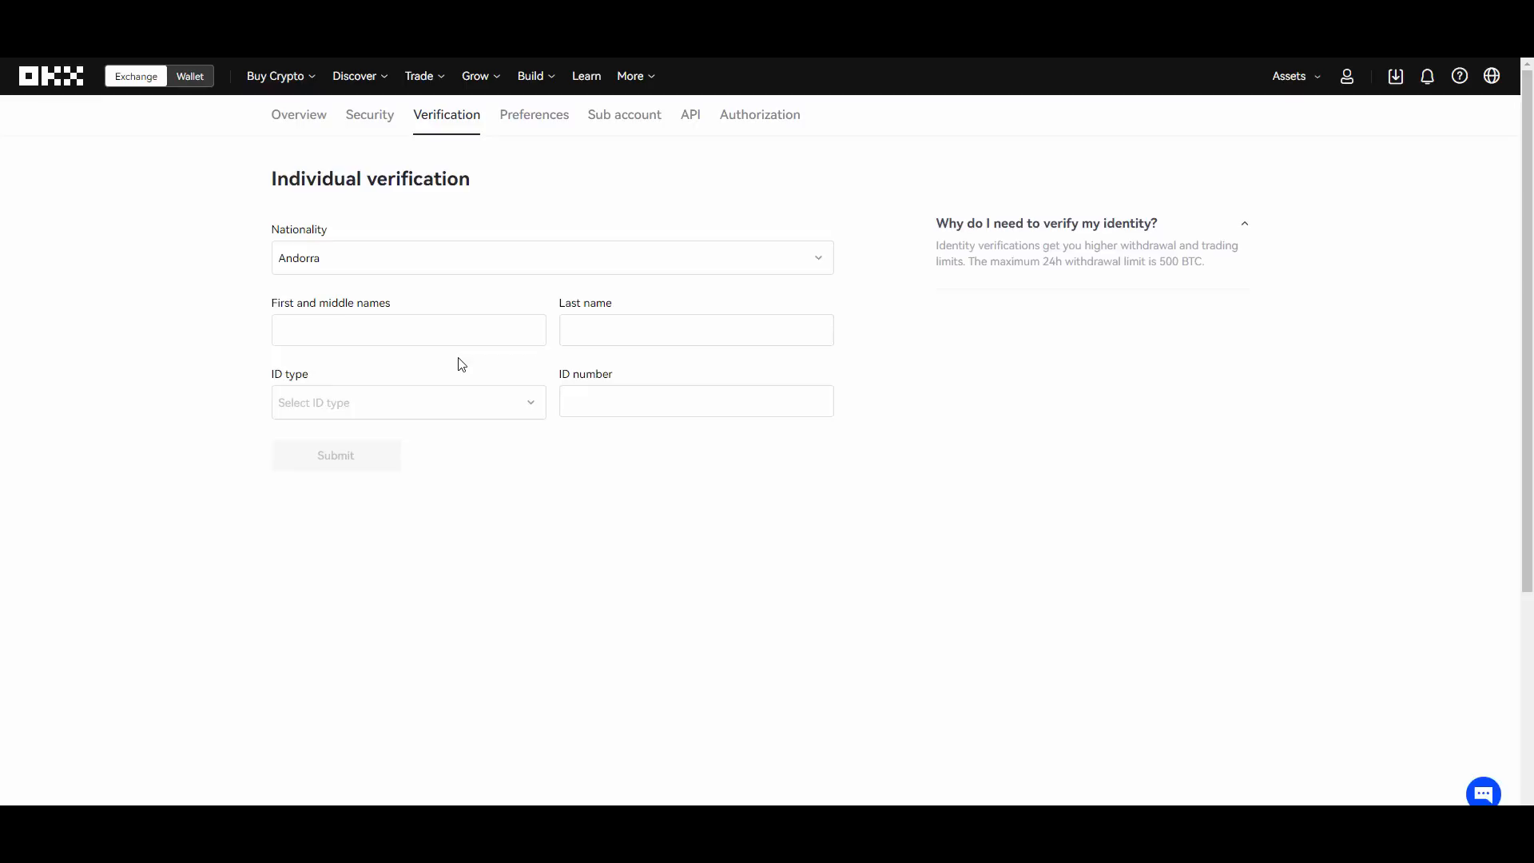
click(277, 75)
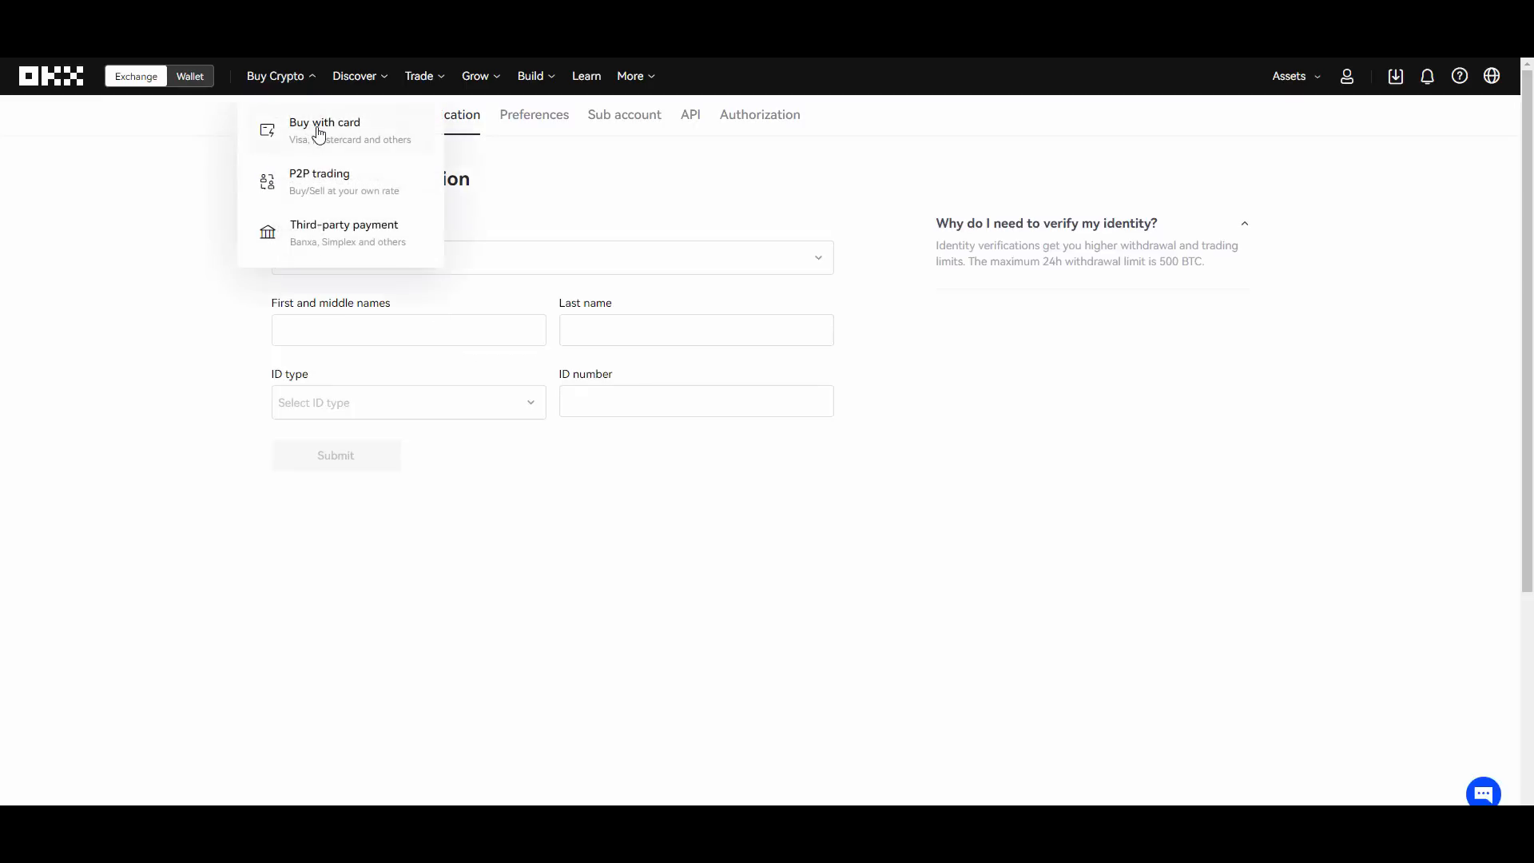
Reach the Buy with card USD-to-BTT form, then expand the Assets menu.
click(325, 130)
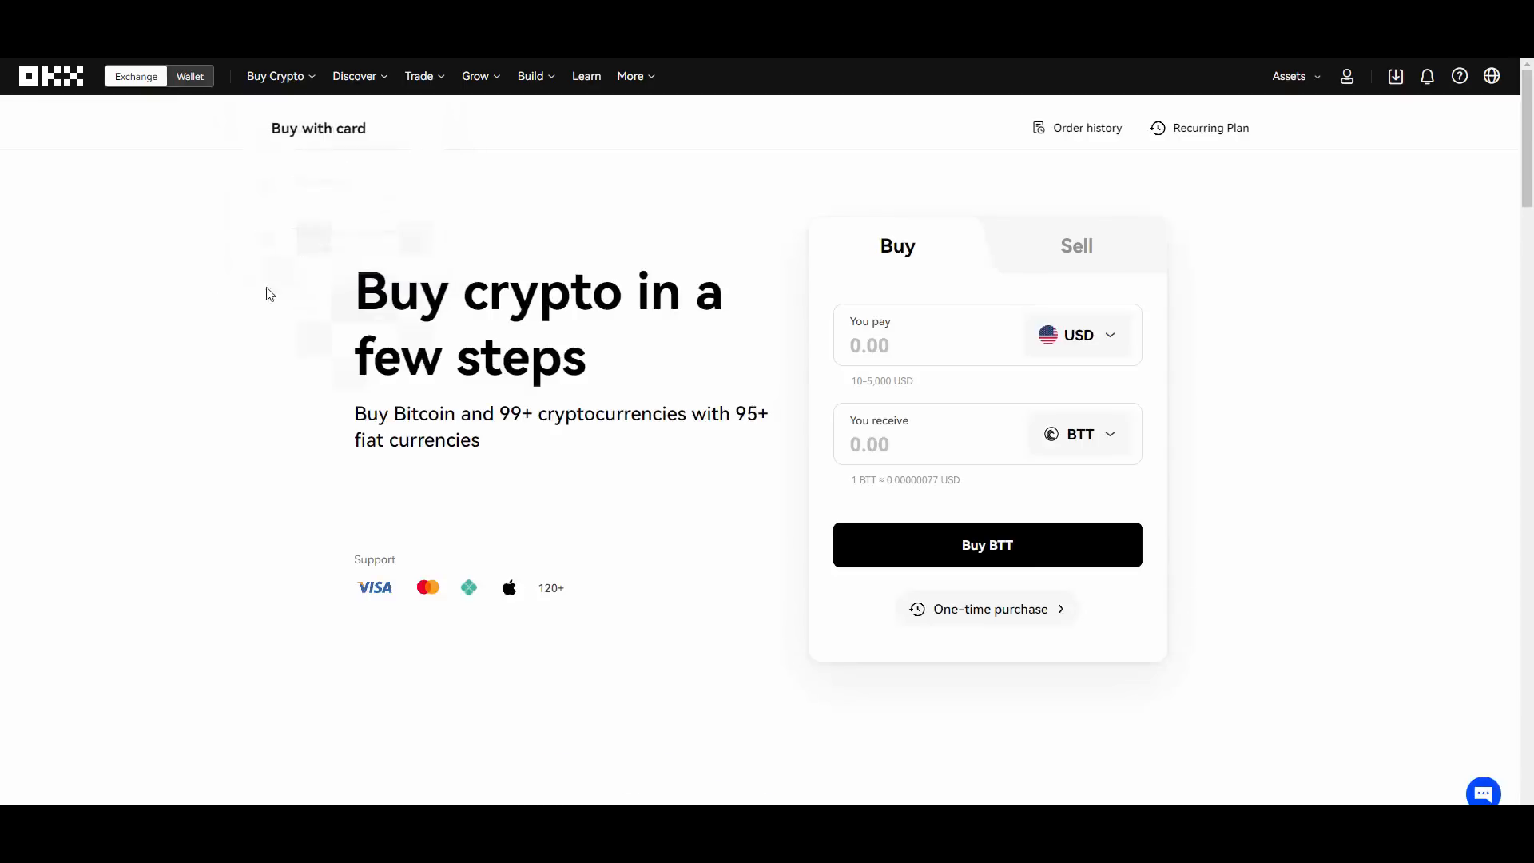
mouse_move(957, 339)
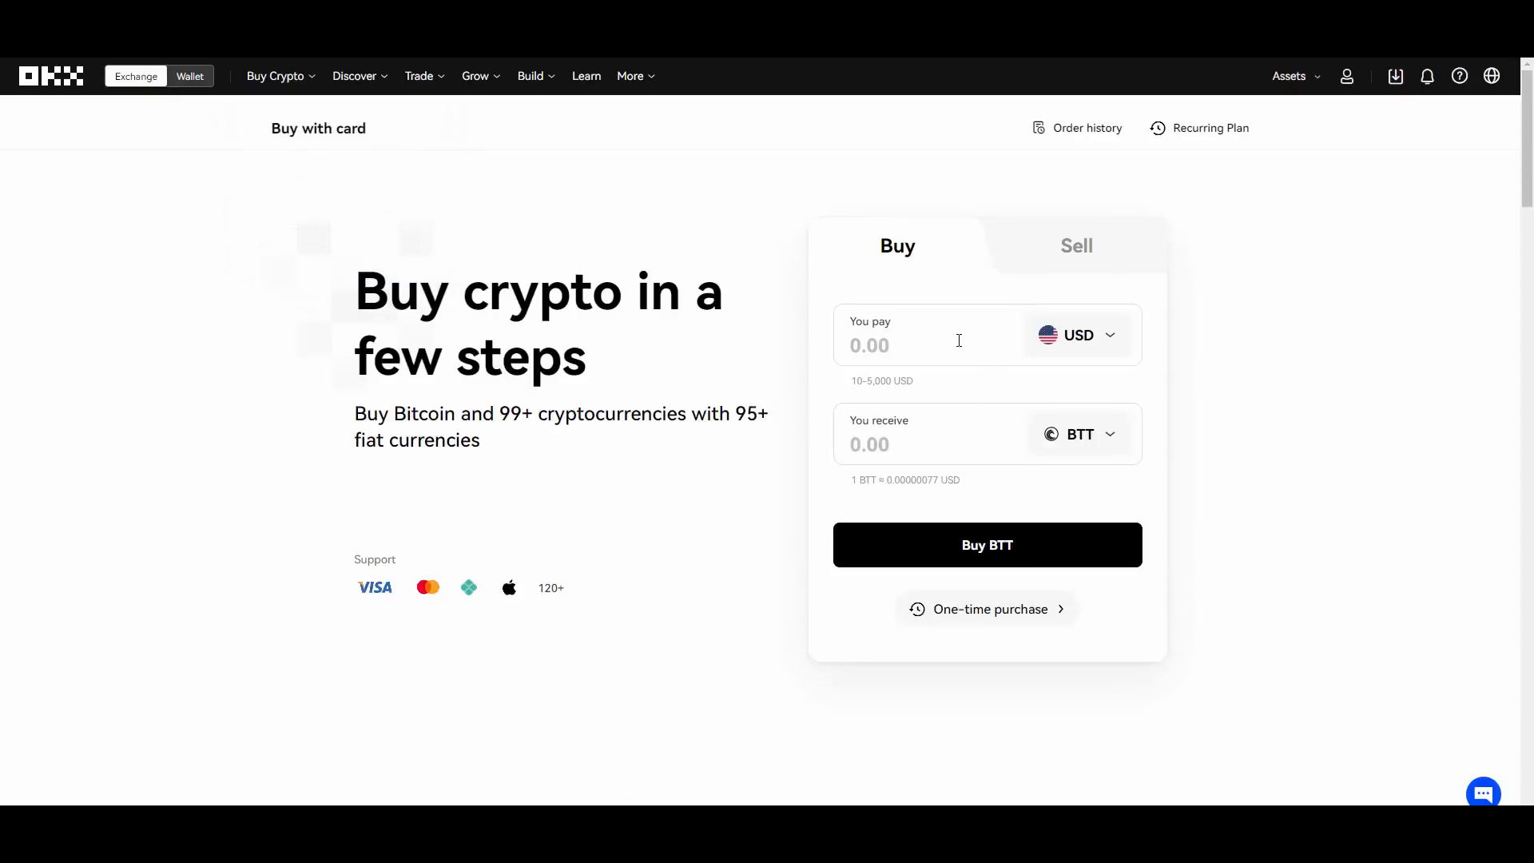
click(276, 75)
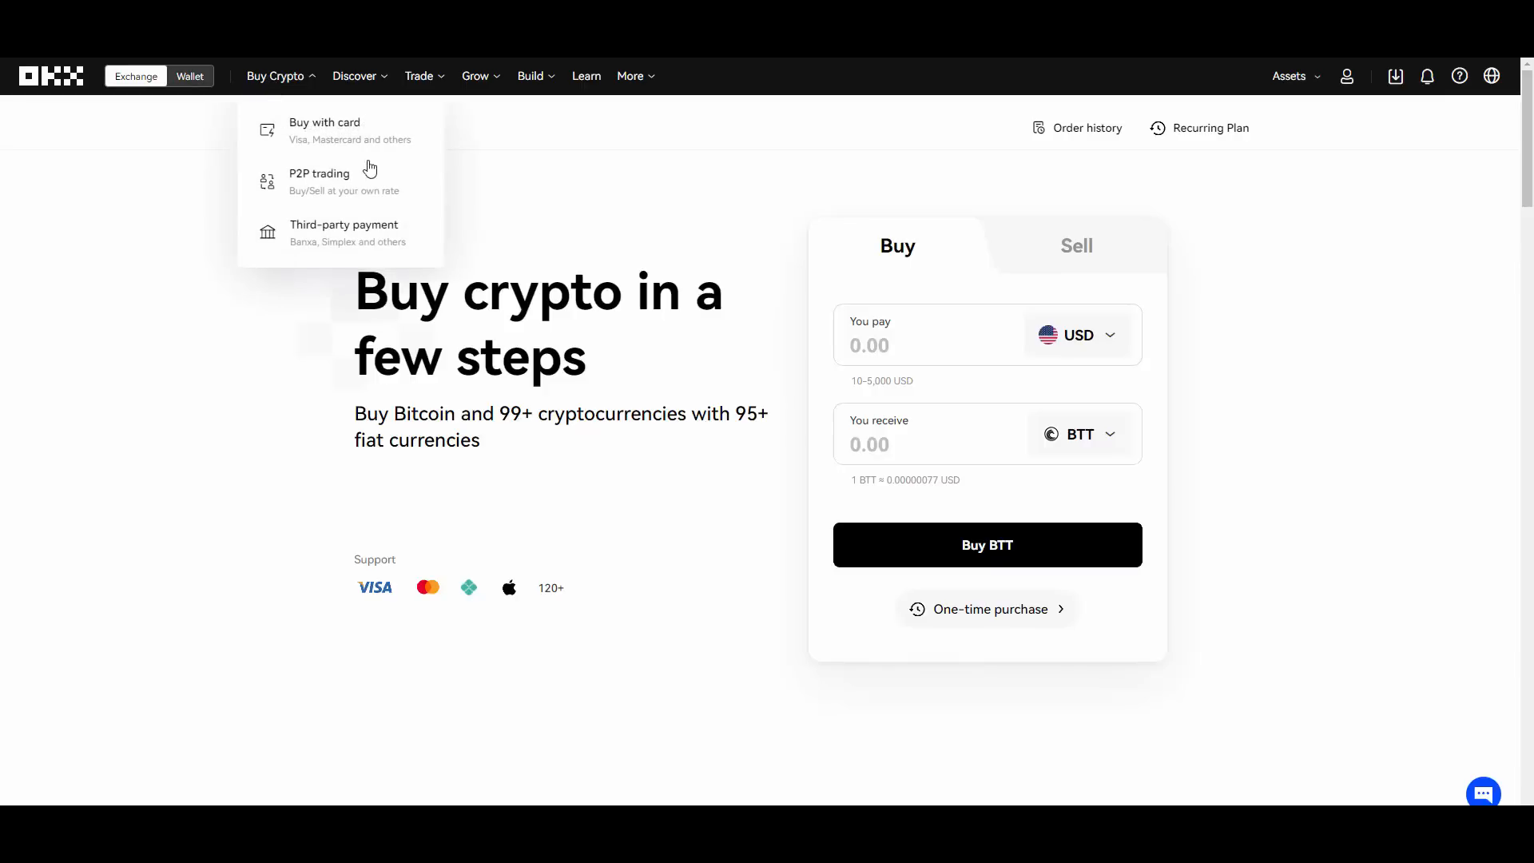
click(325, 128)
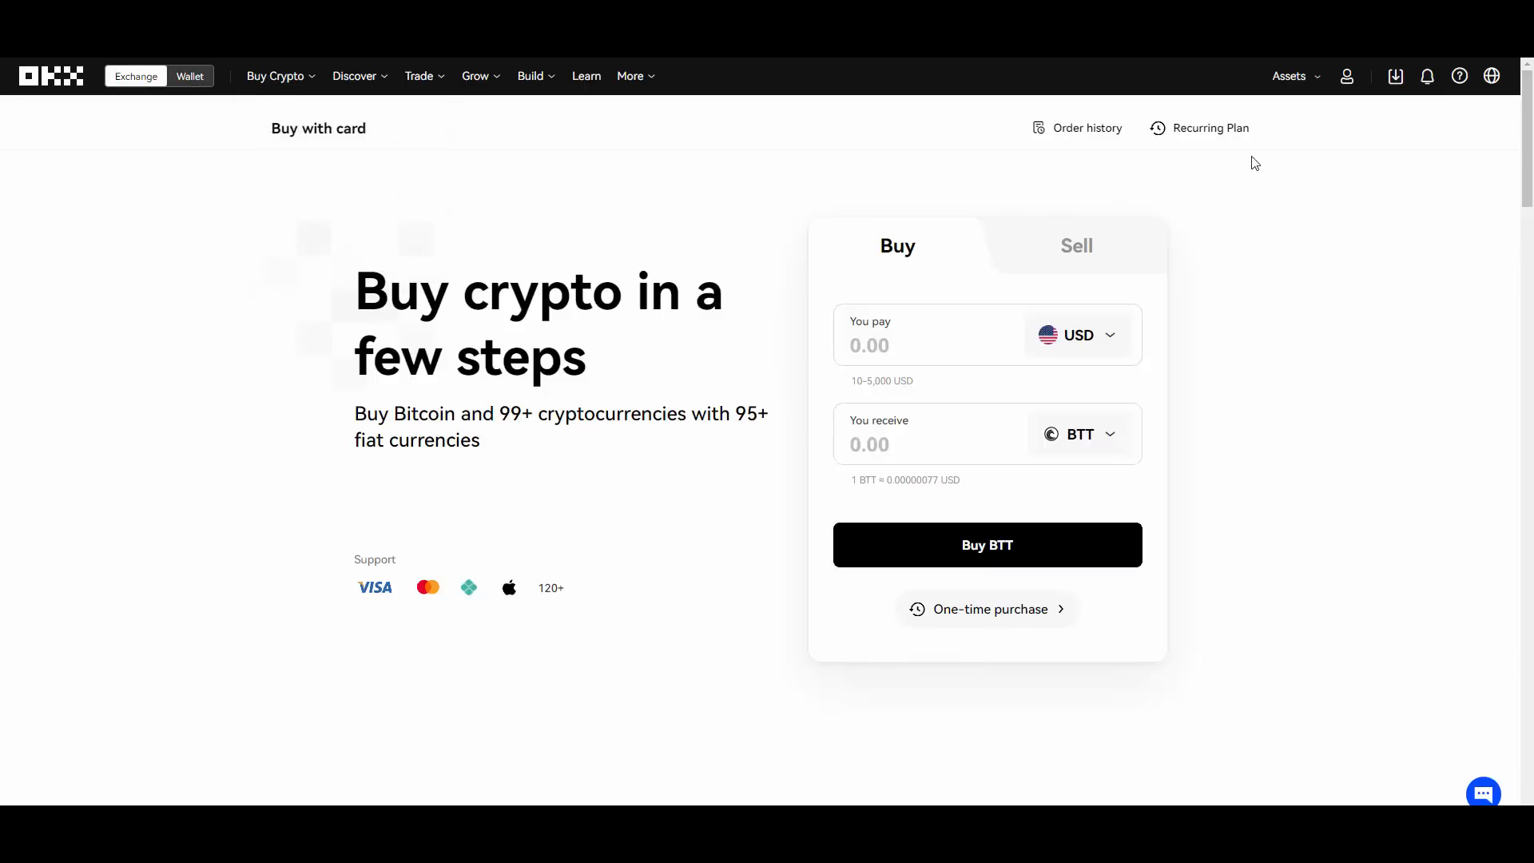
click(1290, 75)
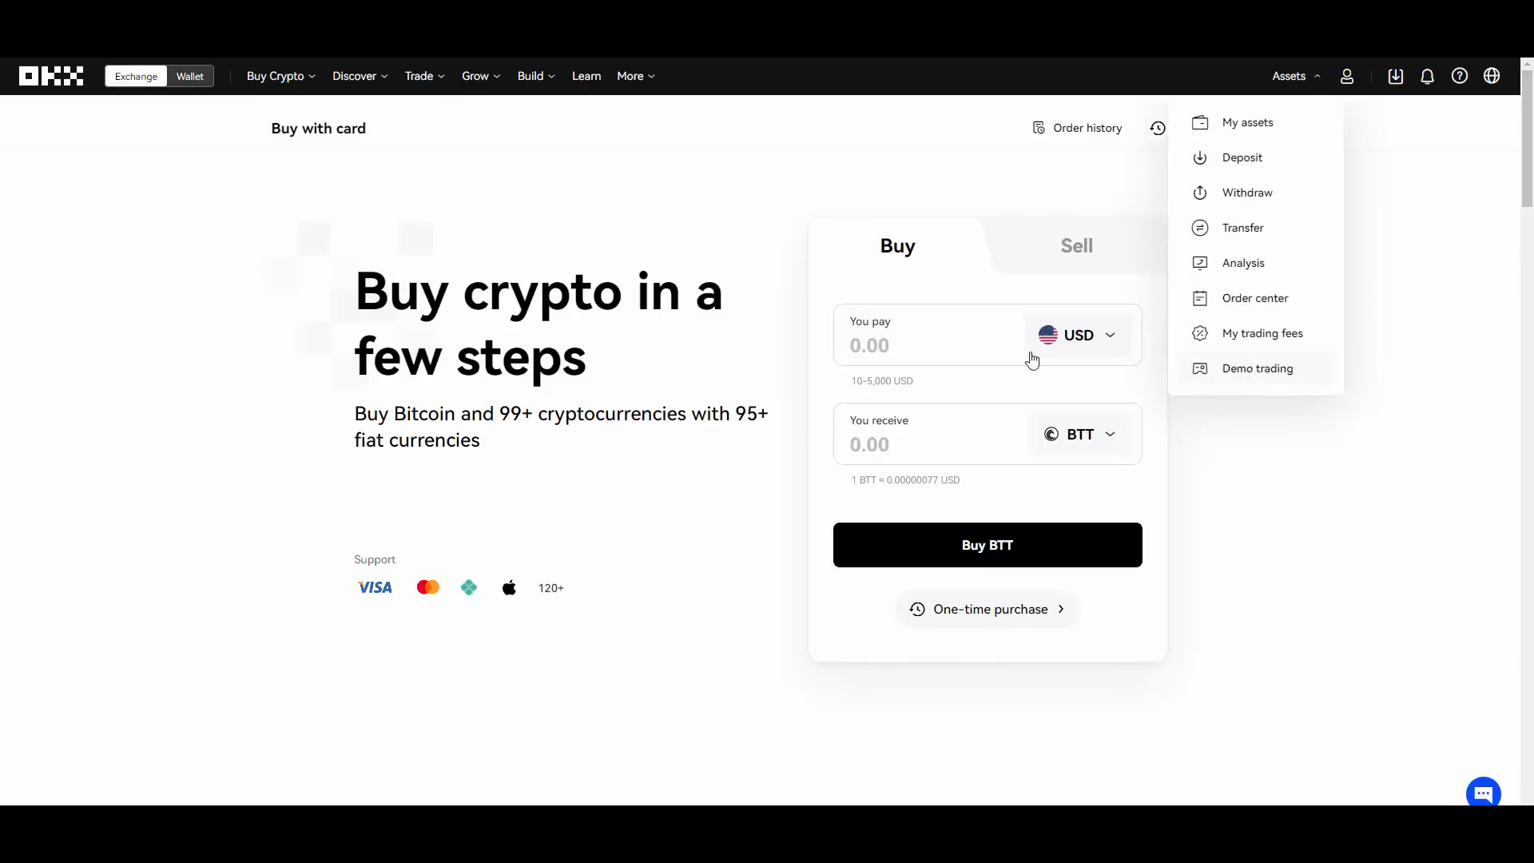
Switch to demo trading and dismiss the trading experience survey.
click(1257, 367)
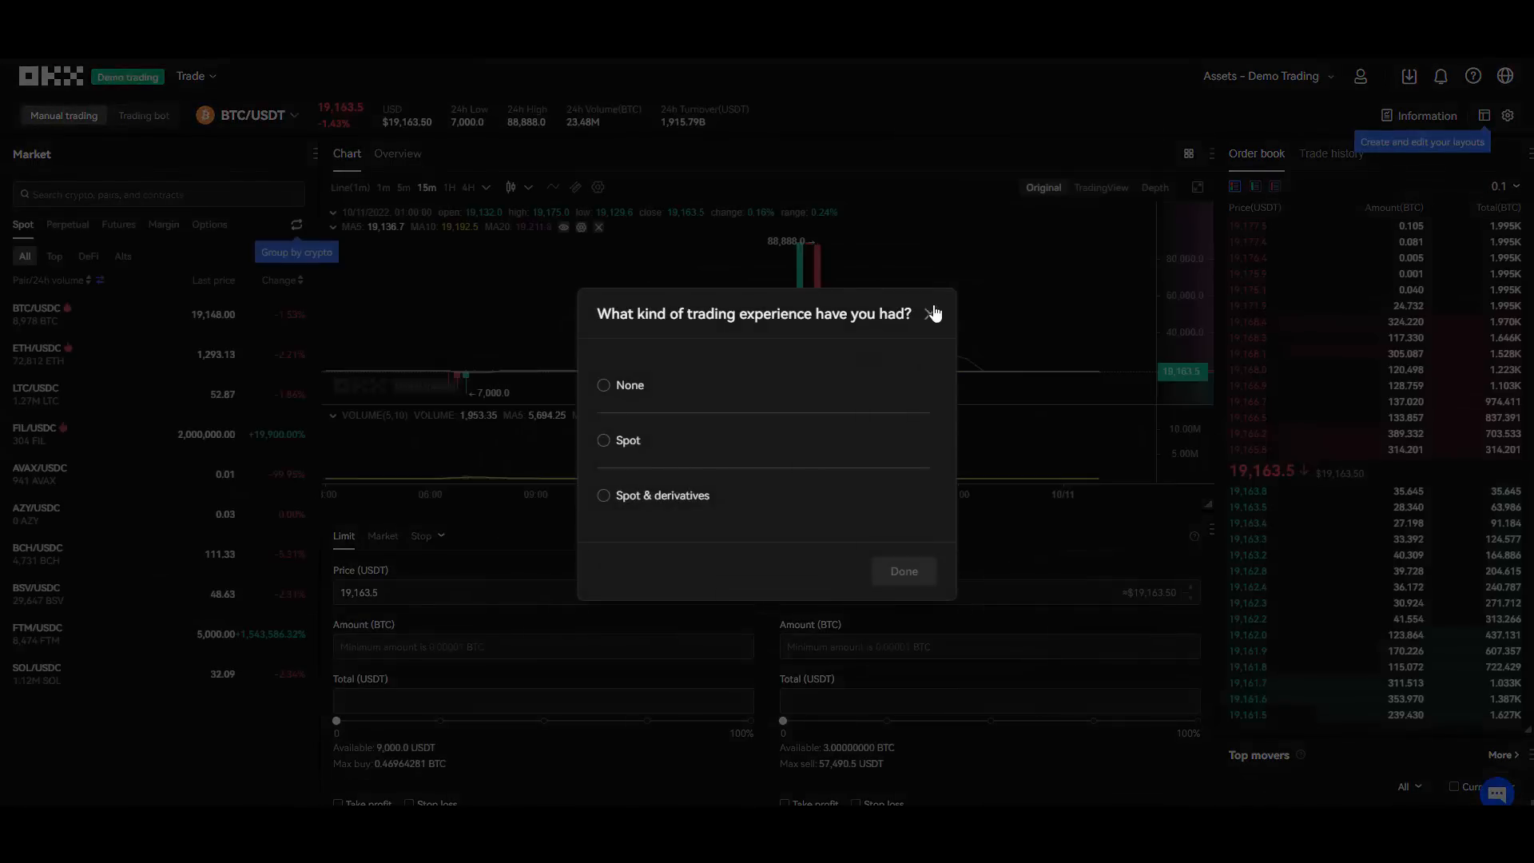
click(929, 313)
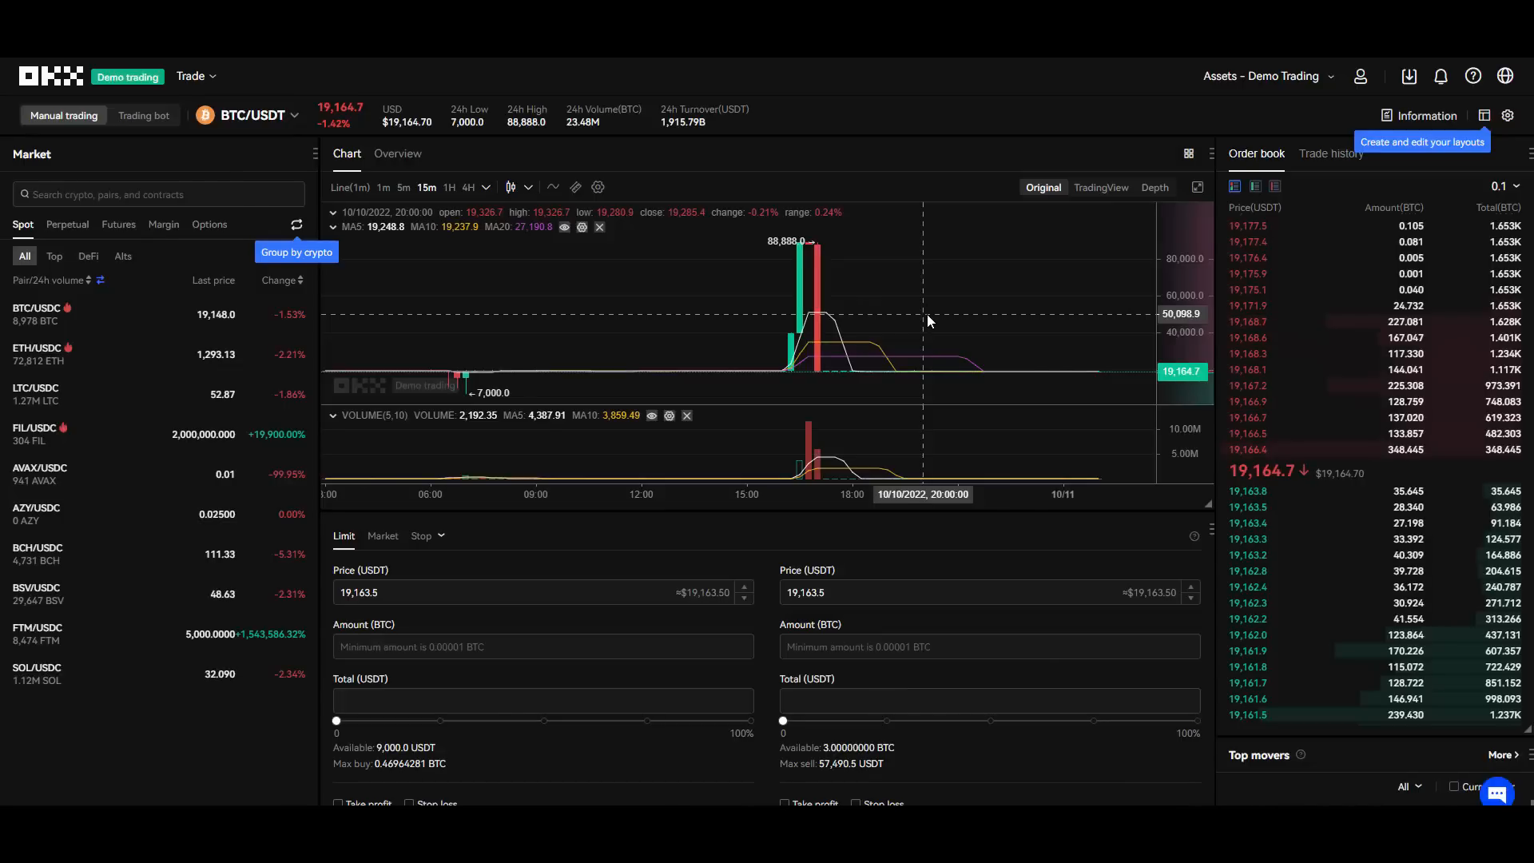
click(1263, 76)
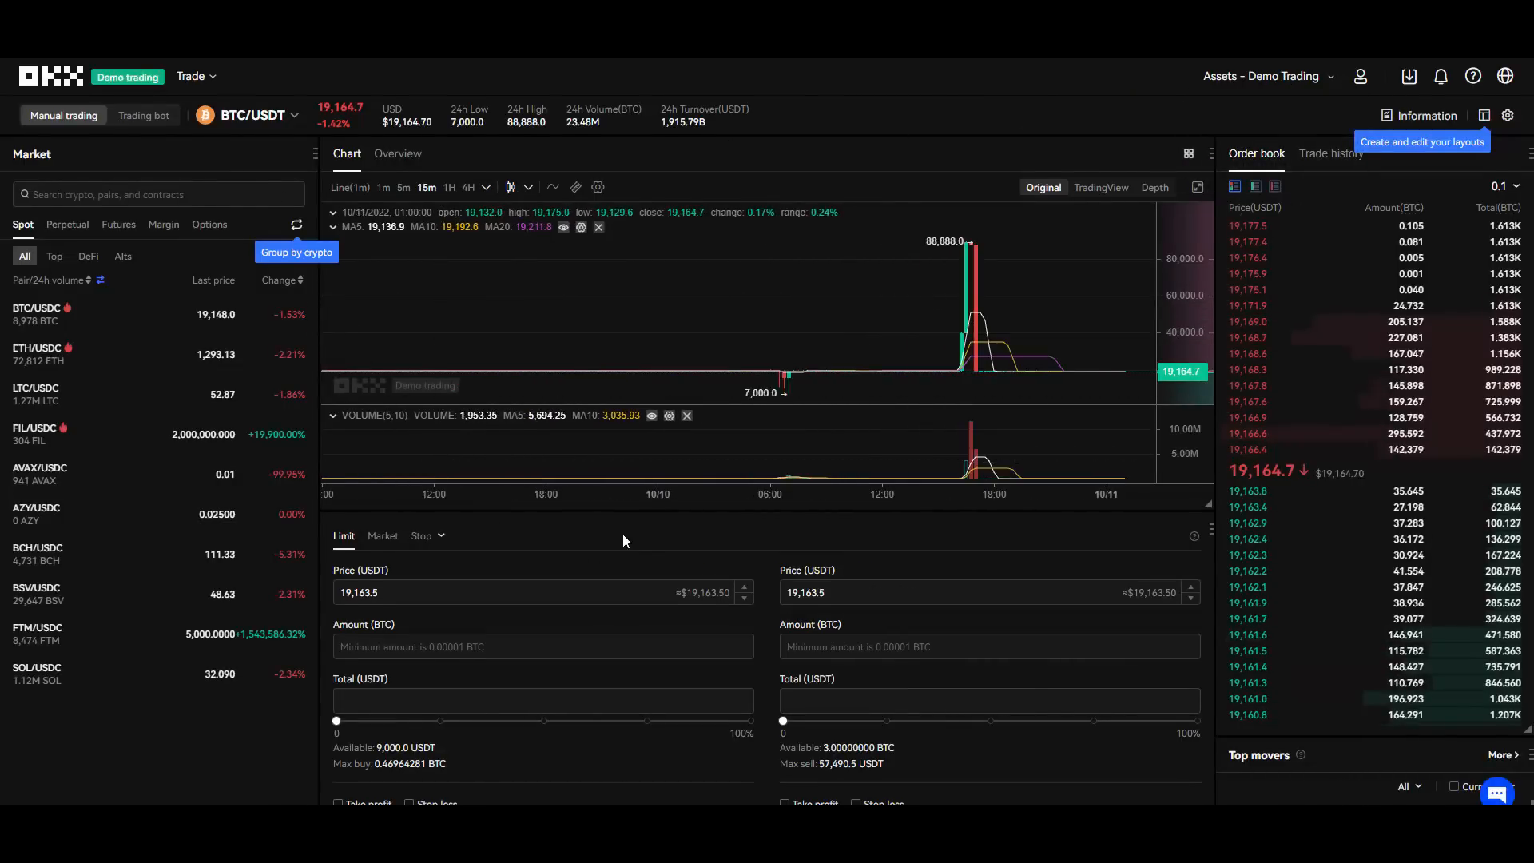
Look over the BTC/USDT spot chart, order book and demo order forms.
scroll(down, 3)
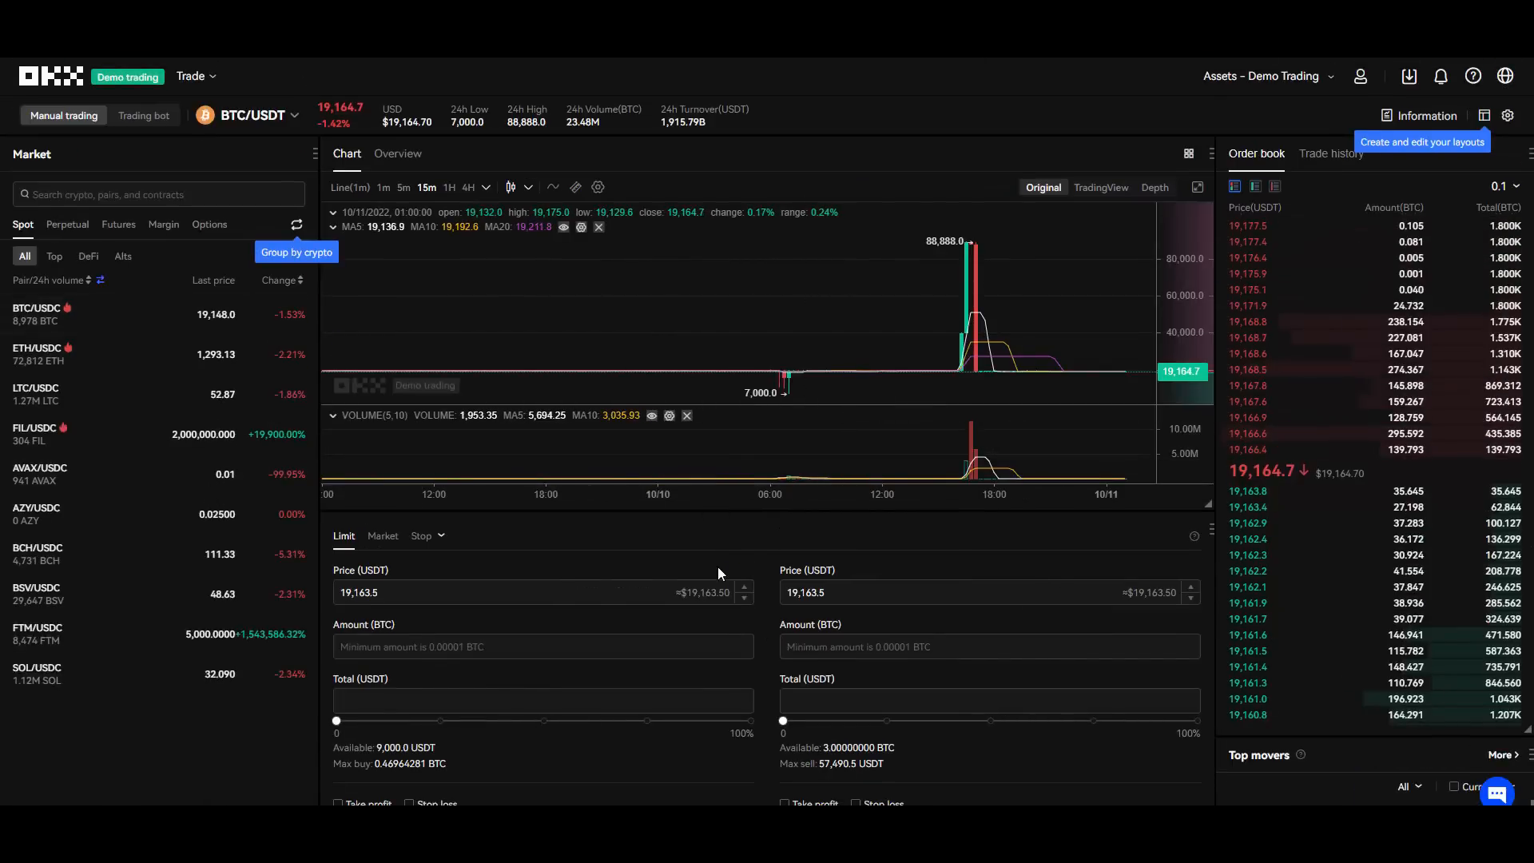
scroll(down, 3)
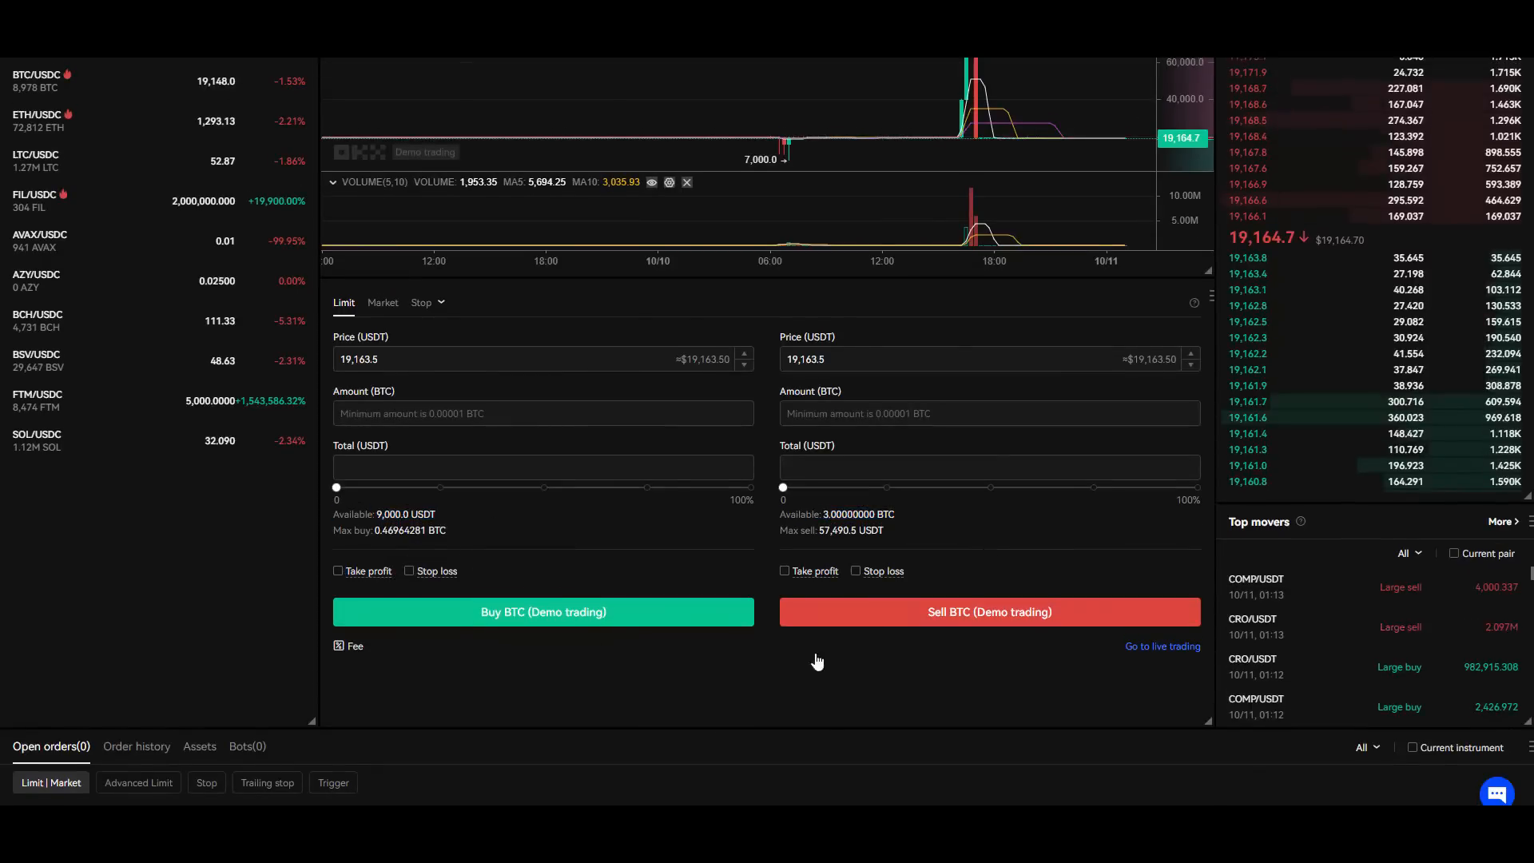
scroll(up, 3)
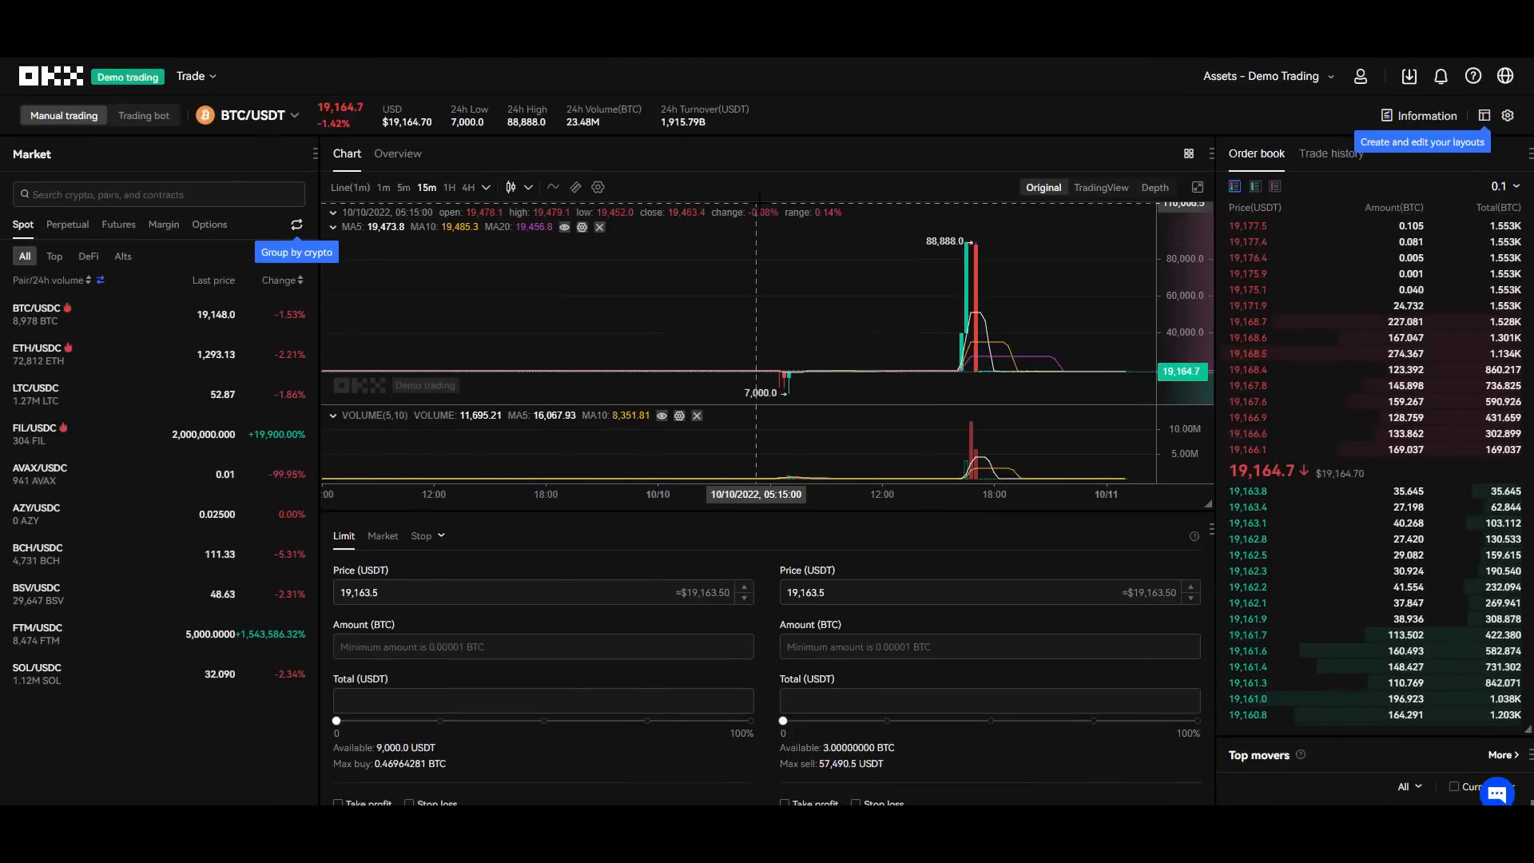
mouse_move(700, 205)
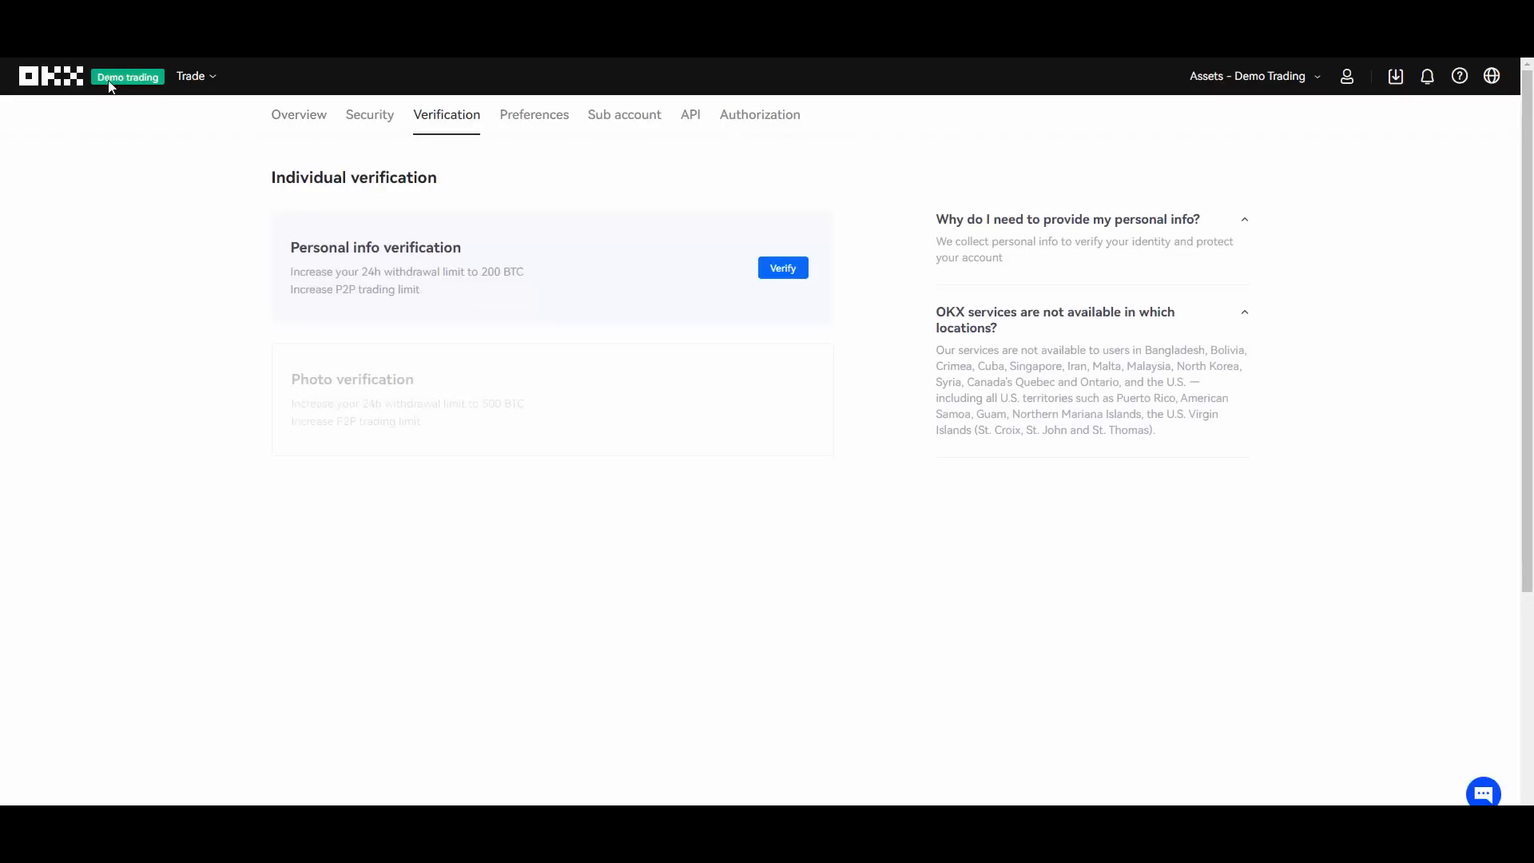
Expand the Assets - Demo Trading menu to reach the Live trading option.
click(1253, 76)
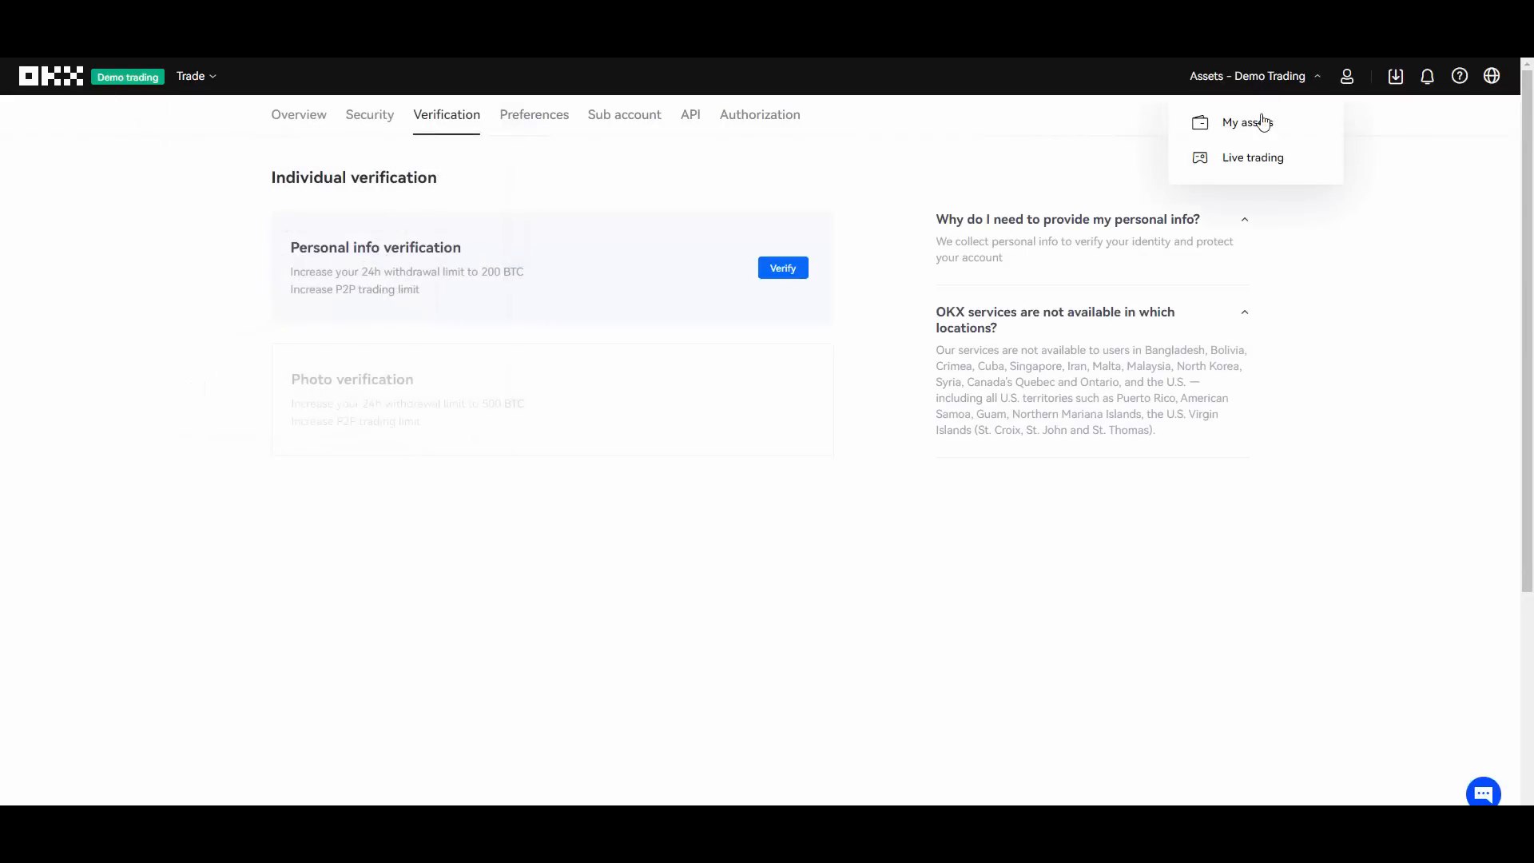
mouse_move(965, 228)
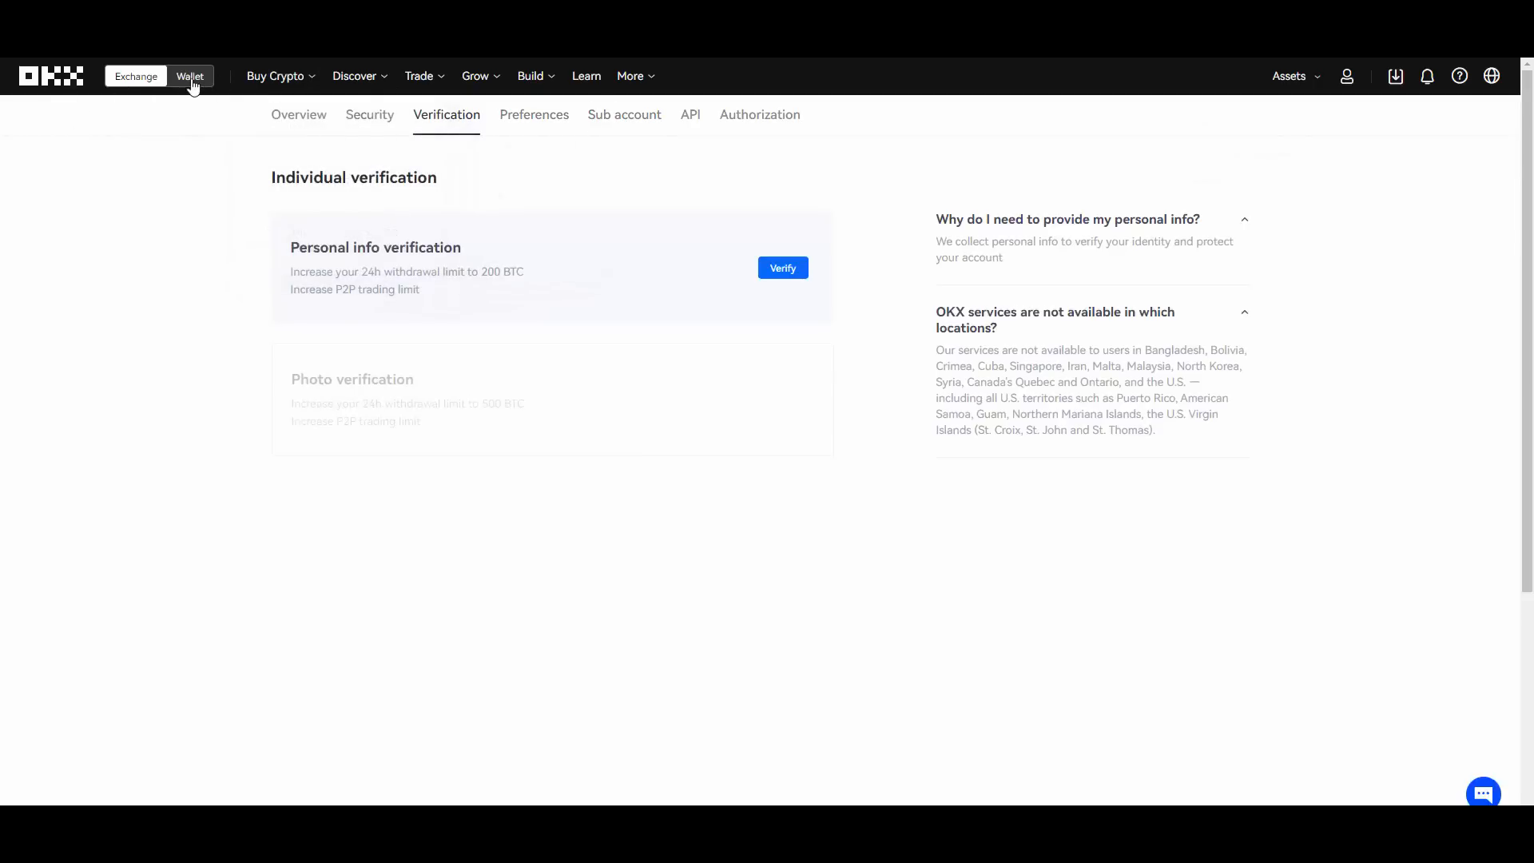
Enter the Web3 Wallet's NFT Marketplace and browse its popular NFTs.
click(190, 77)
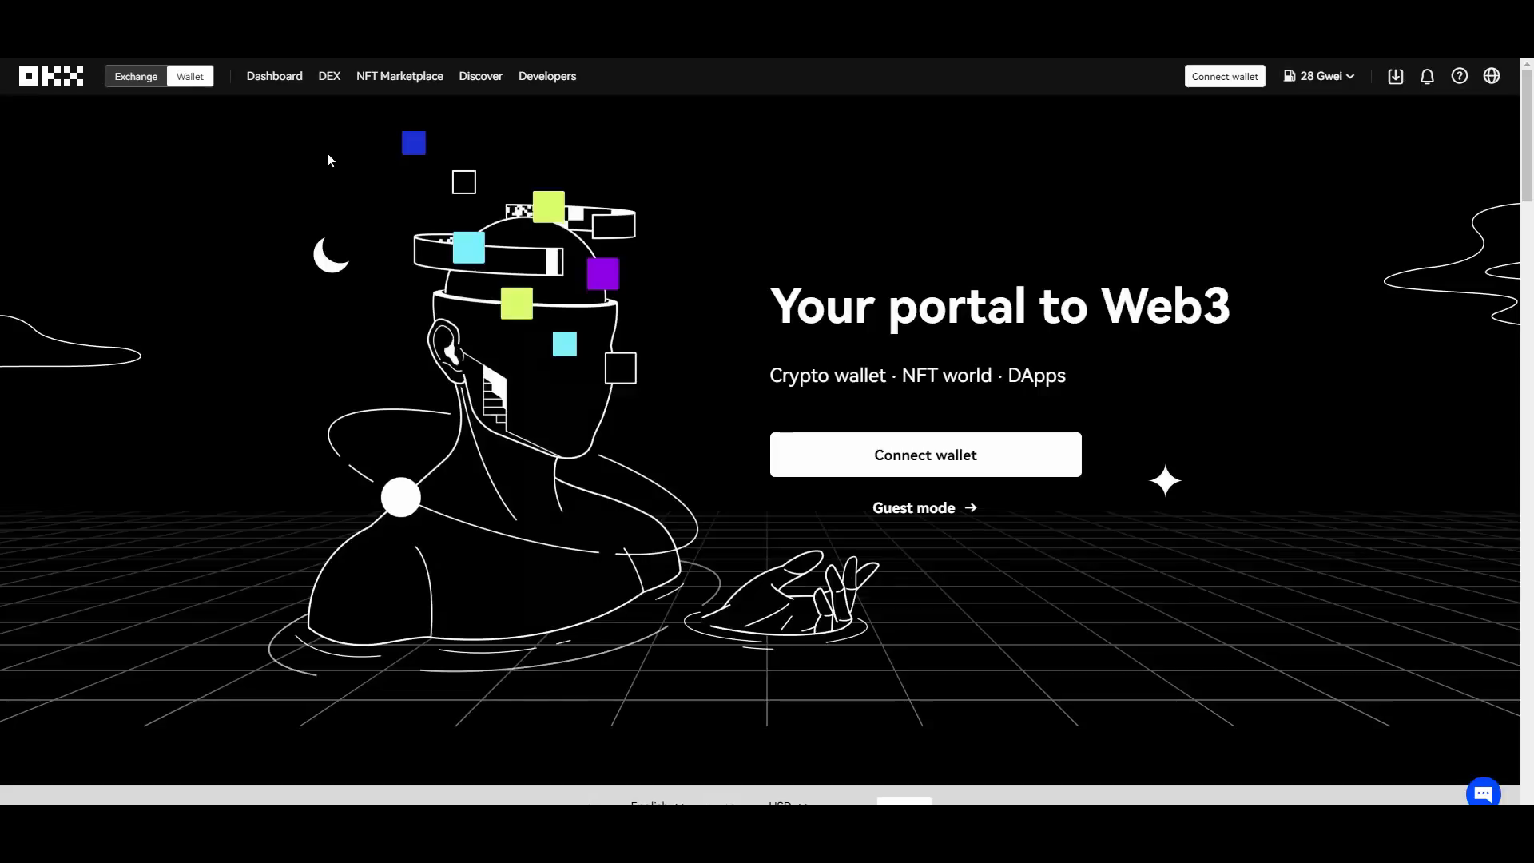
mouse_move(416, 88)
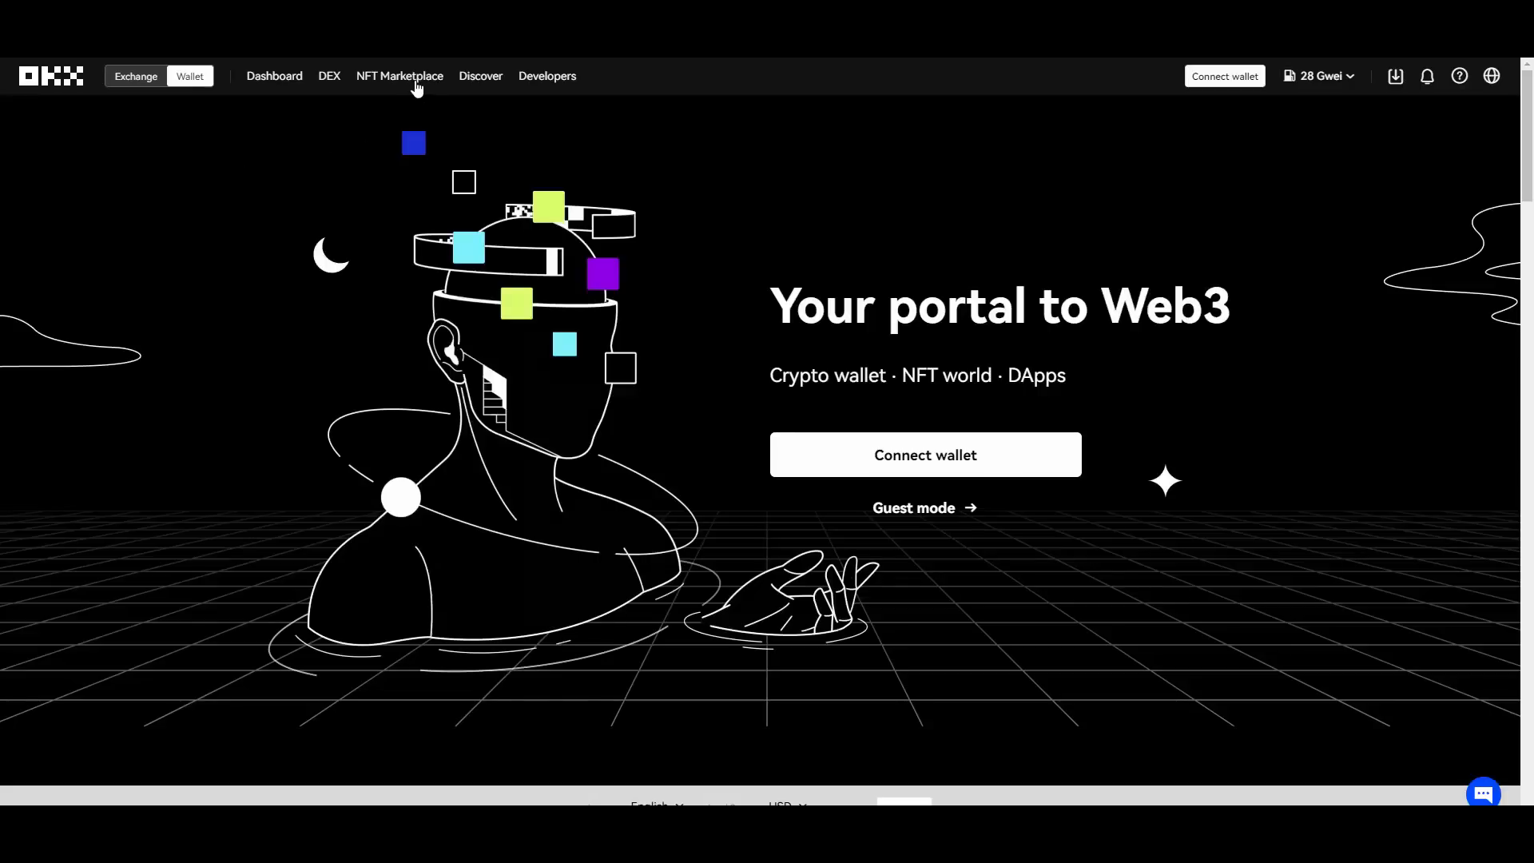
click(399, 75)
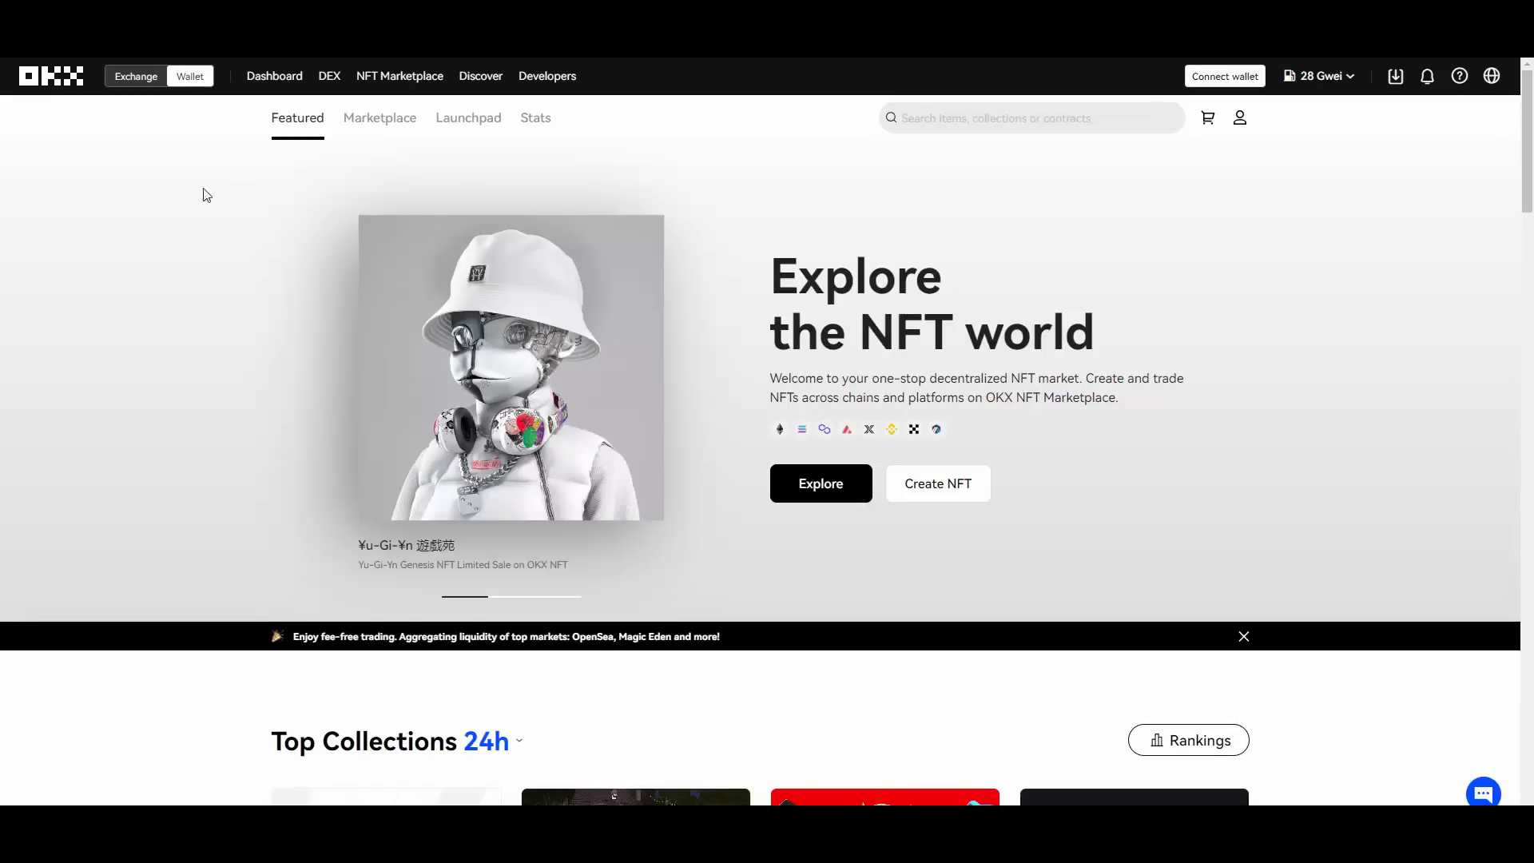
scroll(down, 3)
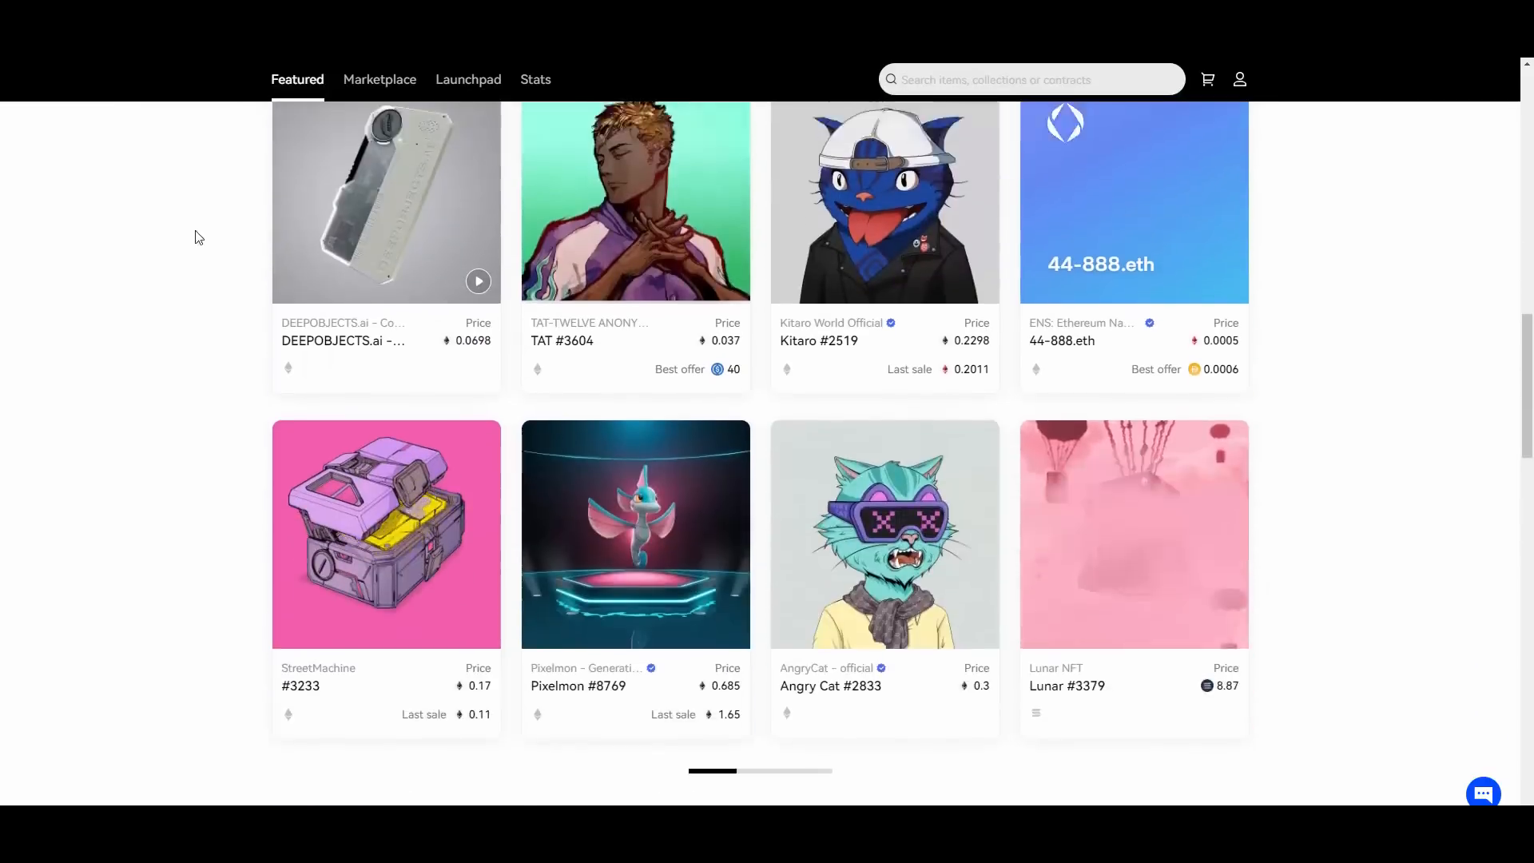
scroll(up, 3)
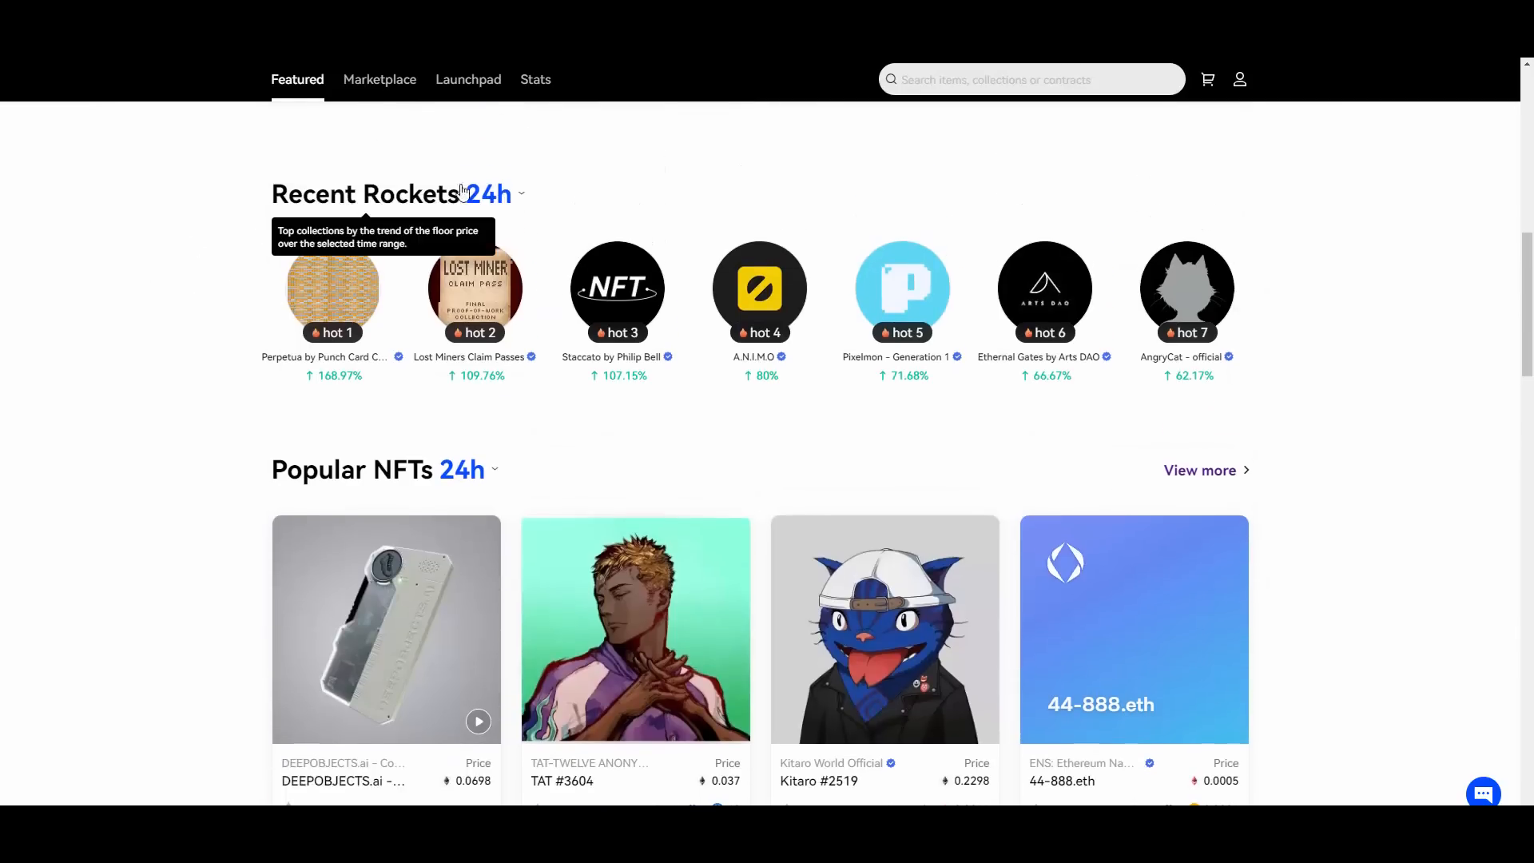
Show Recent Rockets trending over 7 days instead of 24 hours.
click(486, 195)
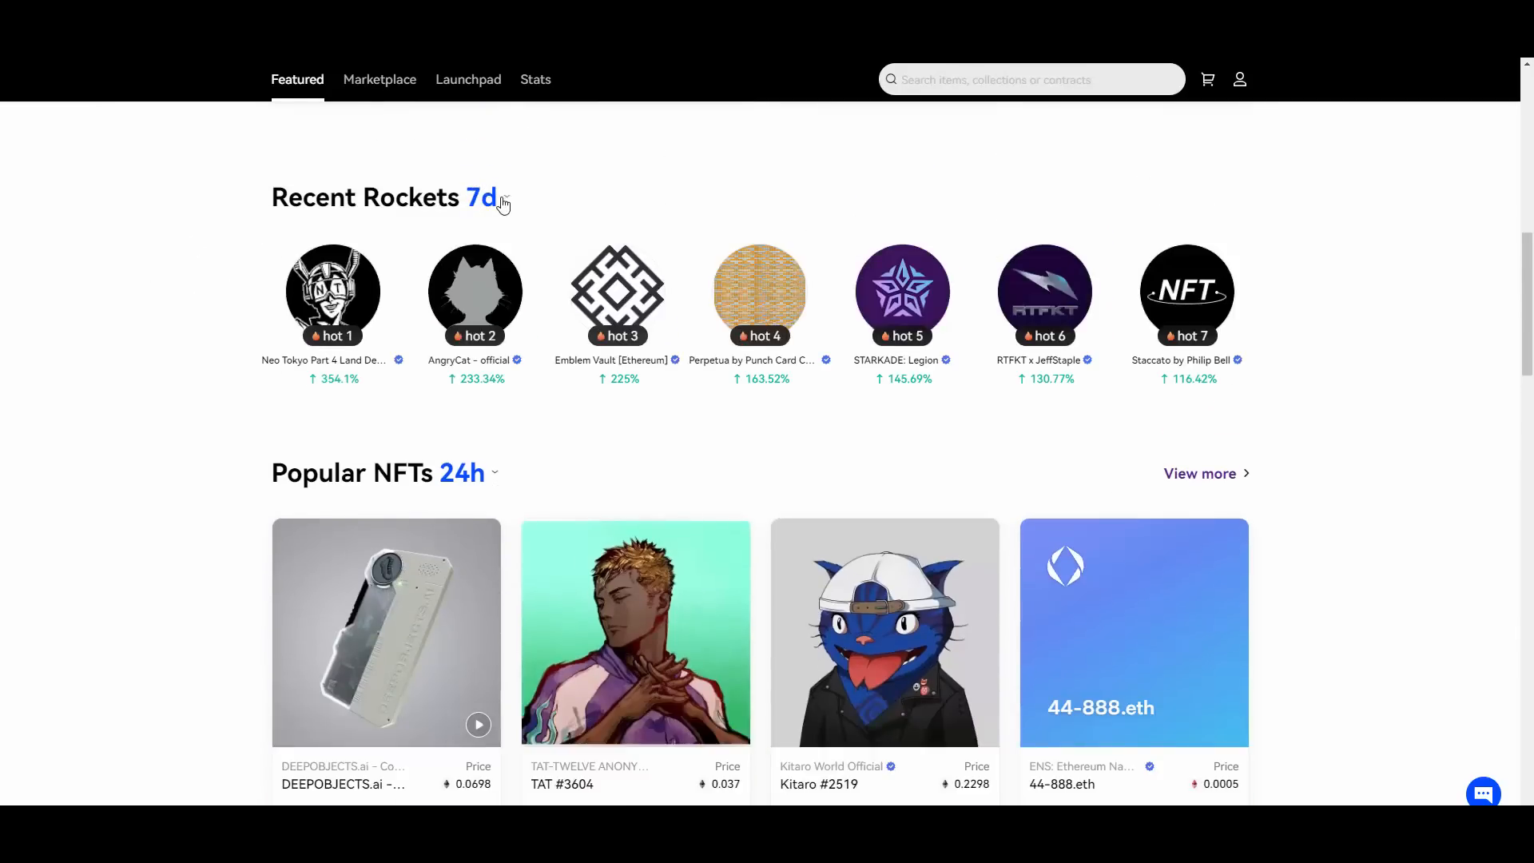
click(486, 197)
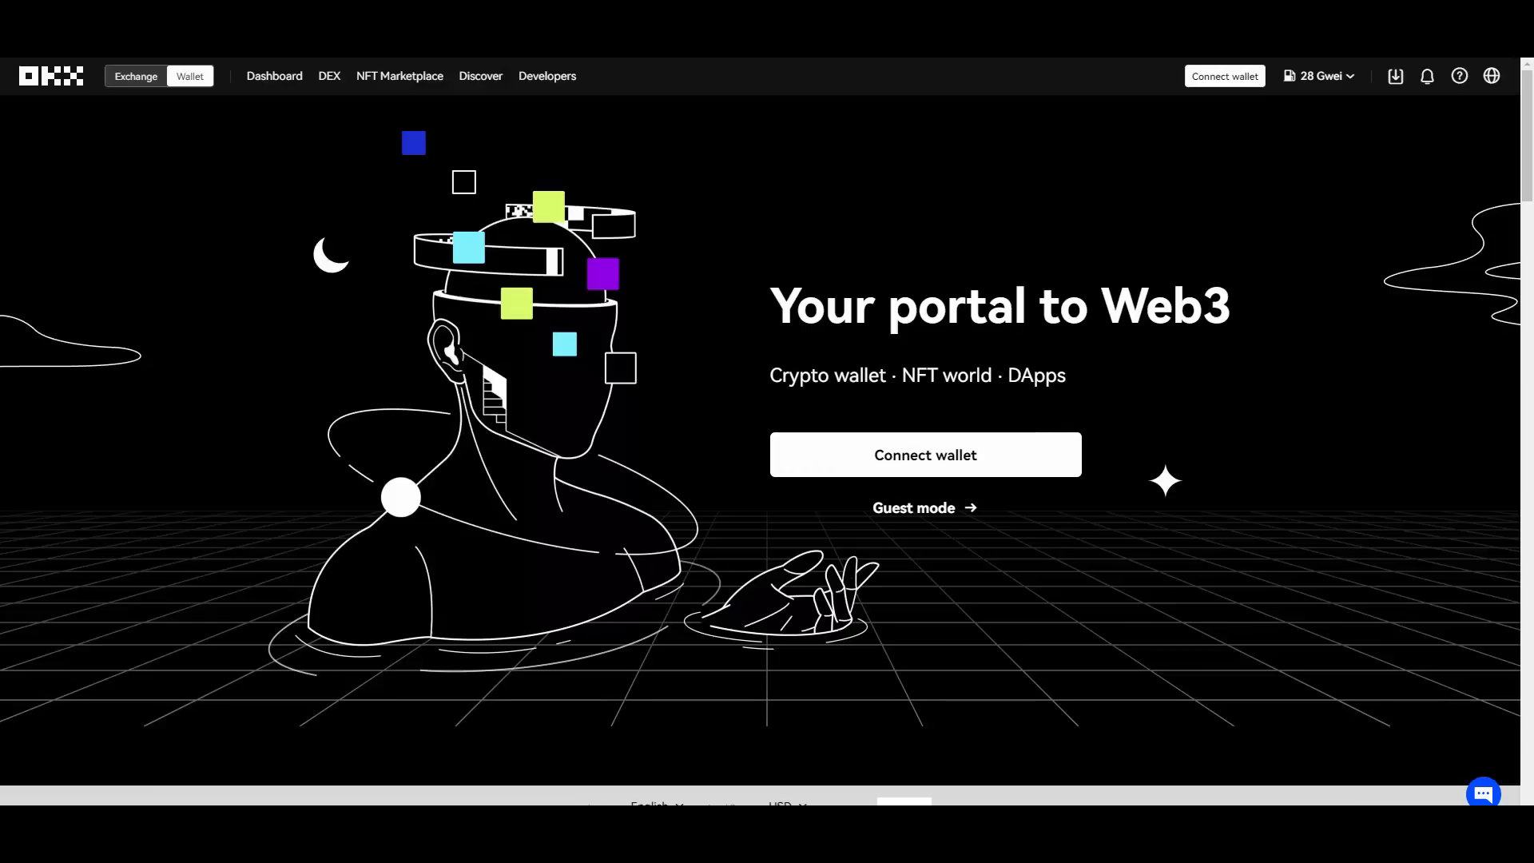
mouse_move(509, 174)
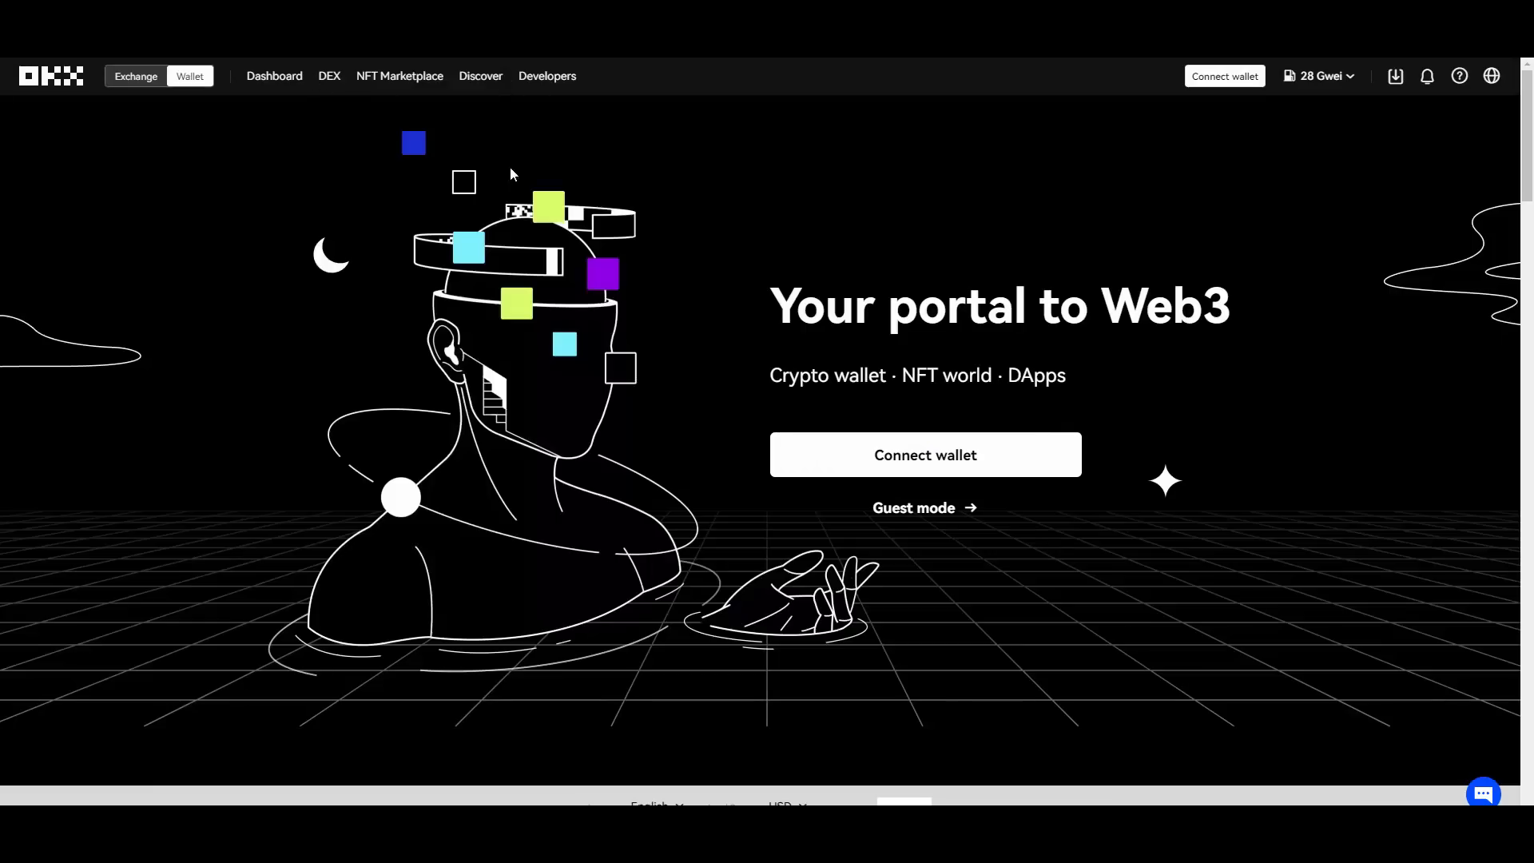
scroll(down, 3)
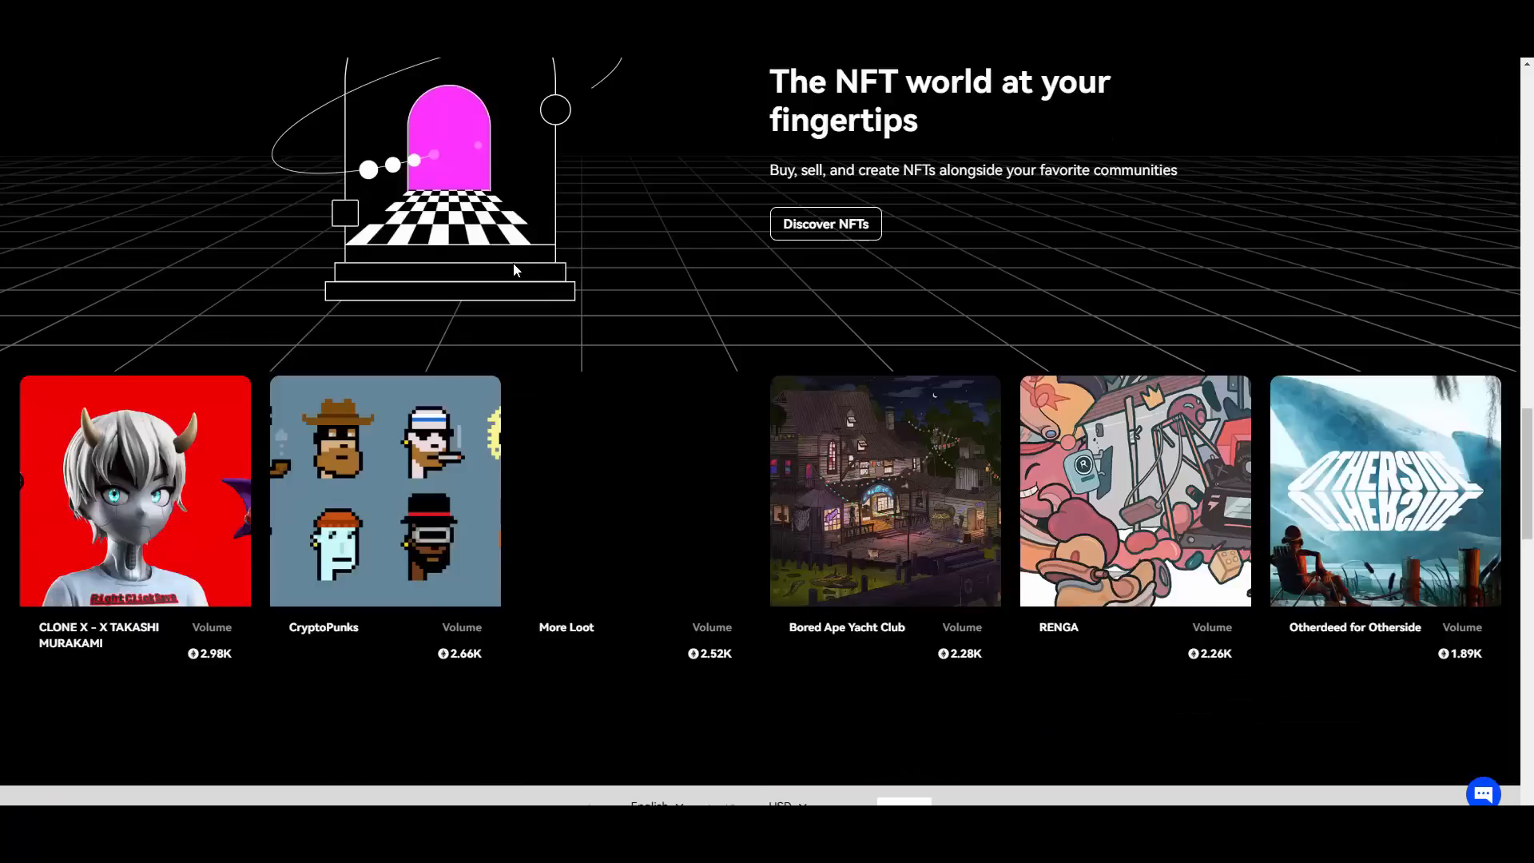
click(188, 75)
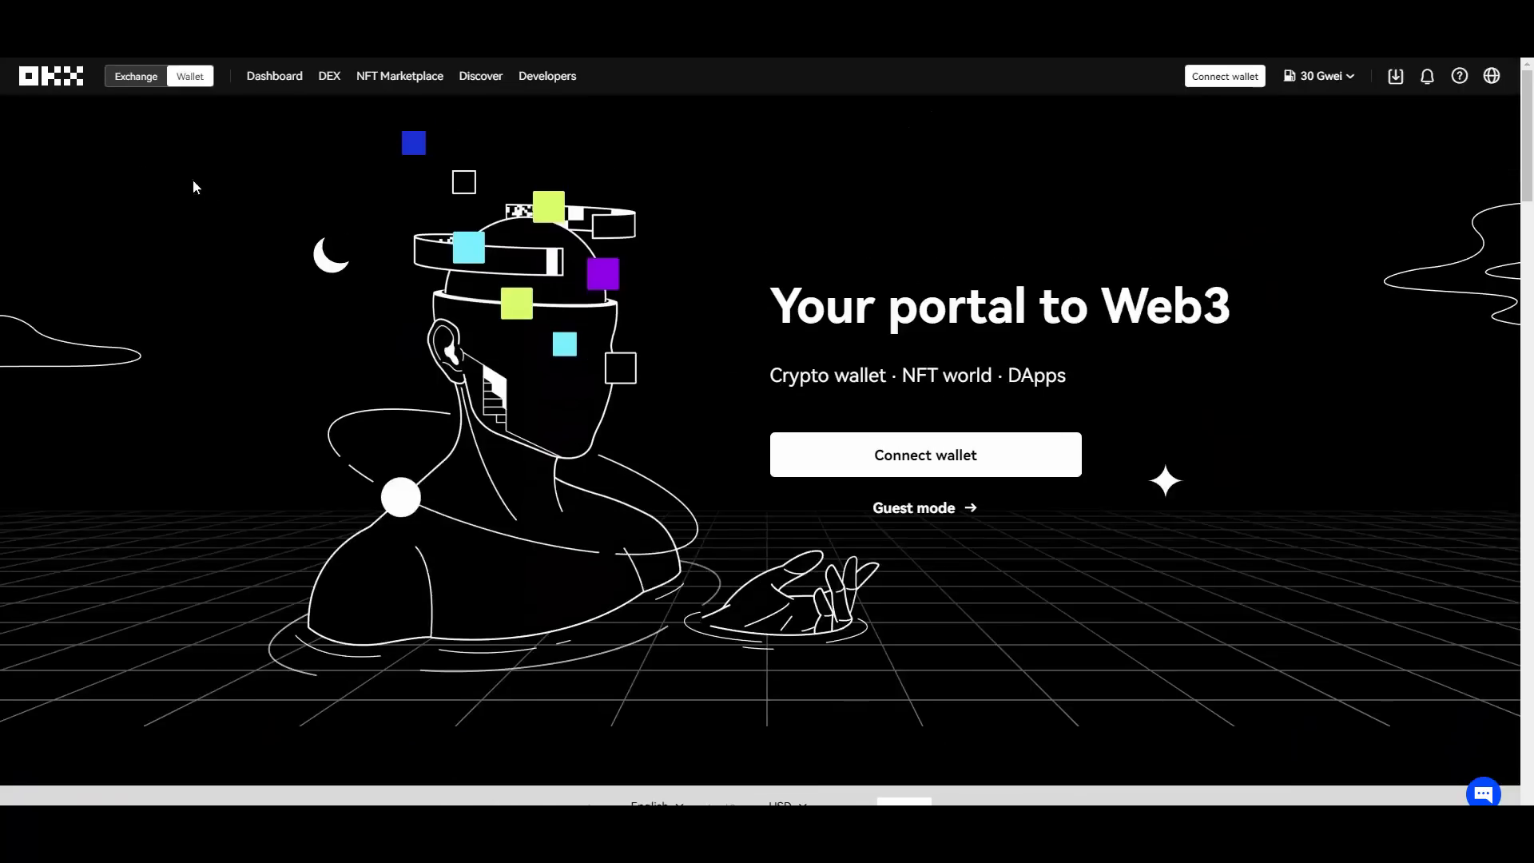
mouse_move(51, 77)
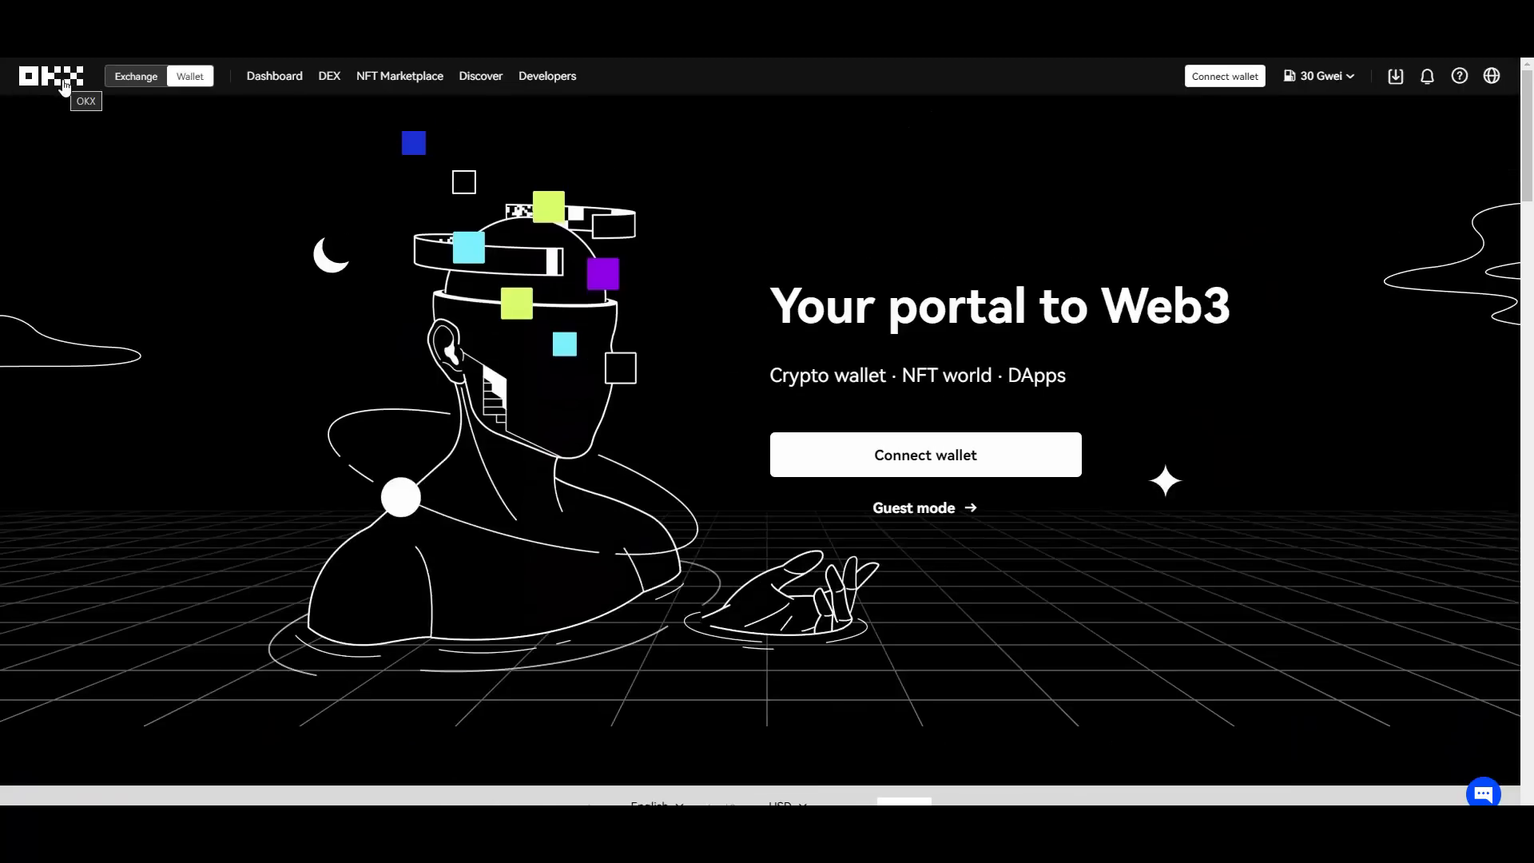